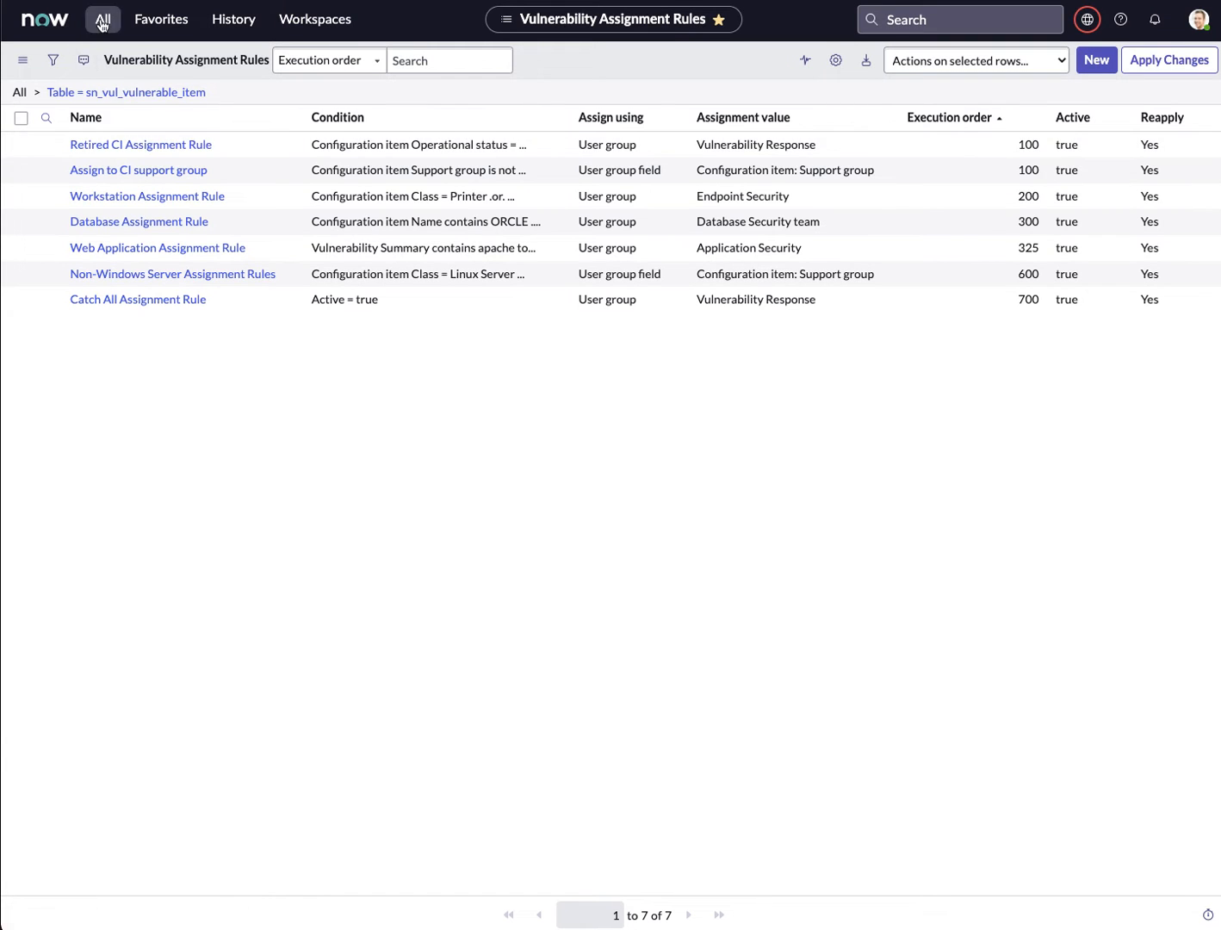
{"action": "mouse_move", "coordinate": [377, 411]}
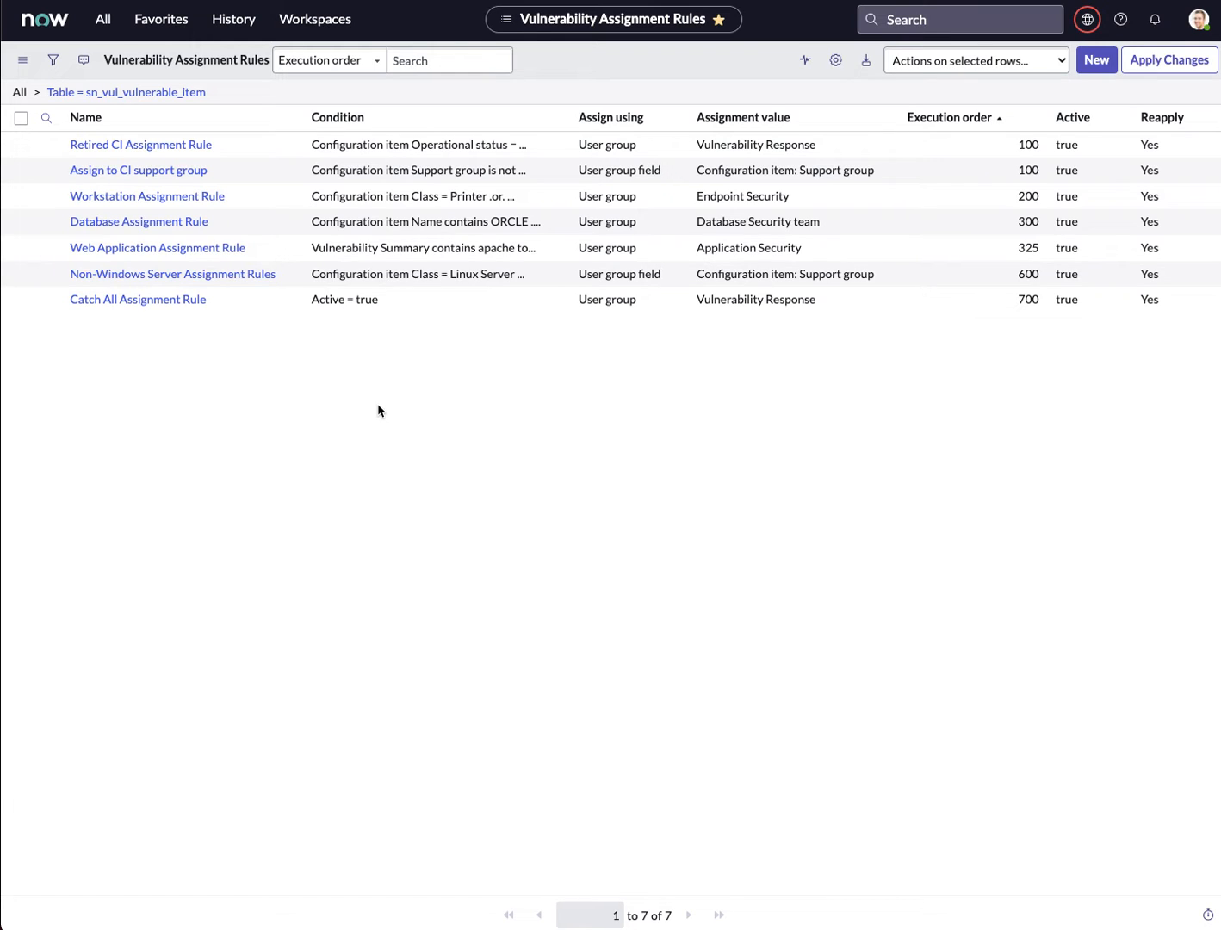
{"action": "mouse_move", "coordinate": [222, 374]}
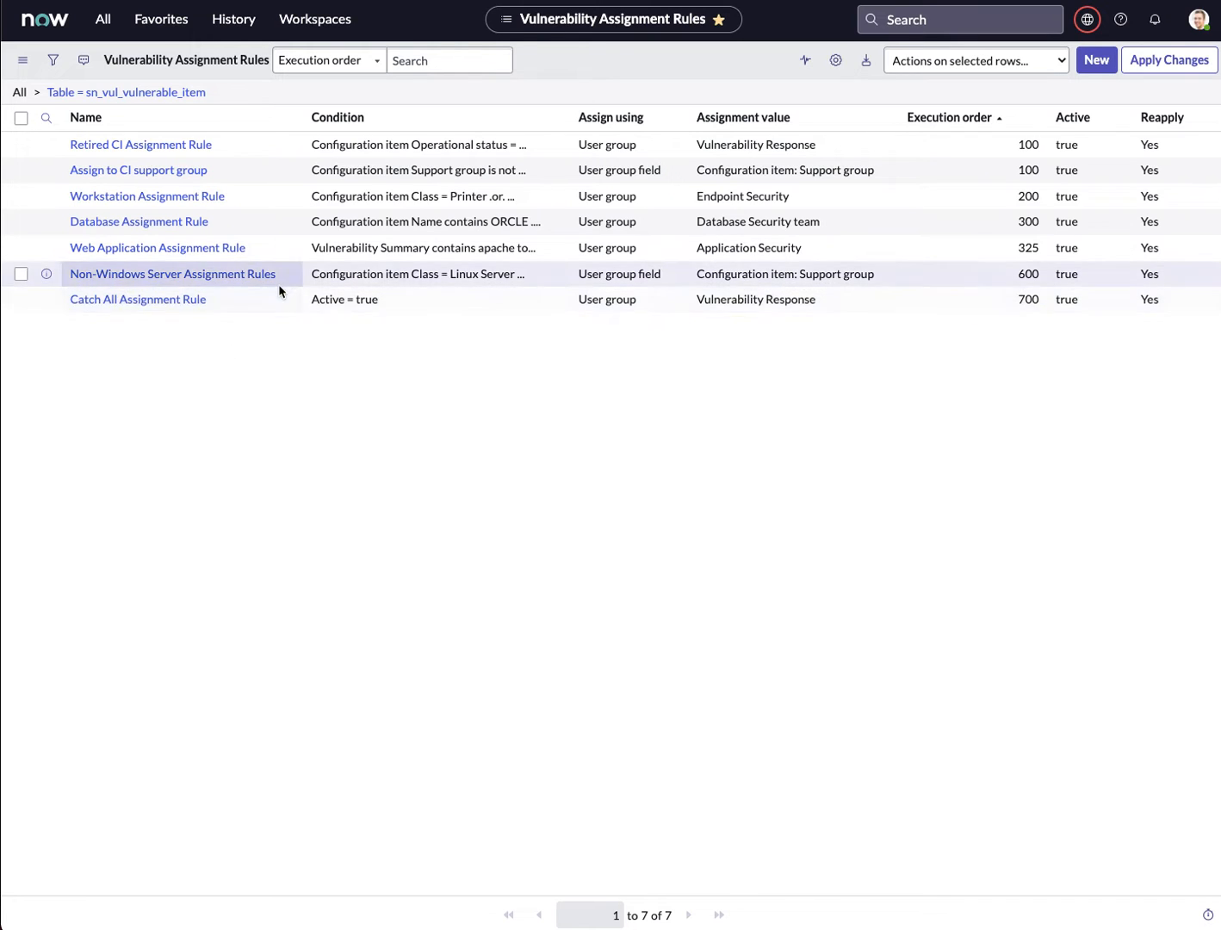
{"action": "mouse_move", "coordinate": [623, 465]}
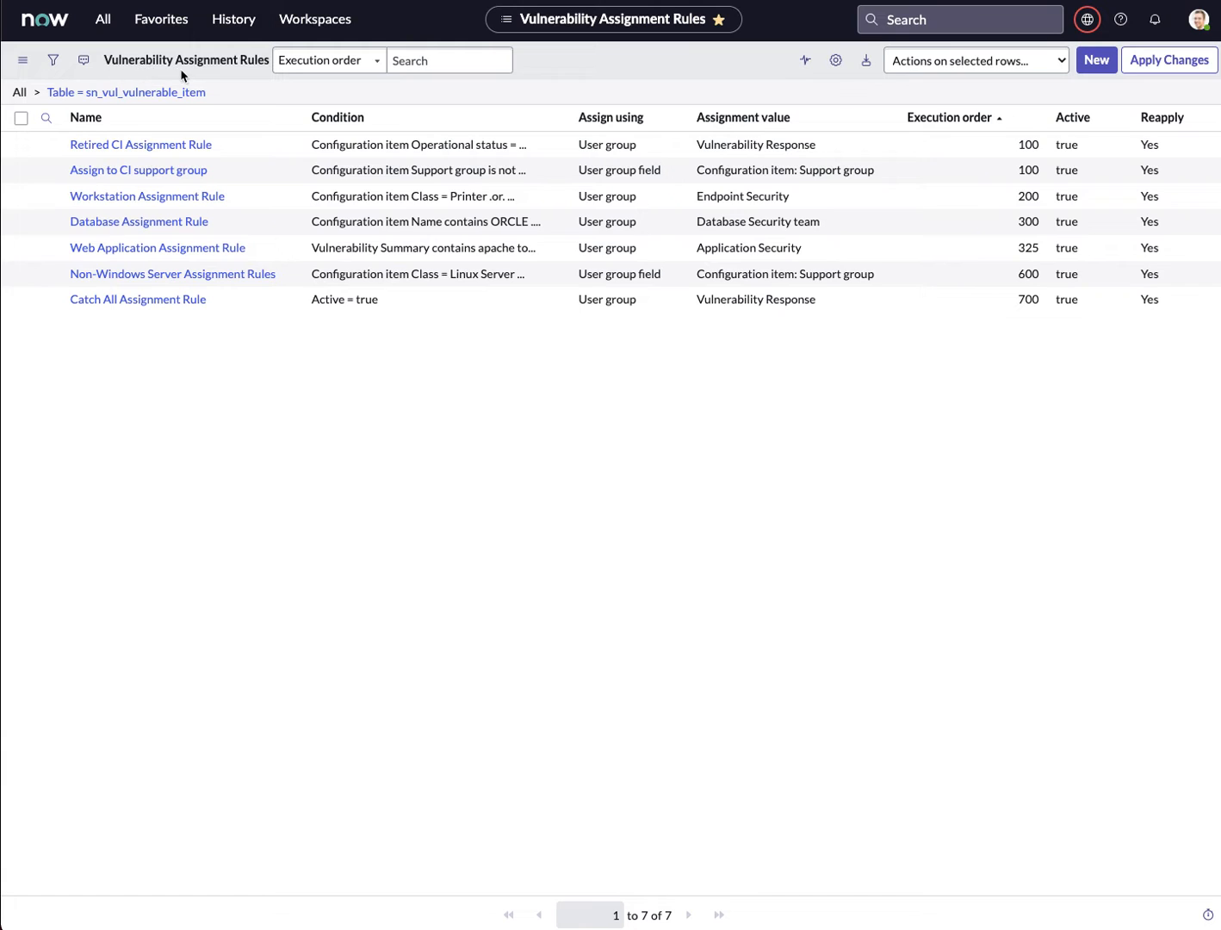
{"action": "mouse_move", "coordinate": [361, 101]}
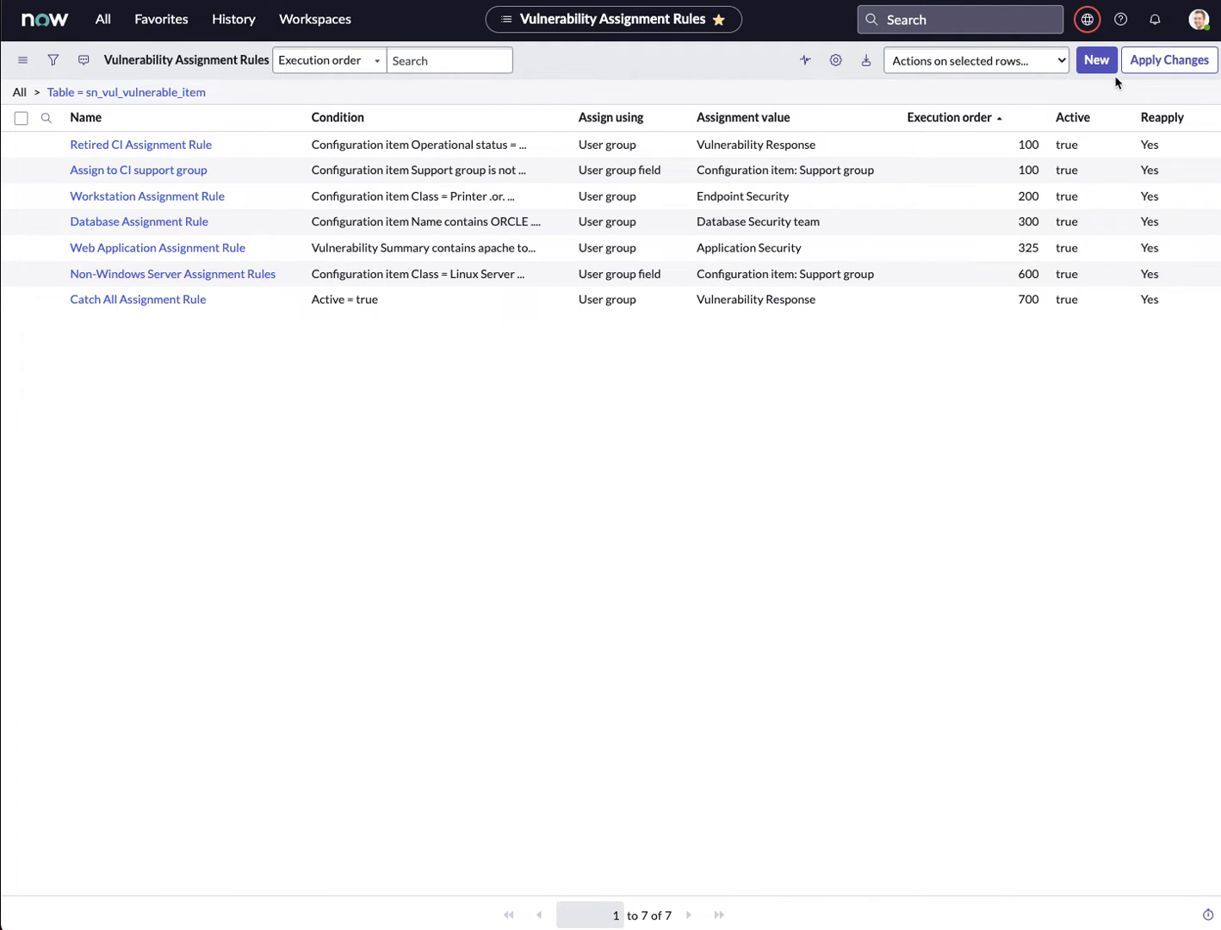
{"action": "mouse_move", "coordinate": [1001, 263]}
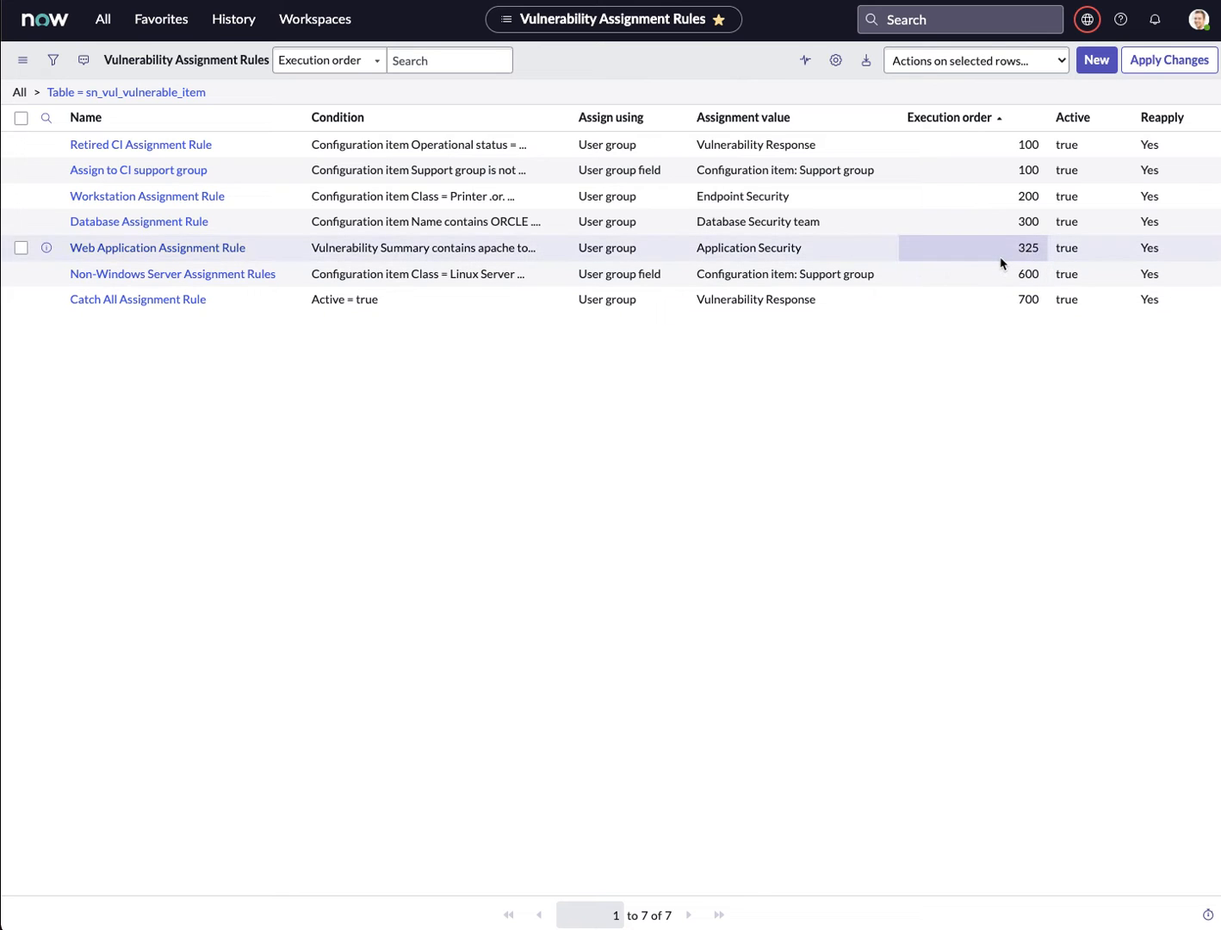
Step: Start a new assignment rule named 'Windows Server assignment rule'
{"action": "left_click", "coordinate": [1095, 60]}
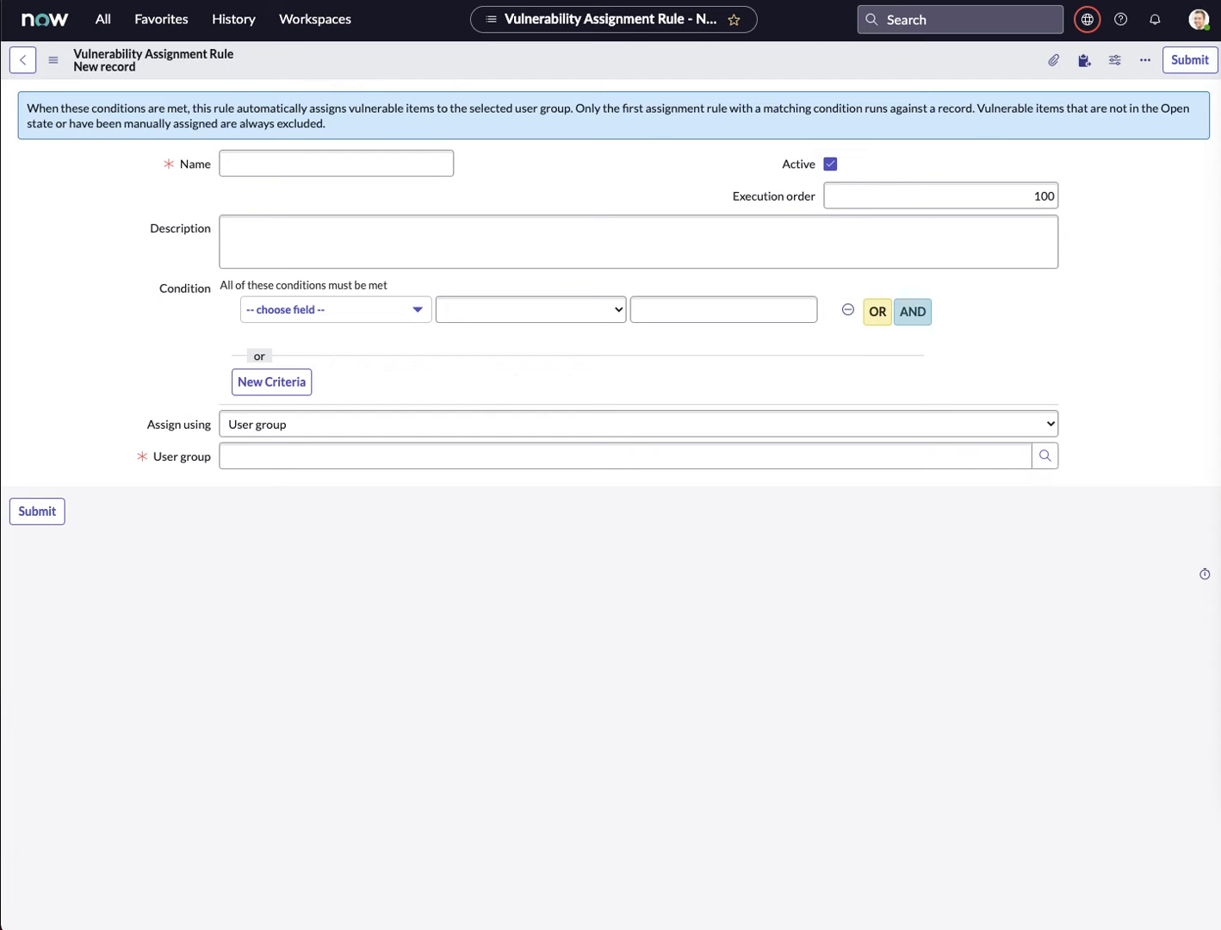
{"action": "left_click", "coordinate": [336, 163]}
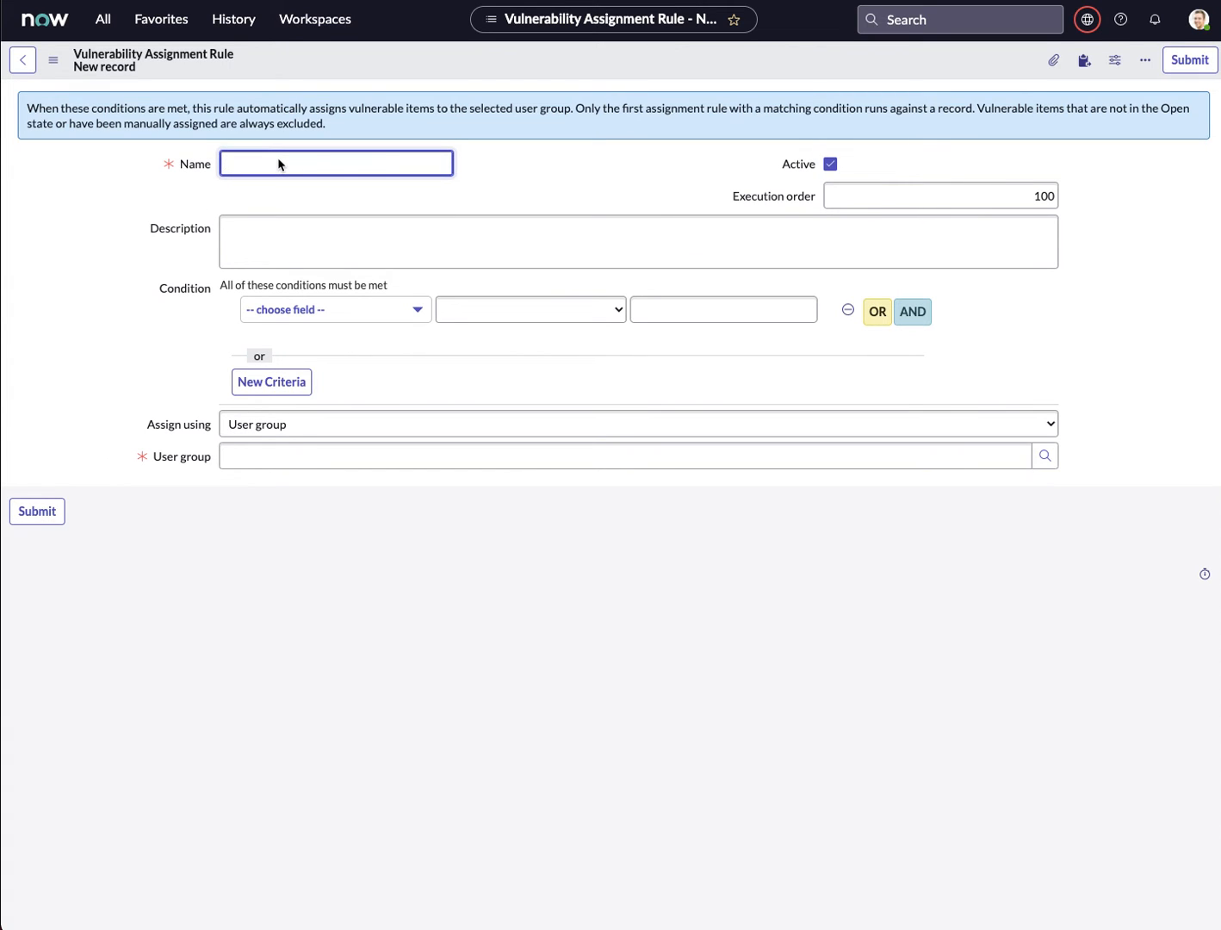
{"action": "type", "text": "Windows Server Support team."}
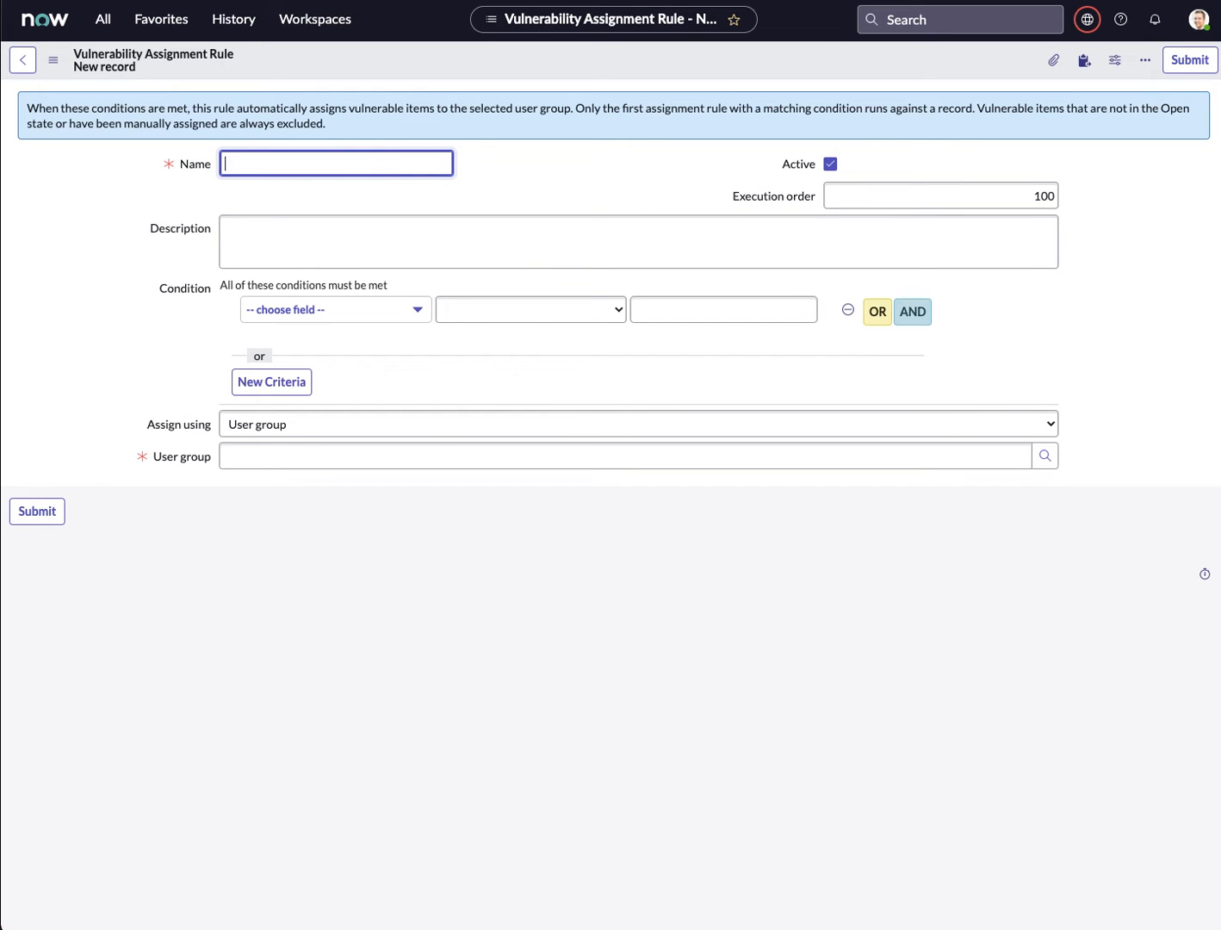
{"action": "type", "text": "Window"}
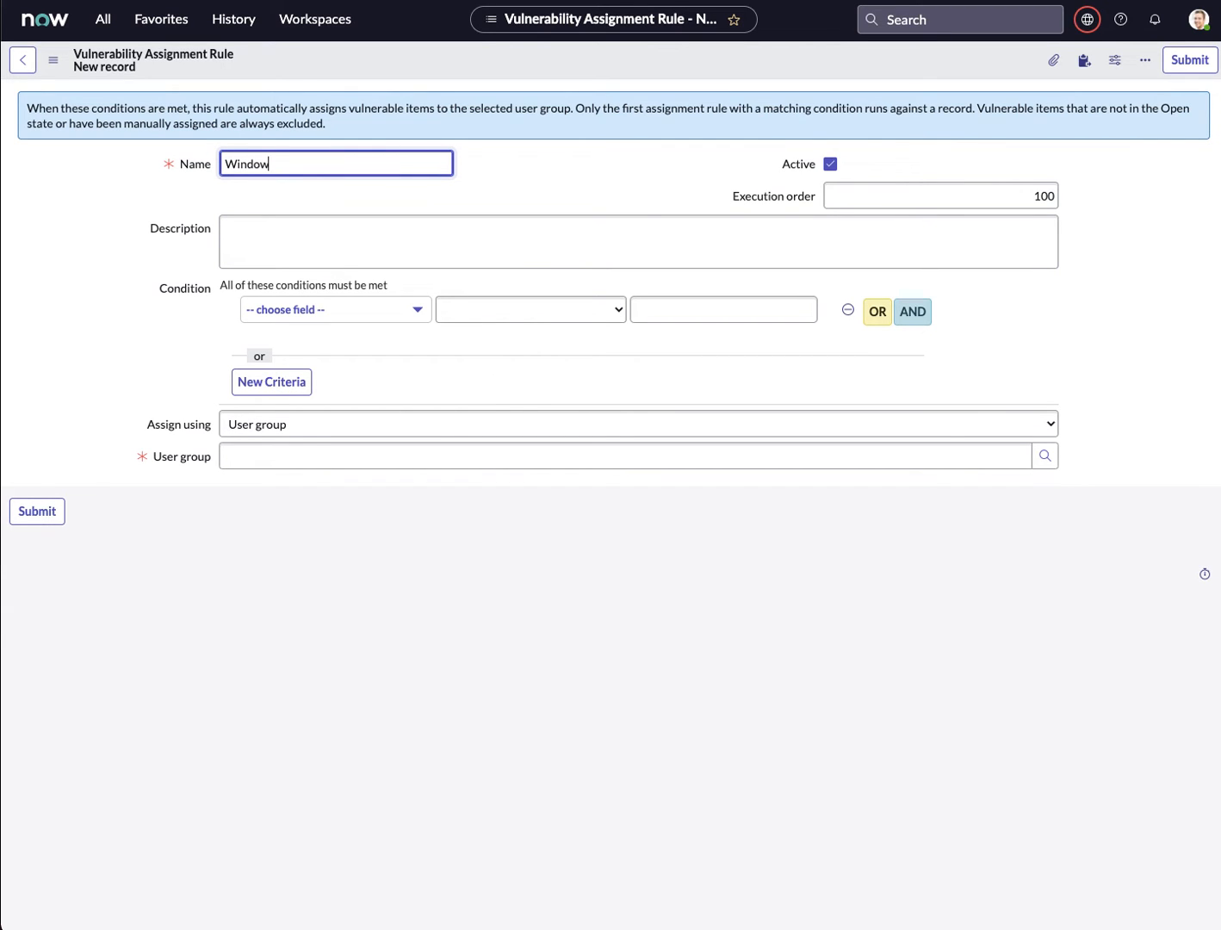
{"action": "type", "text": "s Server"}
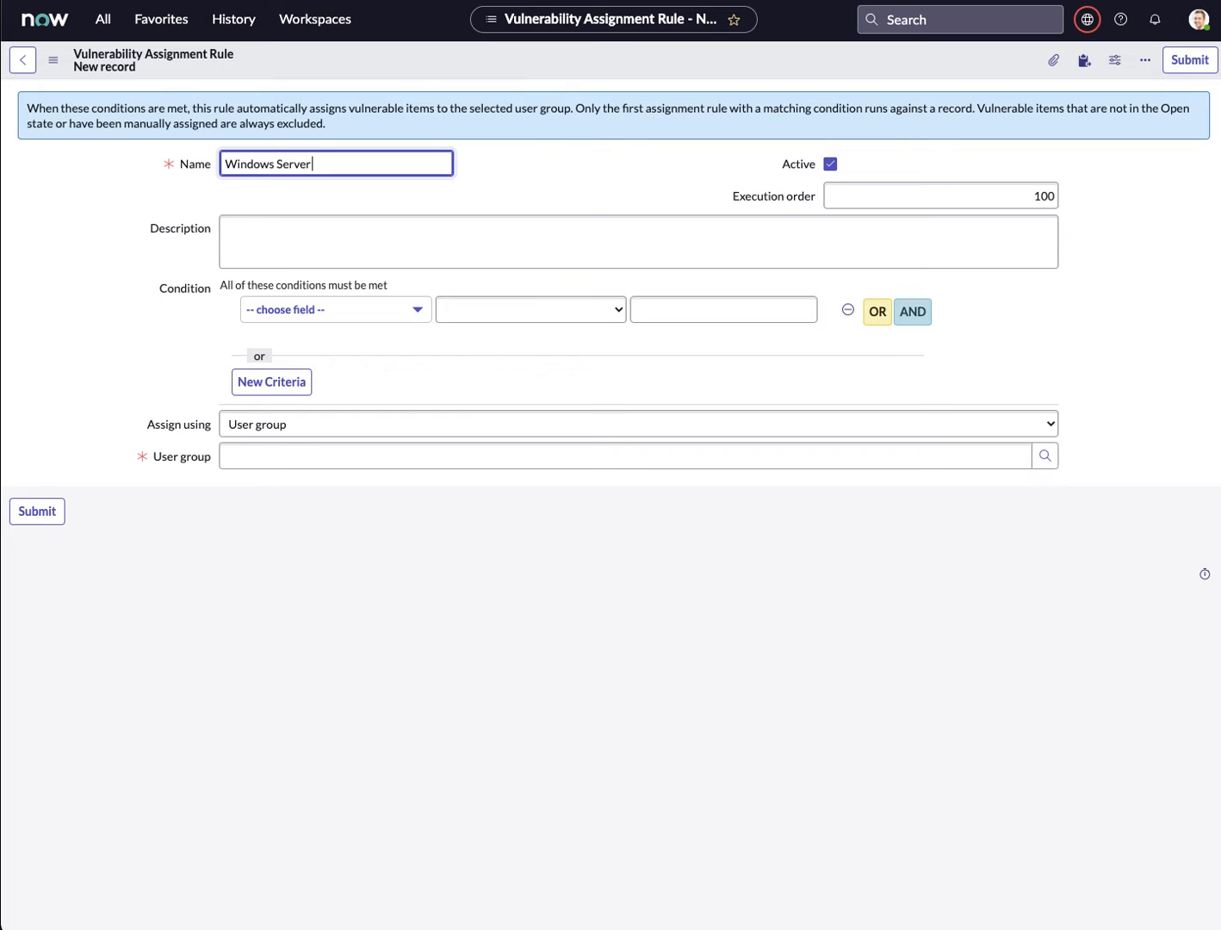
{"action": "type", "text": "assignment"}
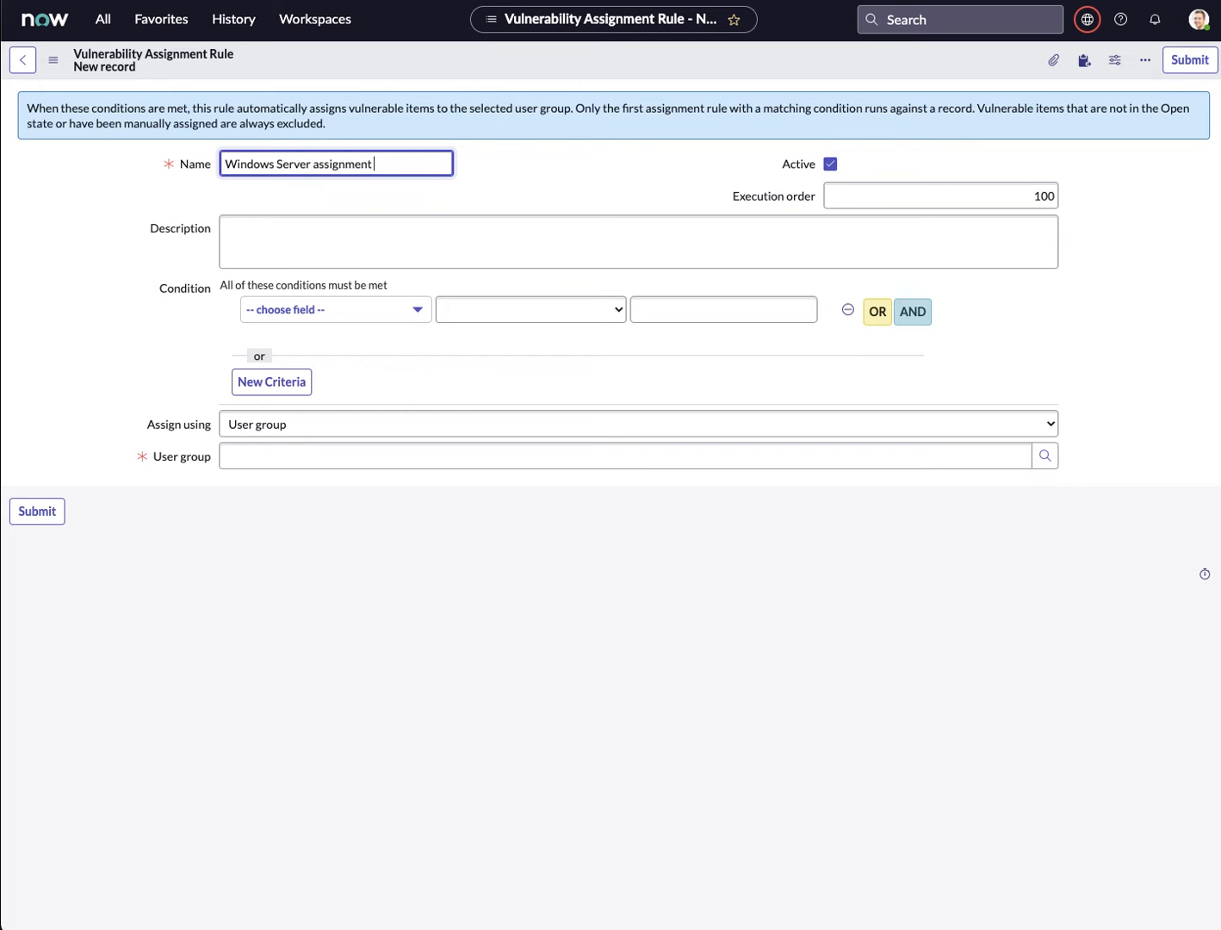
{"action": "type", "text": "rule"}
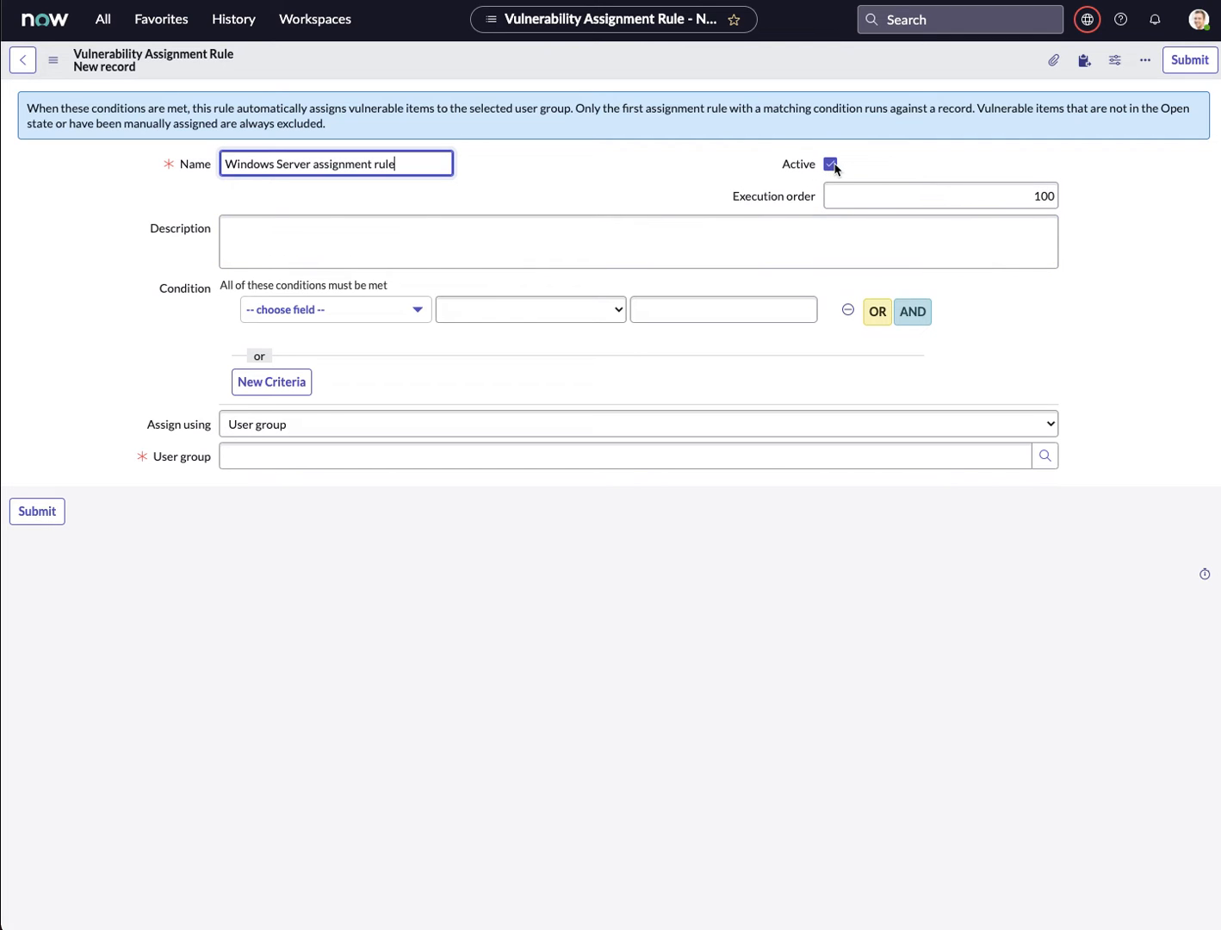
Step: Set execution order 500 and describe the rule as sending VITs to the Windows server support group
{"action": "left_click", "coordinate": [940, 196]}
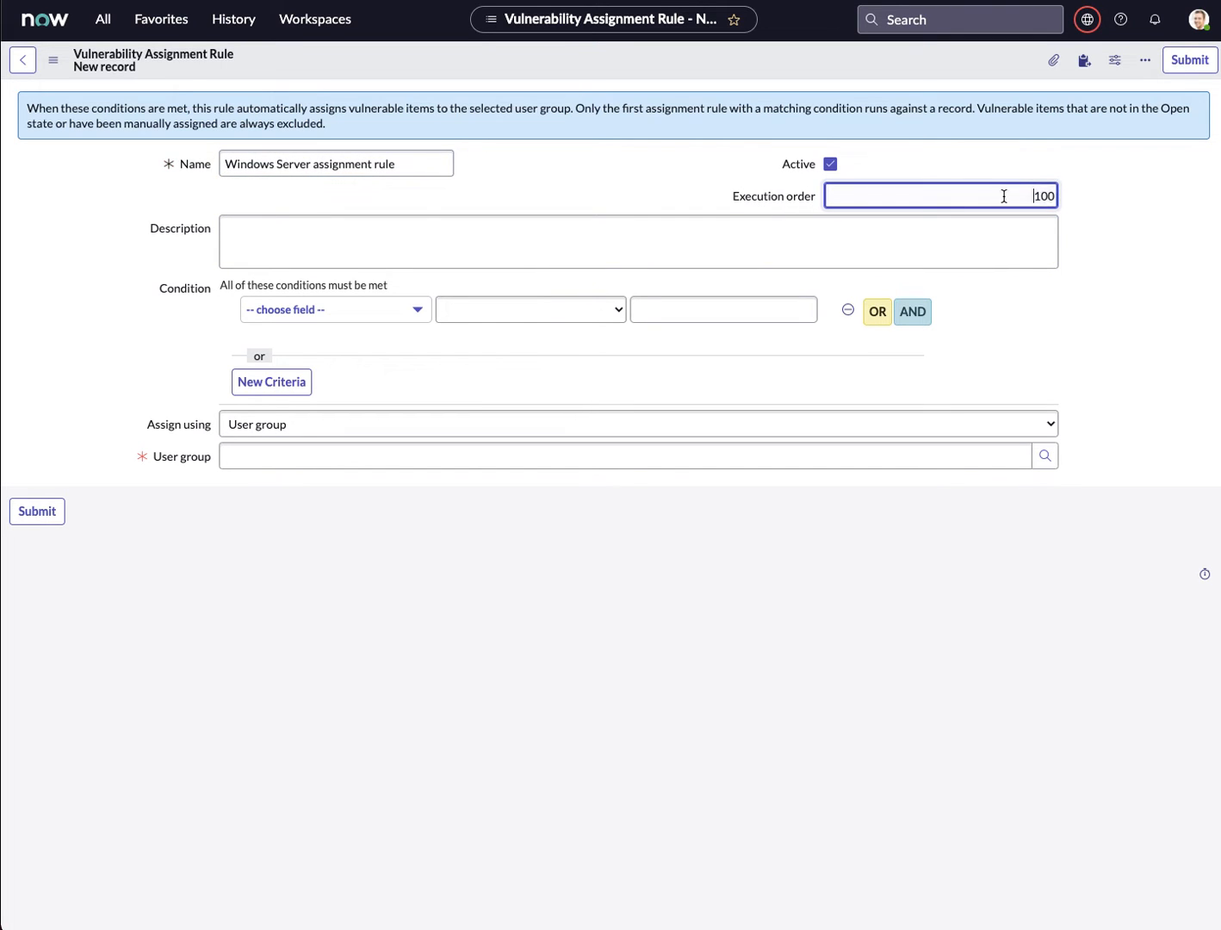
{"action": "type", "text": "500"}
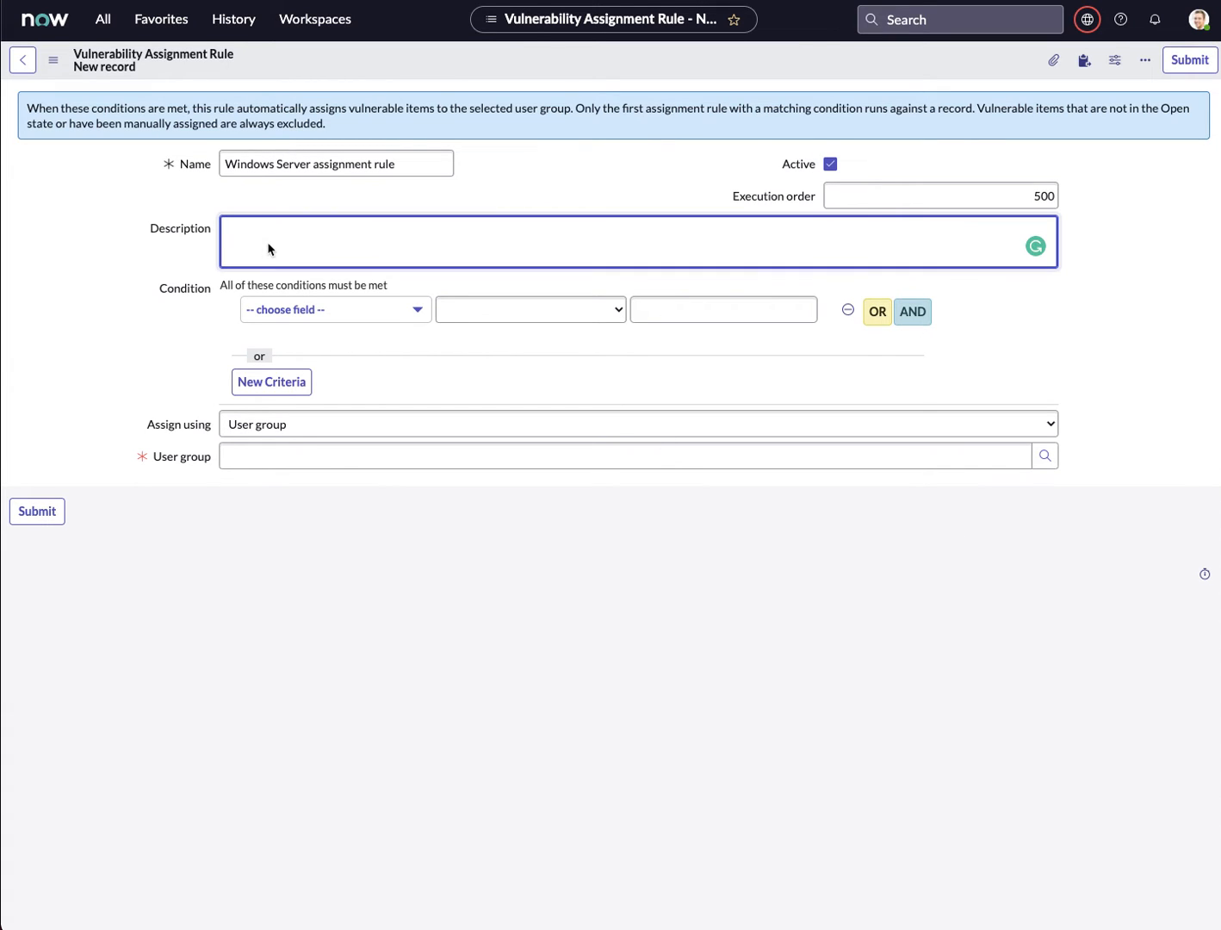
{"action": "type", "text": "Rule to send VITs to the windows sever support group."}
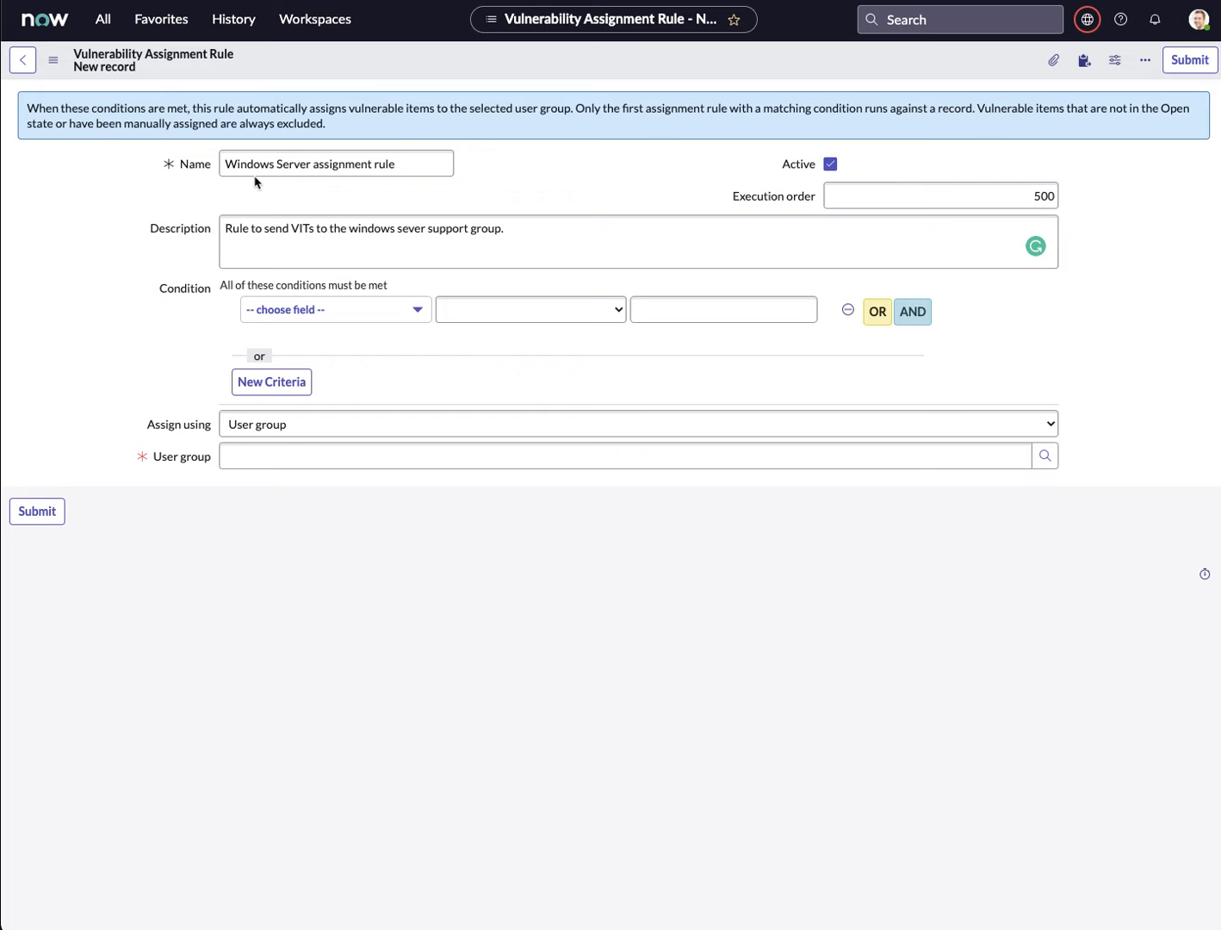
Step: Base the rule's condition on the Configuration item Class field
{"action": "left_click", "coordinate": [335, 309]}
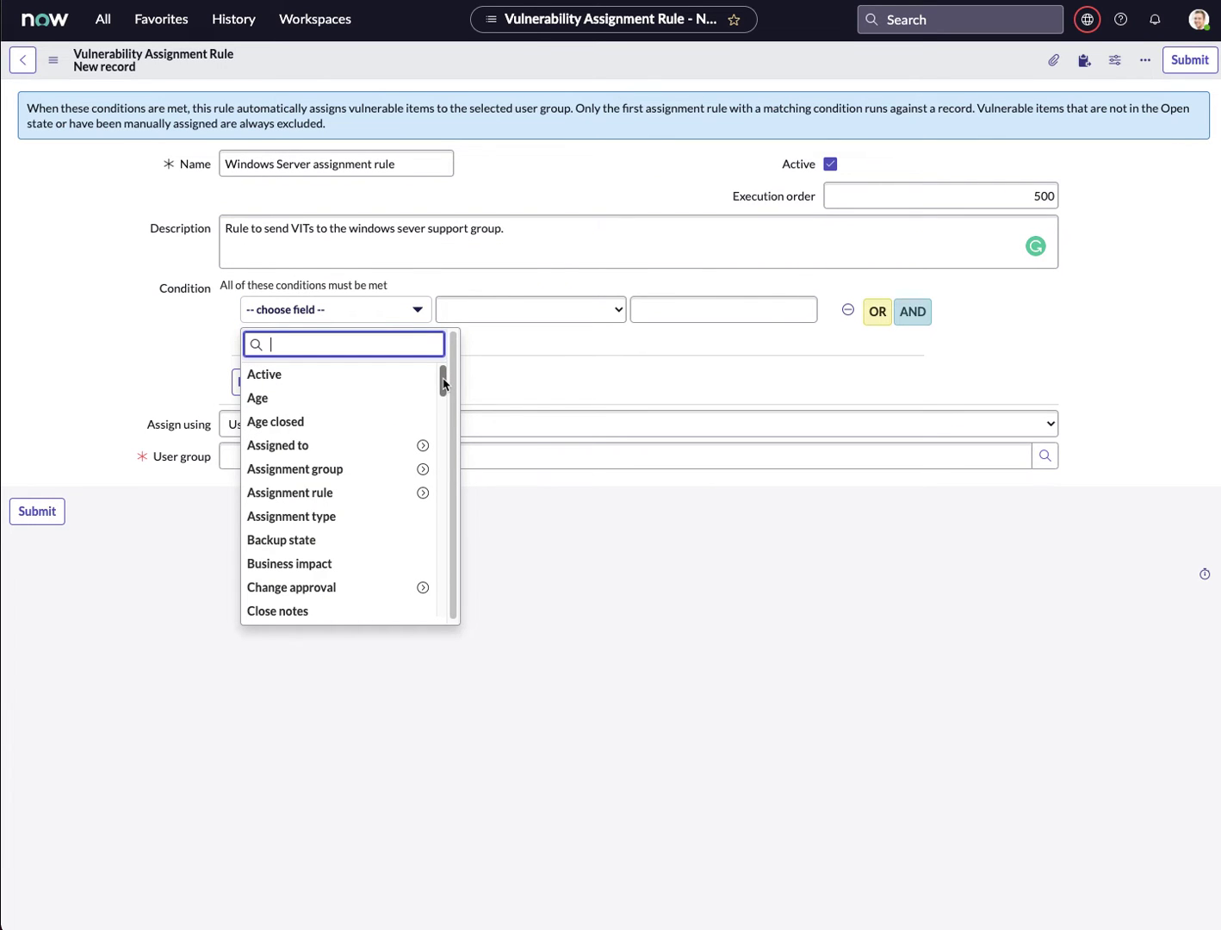
{"action": "scroll", "scroll_direction": "down", "scroll_amount": 3}
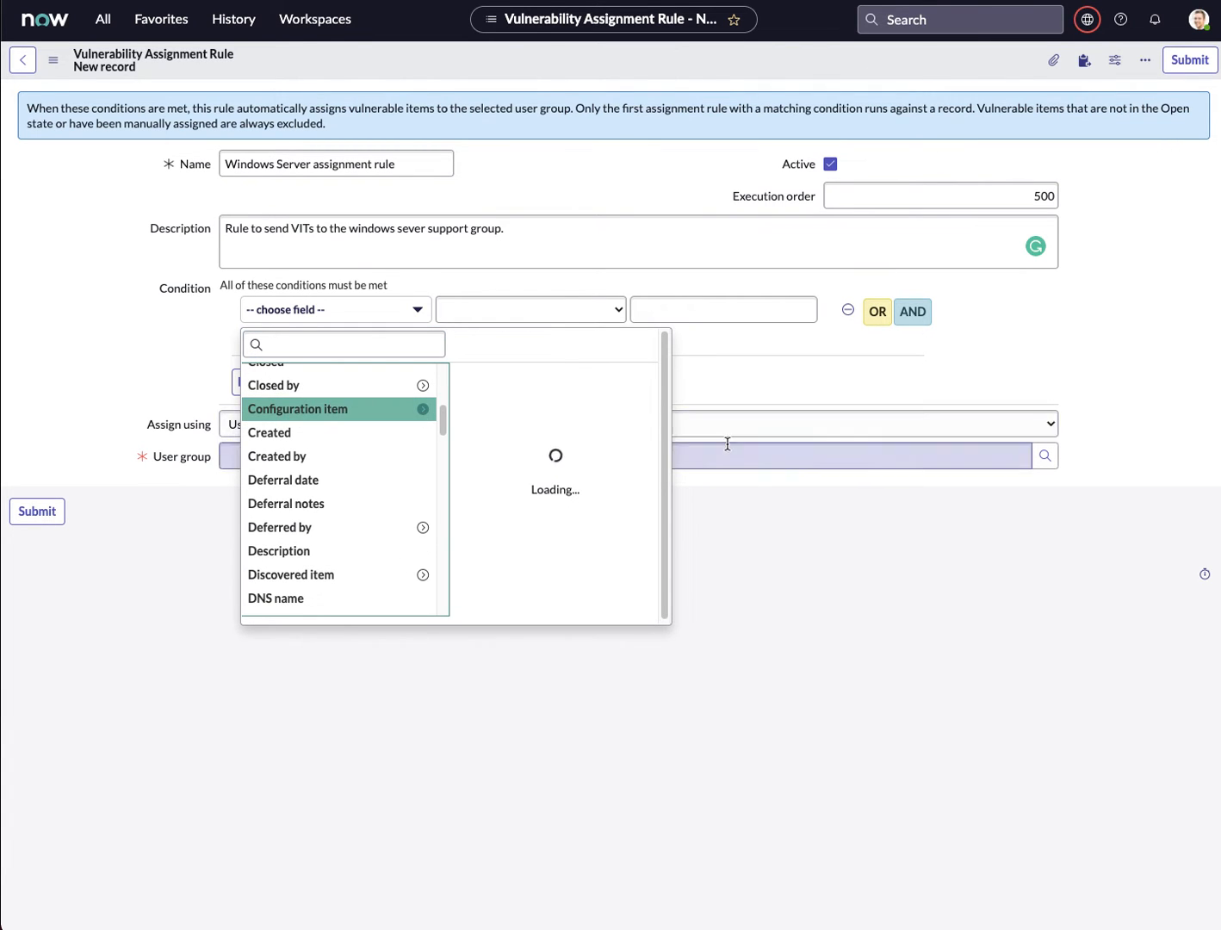
{"action": "left_click", "coordinate": [297, 409]}
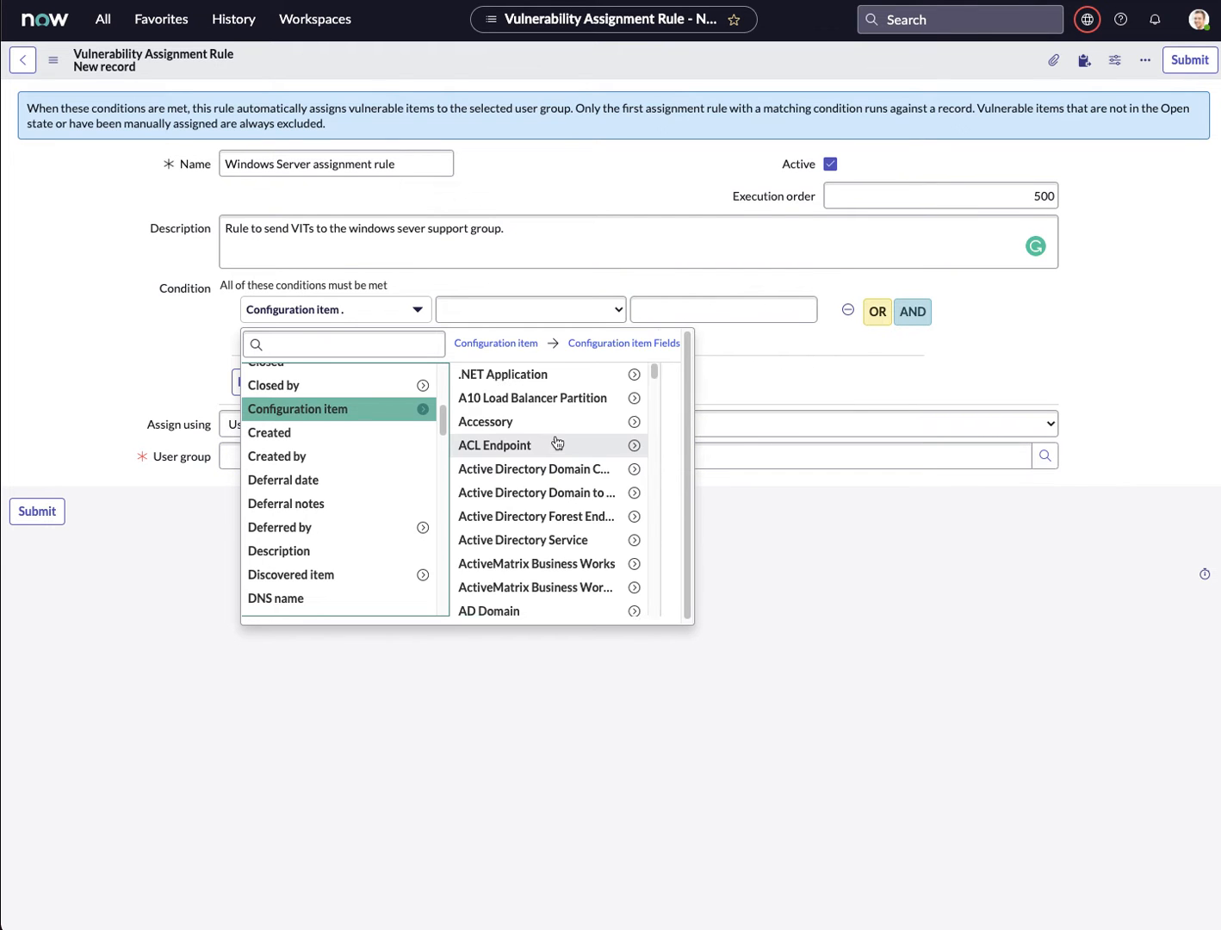
{"action": "scroll", "scroll_direction": "down", "scroll_amount": 3}
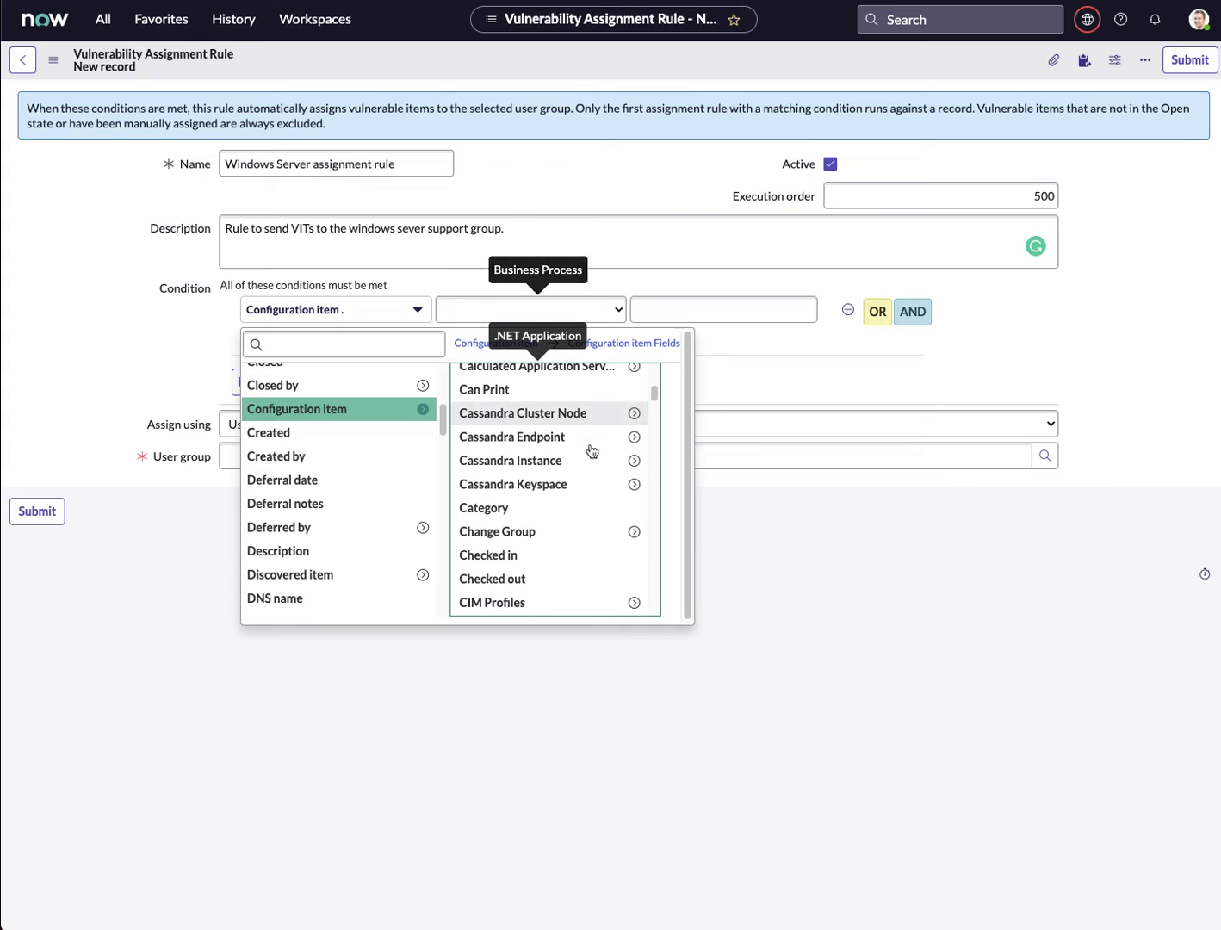
{"action": "scroll", "scroll_direction": "down", "scroll_amount": 3}
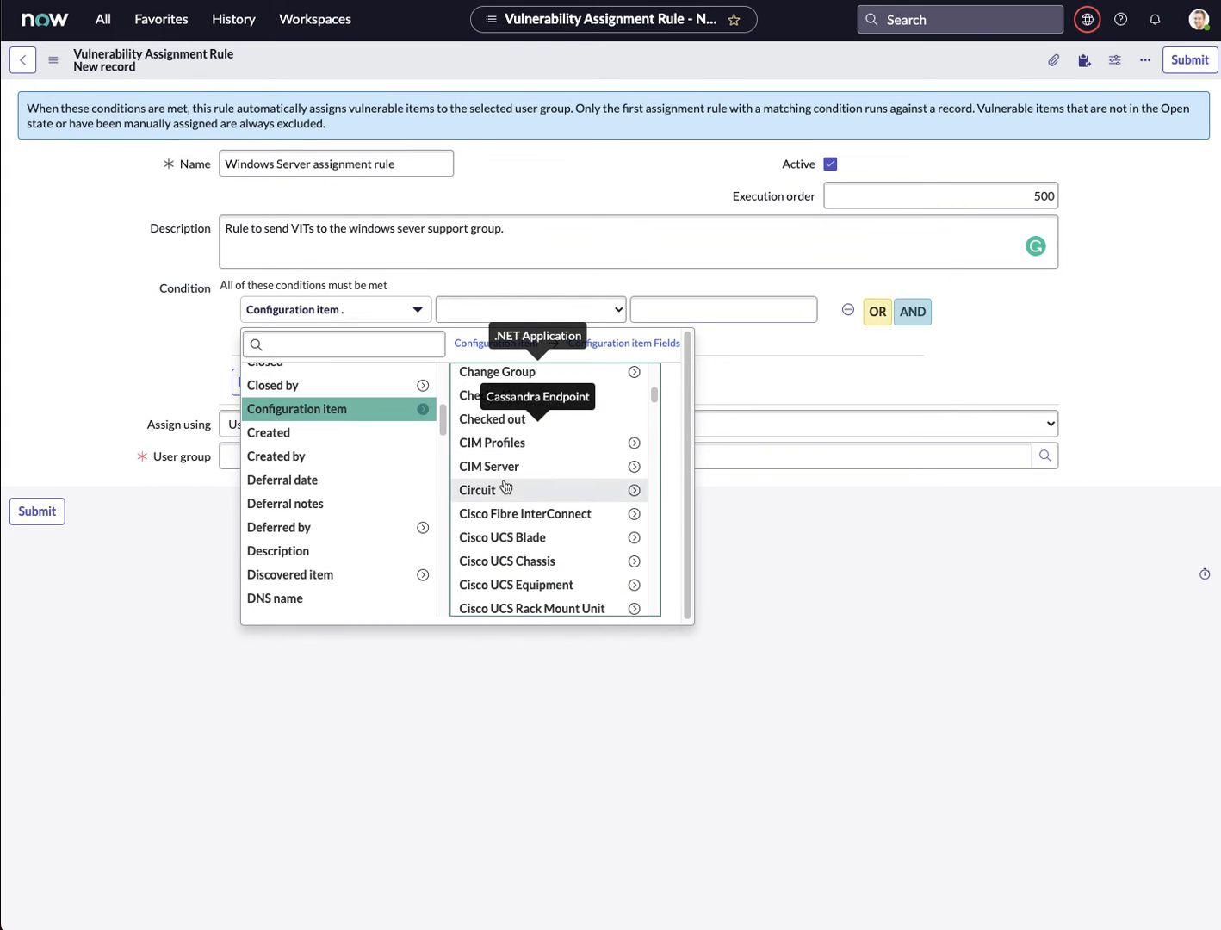
{"action": "scroll", "scroll_direction": "down", "scroll_amount": 3}
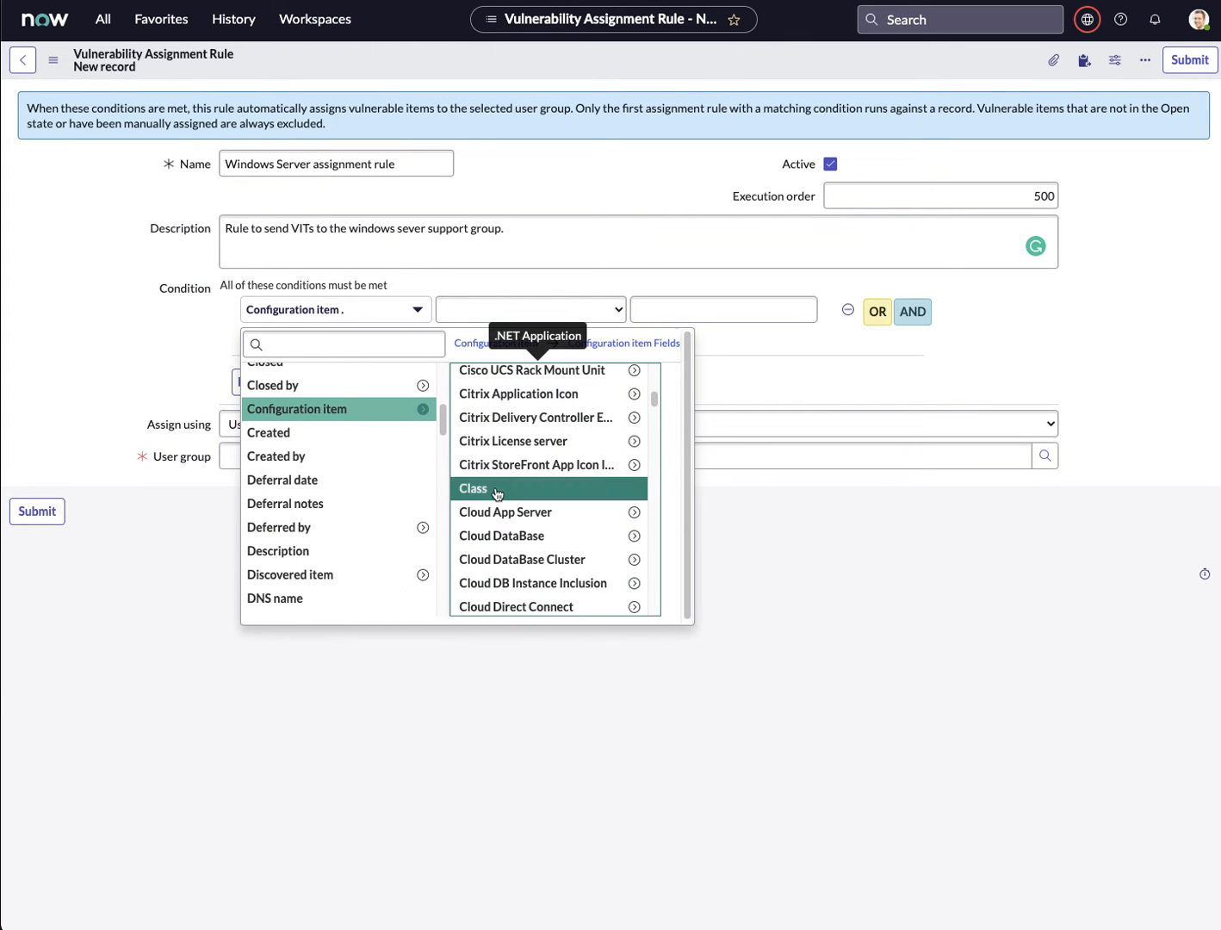
{"action": "left_click", "coordinate": [473, 488]}
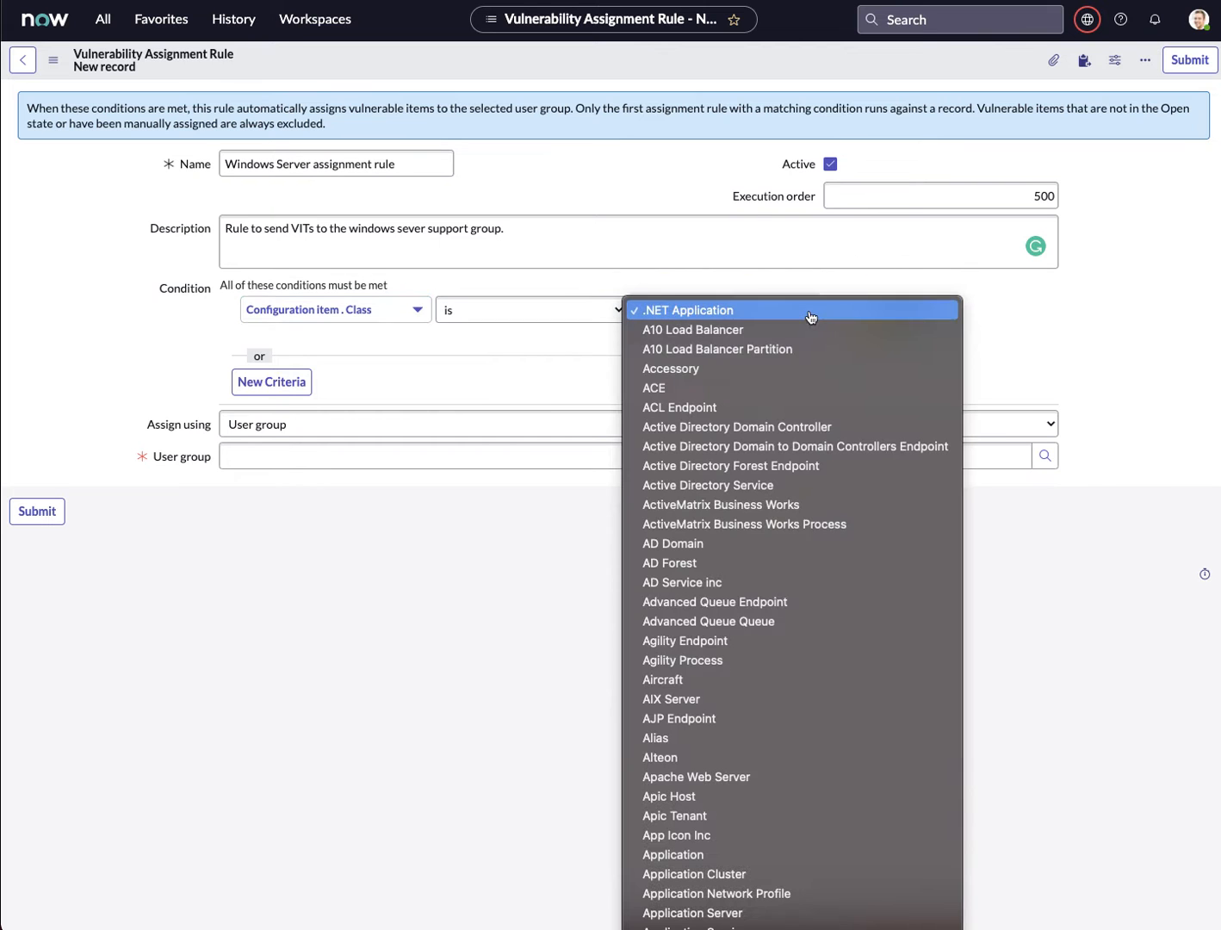
Step: Set the condition value to Class is Windows Domain Controller
{"action": "scroll", "scroll_direction": "down", "scroll_amount": 3}
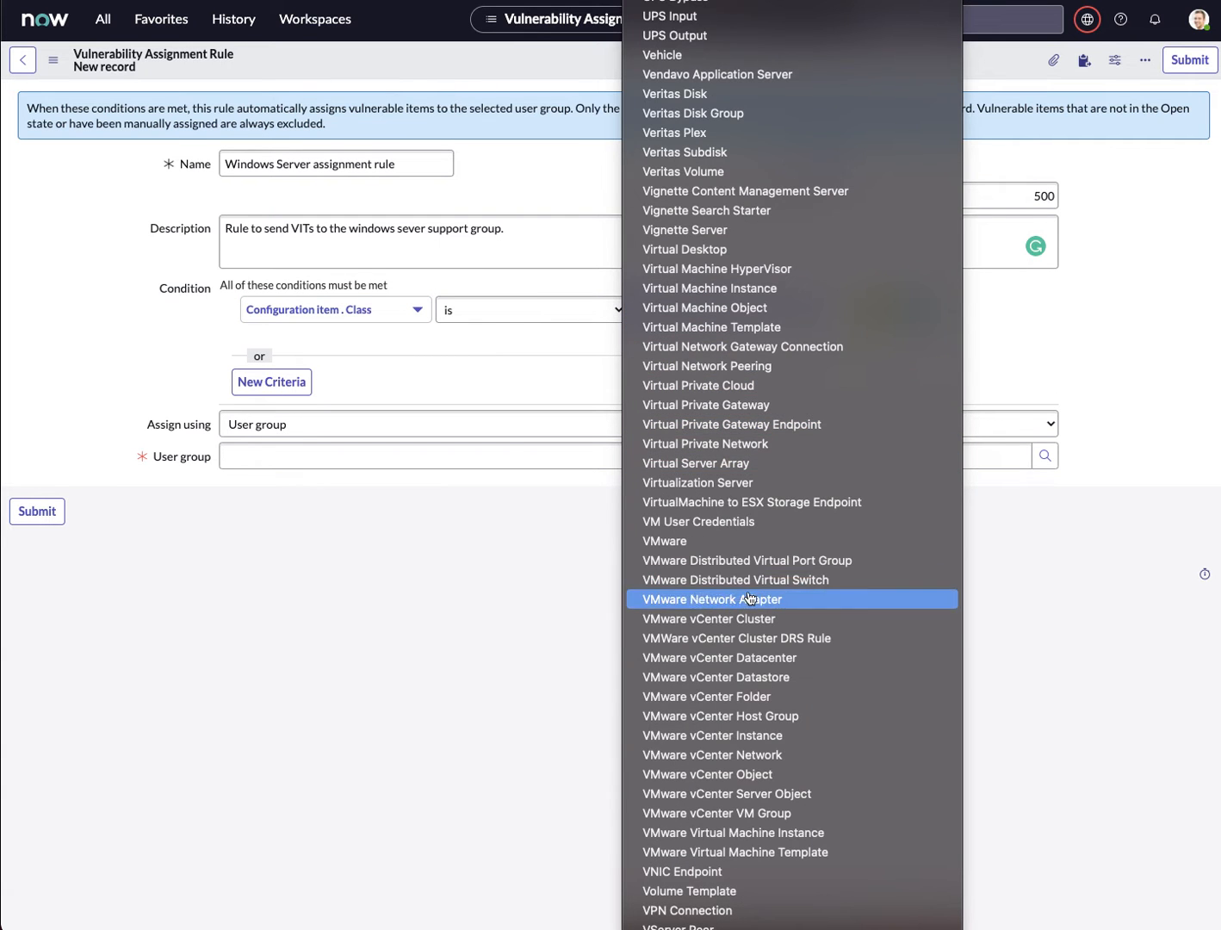
{"action": "scroll", "scroll_direction": "down", "scroll_amount": 3}
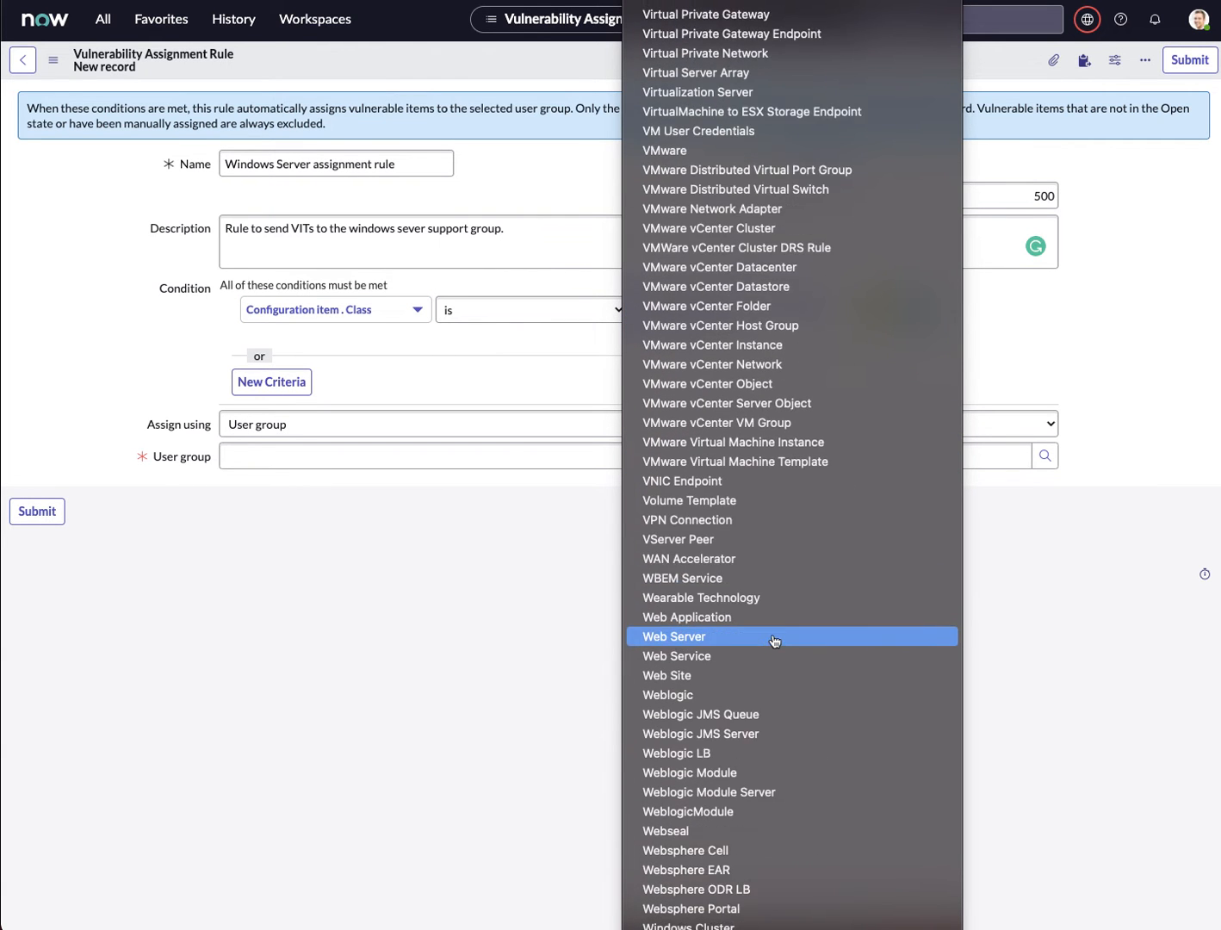
{"action": "mouse_move", "coordinate": [728, 656]}
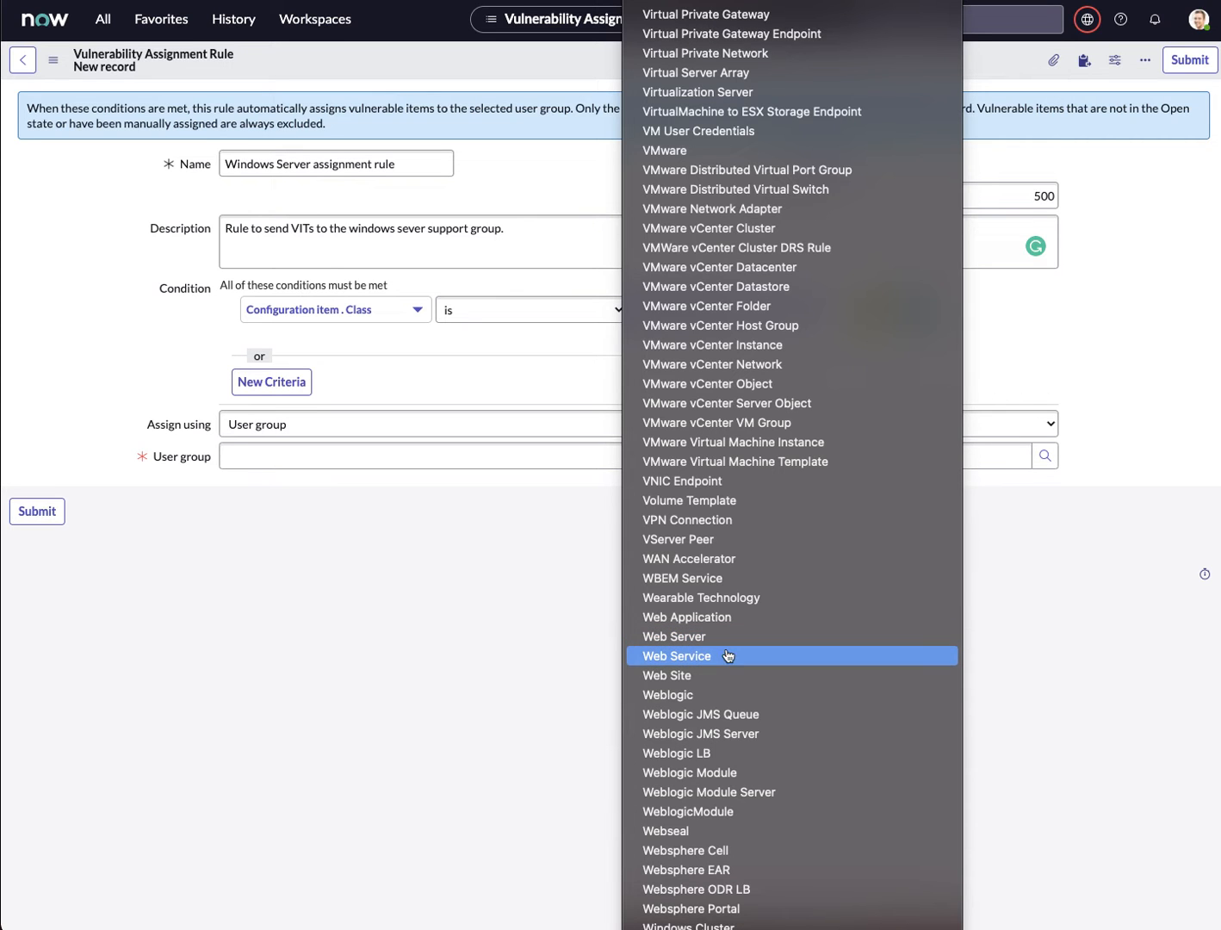
{"action": "scroll", "scroll_direction": "down", "scroll_amount": 3}
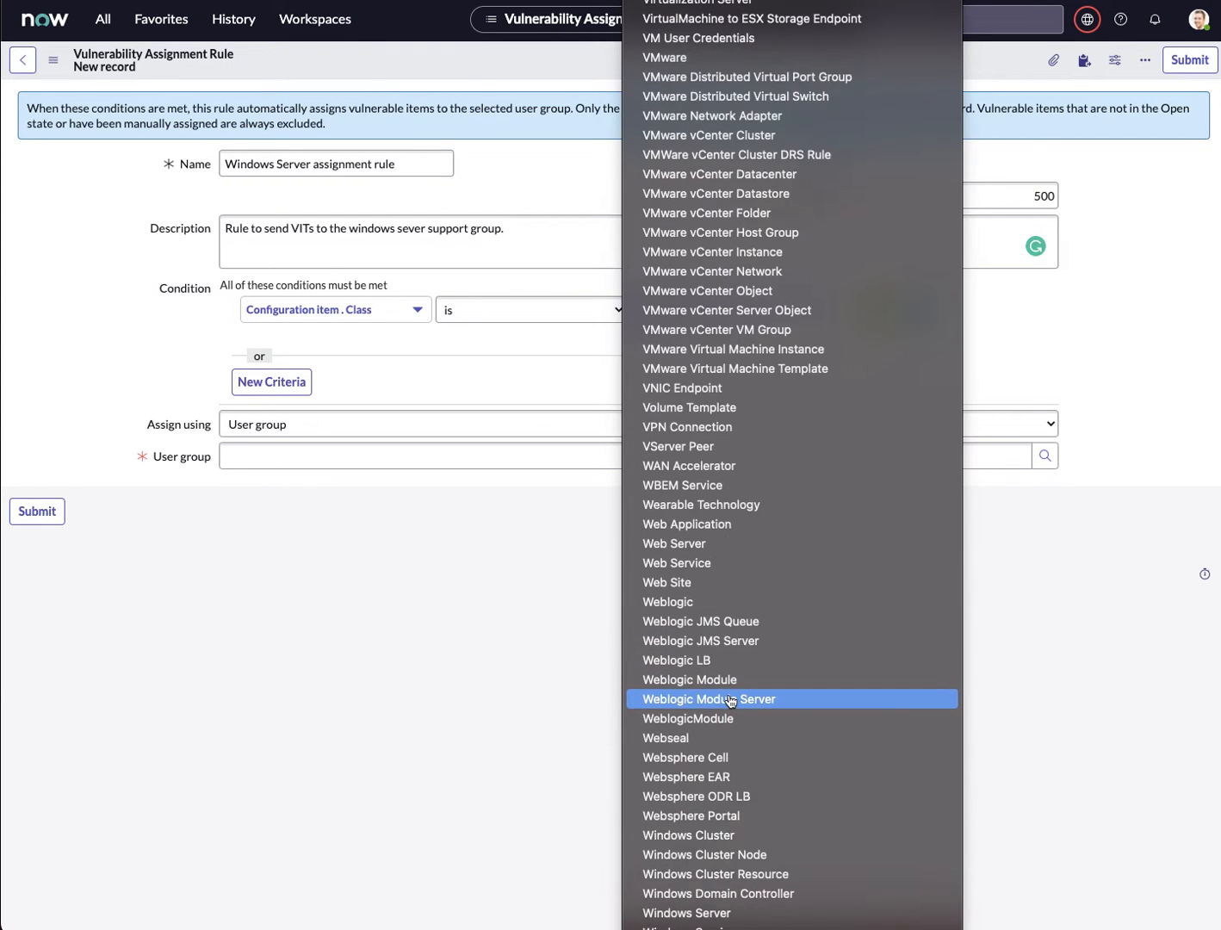
{"action": "scroll", "scroll_direction": "down", "scroll_amount": 3}
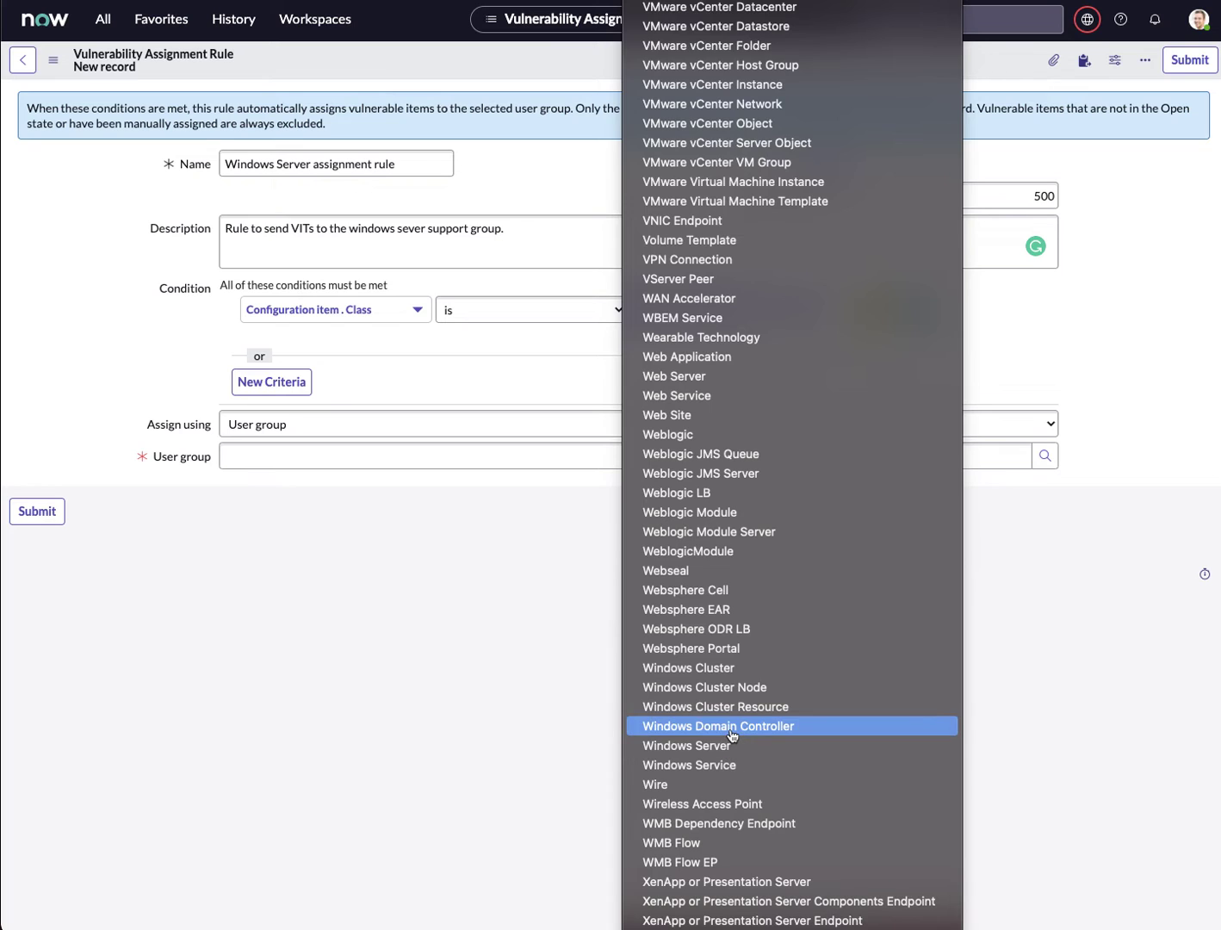
{"action": "left_click", "coordinate": [718, 726]}
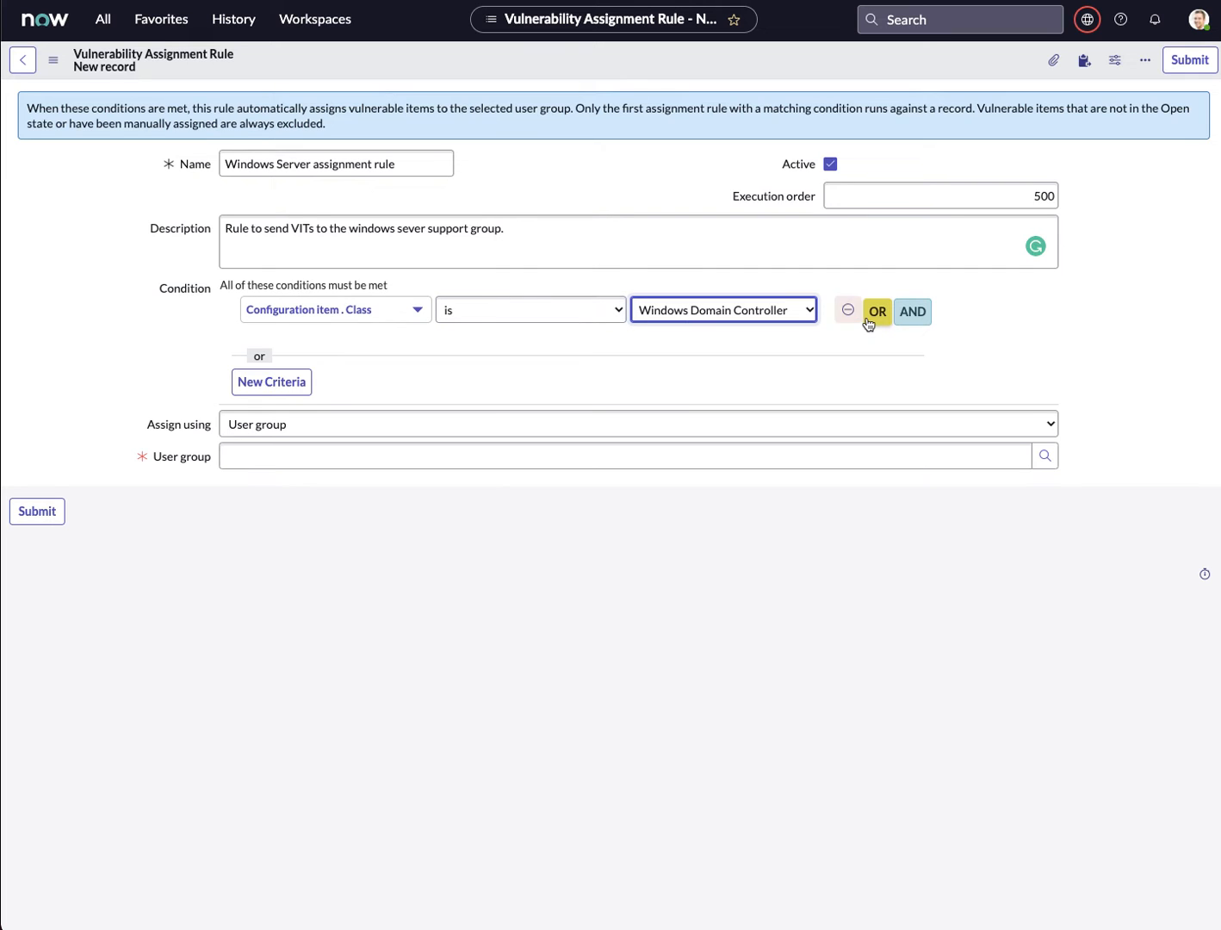
{"action": "mouse_move", "coordinate": [877, 312]}
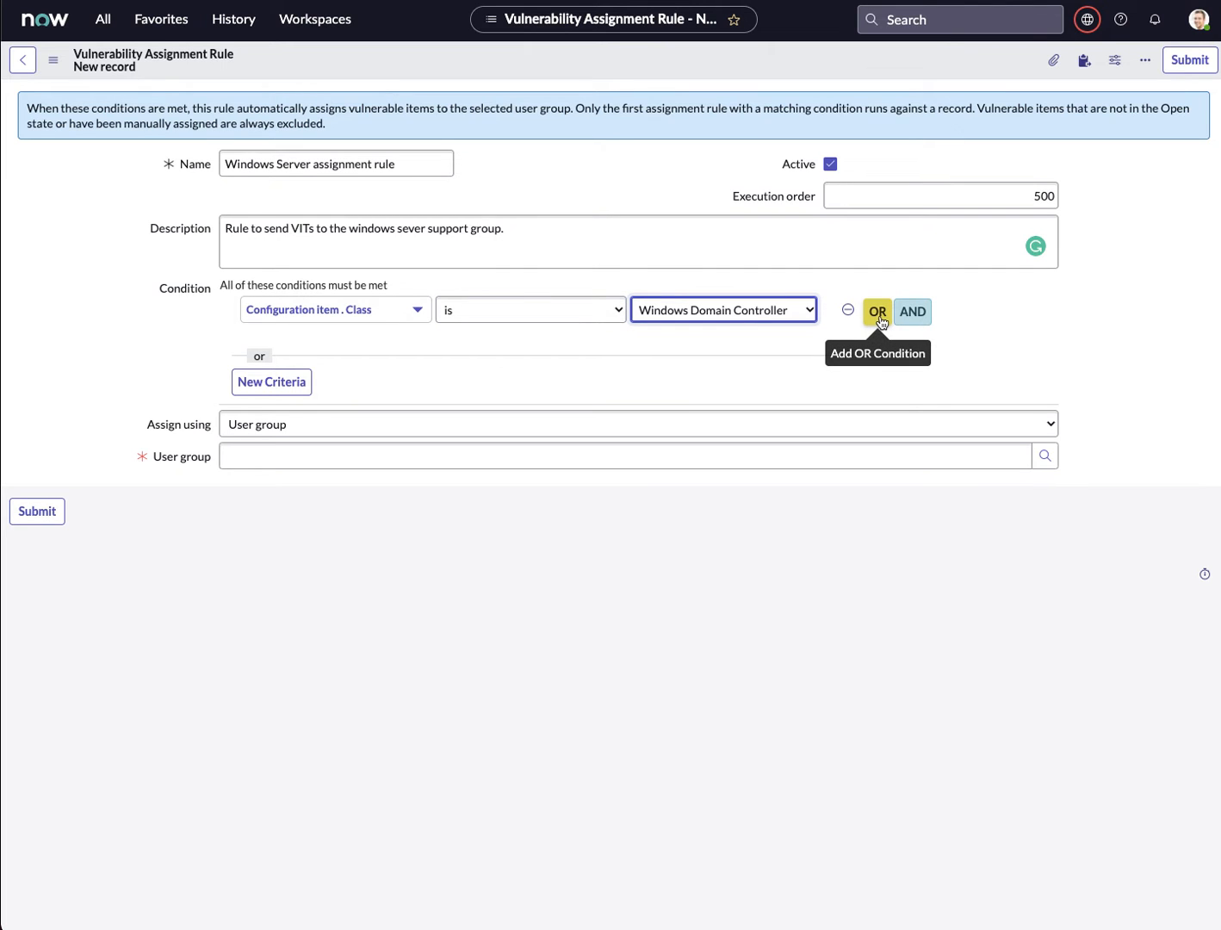
Step: Add an OR condition requiring Configuration item Class is Windows Server
{"action": "left_click", "coordinate": [877, 312]}
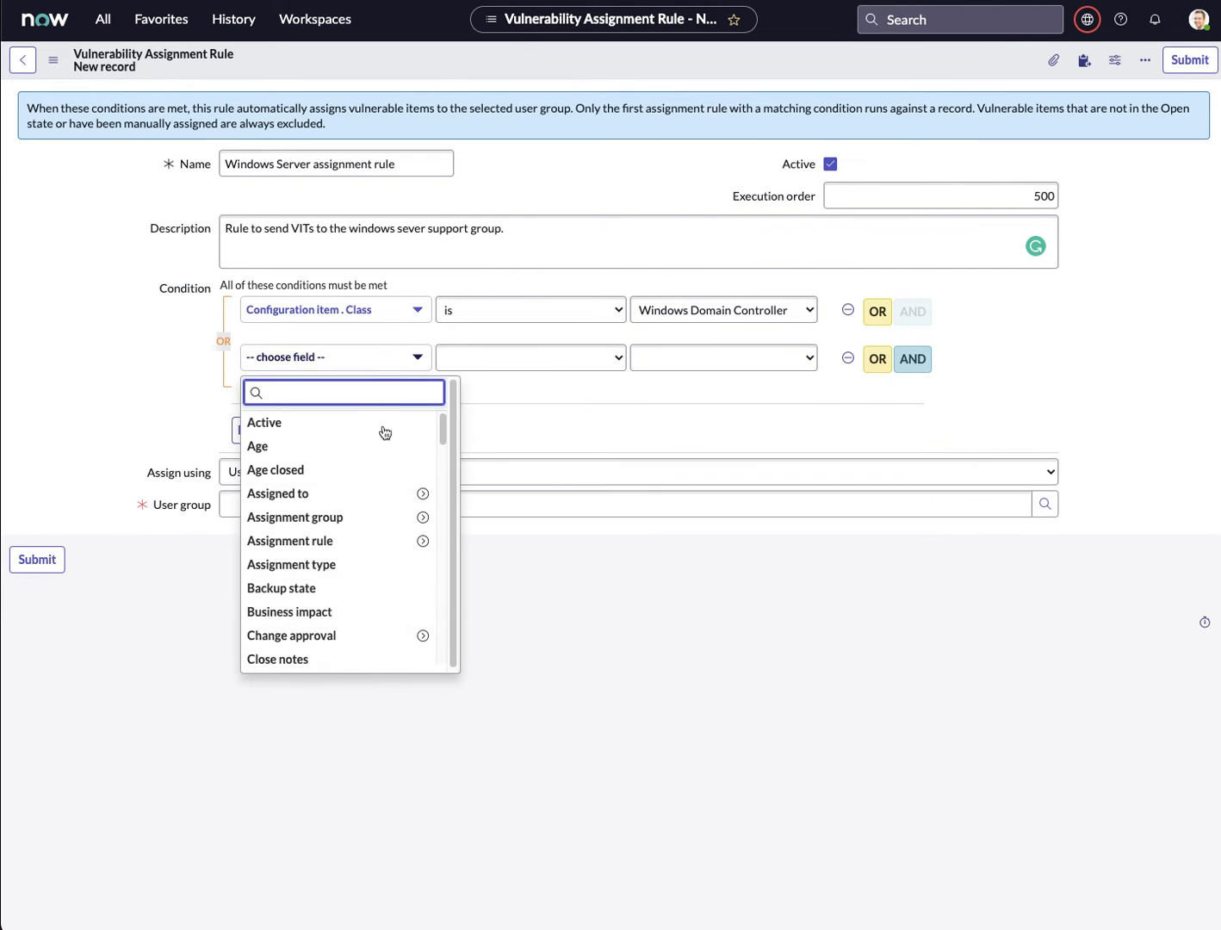
{"action": "type", "text": "c"}
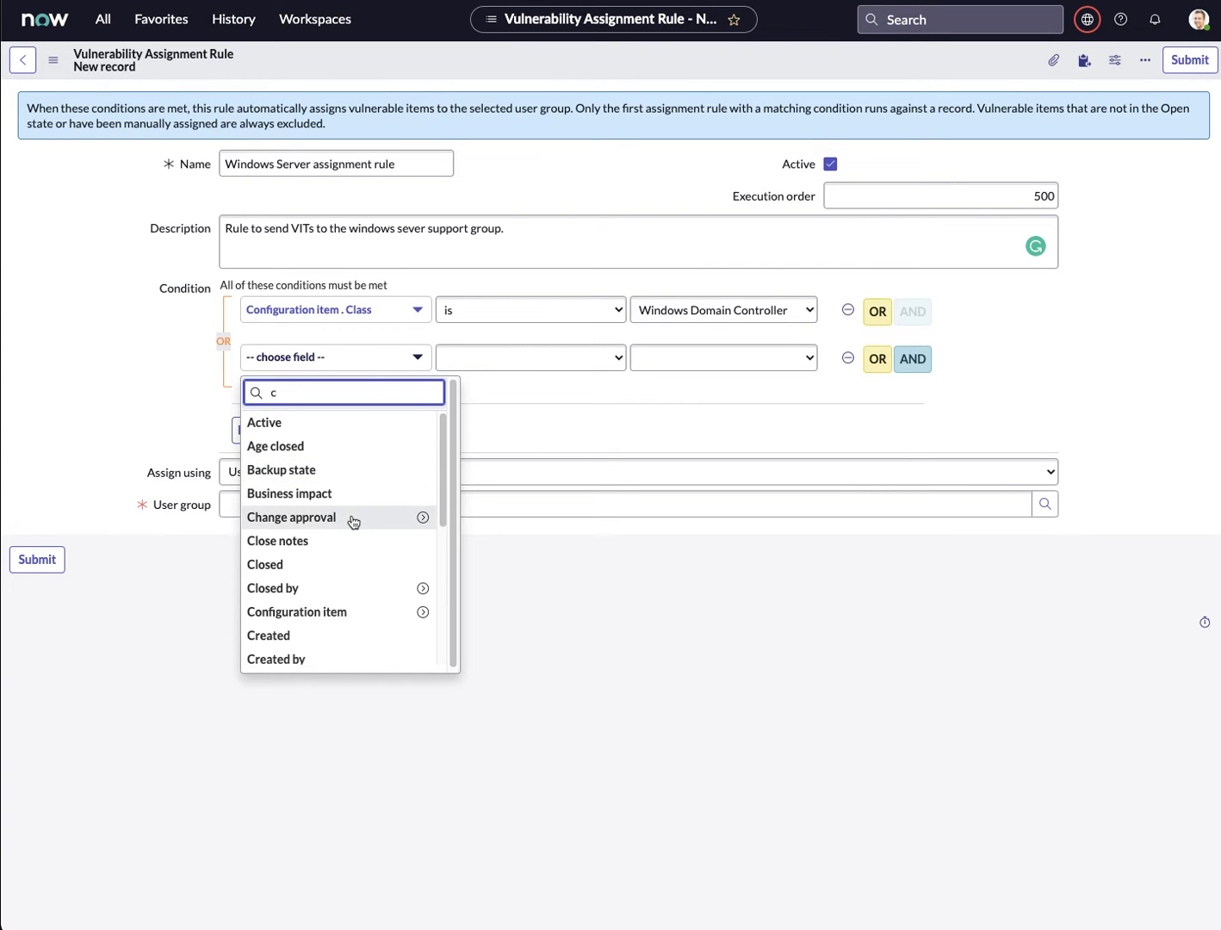
{"action": "scroll", "scroll_direction": "down", "scroll_amount": 3}
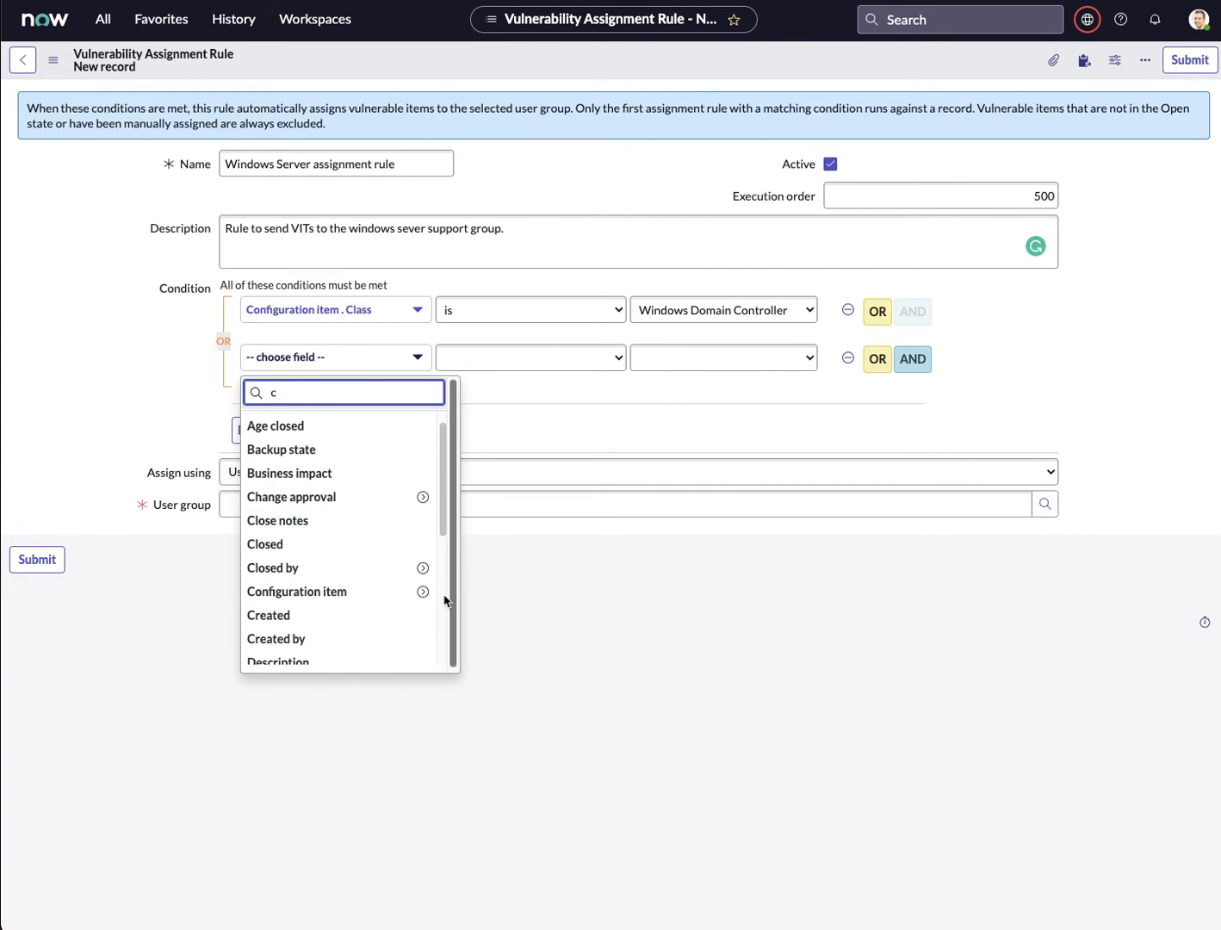
{"action": "left_click", "coordinate": [297, 591]}
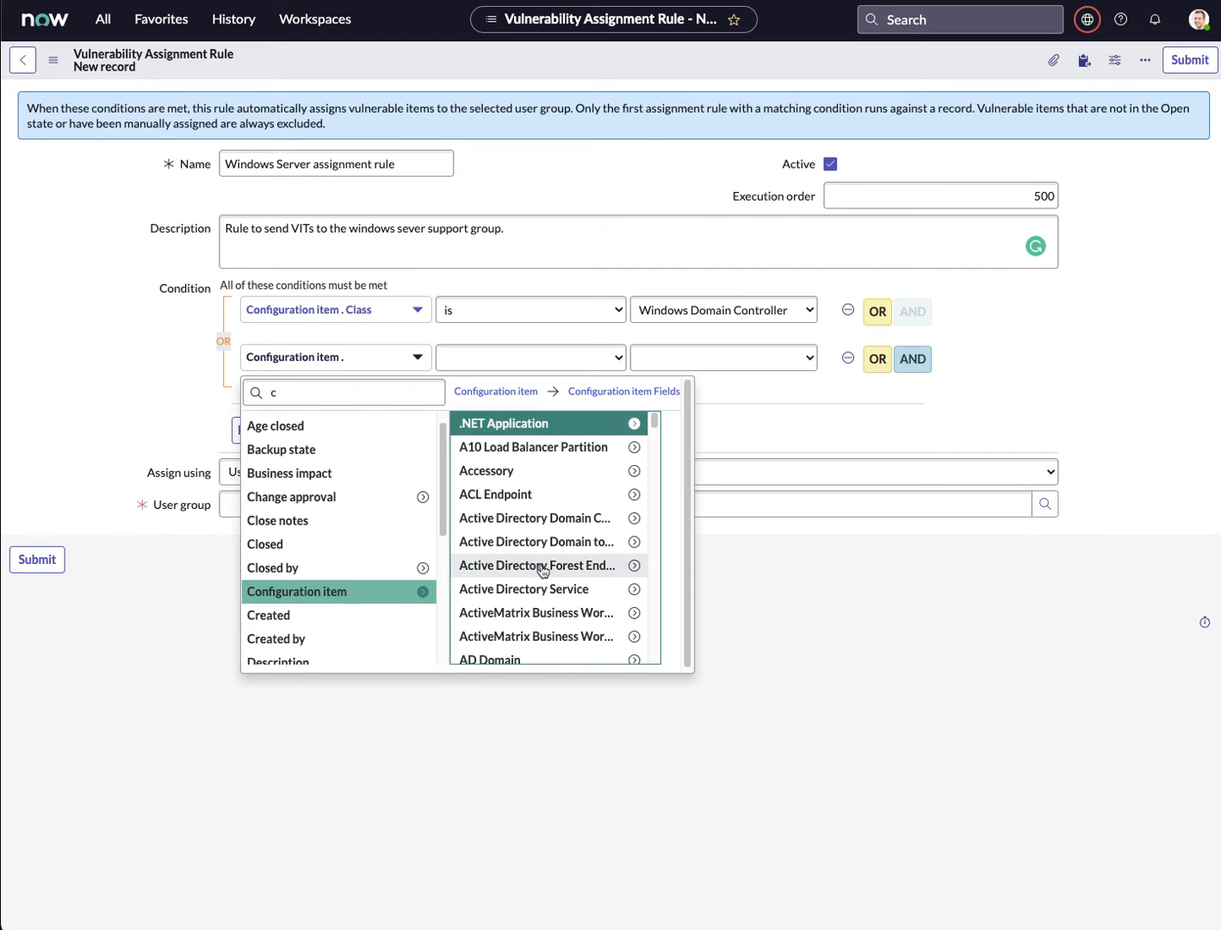
{"action": "scroll", "scroll_direction": "down", "scroll_amount": 3}
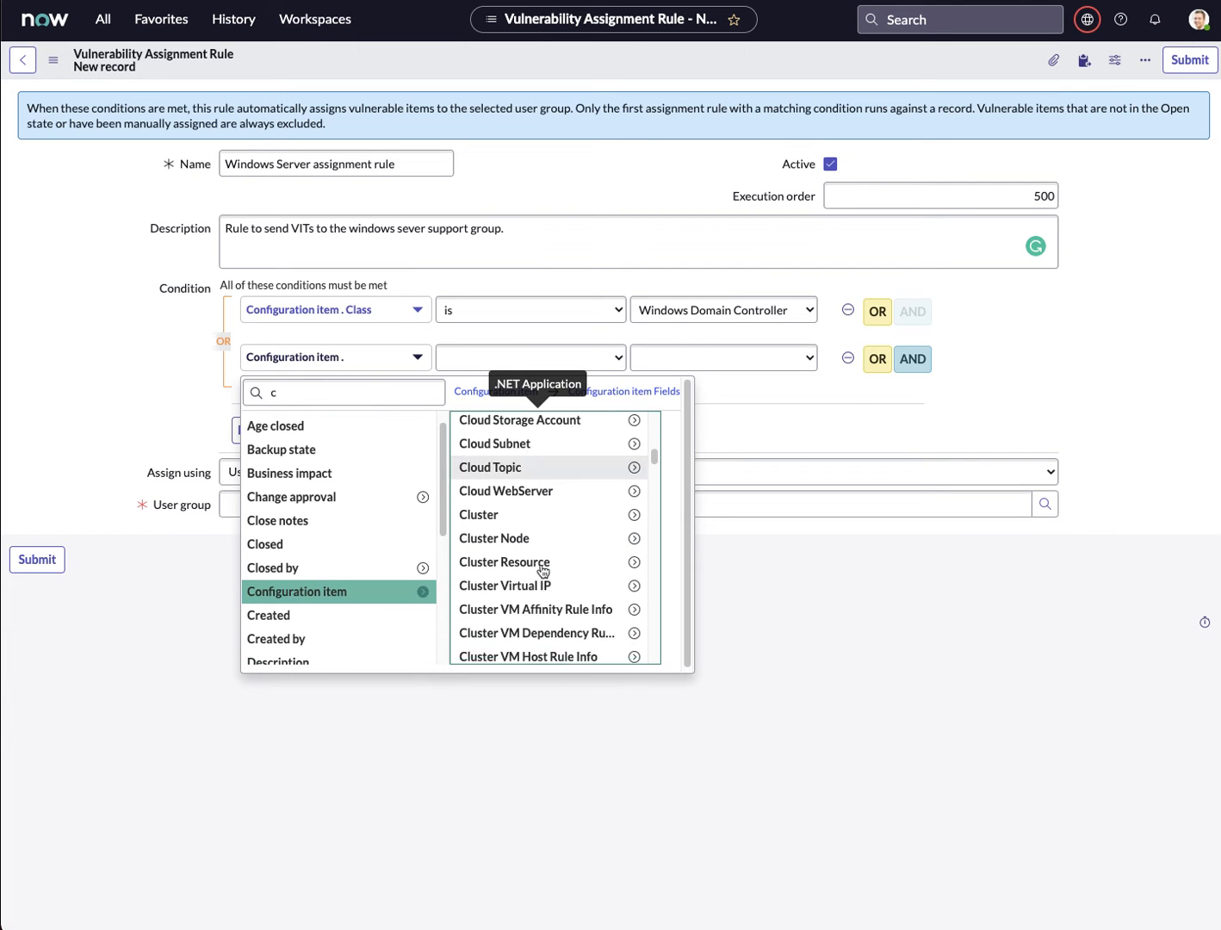
{"action": "scroll", "scroll_direction": "down", "scroll_amount": 3}
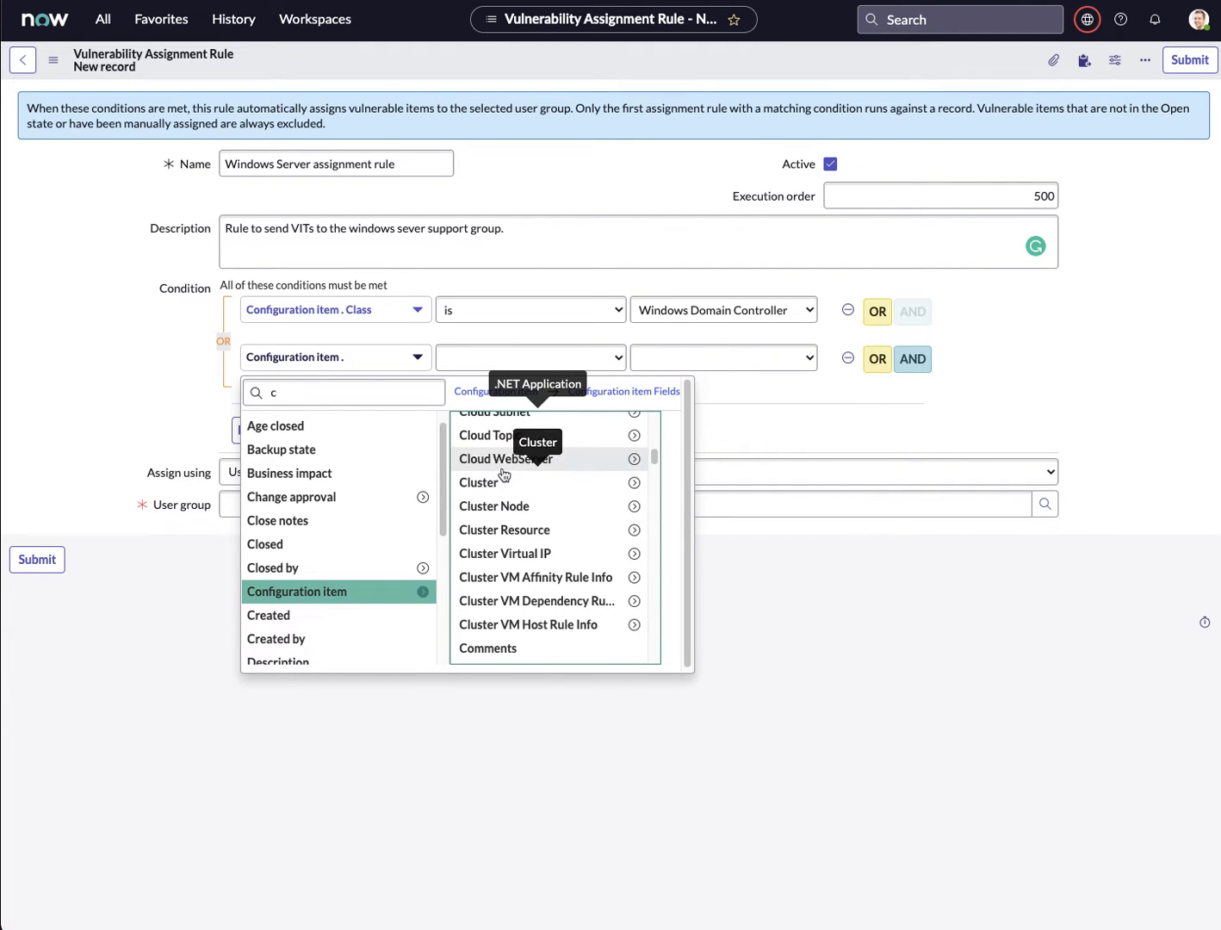
{"action": "scroll", "scroll_direction": "up", "scroll_amount": 3}
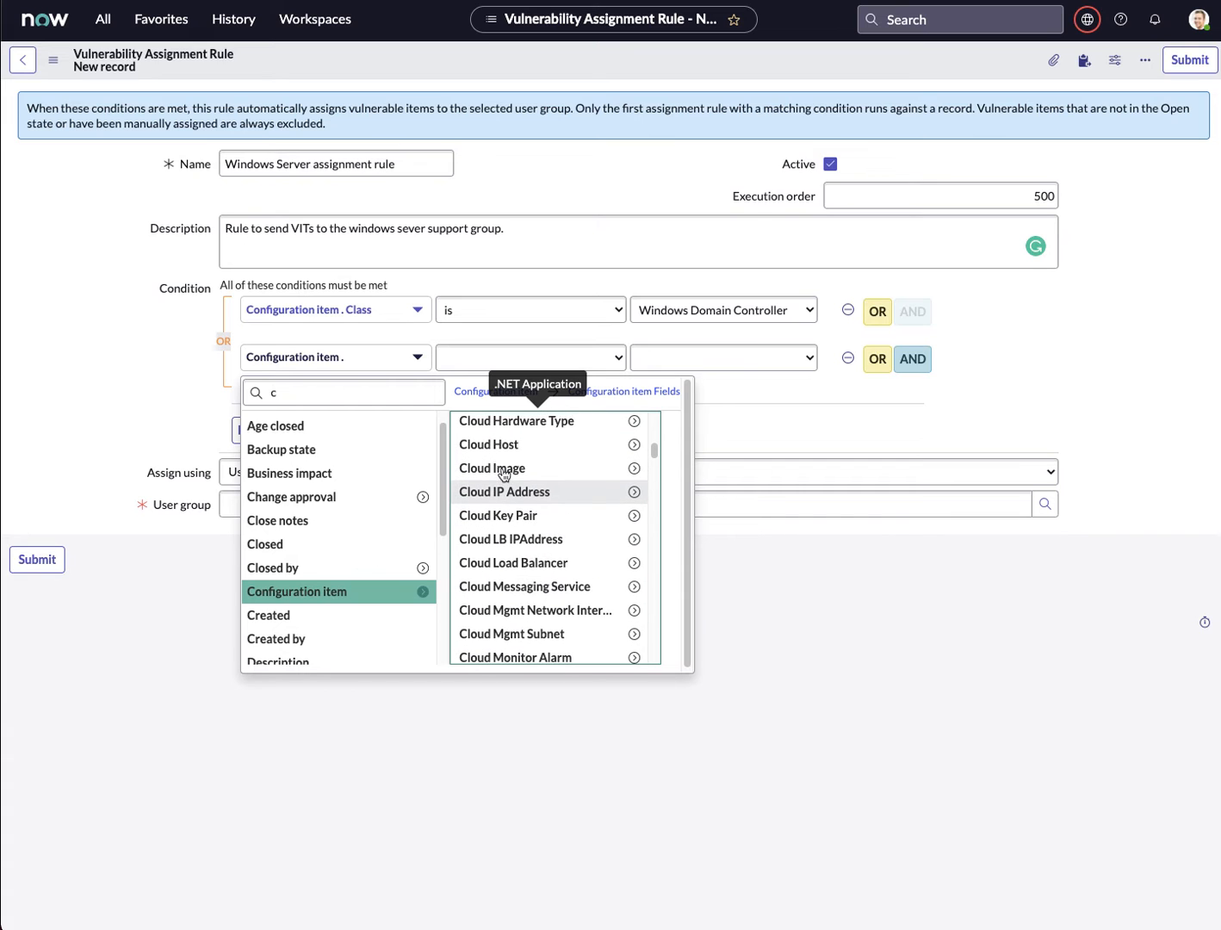
{"action": "scroll", "scroll_direction": "down", "scroll_amount": 3}
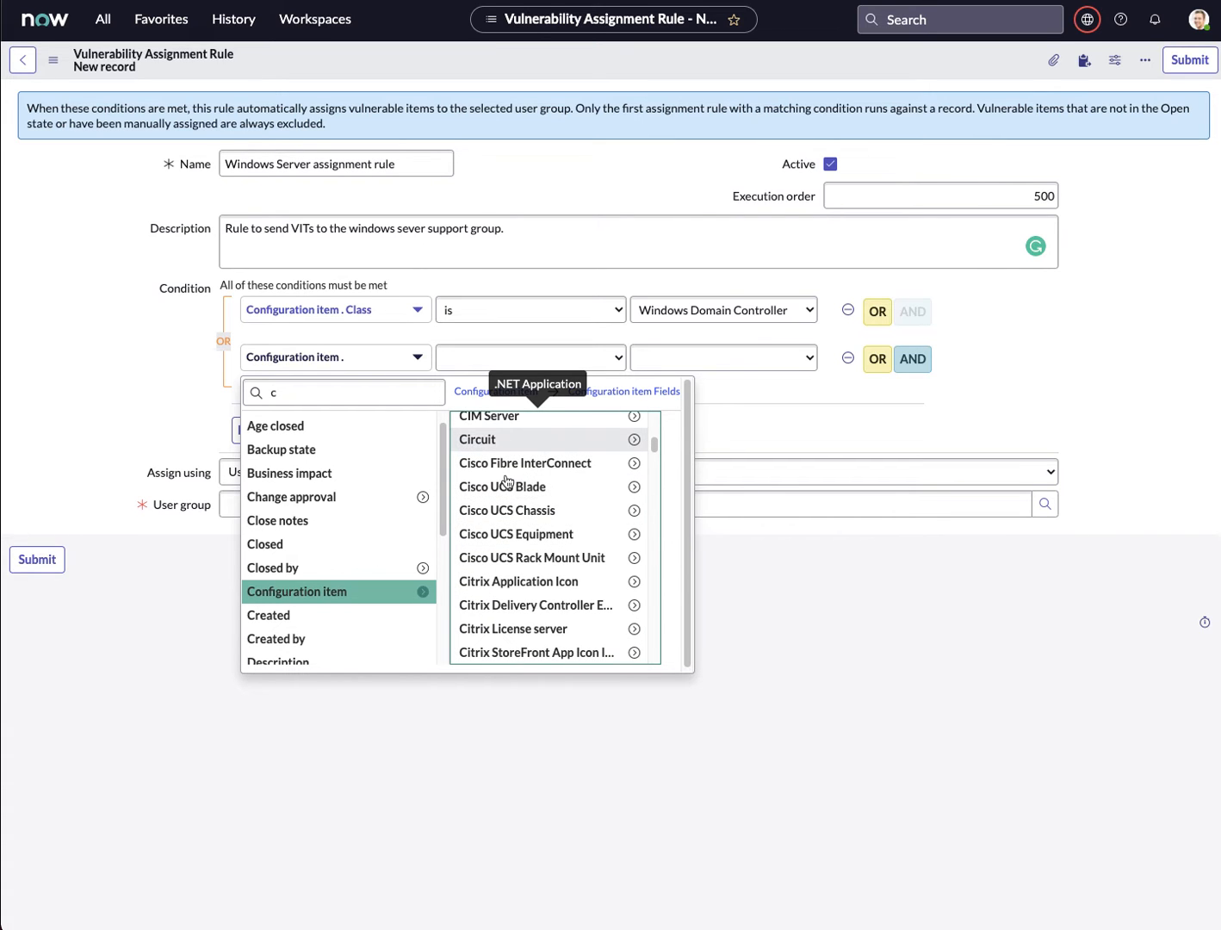
{"action": "scroll", "scroll_direction": "down", "scroll_amount": 3}
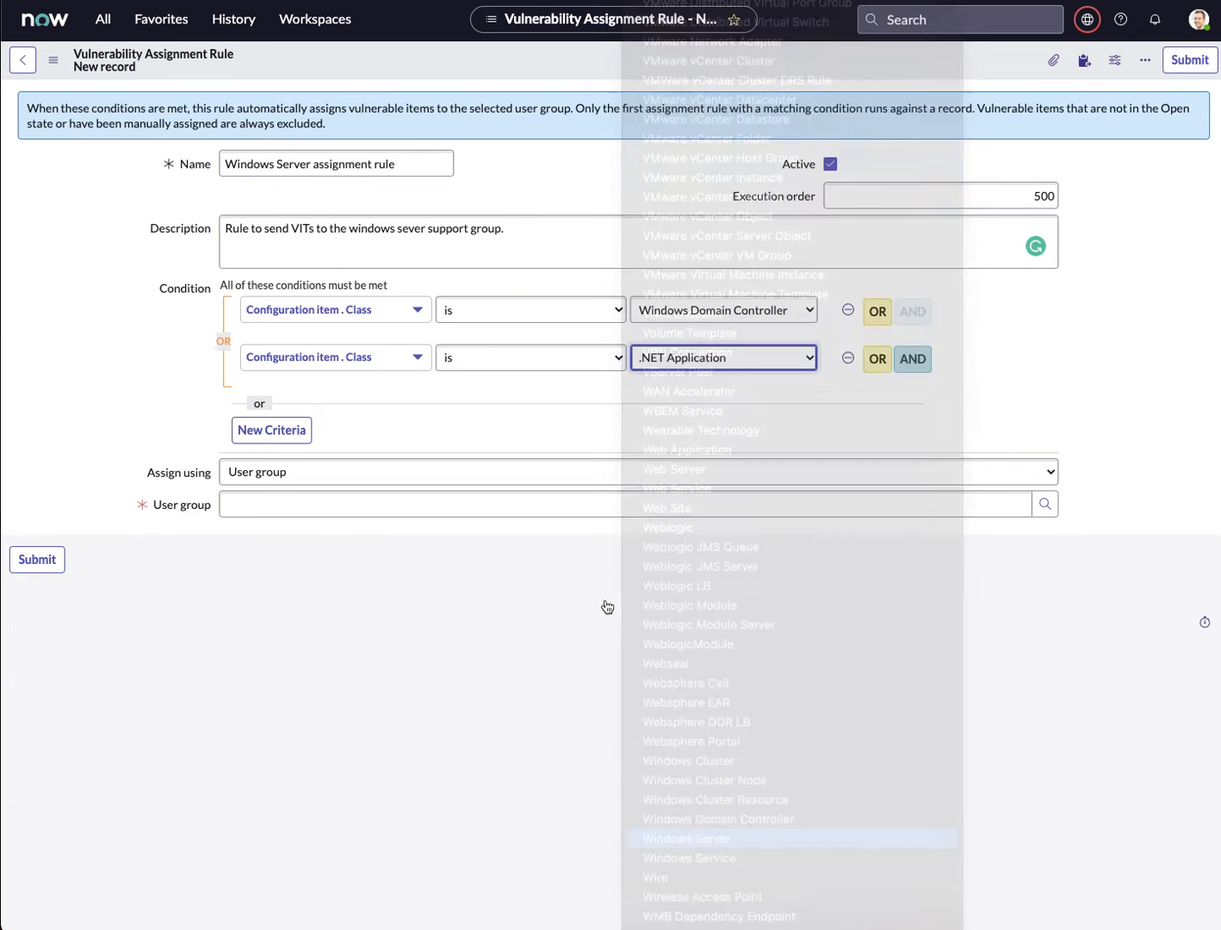
{"action": "left_click", "coordinate": [686, 838]}
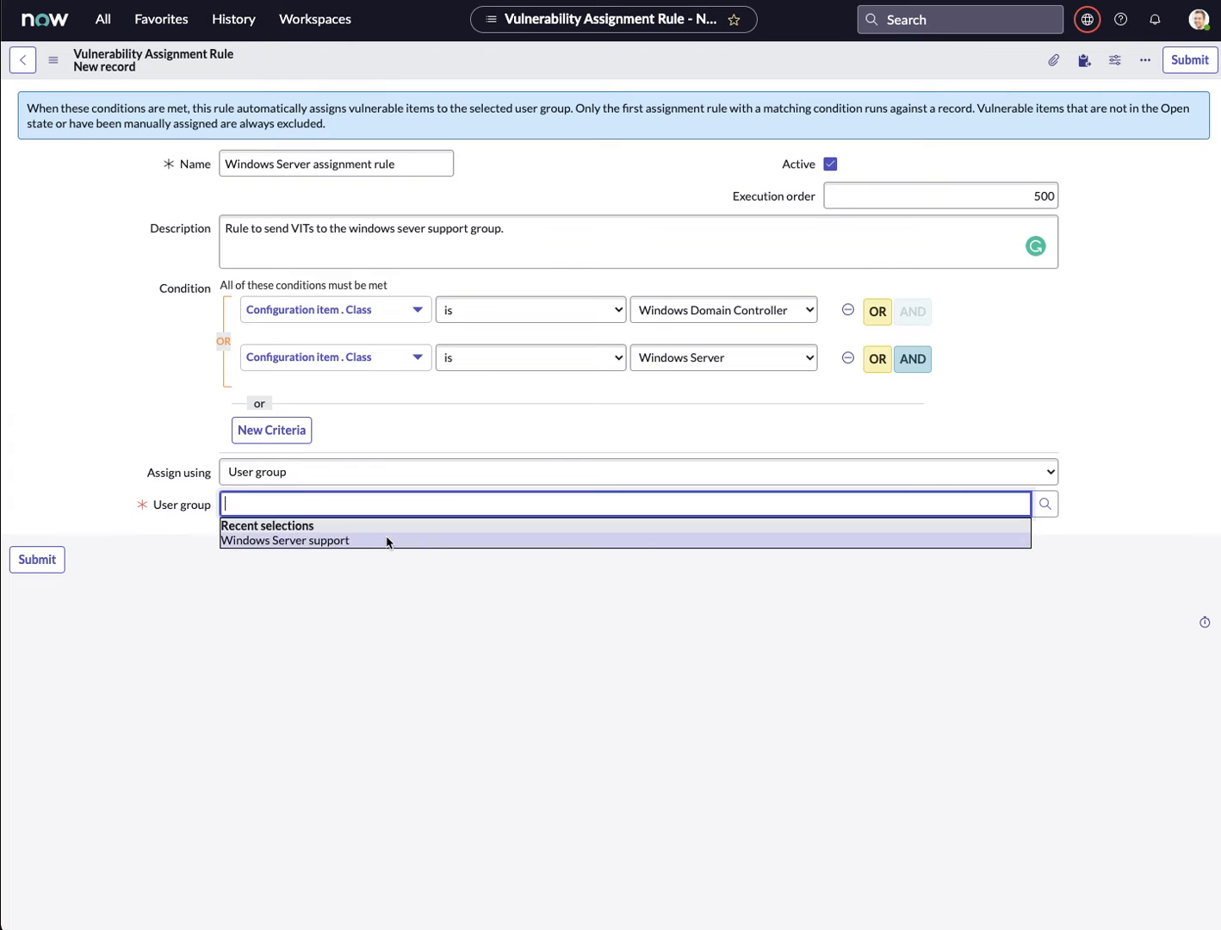
Step: Assign user group Windows Server support and submit the new rule
{"action": "left_click", "coordinate": [284, 539]}
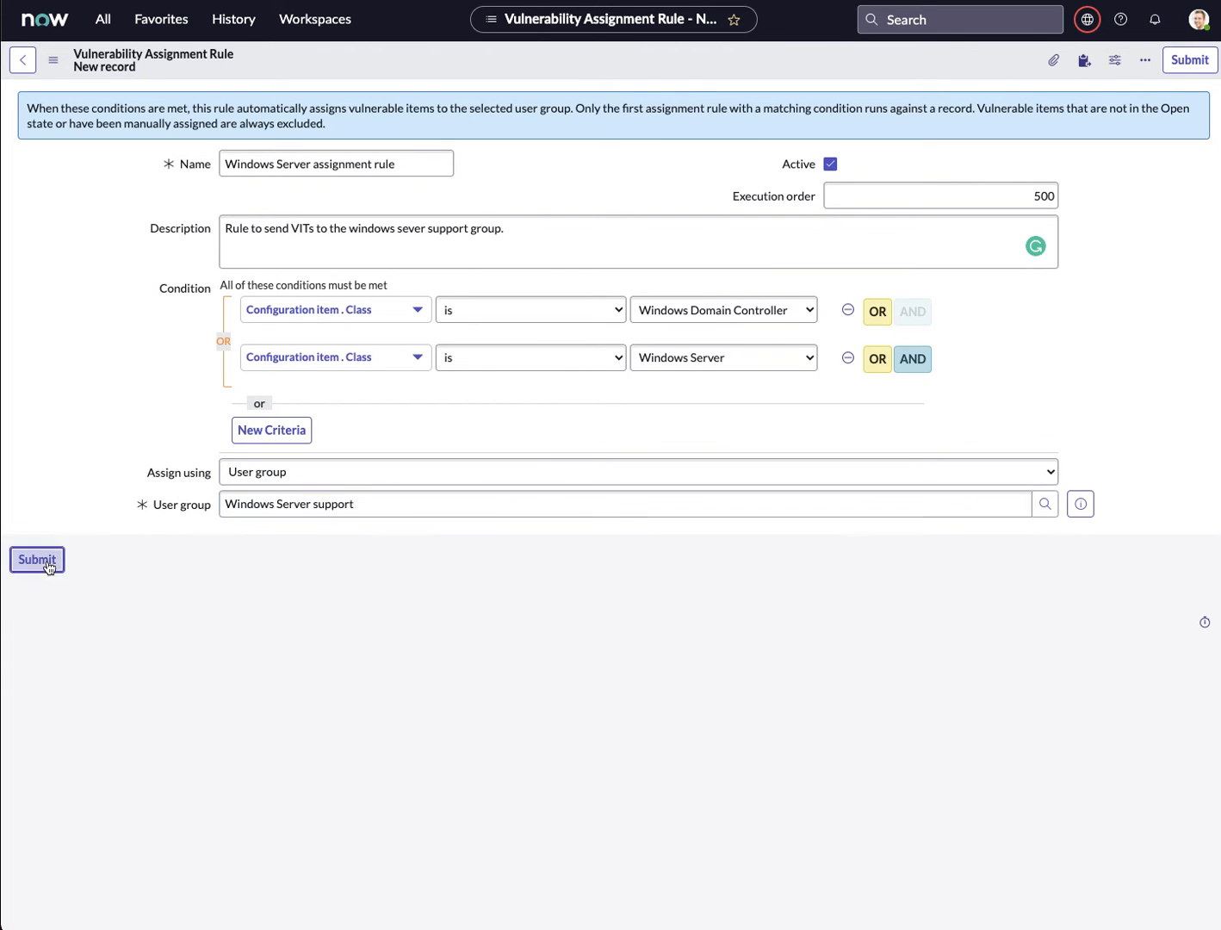
{"action": "left_click", "coordinate": [36, 559]}
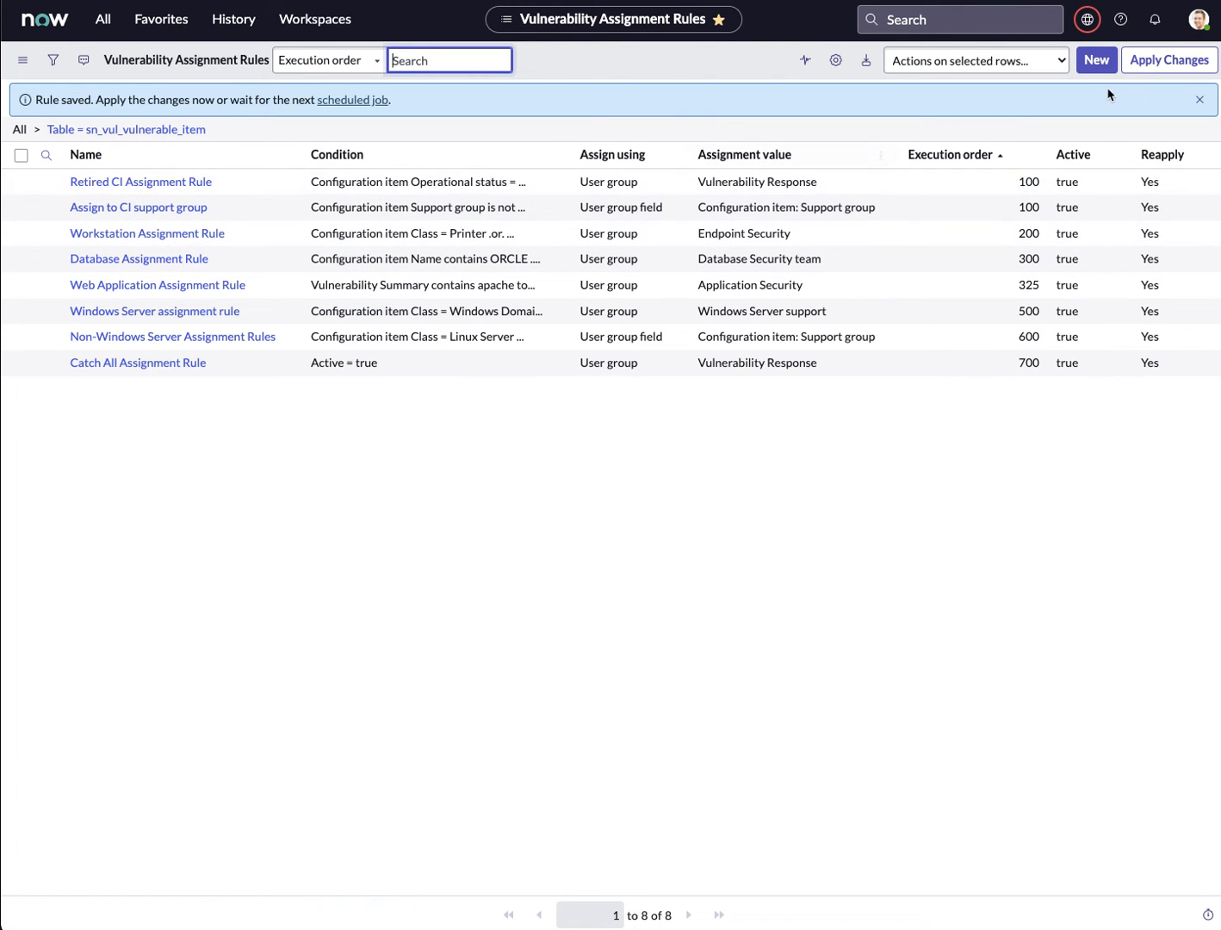
Step: Apply the changed assignment rules to existing vulnerable items
{"action": "left_click", "coordinate": [1168, 59]}
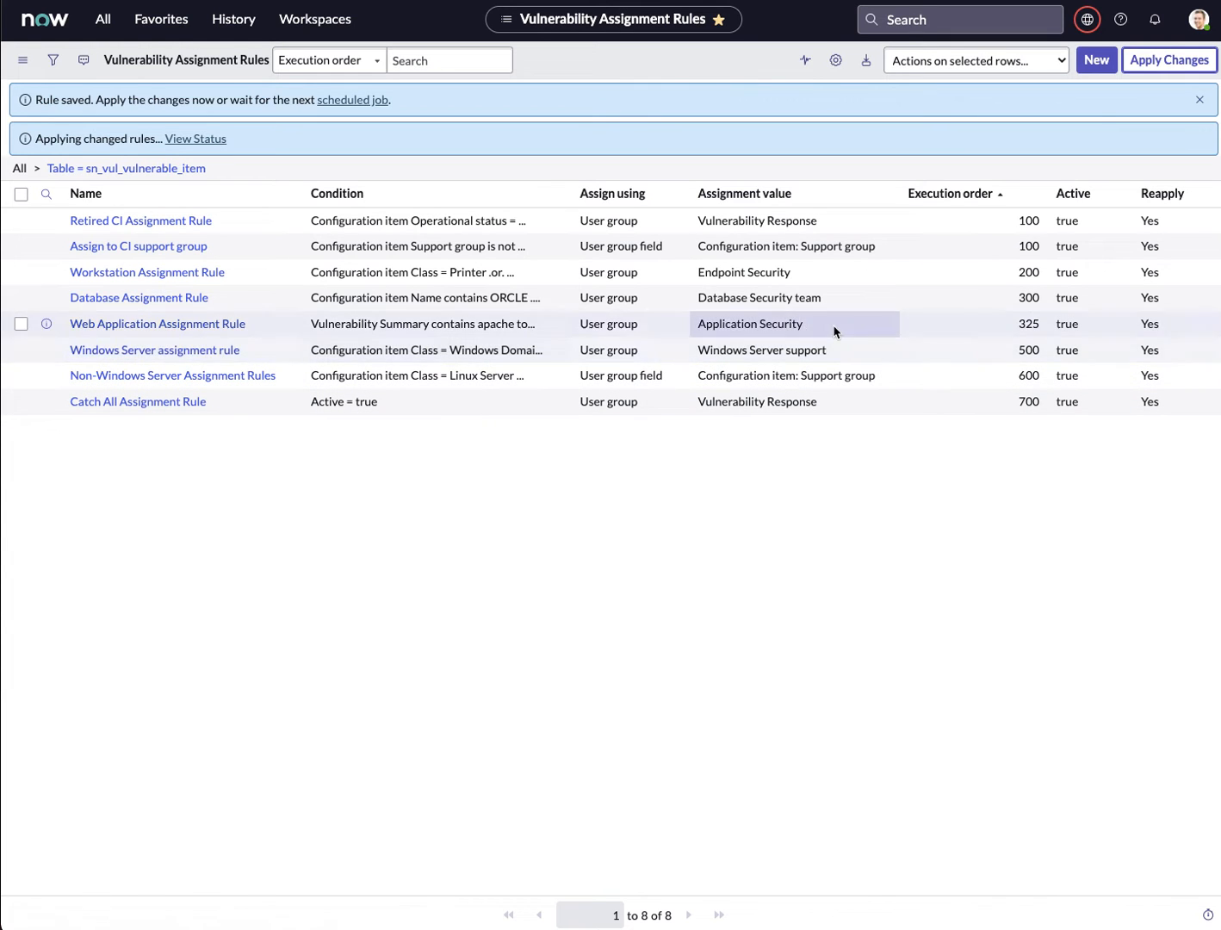
{"action": "mouse_move", "coordinate": [992, 250]}
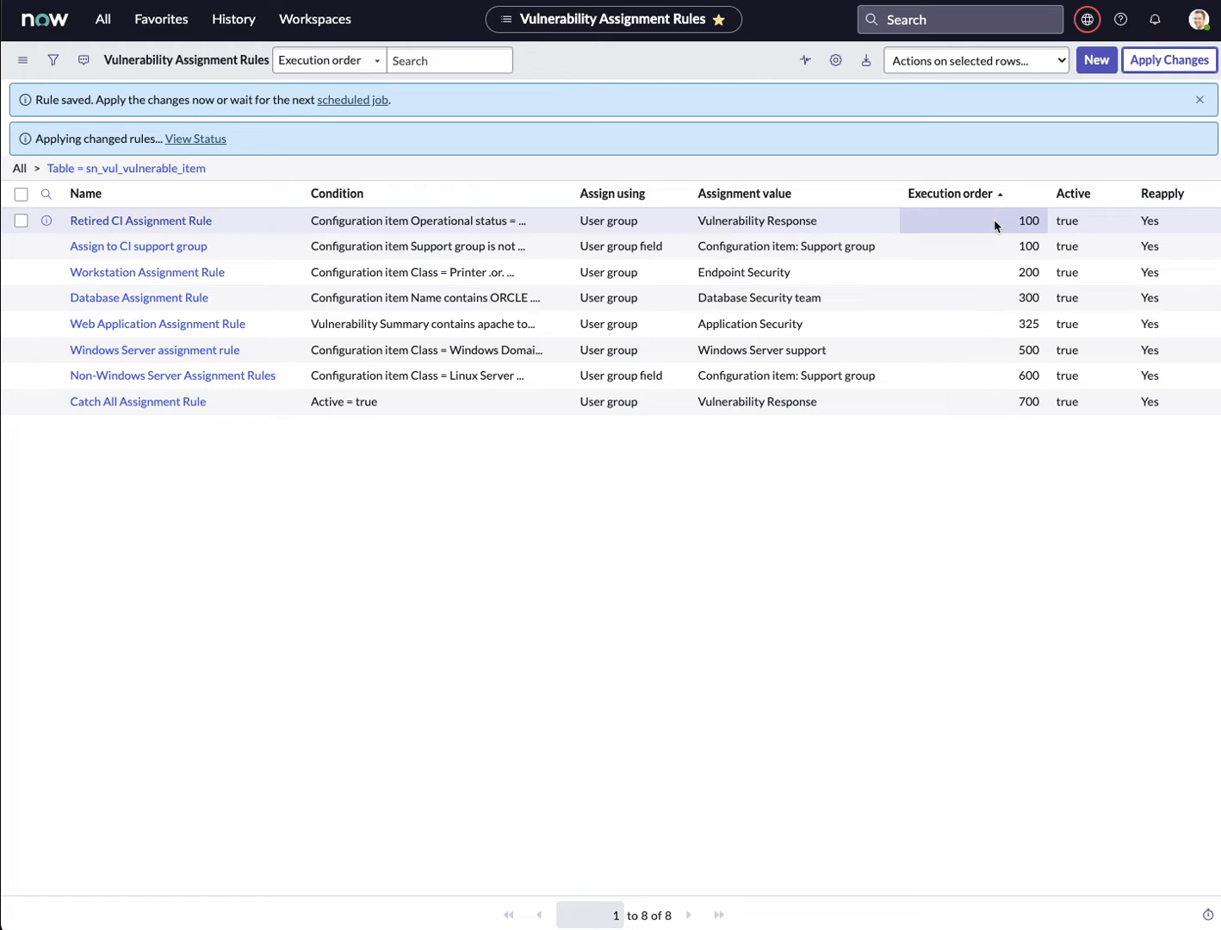
{"action": "mouse_move", "coordinate": [996, 402]}
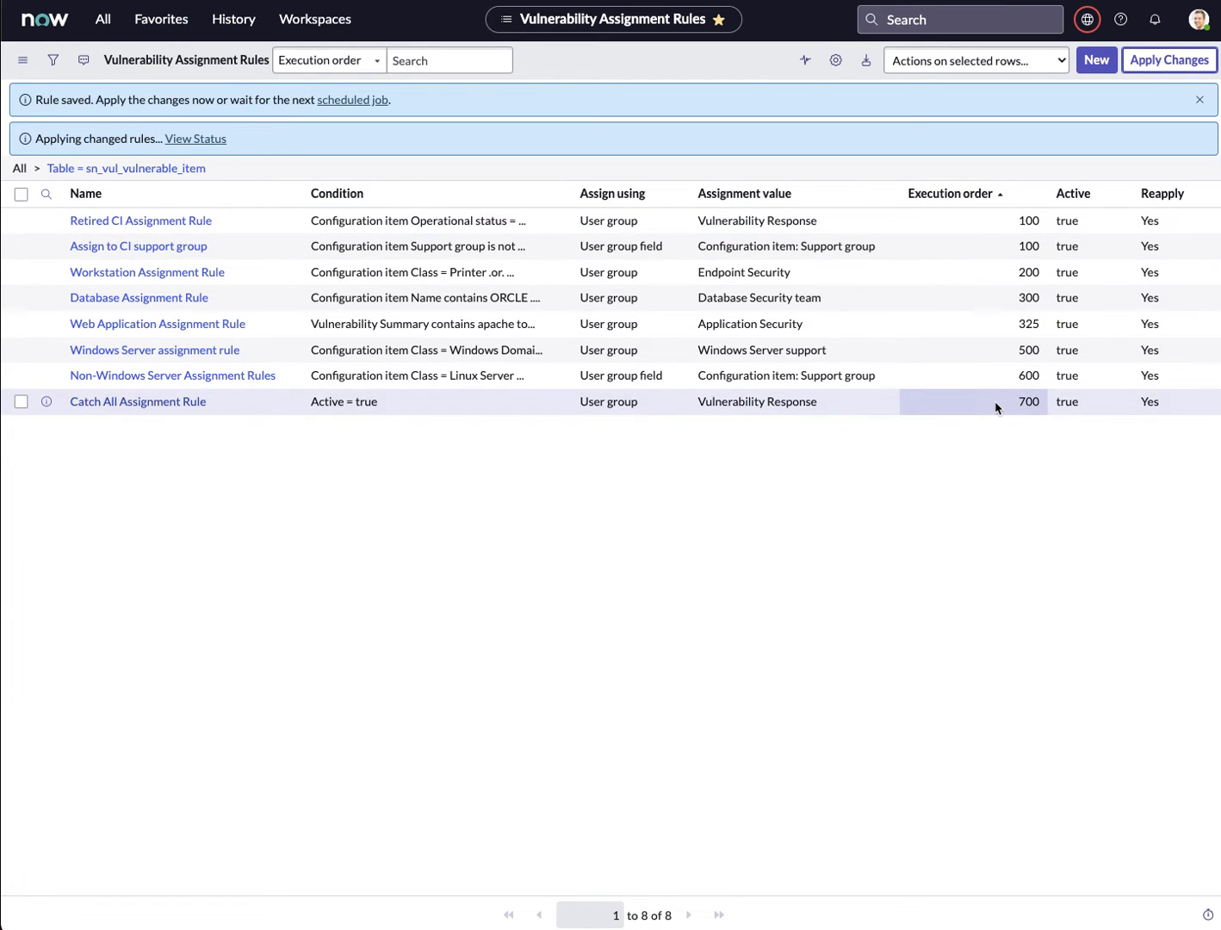
{"action": "mouse_move", "coordinate": [736, 518]}
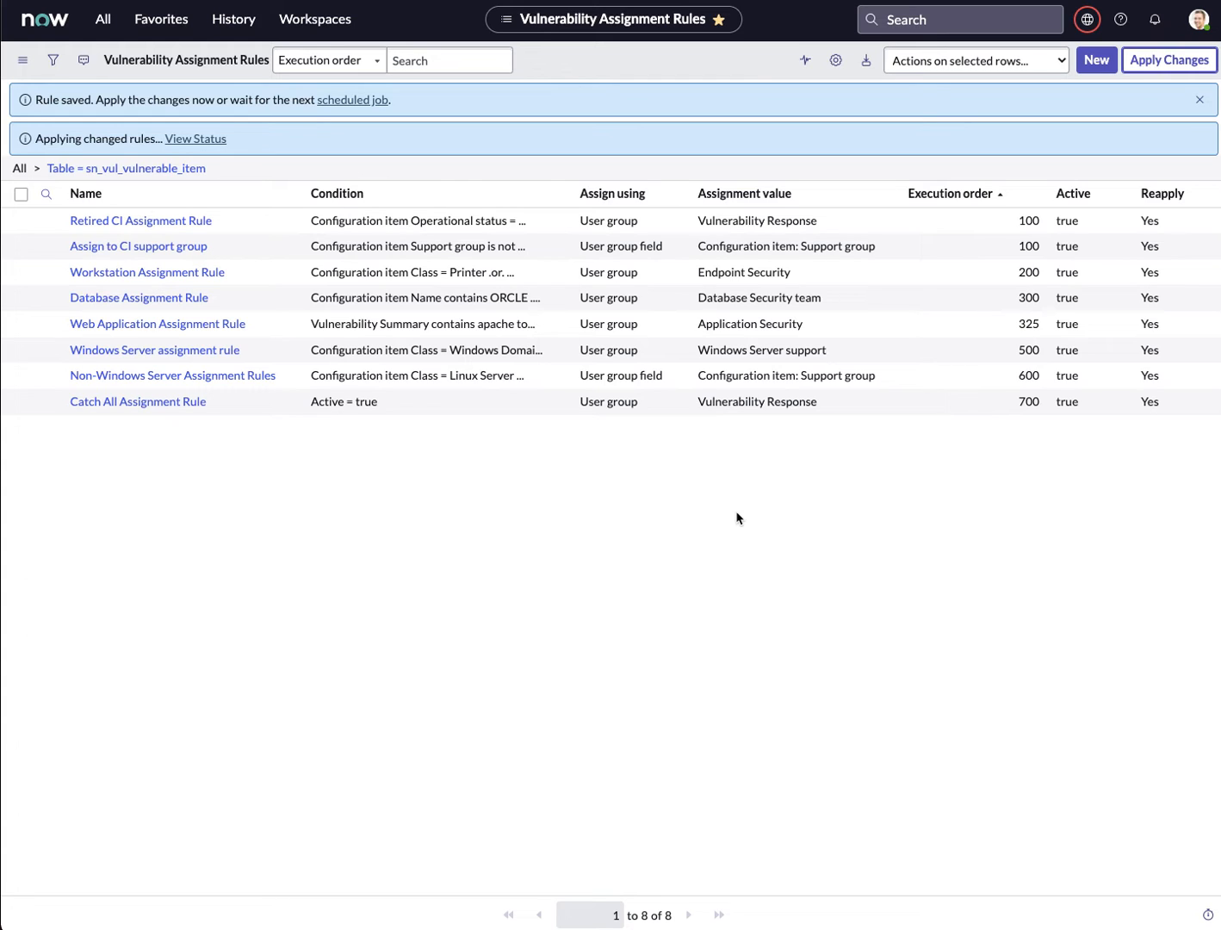
{"action": "mouse_move", "coordinate": [346, 495]}
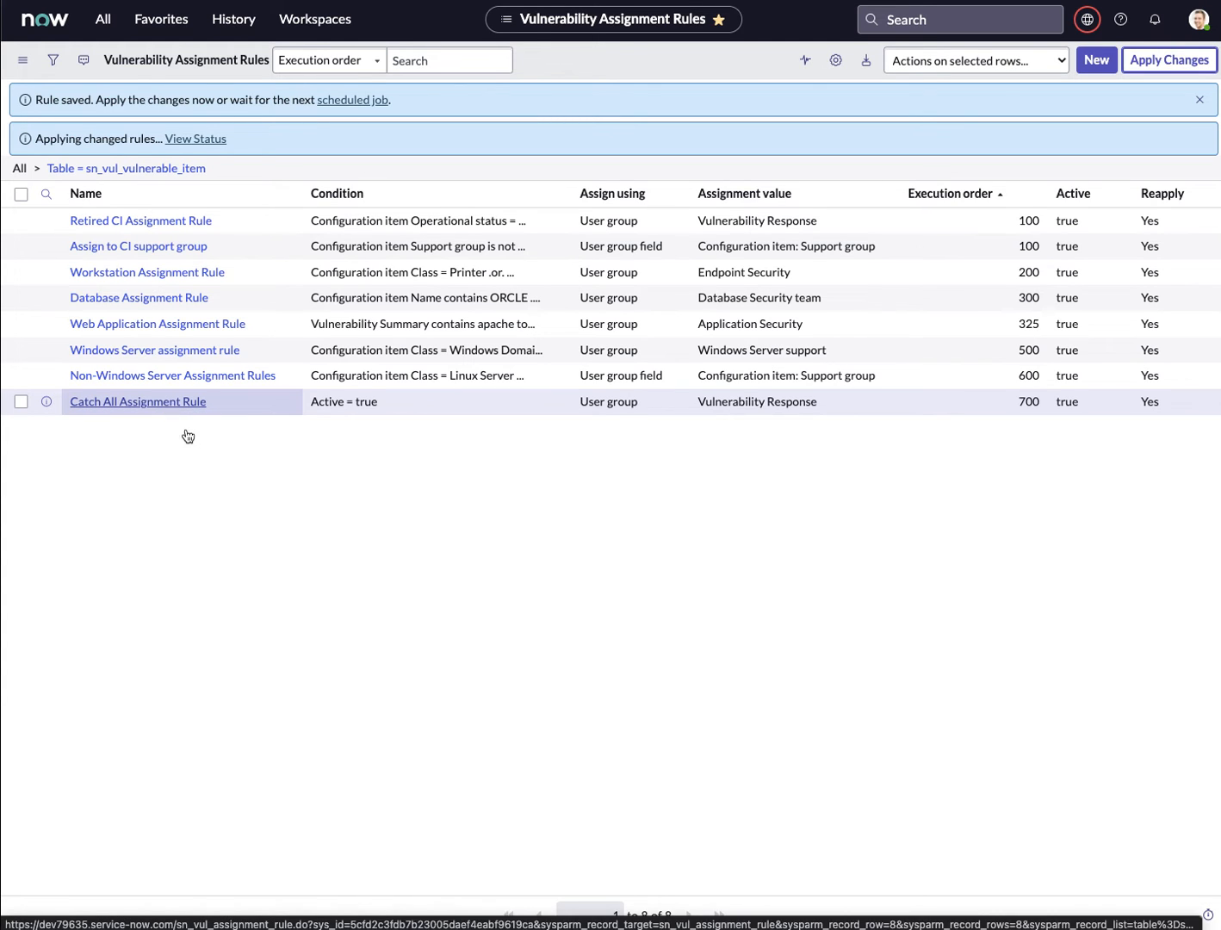
{"action": "mouse_move", "coordinate": [223, 473]}
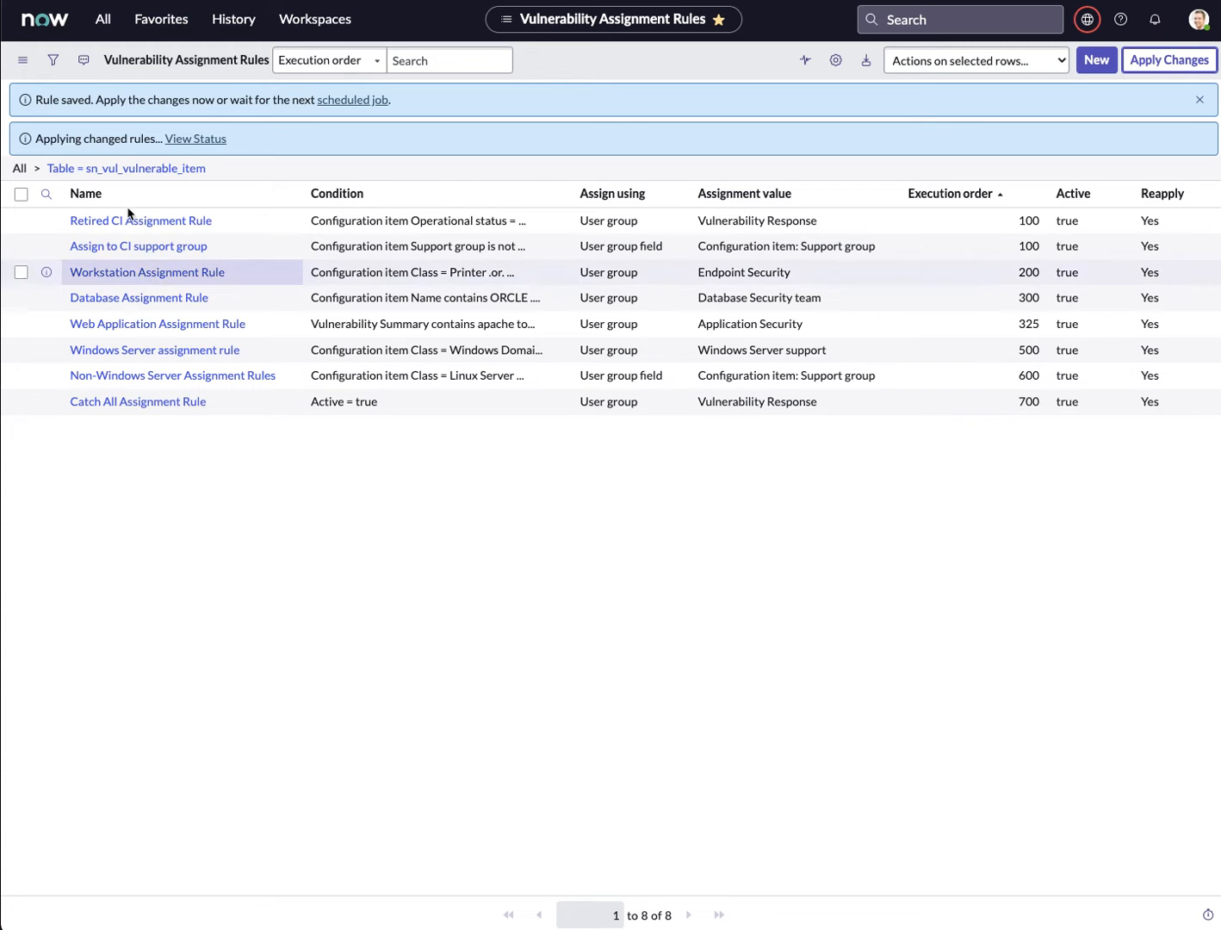
{"action": "mouse_move", "coordinate": [138, 246]}
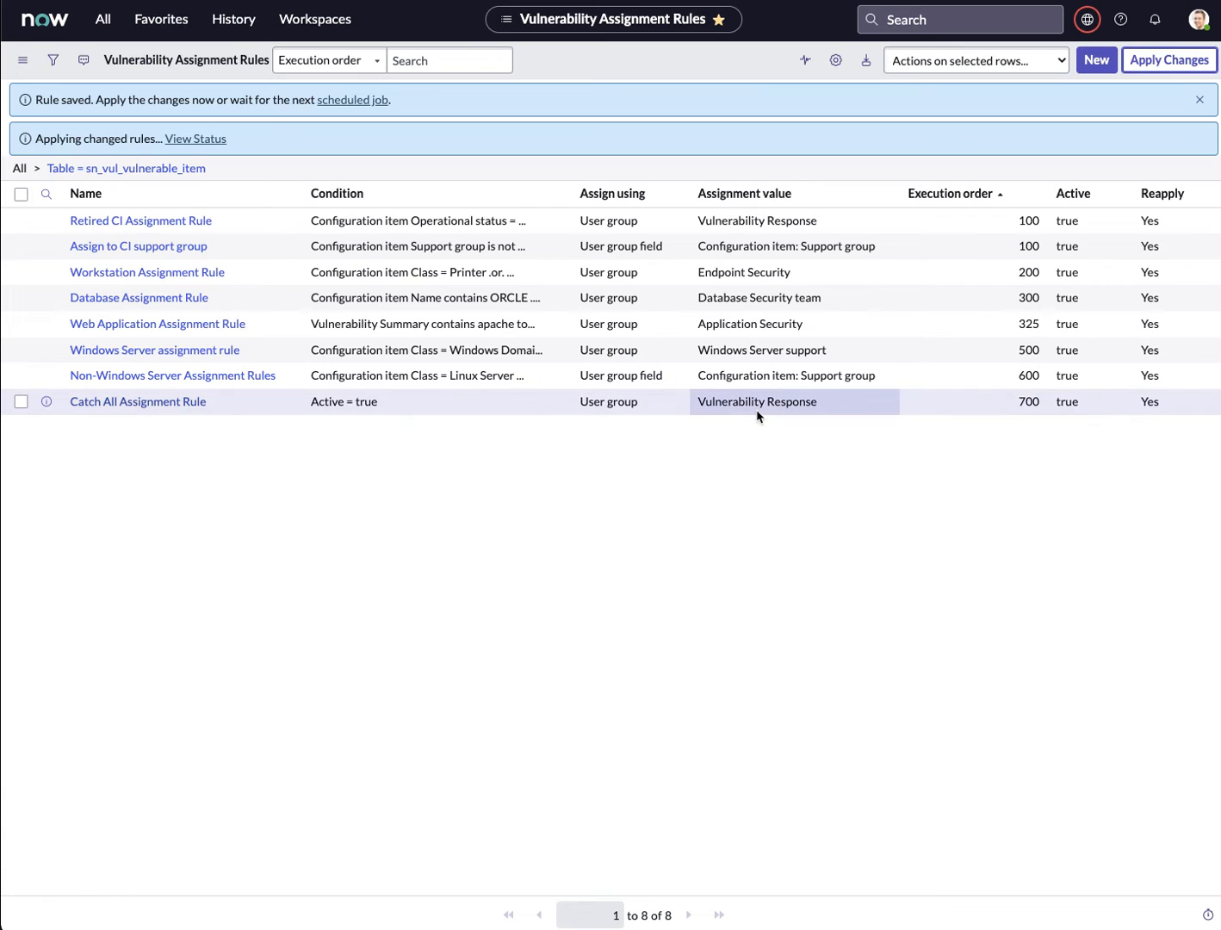
{"action": "mouse_move", "coordinate": [796, 421]}
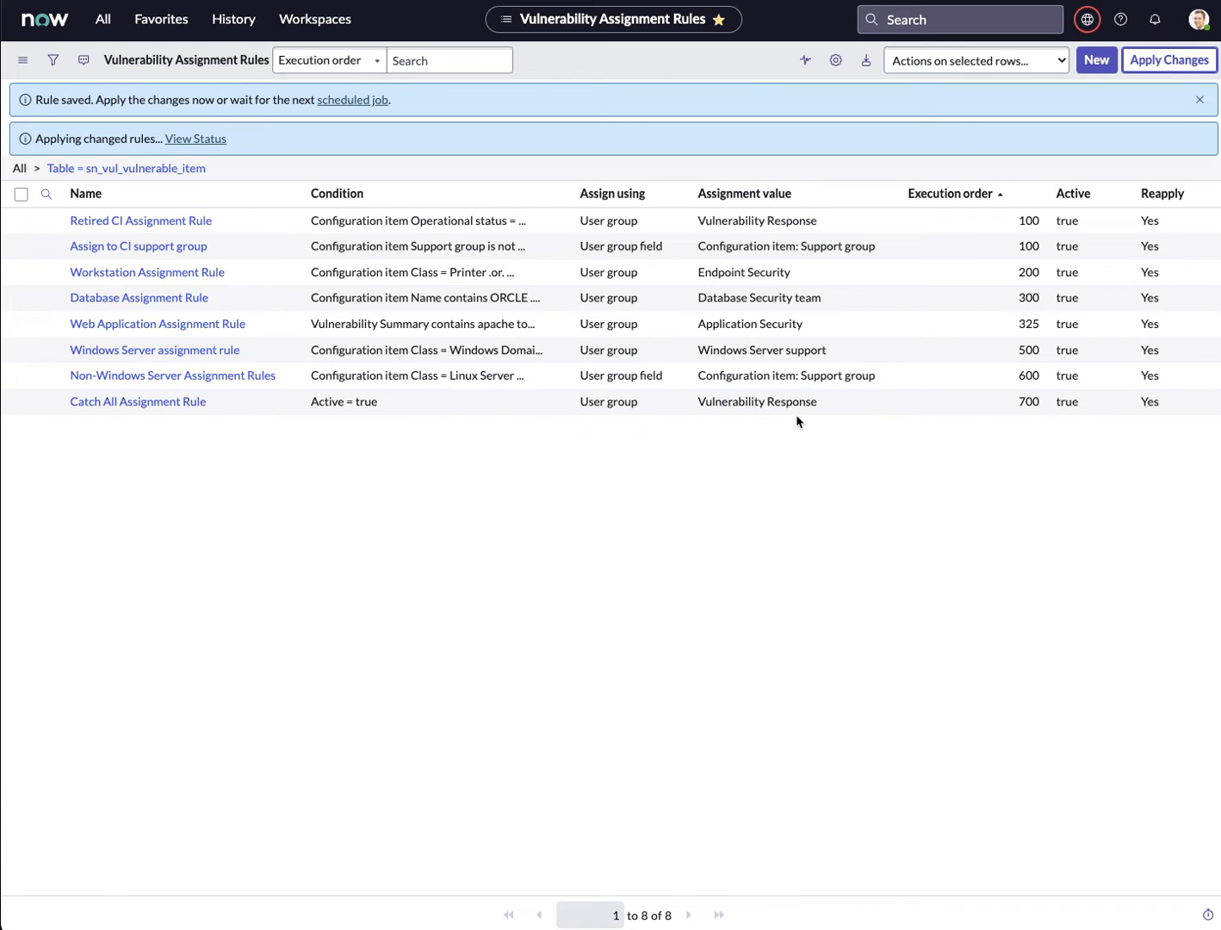
{"action": "mouse_move", "coordinate": [535, 859]}
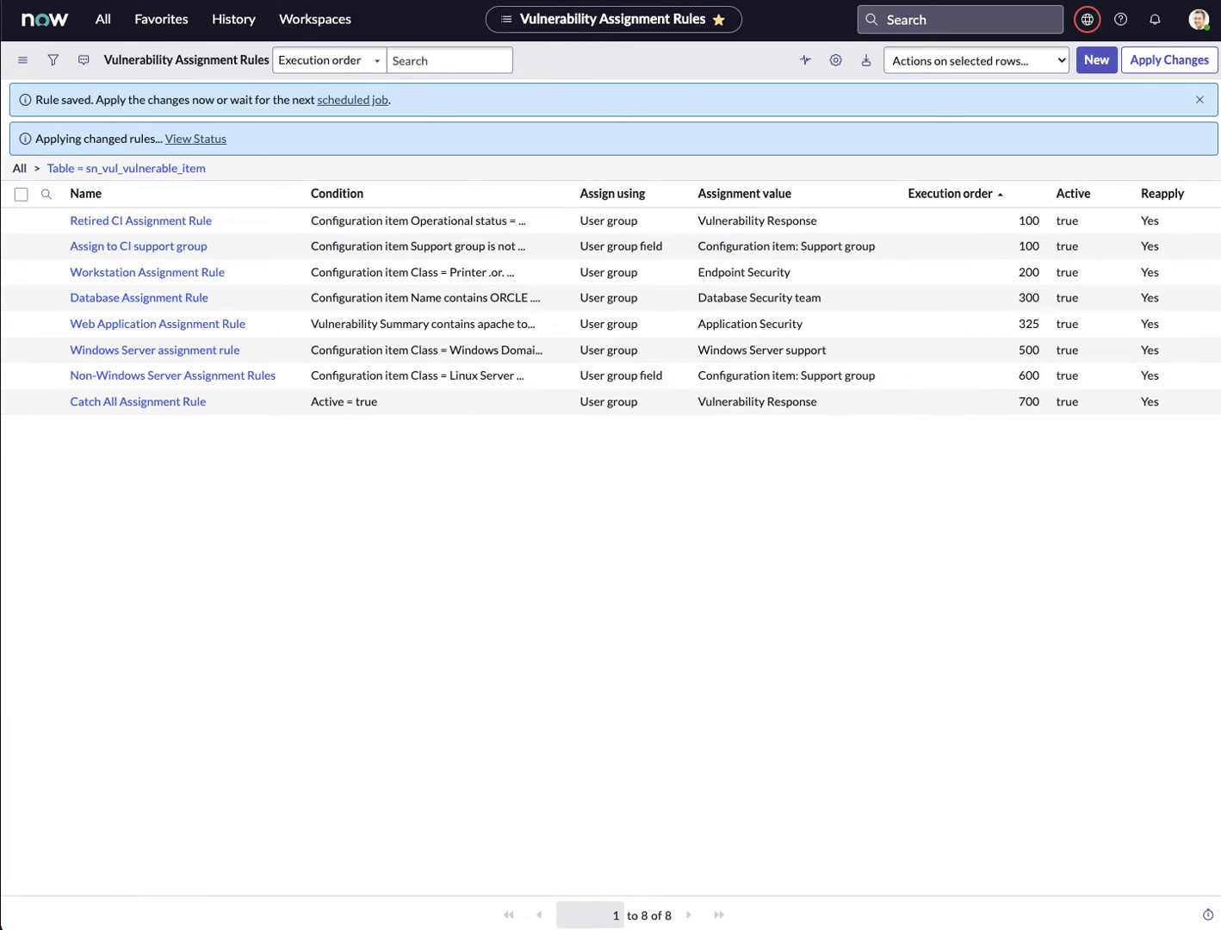
{"action": "mouse_move", "coordinate": [691, 616]}
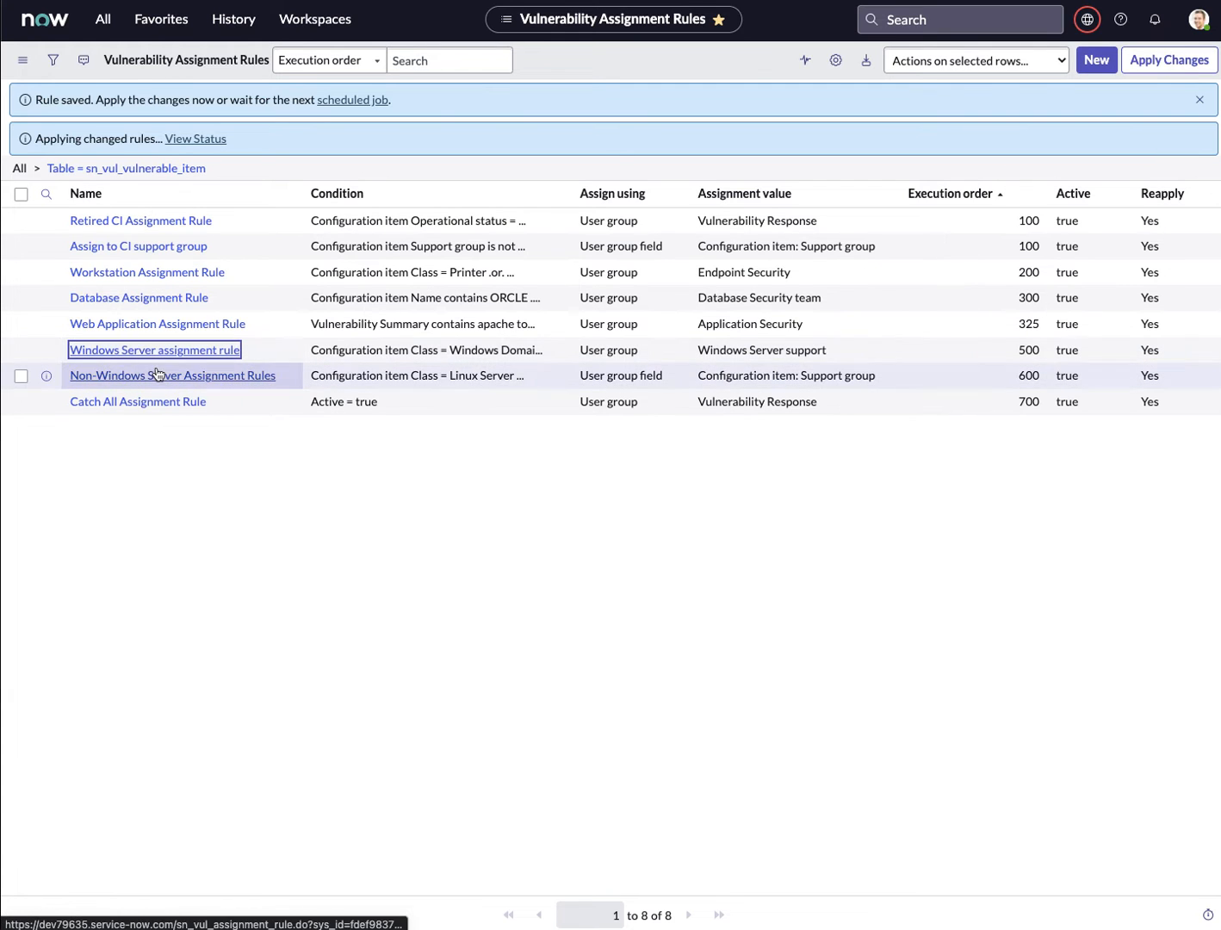
{"action": "mouse_move", "coordinate": [193, 469]}
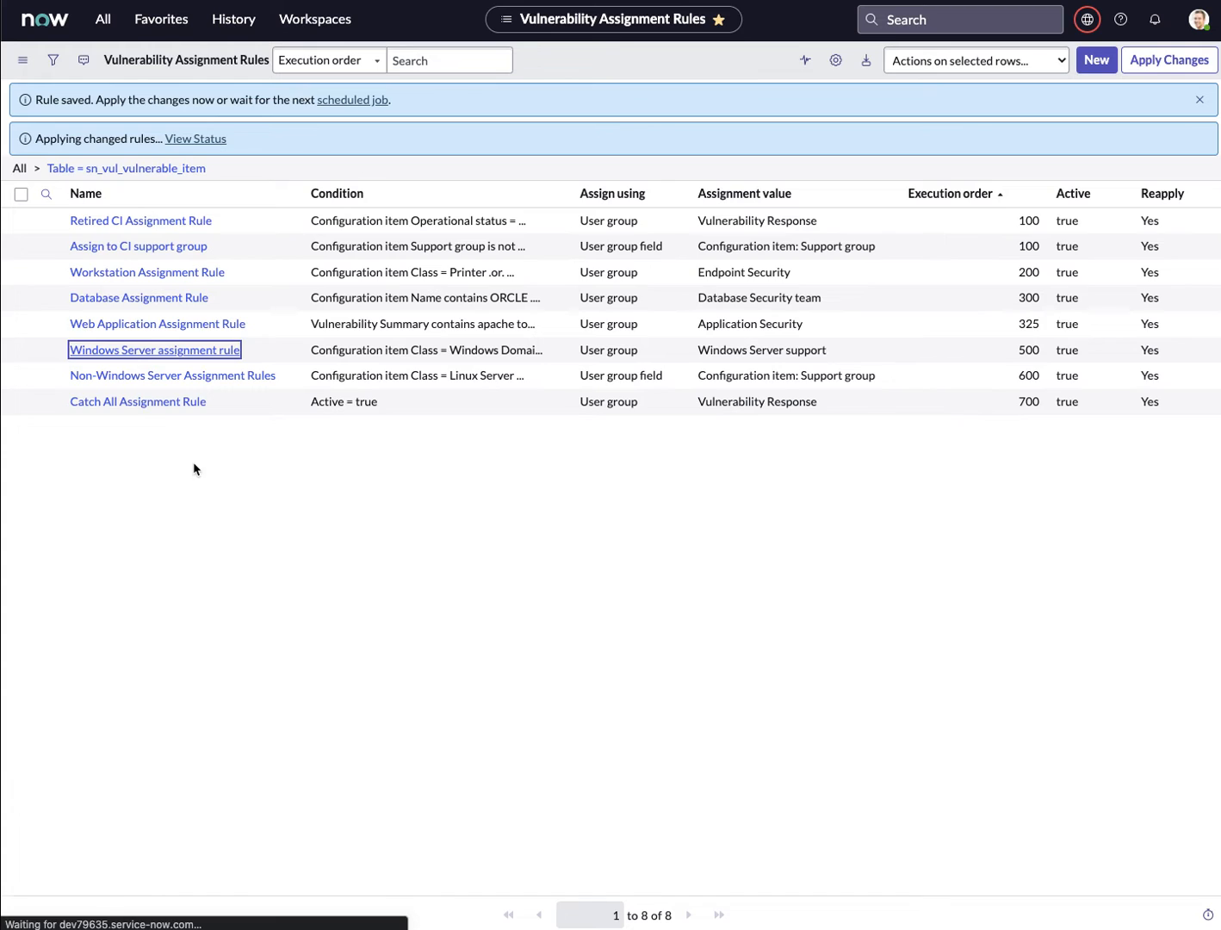
Step: View the Windows Server rule's Assign using setting, then return to the rules list
{"action": "left_click", "coordinate": [154, 350]}
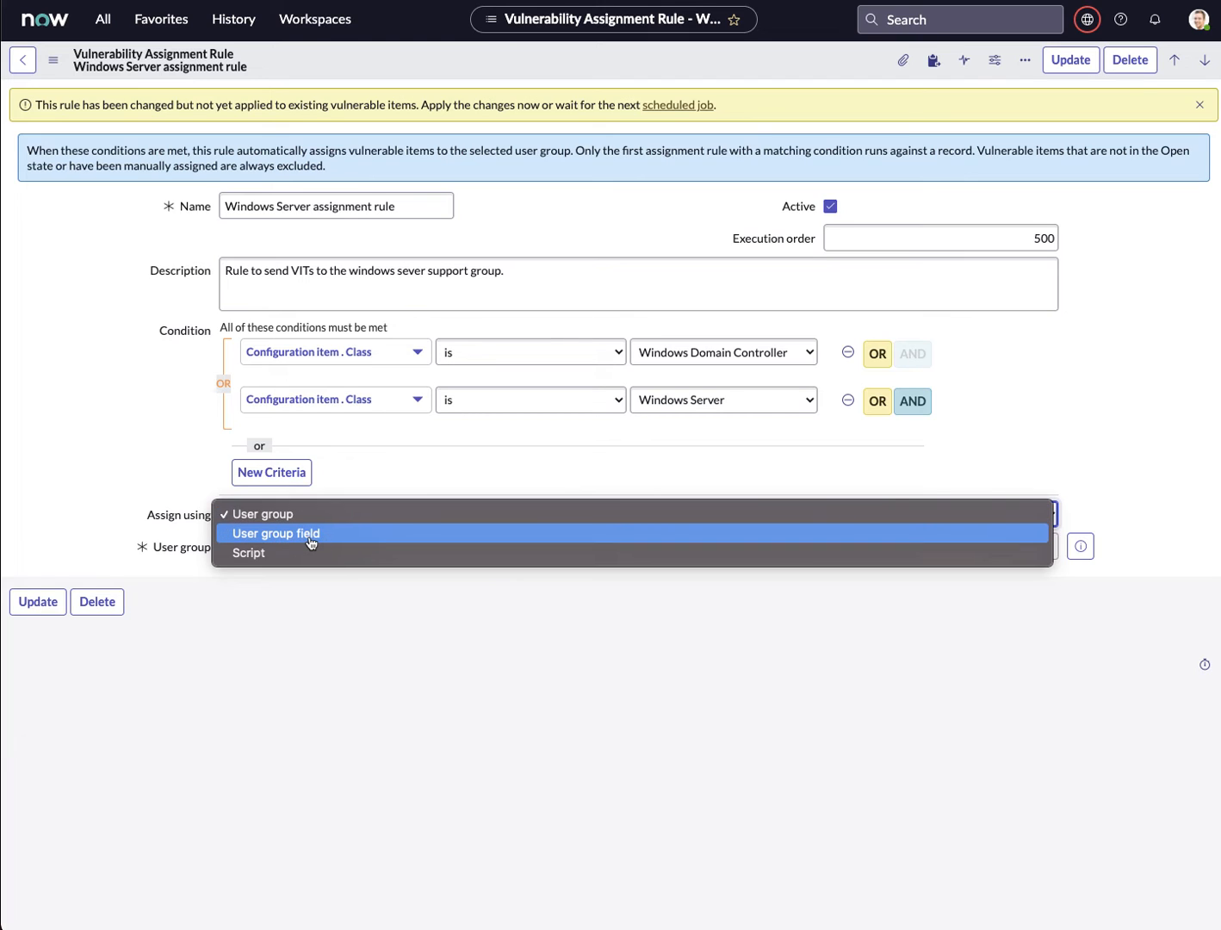
{"action": "mouse_move", "coordinate": [332, 541]}
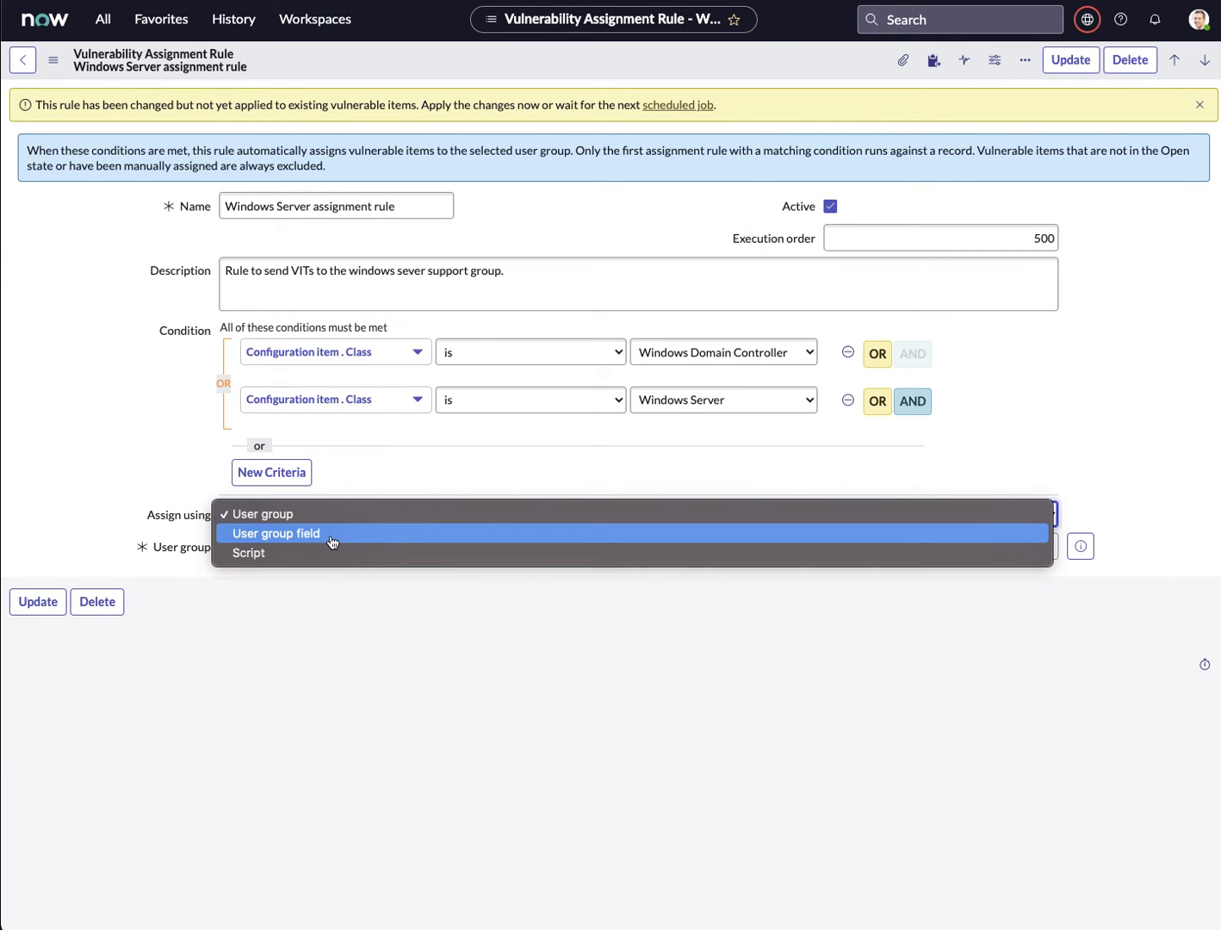
{"action": "left_click", "coordinate": [263, 514]}
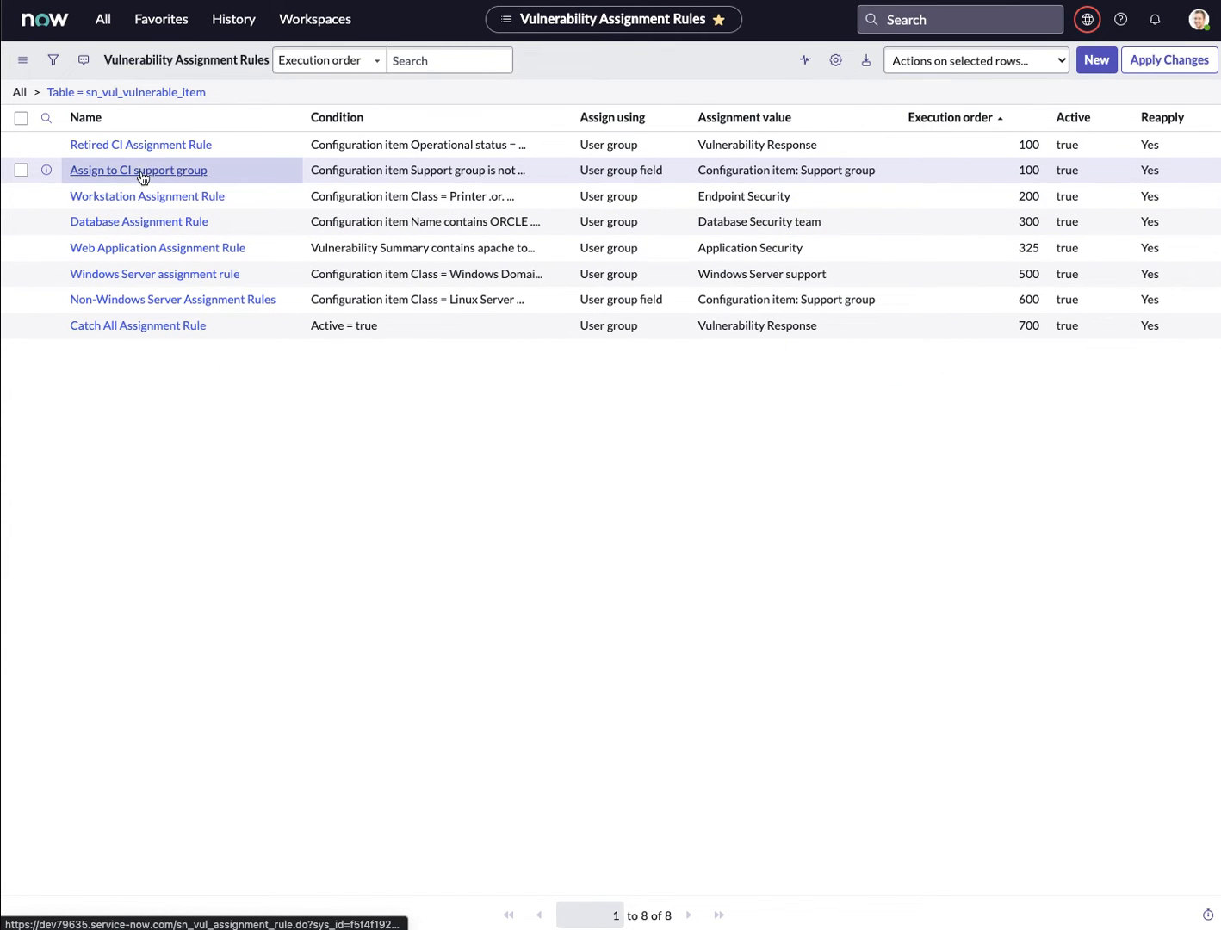
{"action": "left_click", "coordinate": [137, 170]}
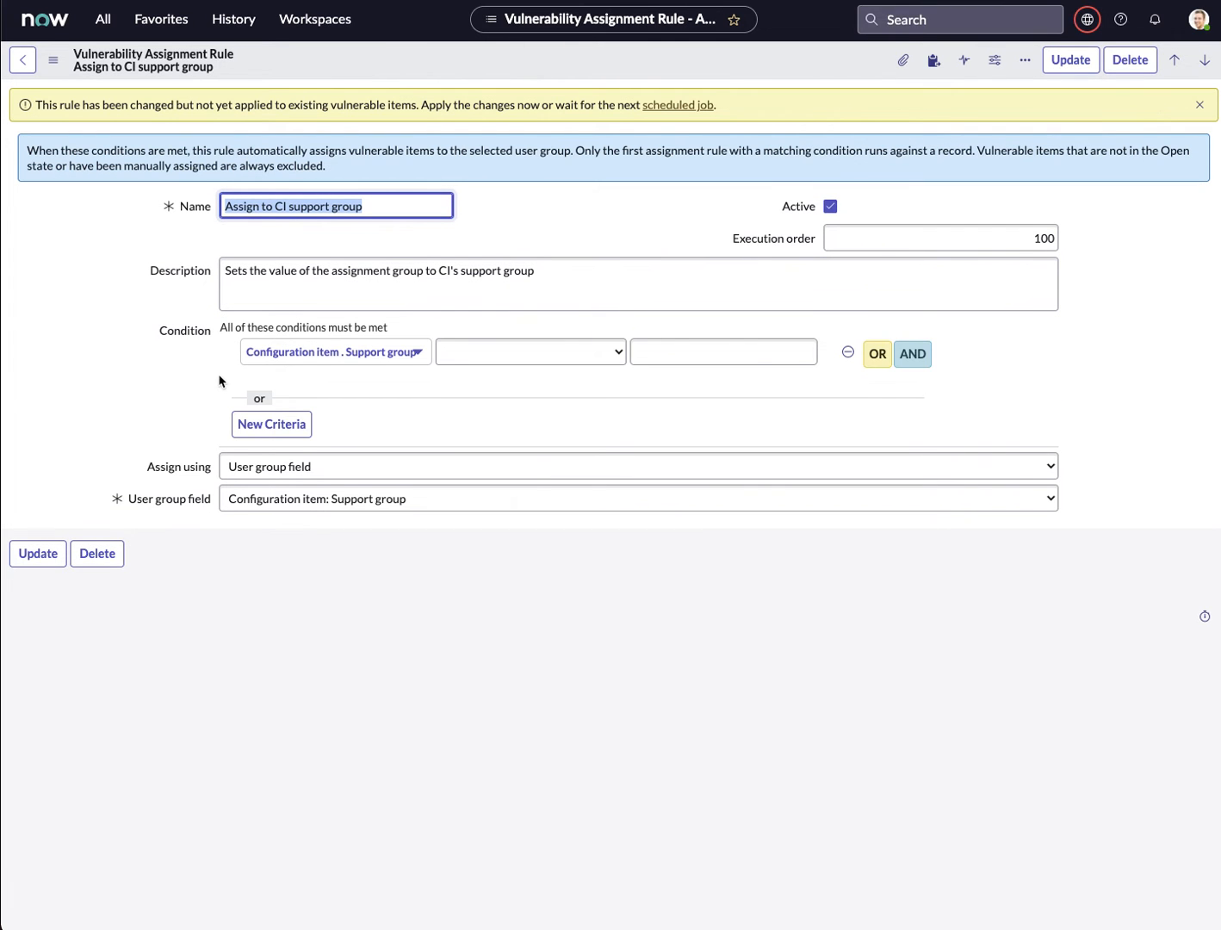
{"action": "left_click", "coordinate": [530, 351]}
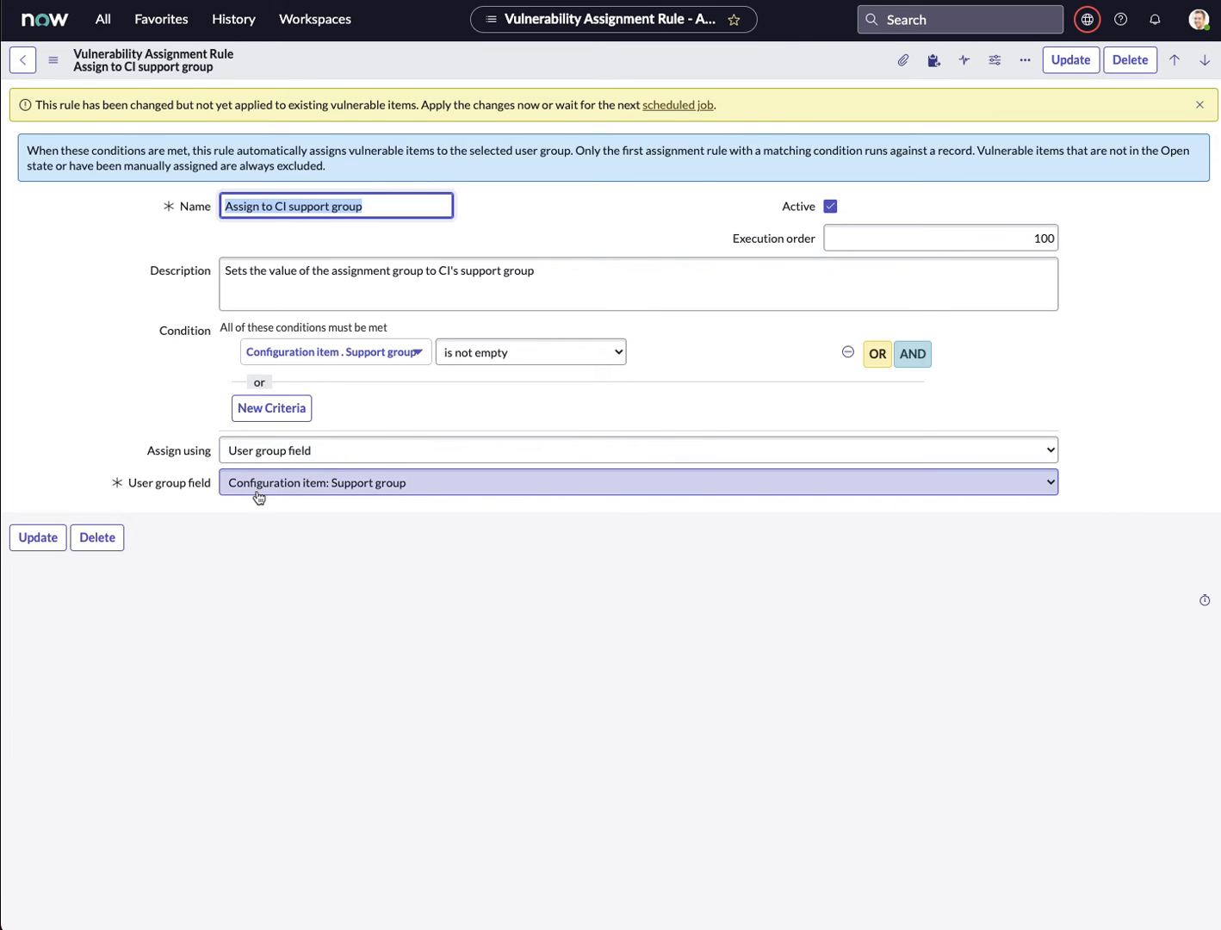
{"action": "mouse_move", "coordinate": [389, 501]}
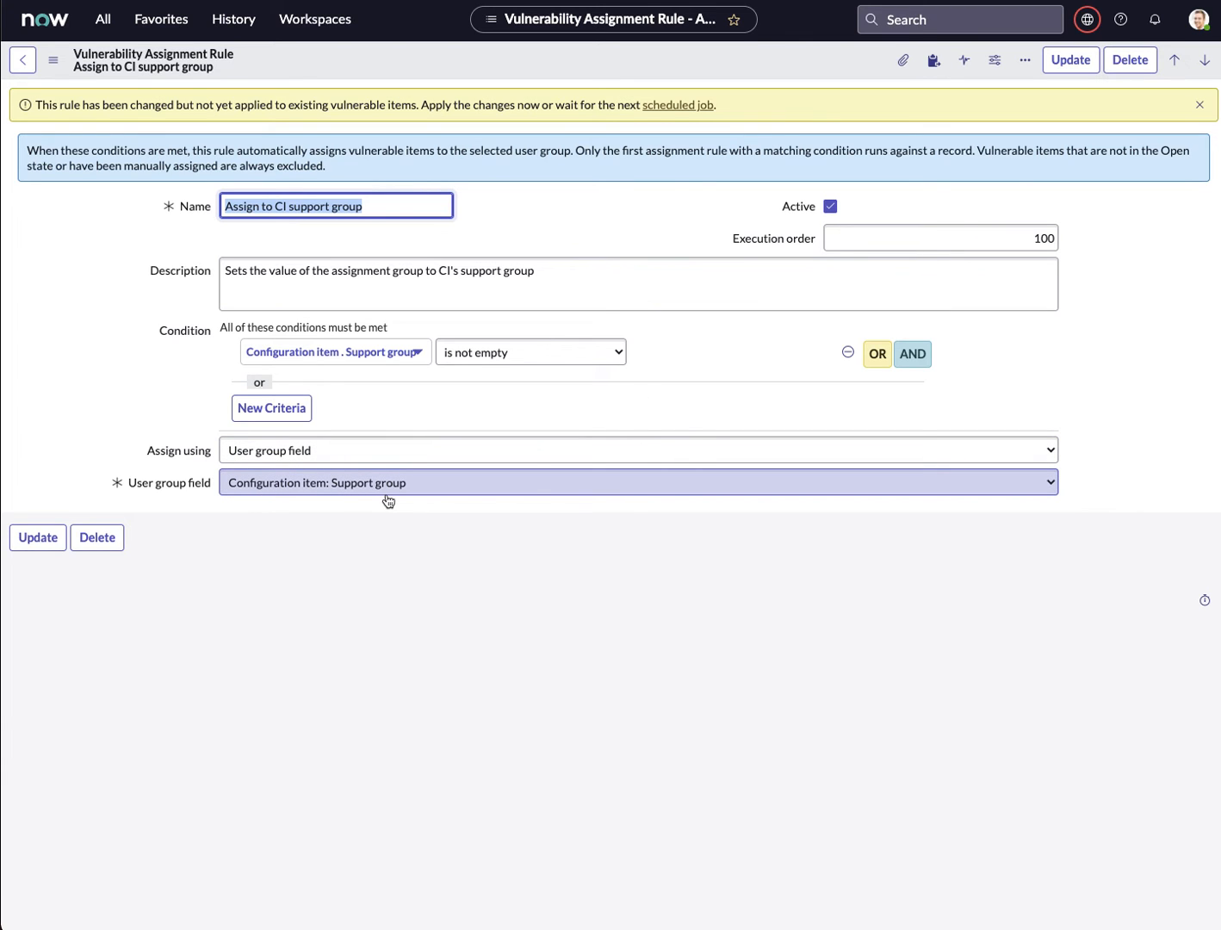
{"action": "mouse_move", "coordinate": [323, 364]}
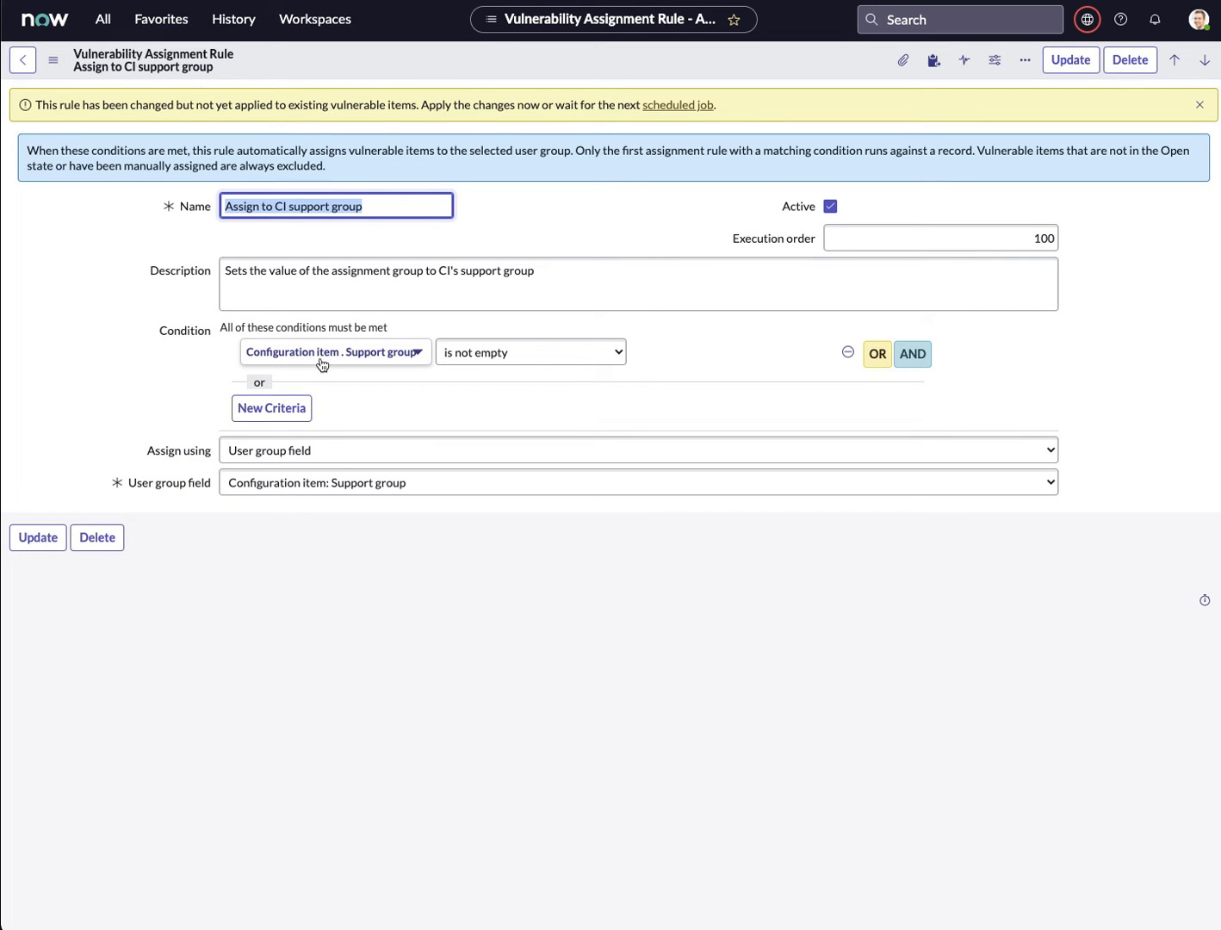
{"action": "mouse_move", "coordinate": [38, 73]}
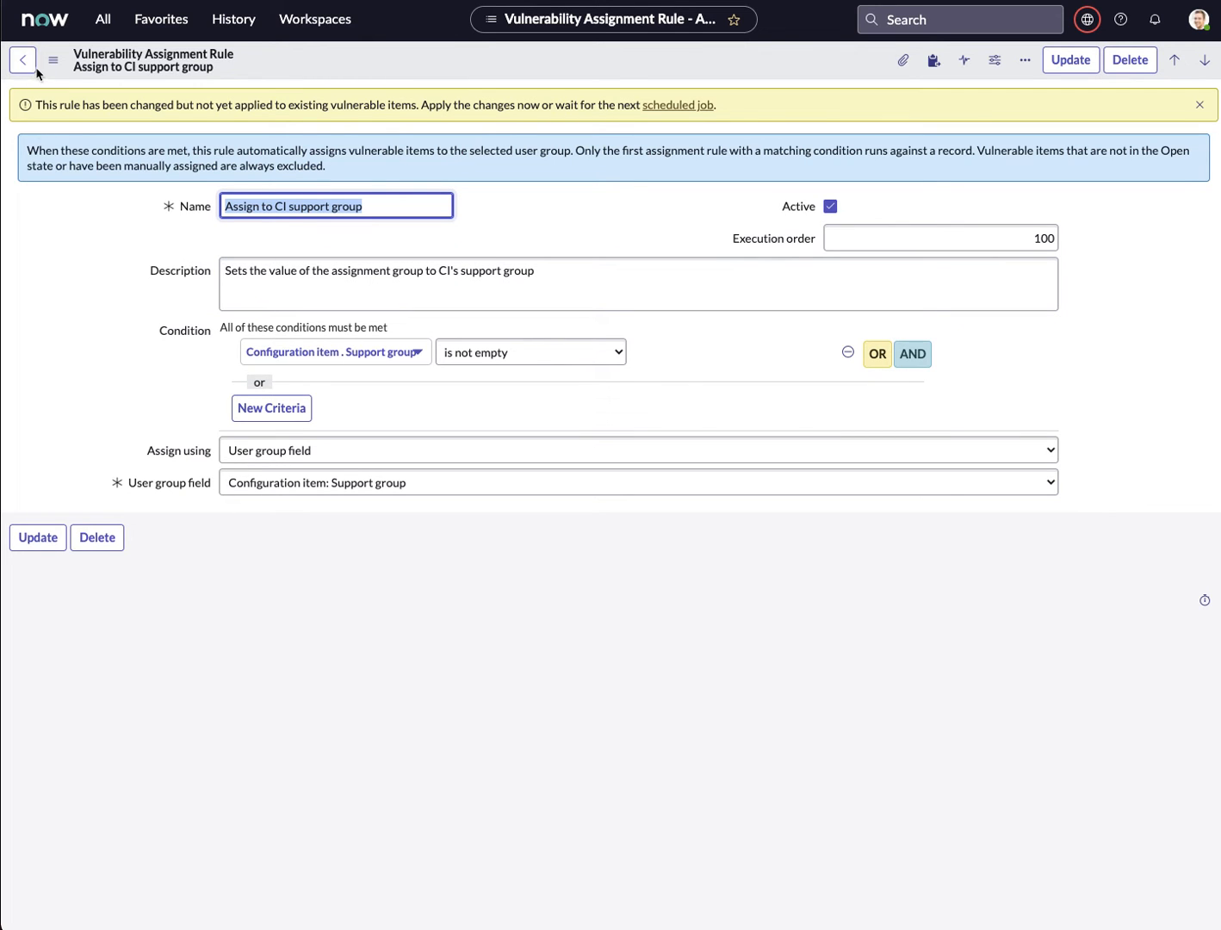
{"action": "left_click", "coordinate": [22, 60]}
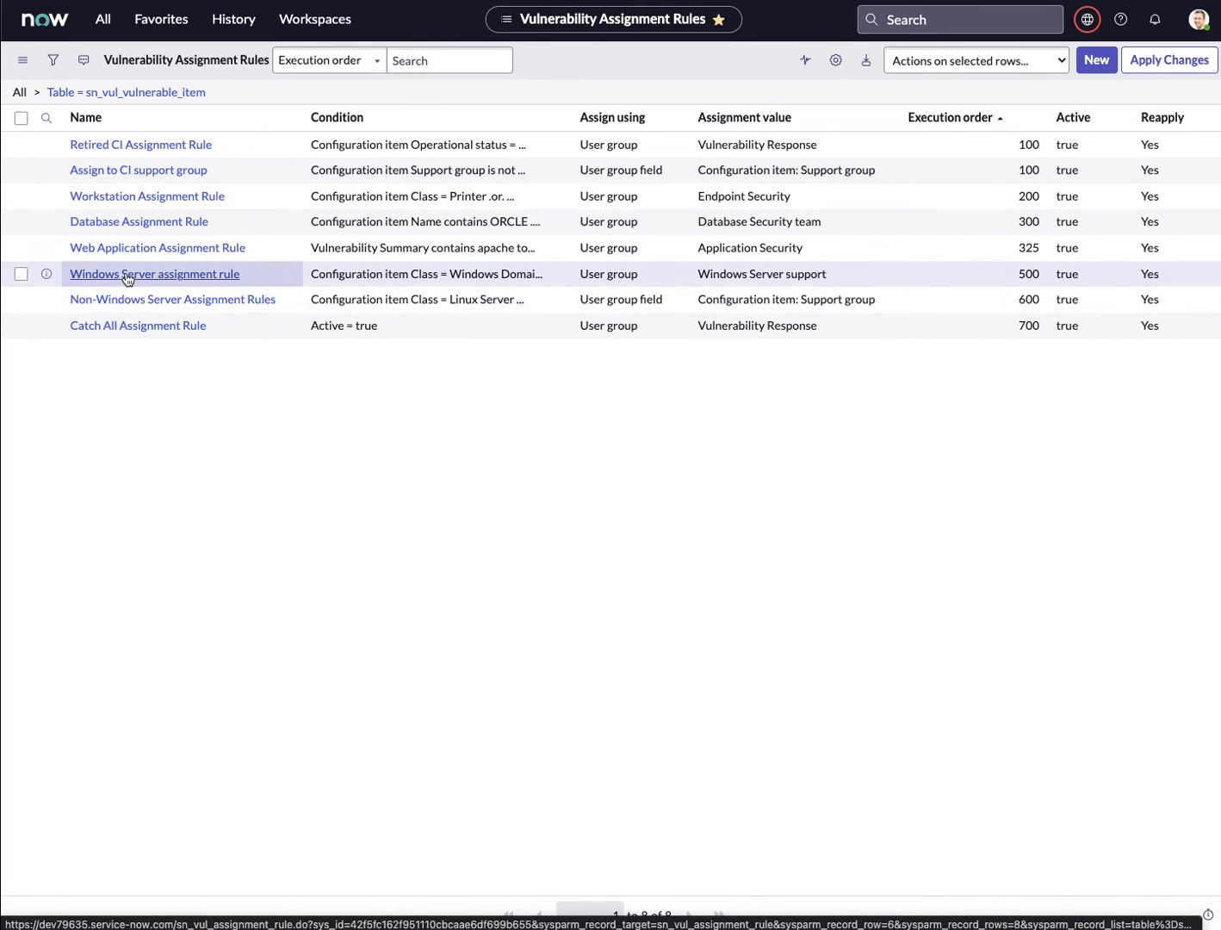
Step: Switch the Windows Server rule to script-based assignment, then leave without saving
{"action": "left_click", "coordinate": [154, 274]}
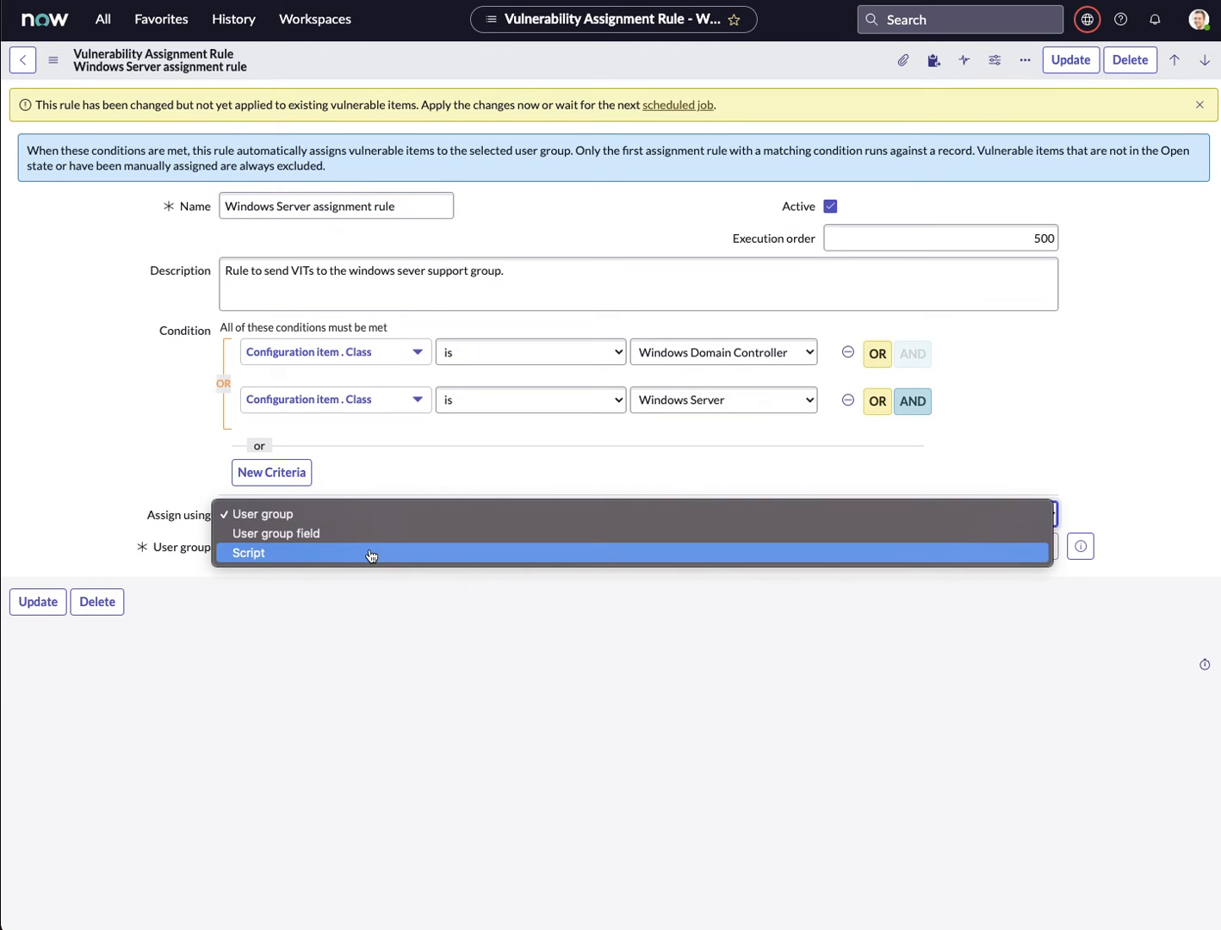
{"action": "left_click", "coordinate": [263, 513]}
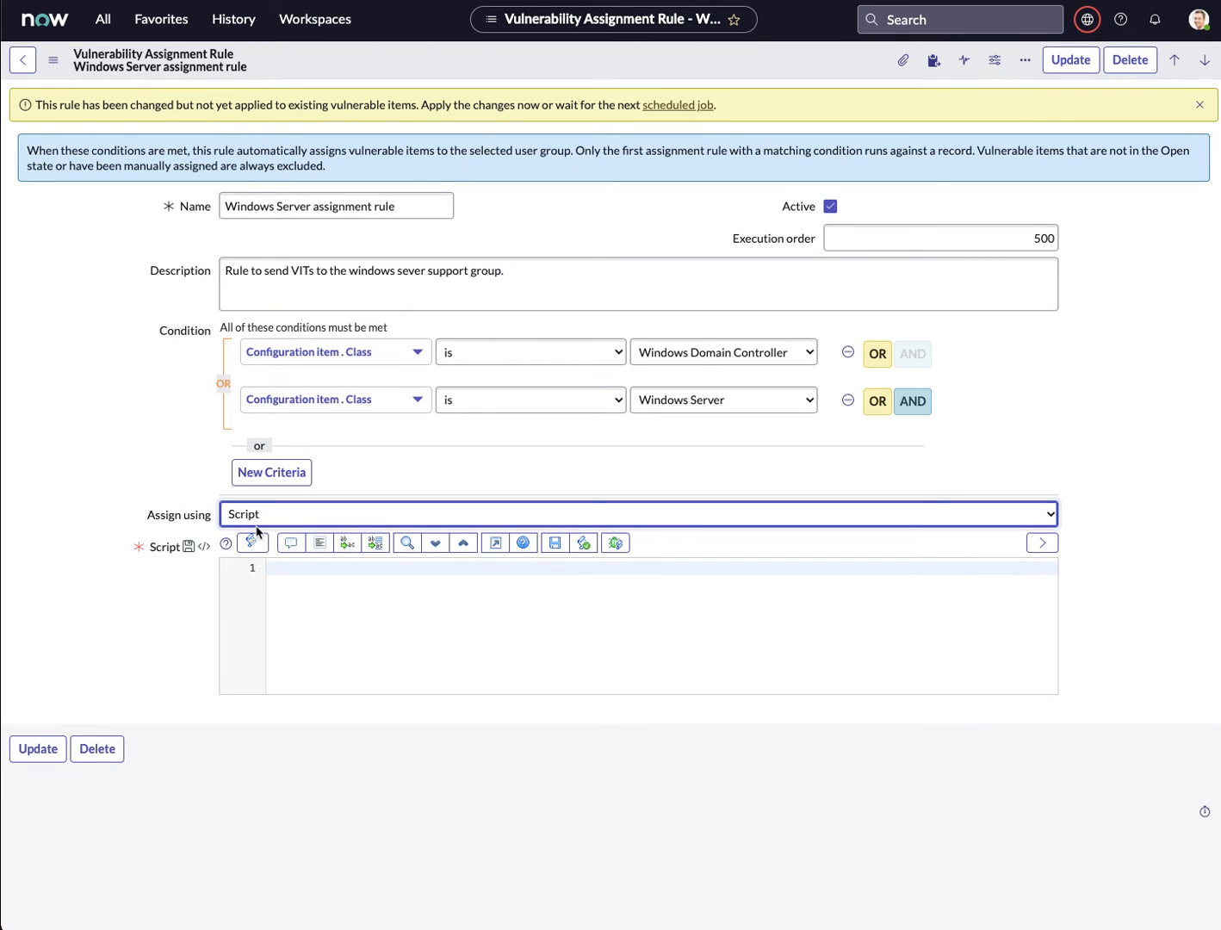
{"action": "mouse_move", "coordinate": [158, 542]}
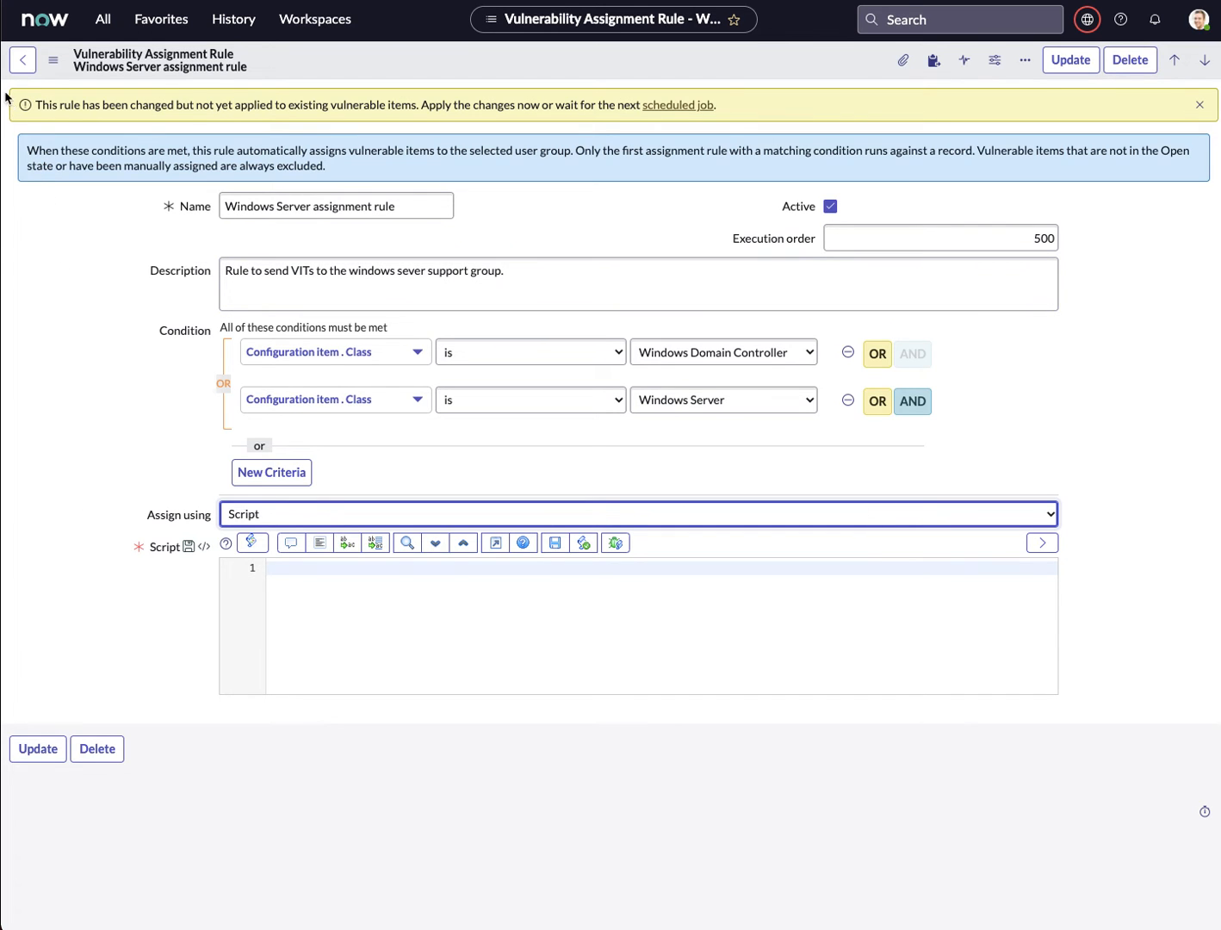
{"action": "left_click", "coordinate": [22, 59]}
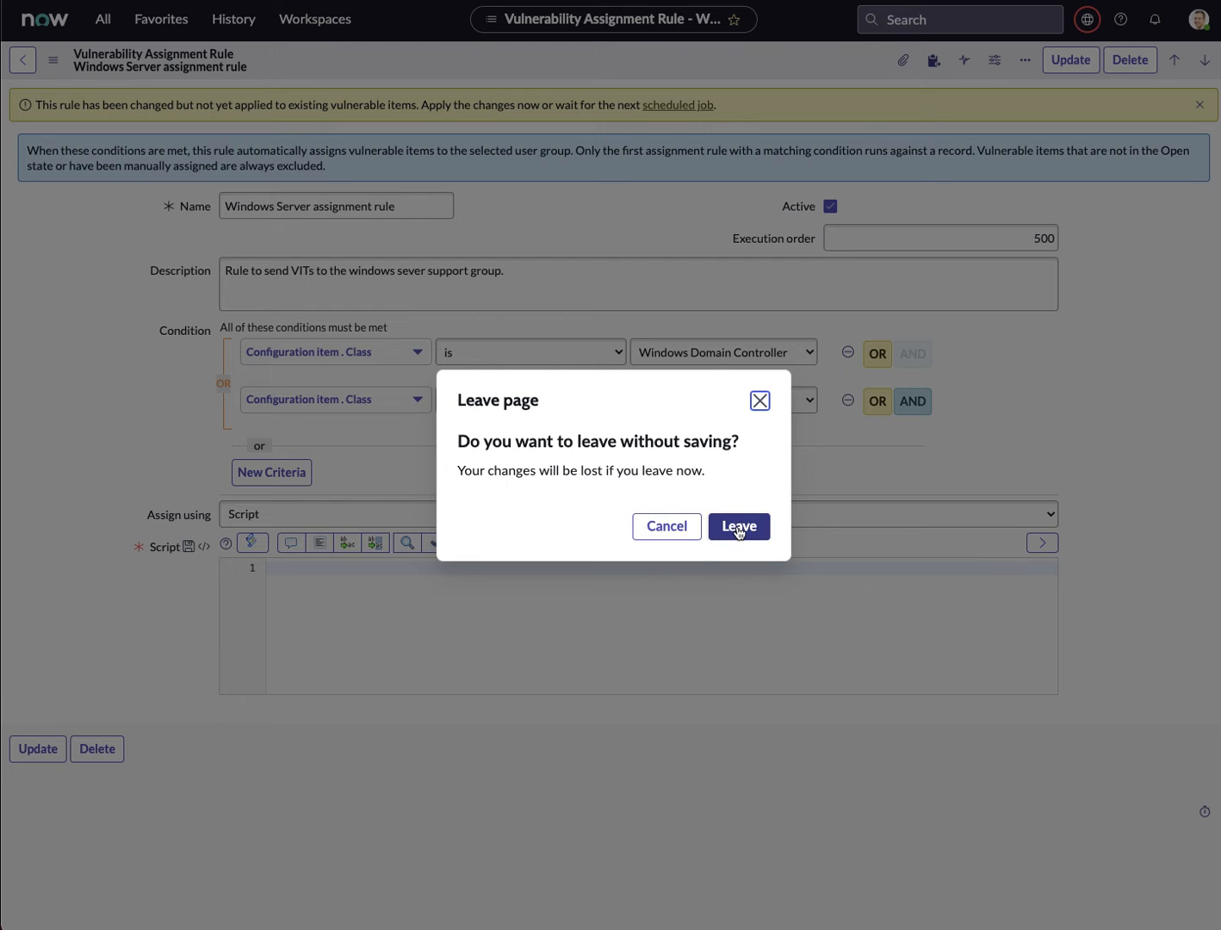
{"action": "left_click", "coordinate": [738, 526]}
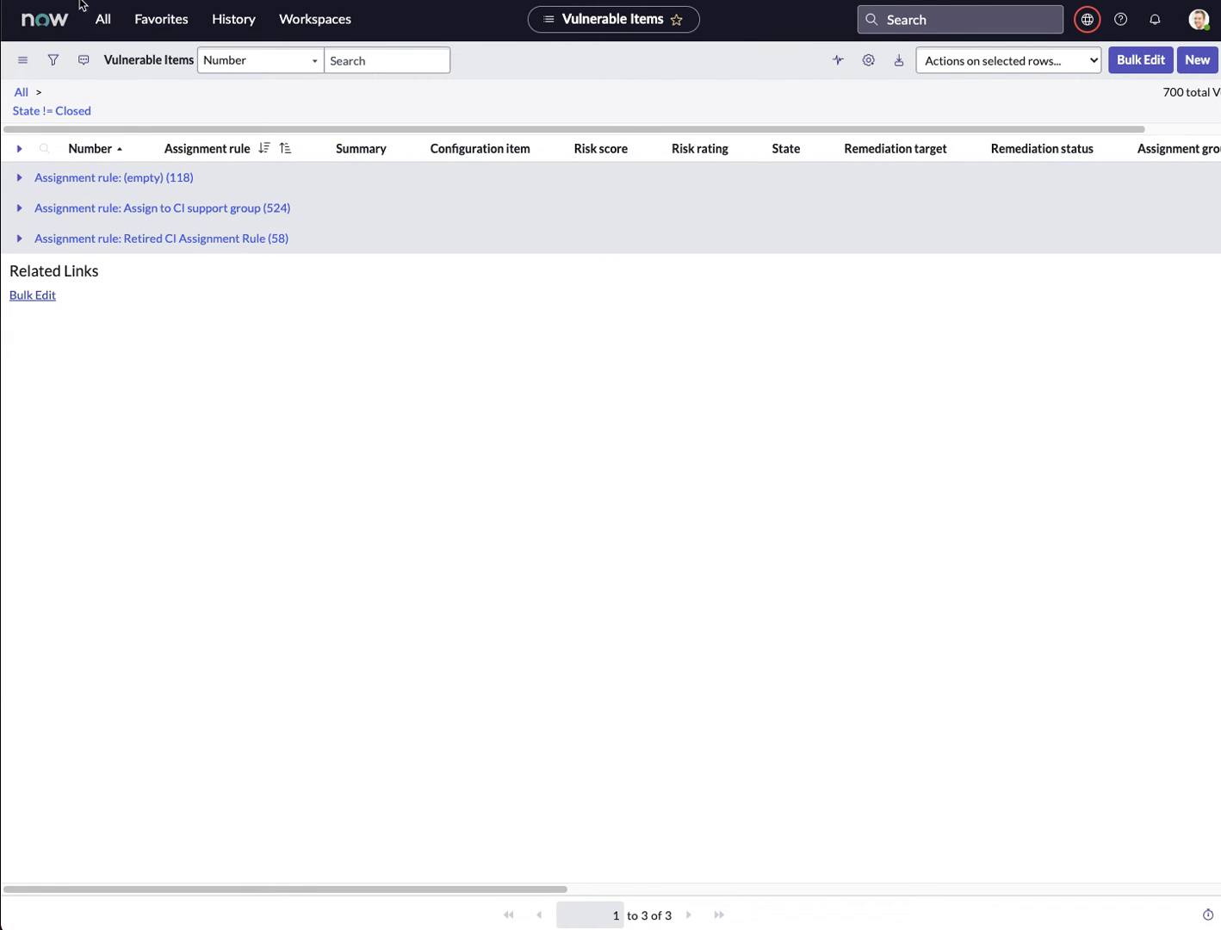
{"action": "mouse_move", "coordinate": [191, 261]}
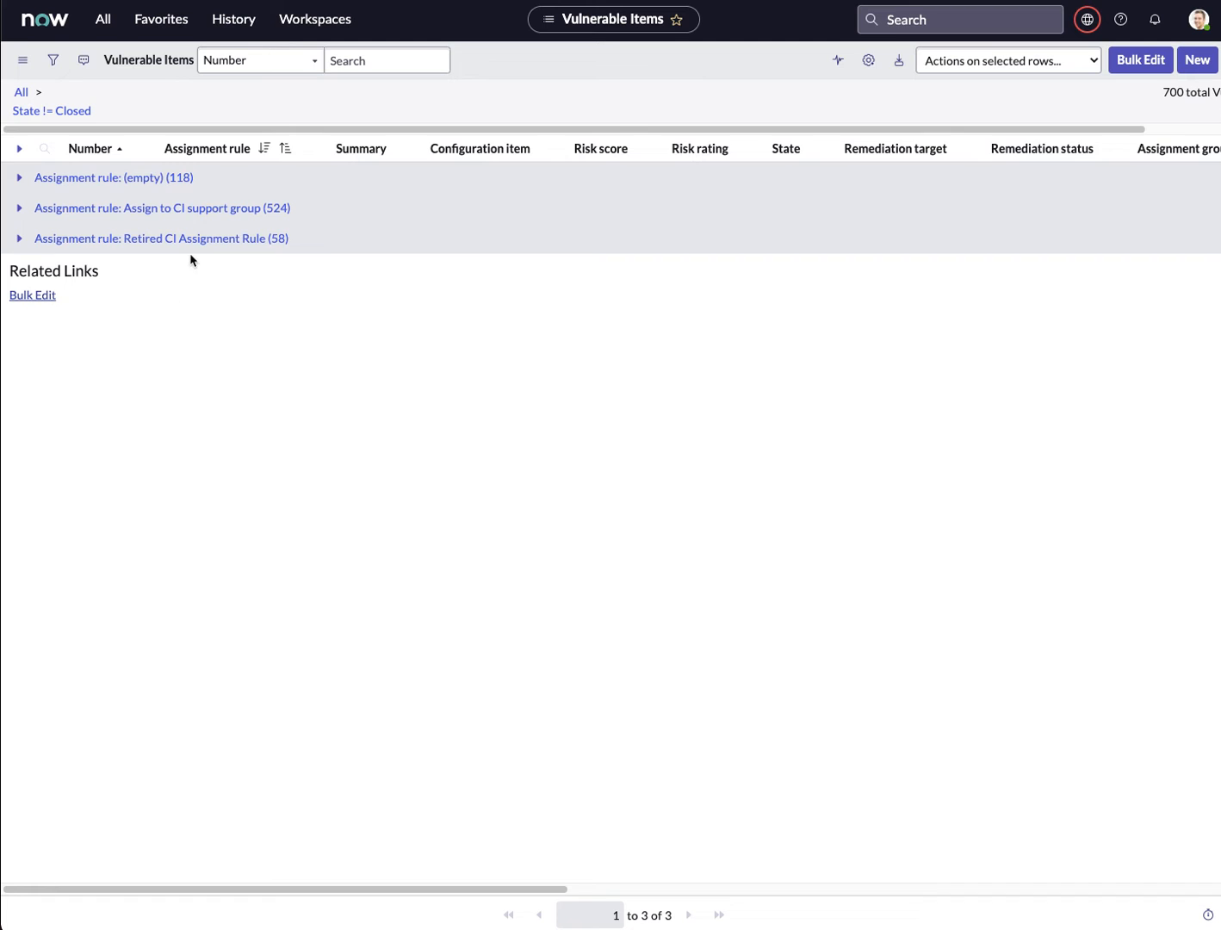
{"action": "mouse_move", "coordinate": [28, 118]}
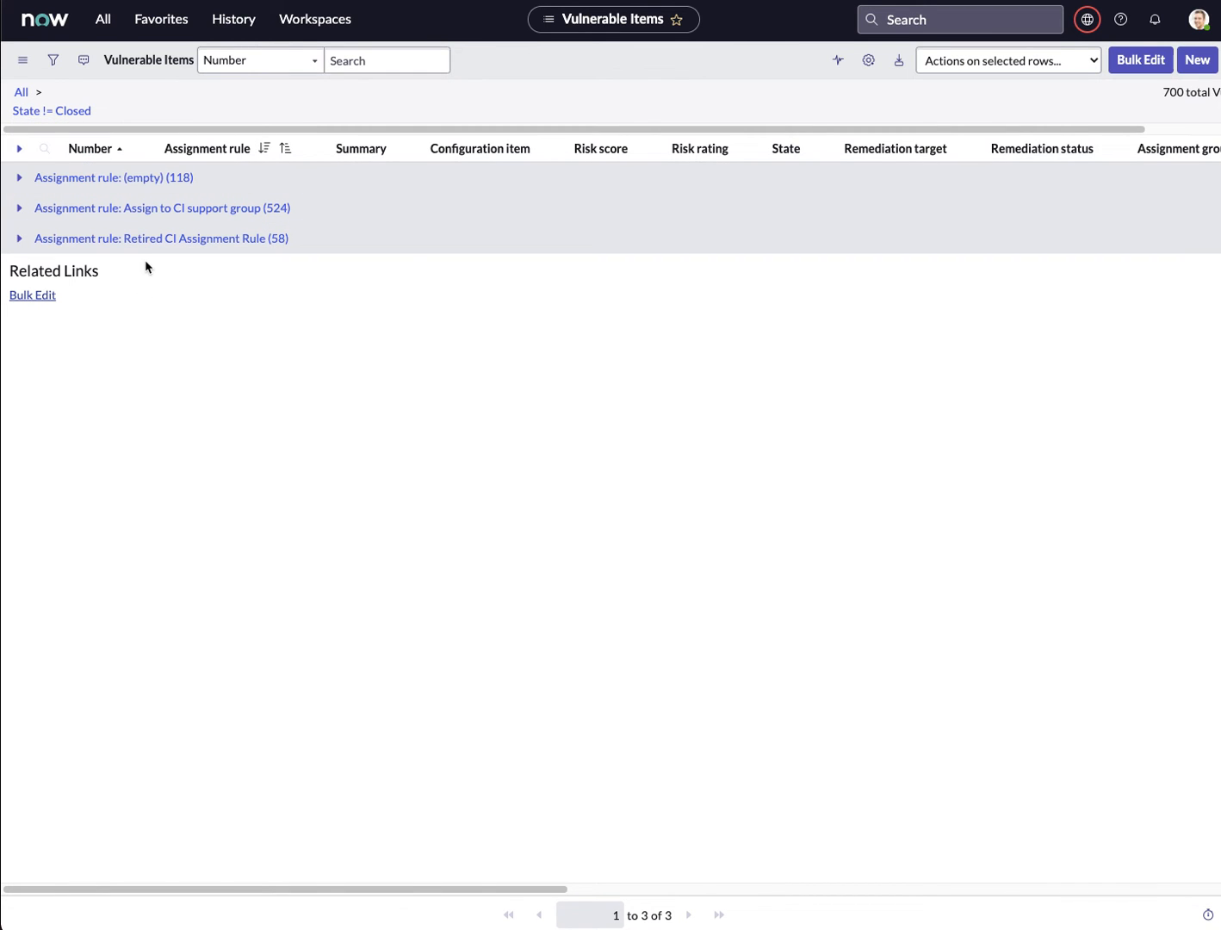
{"action": "mouse_move", "coordinate": [193, 159]}
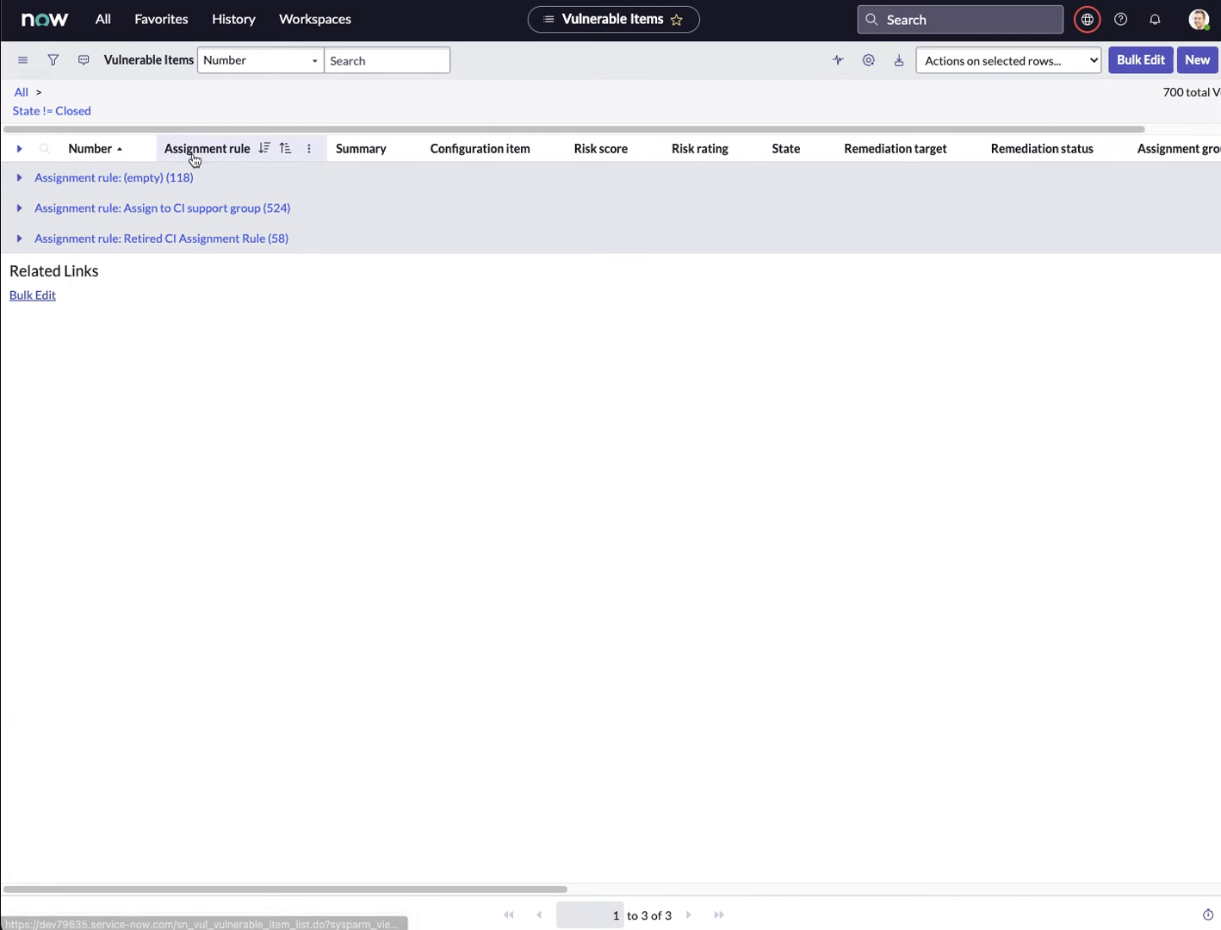
{"action": "mouse_move", "coordinate": [175, 125]}
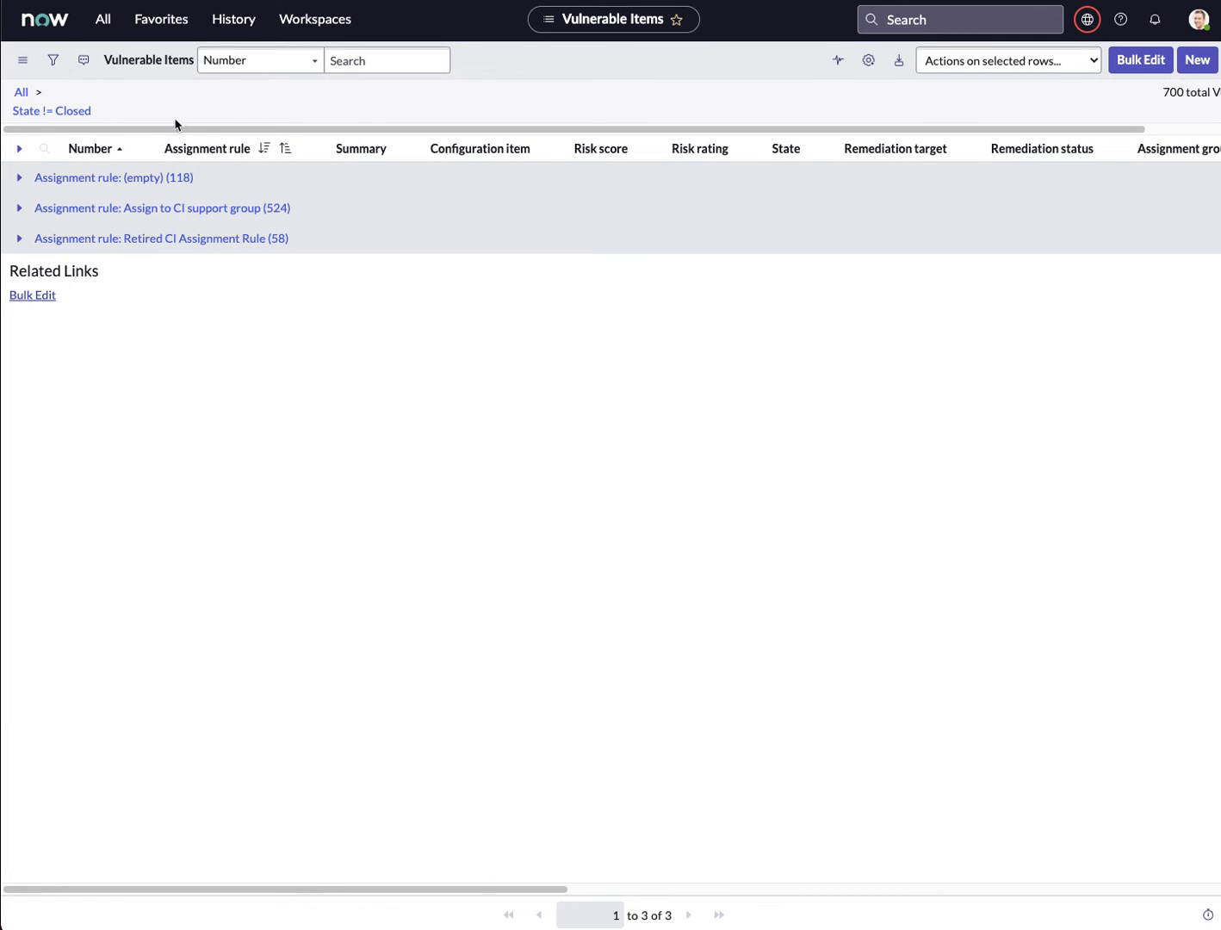
{"action": "mouse_move", "coordinate": [308, 345]}
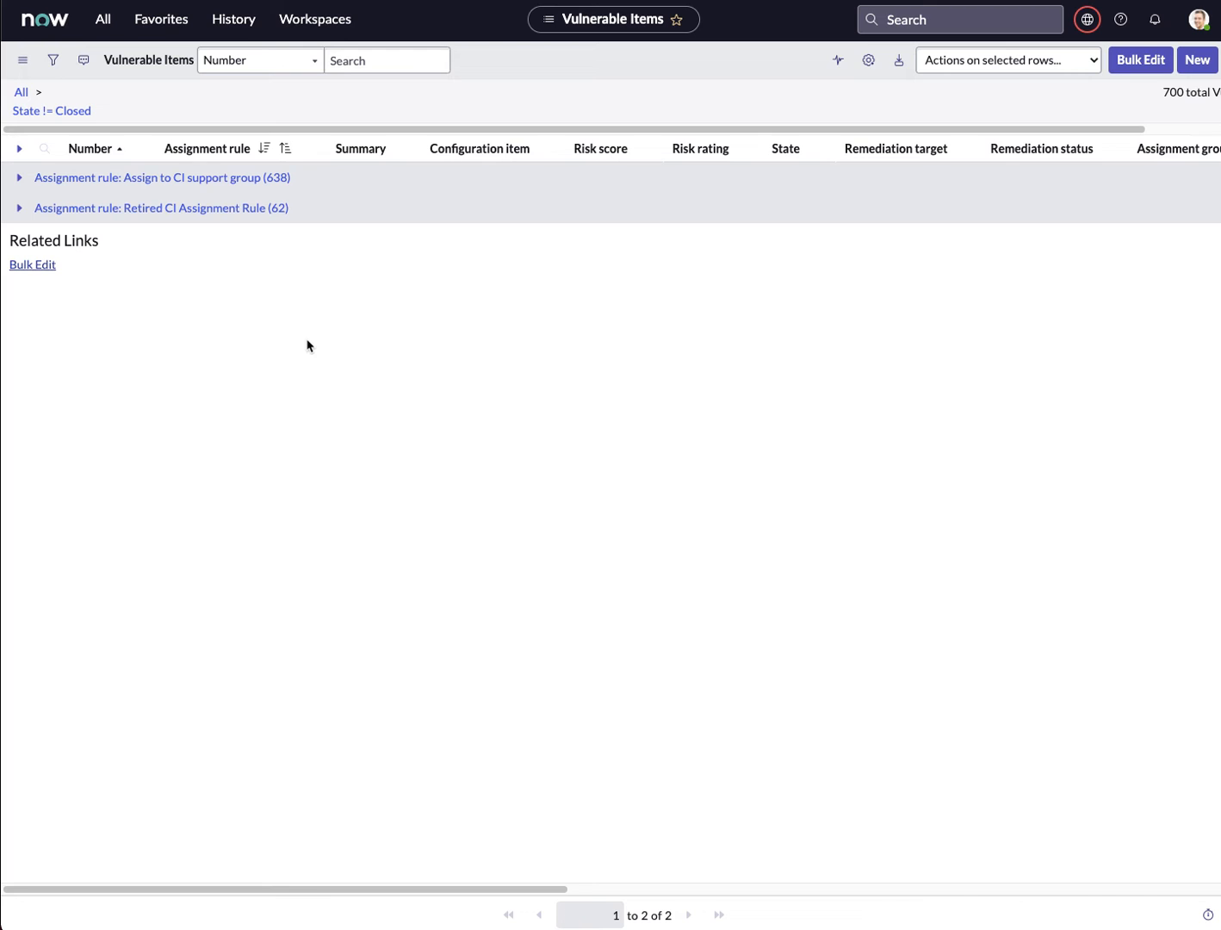
{"action": "mouse_move", "coordinate": [205, 299]}
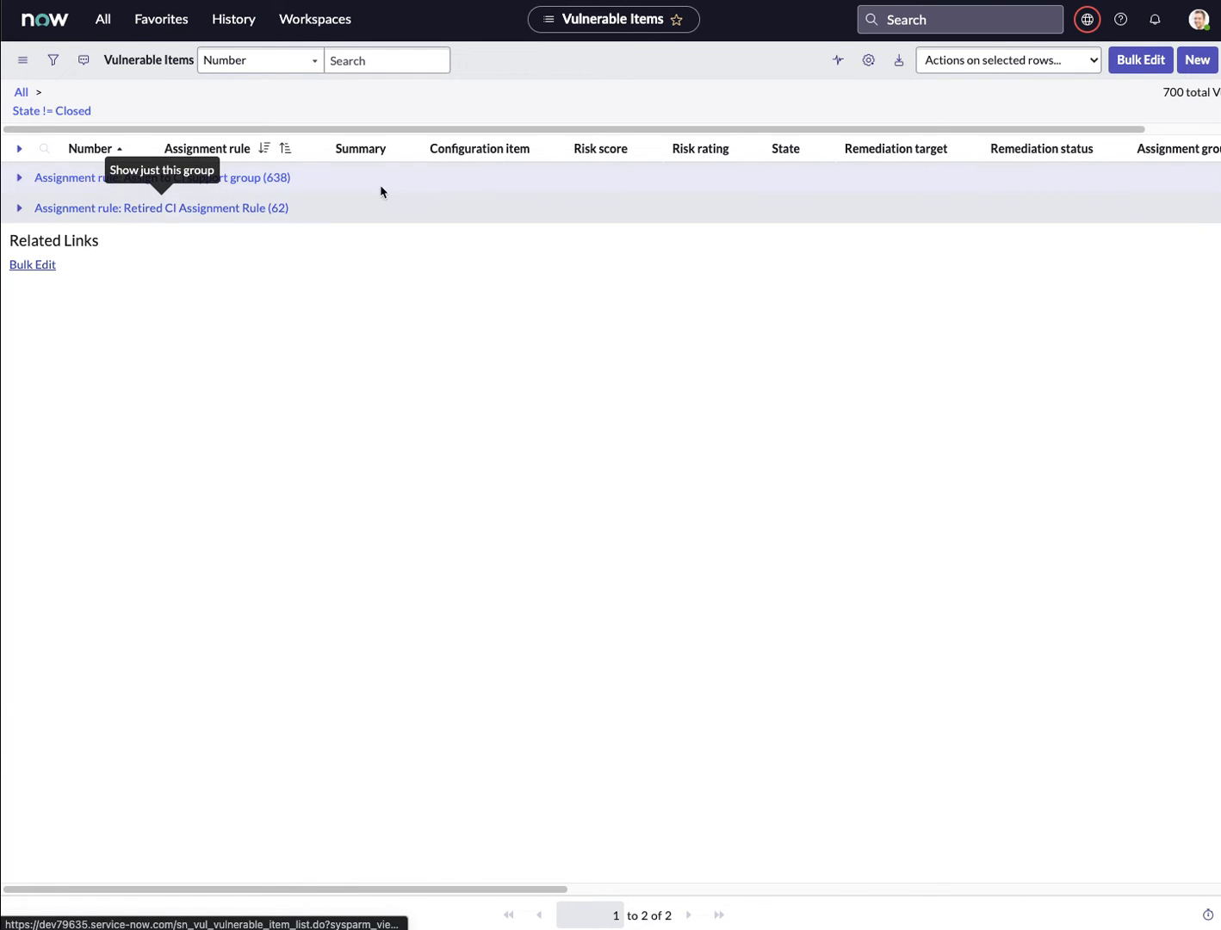
{"action": "mouse_move", "coordinate": [884, 138]}
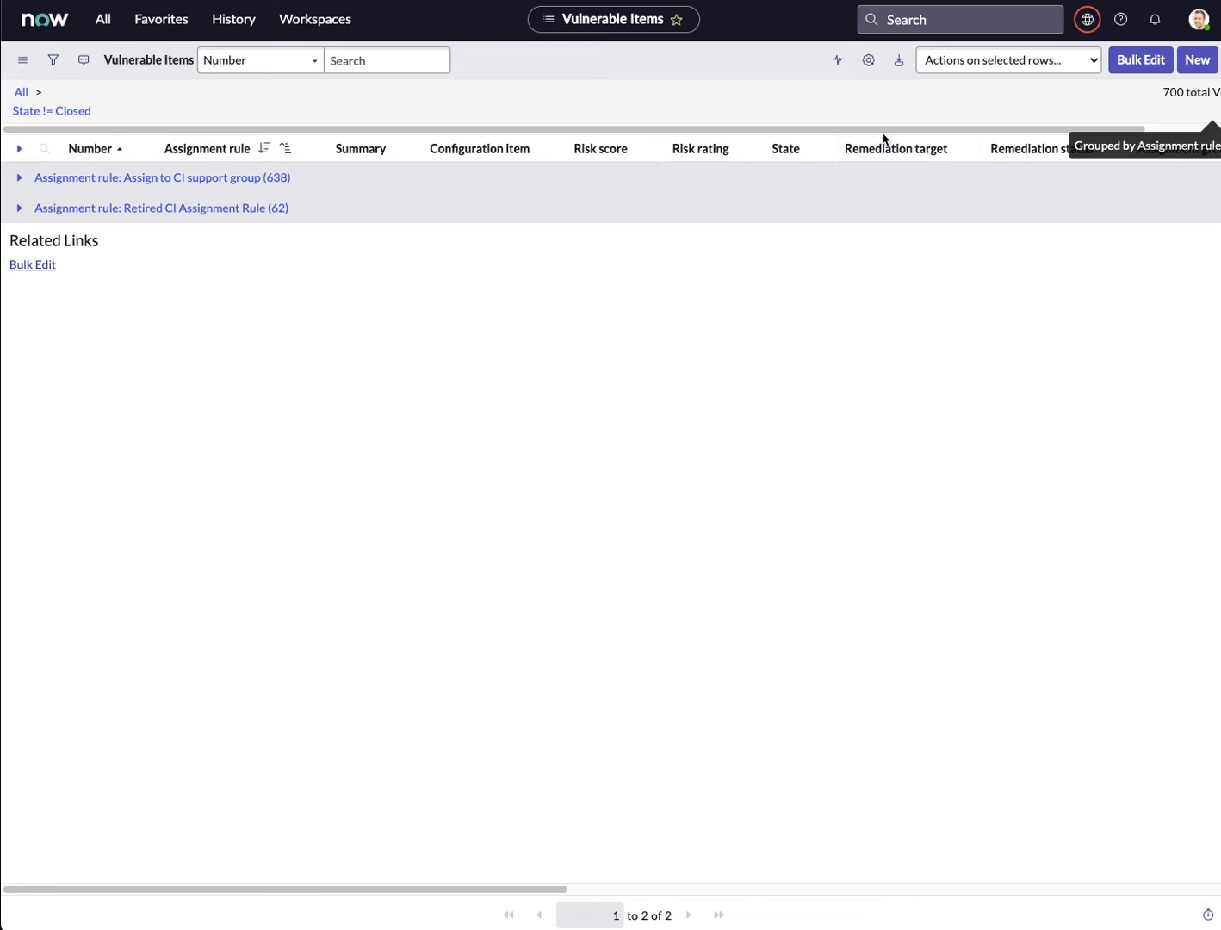
{"action": "mouse_move", "coordinate": [221, 213]}
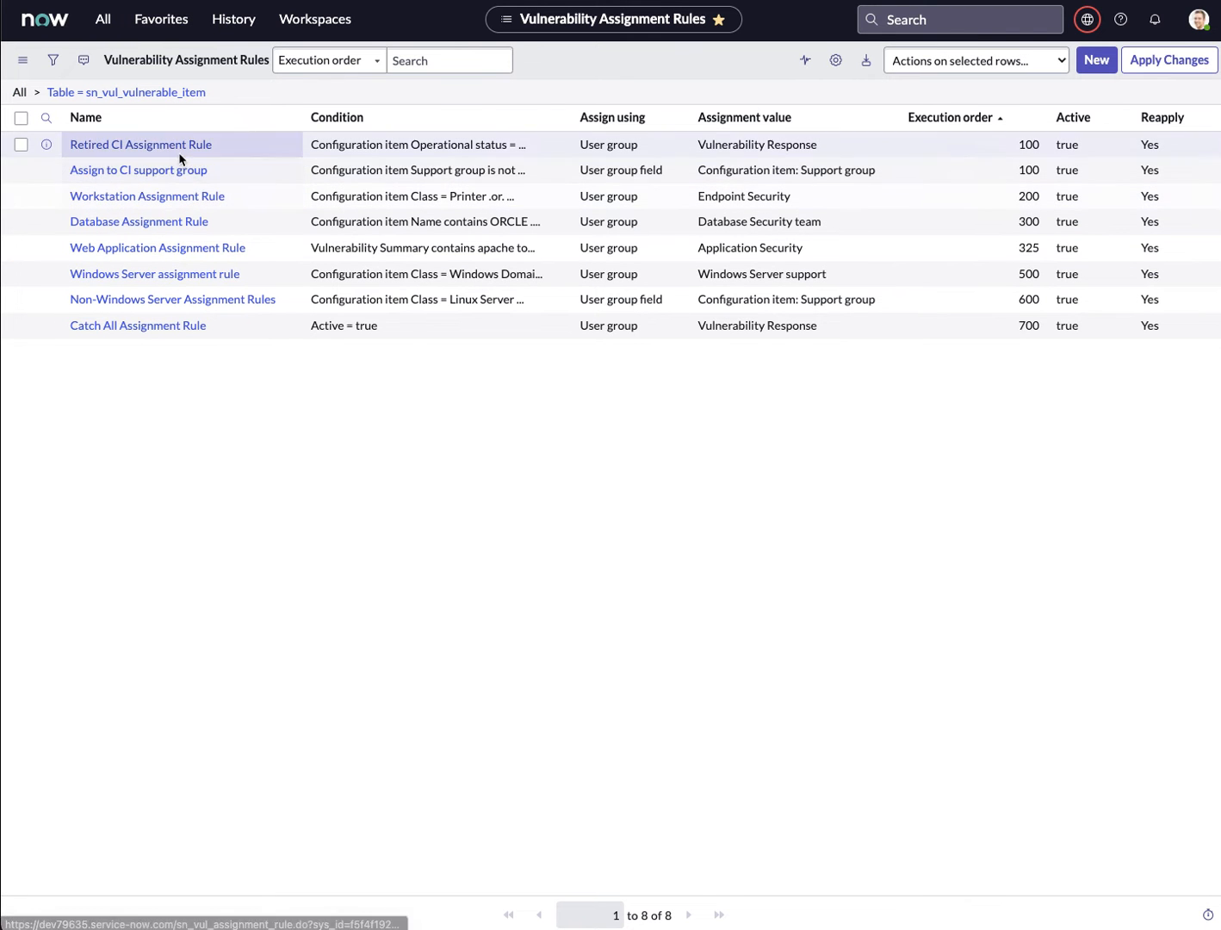
{"action": "mouse_move", "coordinate": [170, 364]}
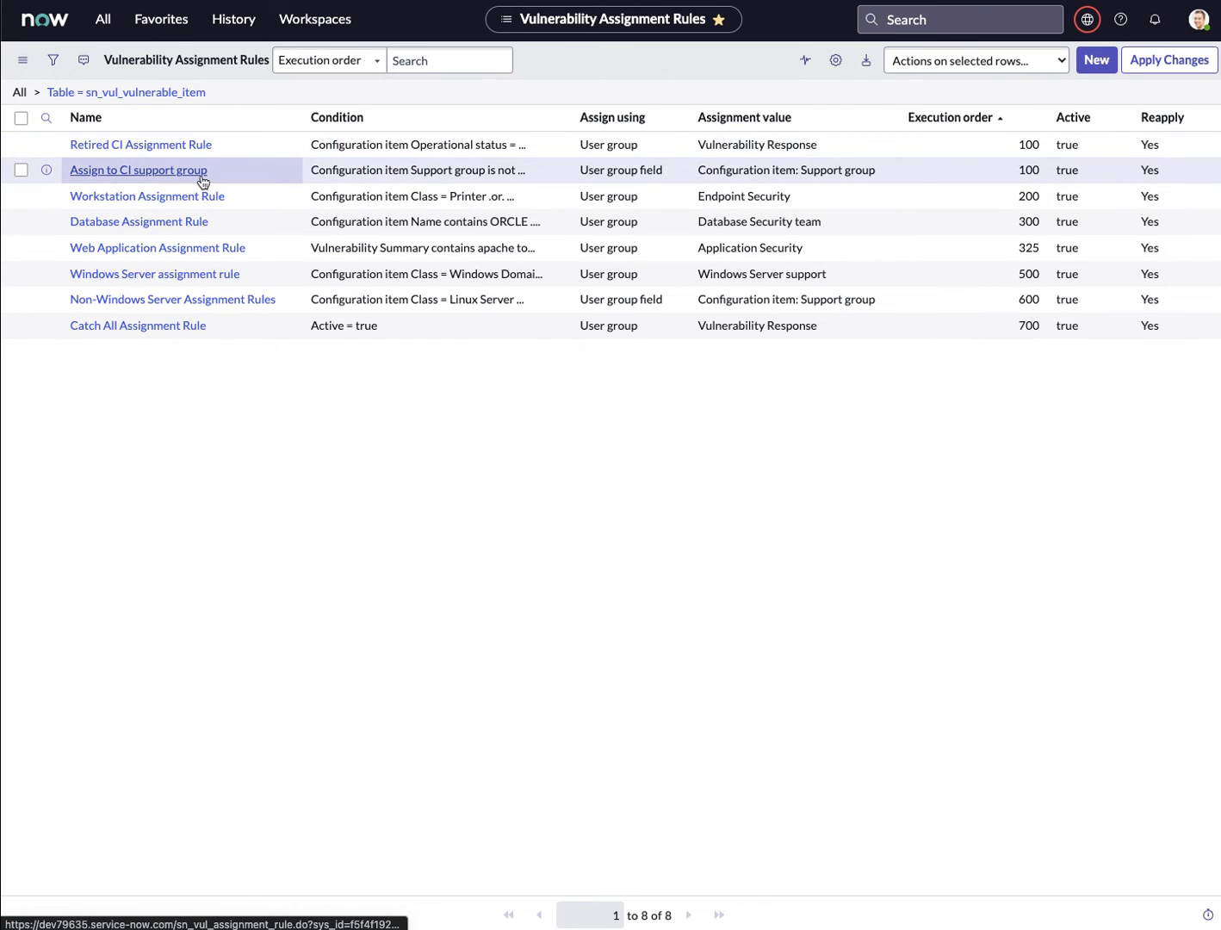
{"action": "mouse_move", "coordinate": [195, 274]}
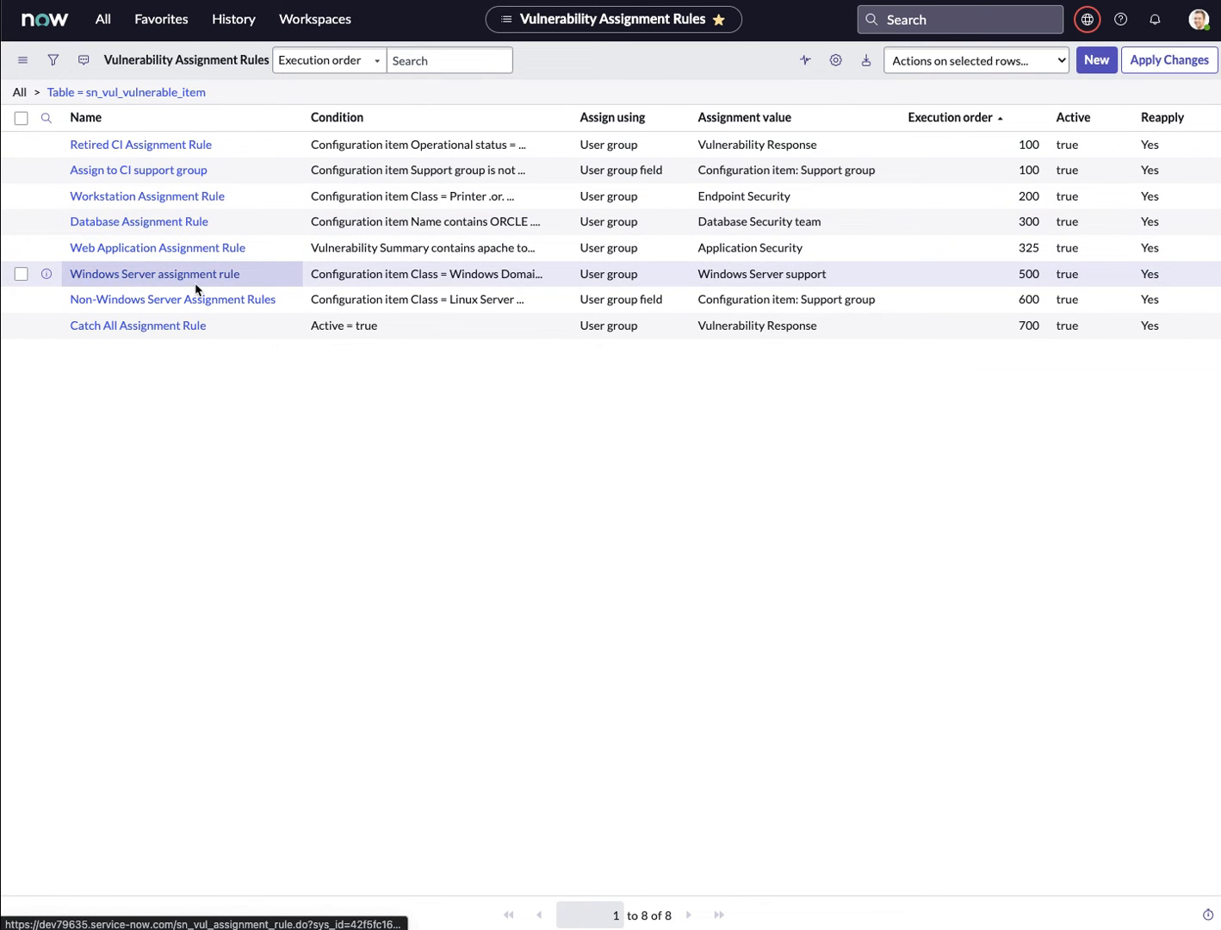
{"action": "mouse_move", "coordinate": [153, 274]}
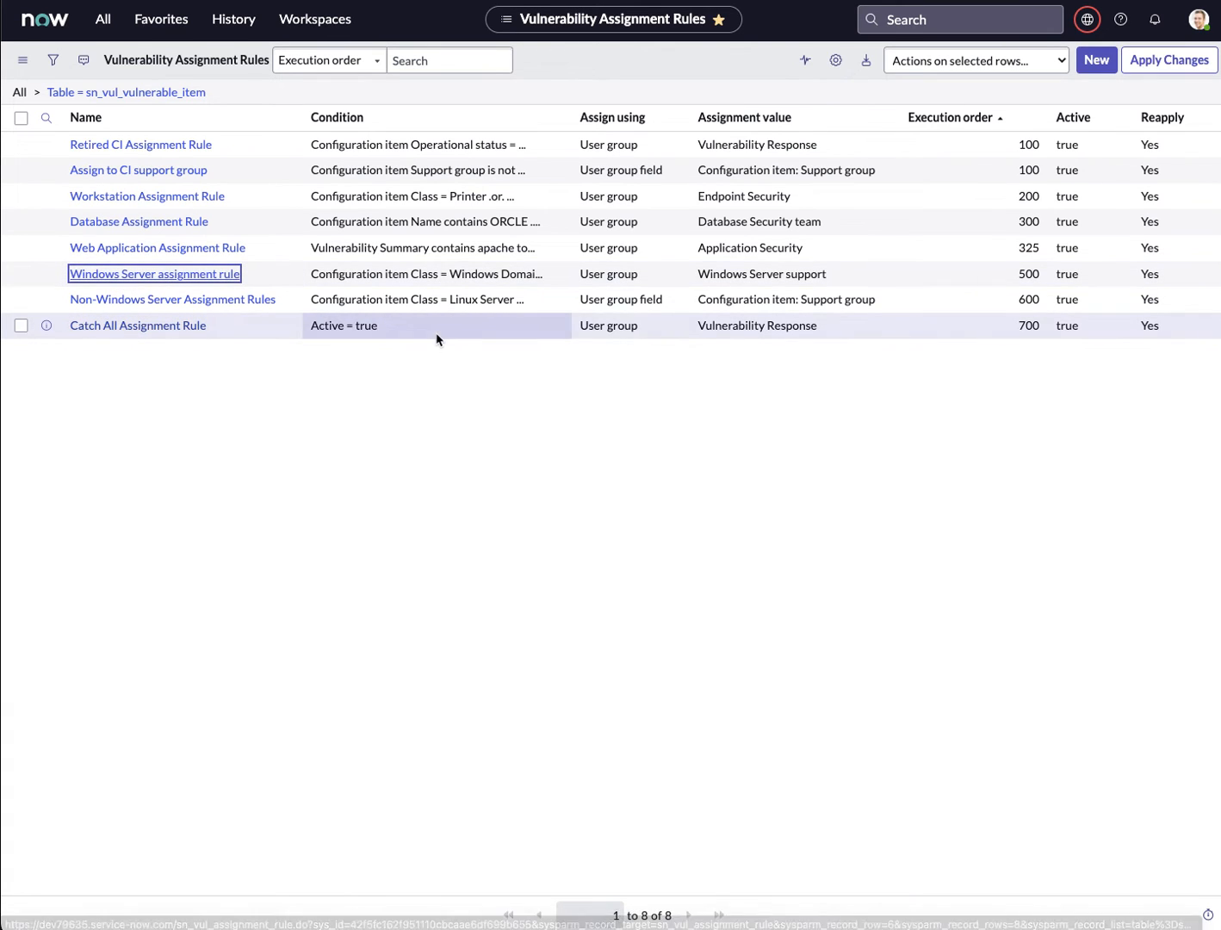
{"action": "mouse_move", "coordinate": [847, 374]}
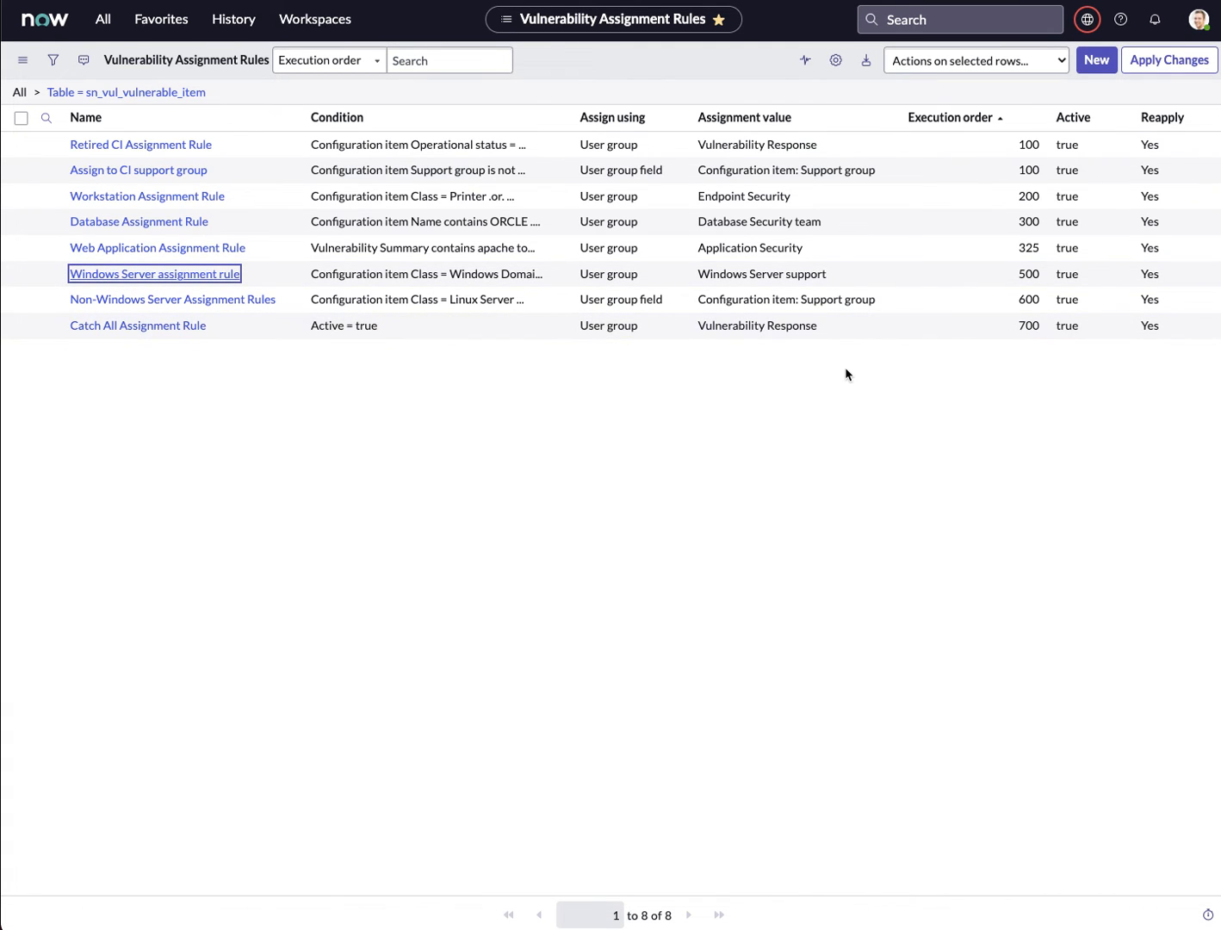
{"action": "mouse_move", "coordinate": [176, 289]}
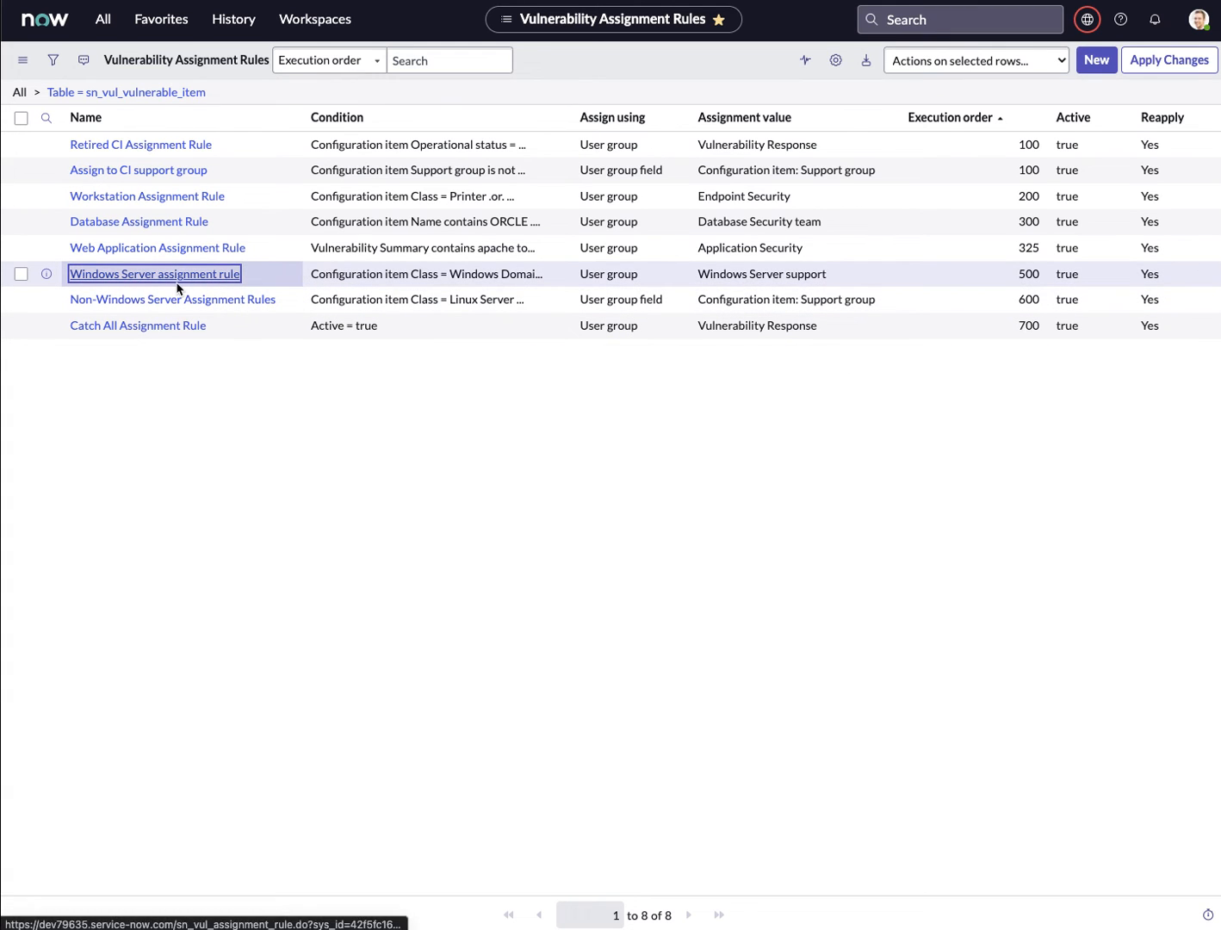
{"action": "mouse_move", "coordinate": [178, 282]}
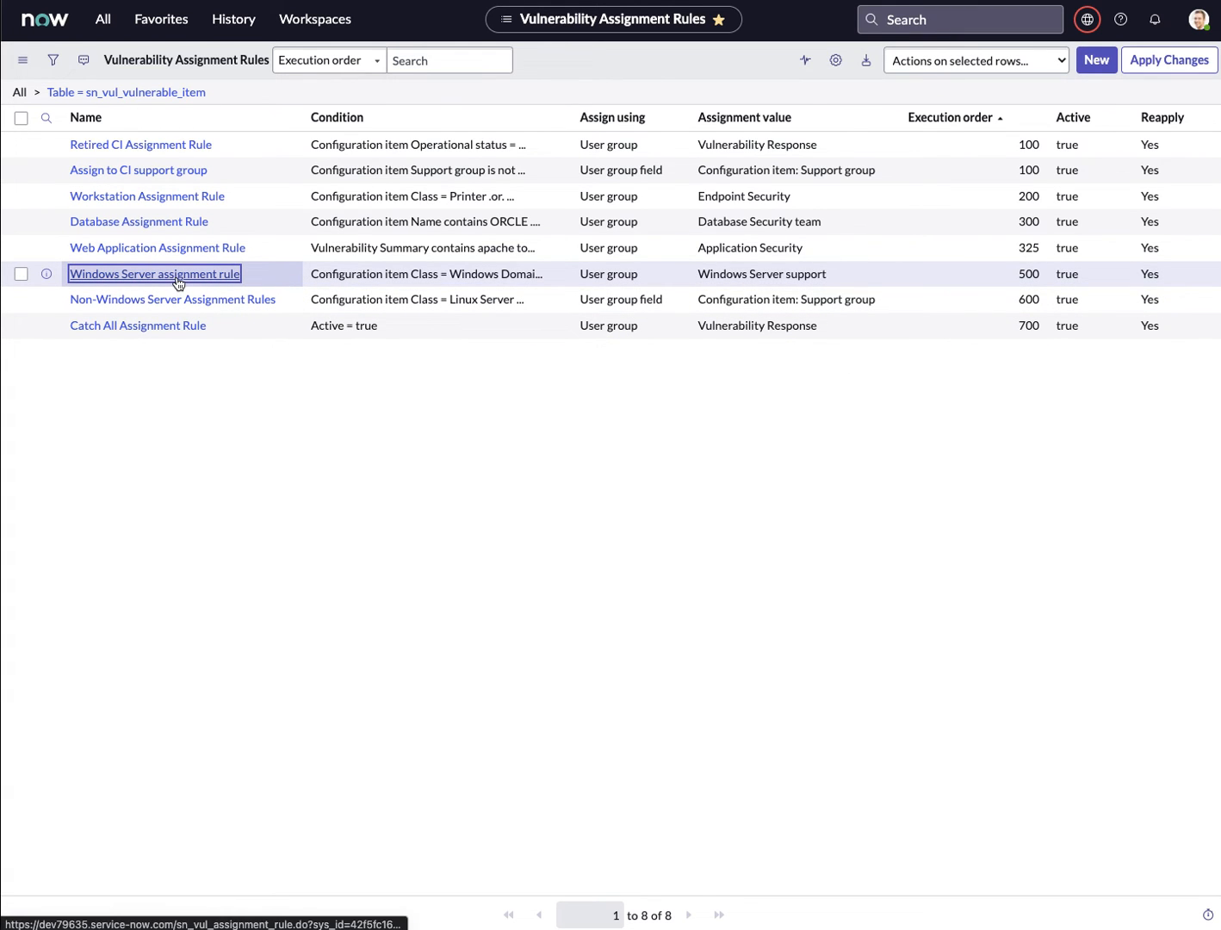
{"action": "mouse_move", "coordinate": [522, 423]}
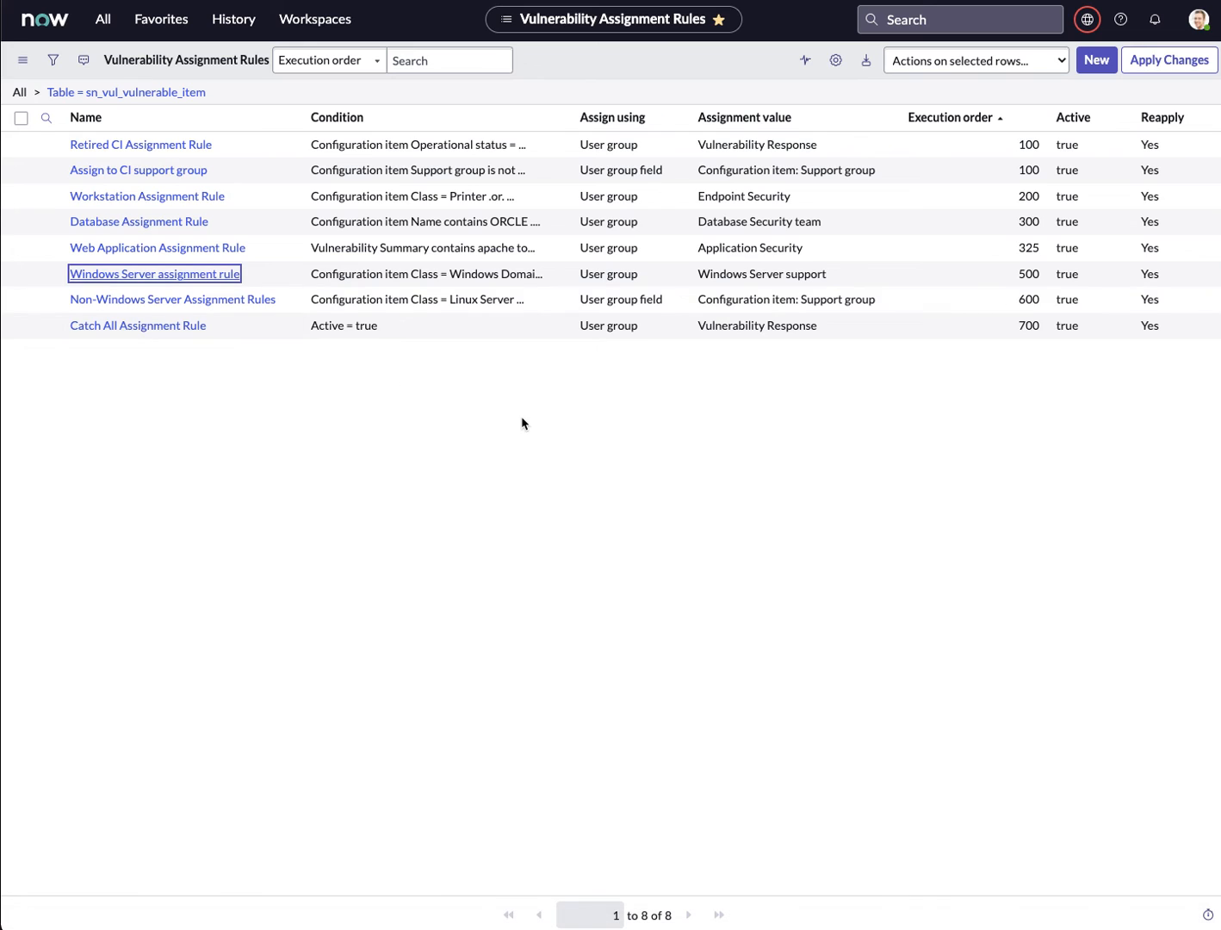
{"action": "mouse_move", "coordinate": [499, 420]}
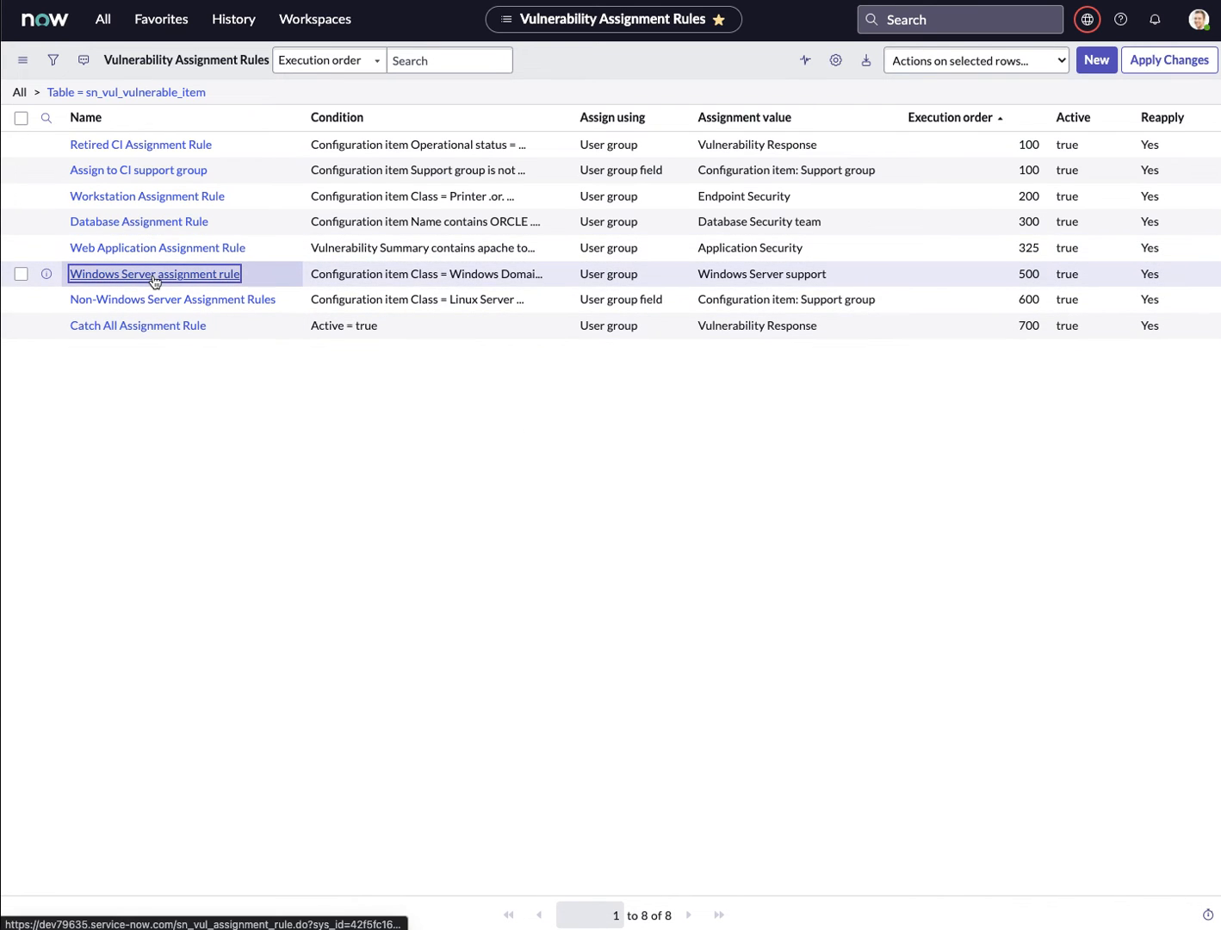
Step: Open the Windows Server assignment rule record from the rules list
{"action": "left_click", "coordinate": [154, 274]}
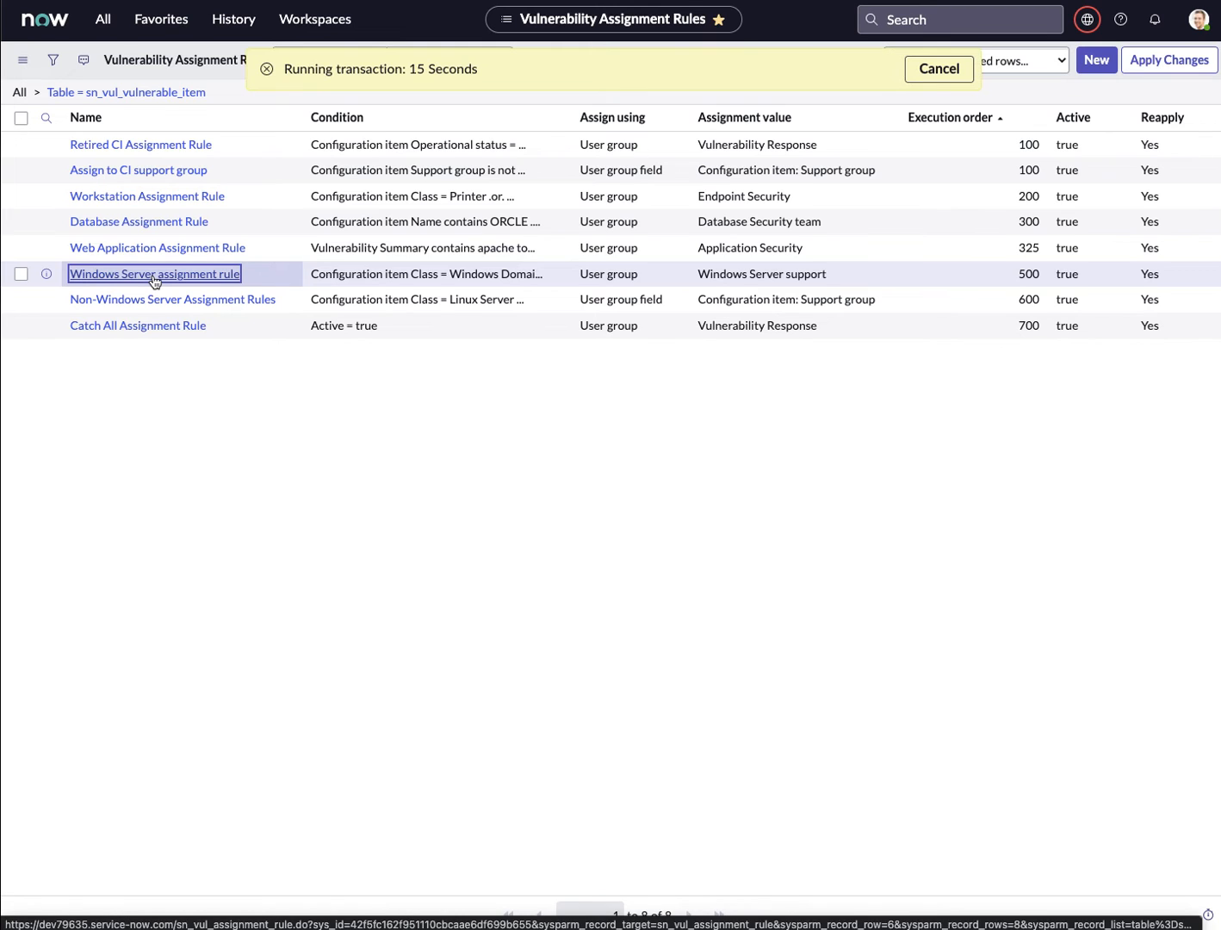
Step: Change the rule's execution order from 500 to 99 and update the record
{"action": "left_click", "coordinate": [154, 273]}
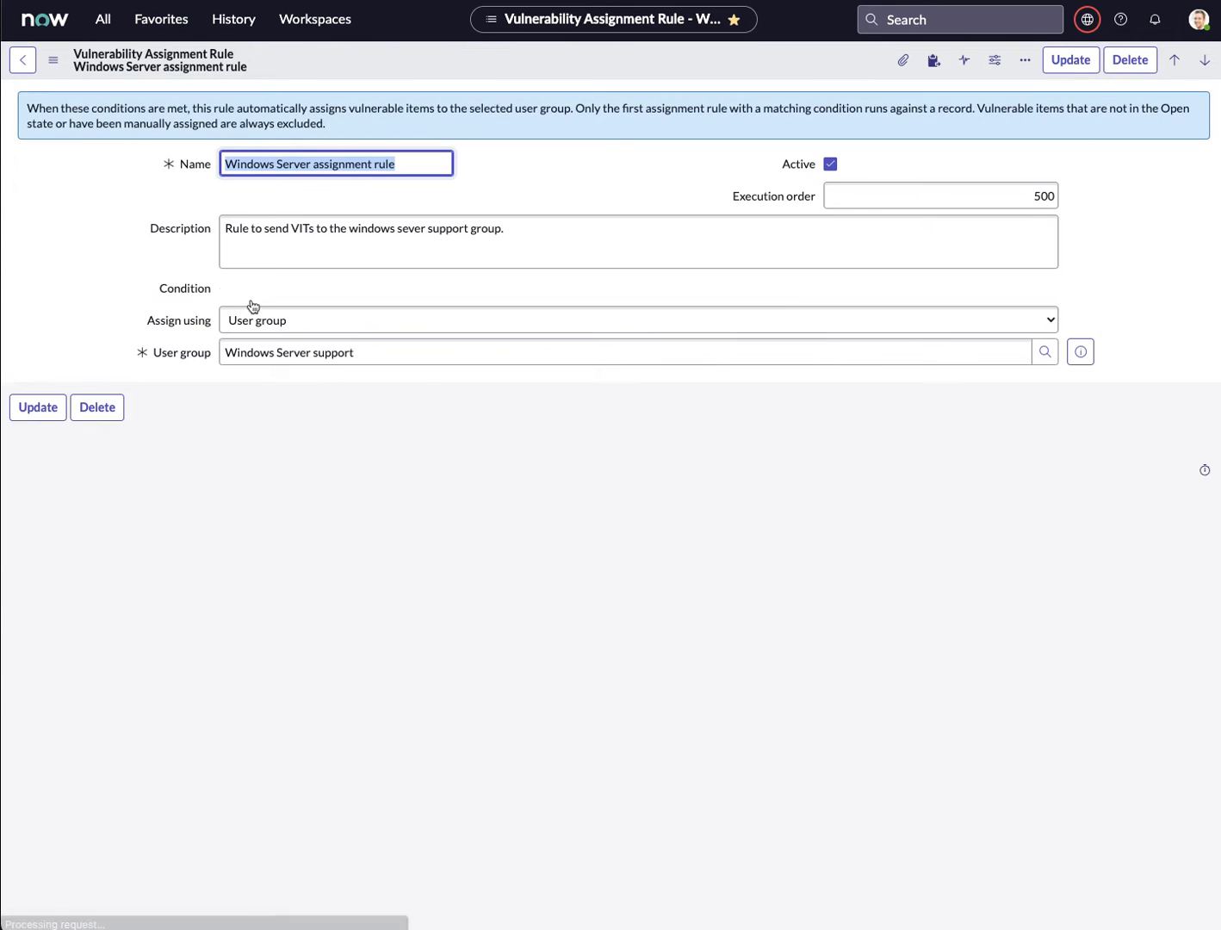
{"action": "left_click", "coordinate": [1070, 59]}
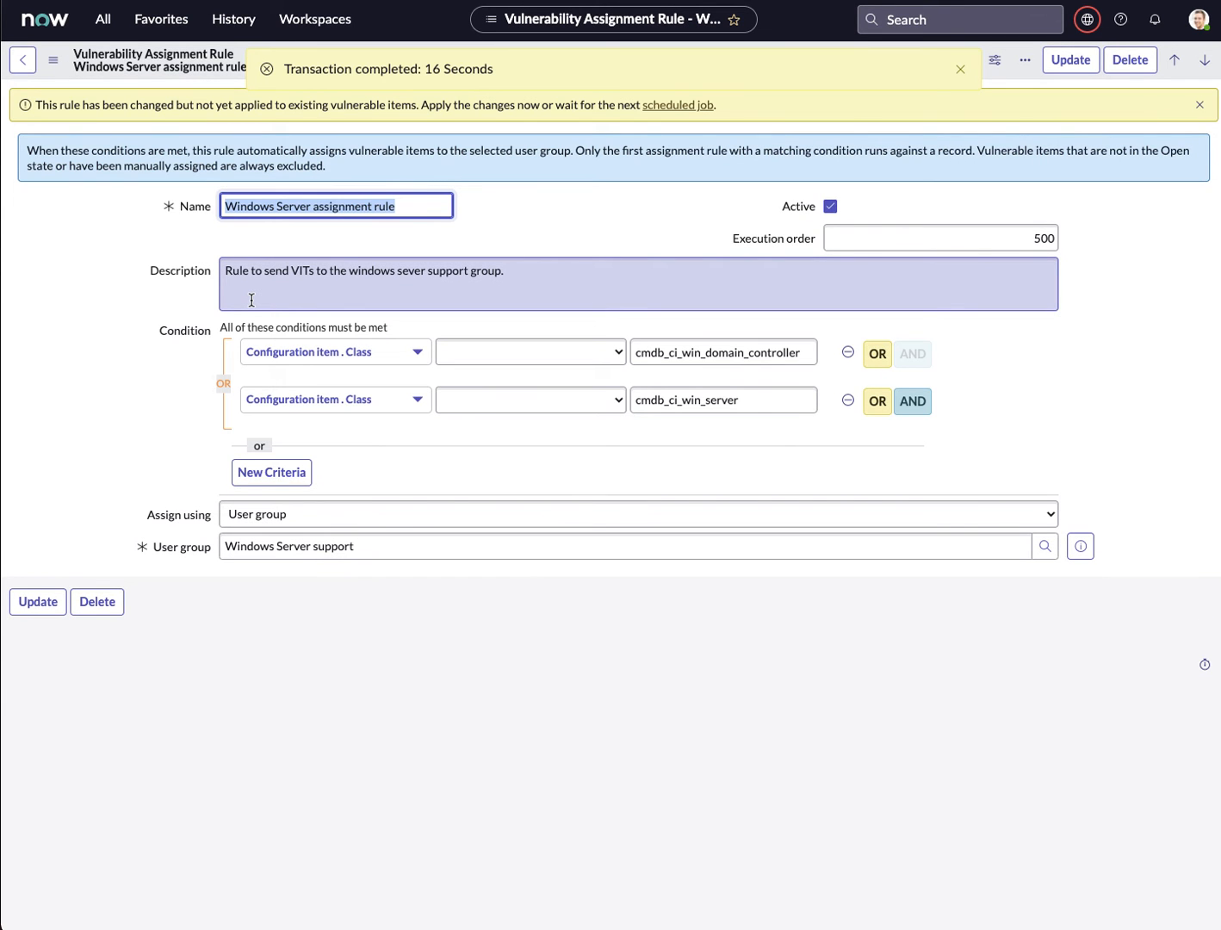
{"action": "left_click", "coordinate": [940, 237]}
{"action": "type", "text": "99"}
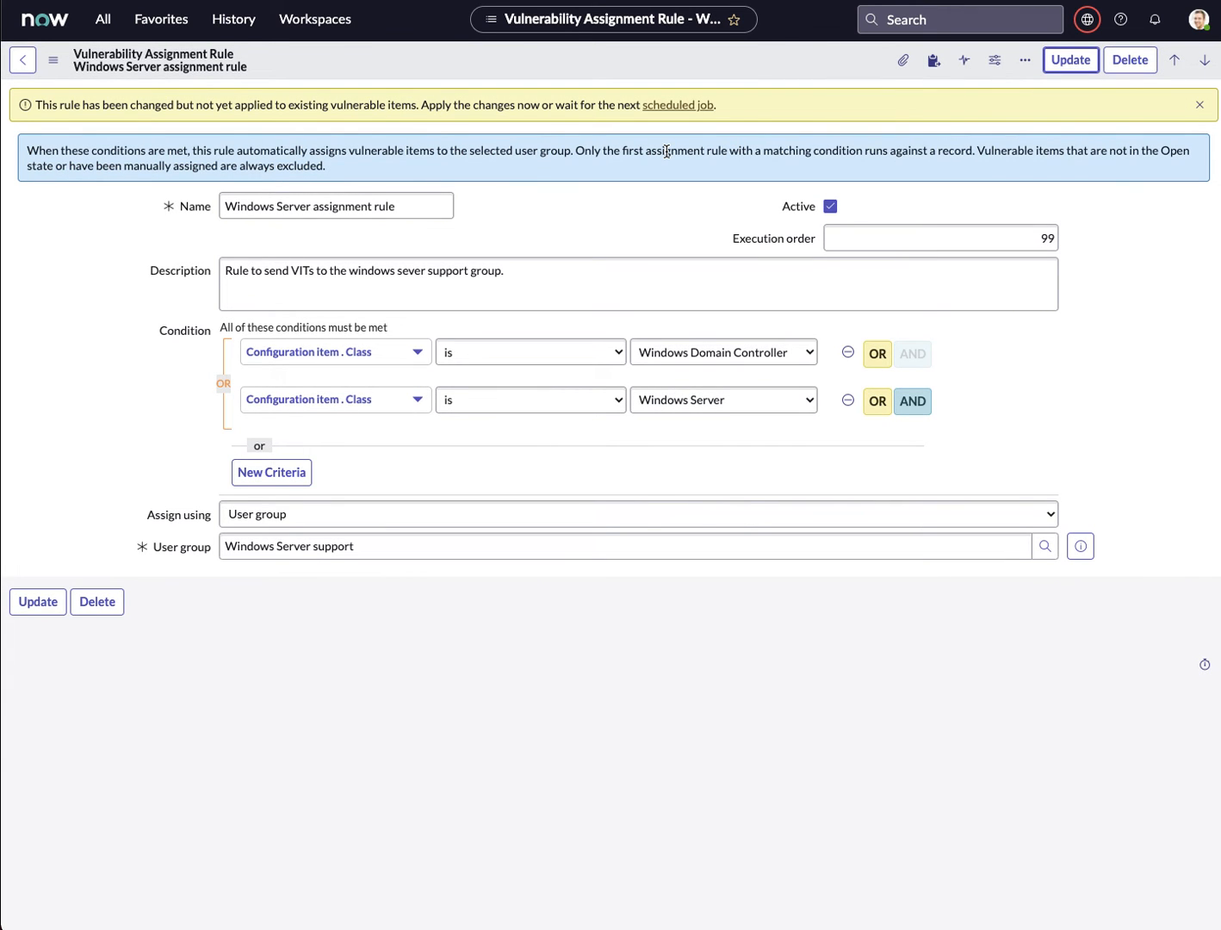
{"action": "left_click", "coordinate": [940, 237]}
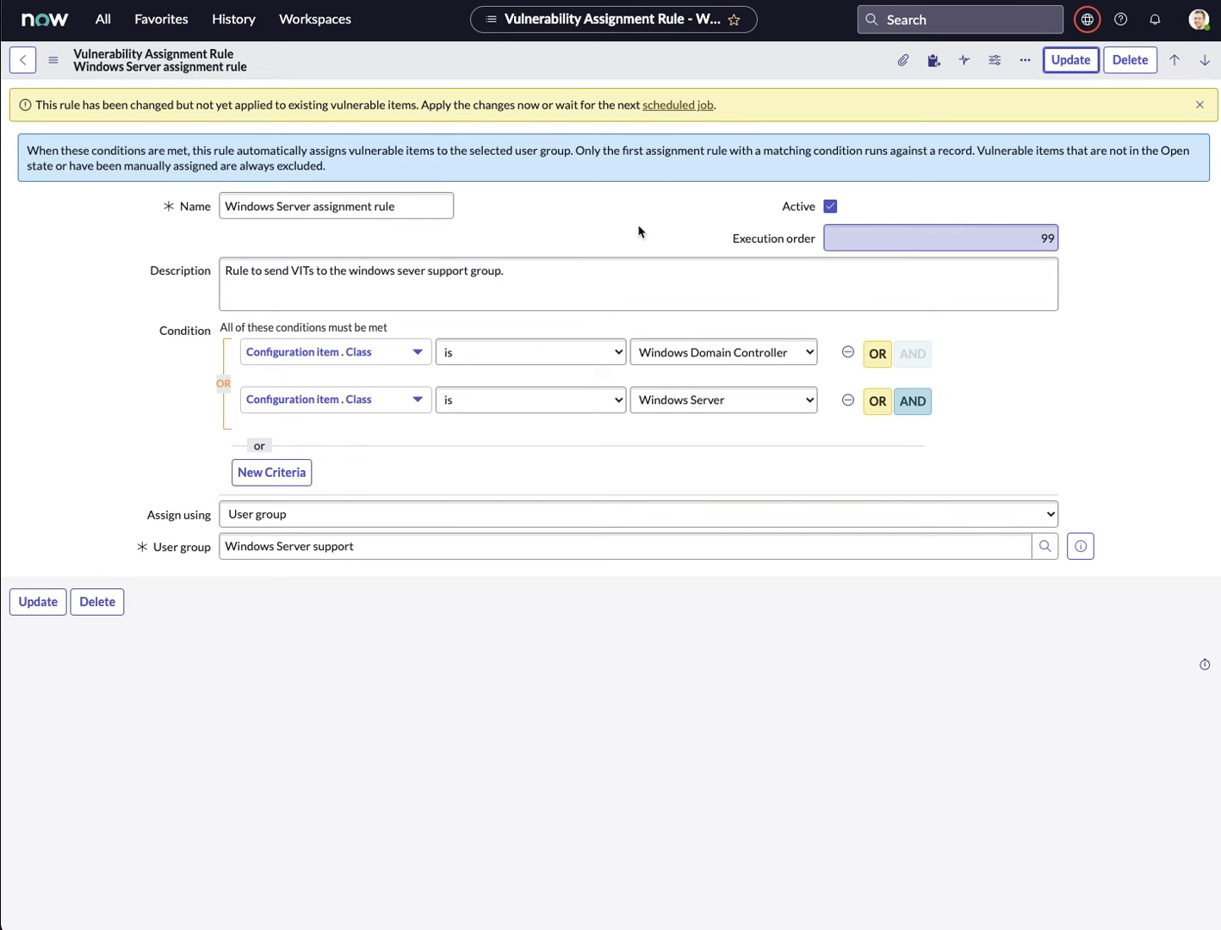
{"action": "left_click", "coordinate": [1069, 59]}
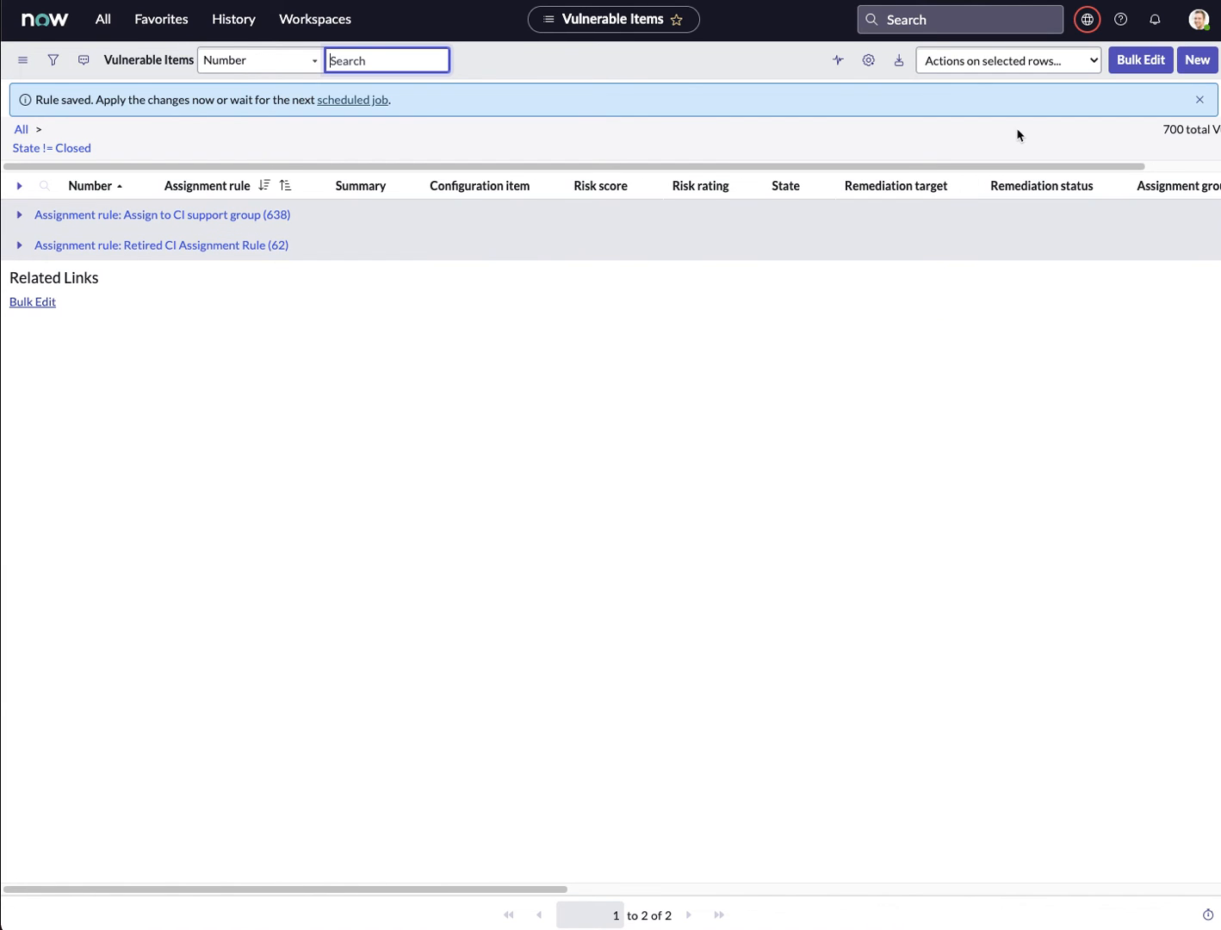
{"action": "mouse_move", "coordinate": [217, 50]}
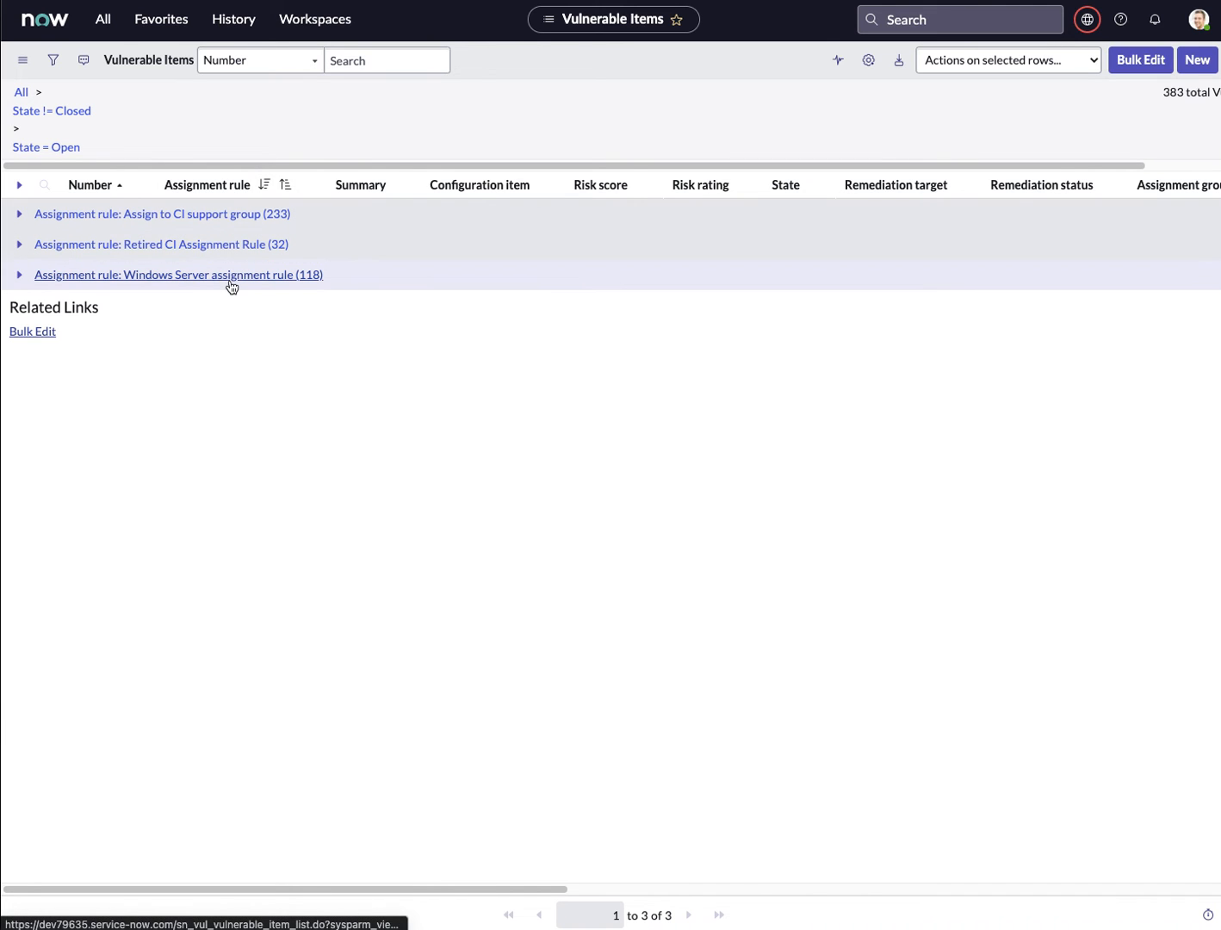
{"action": "mouse_move", "coordinate": [161, 213]}
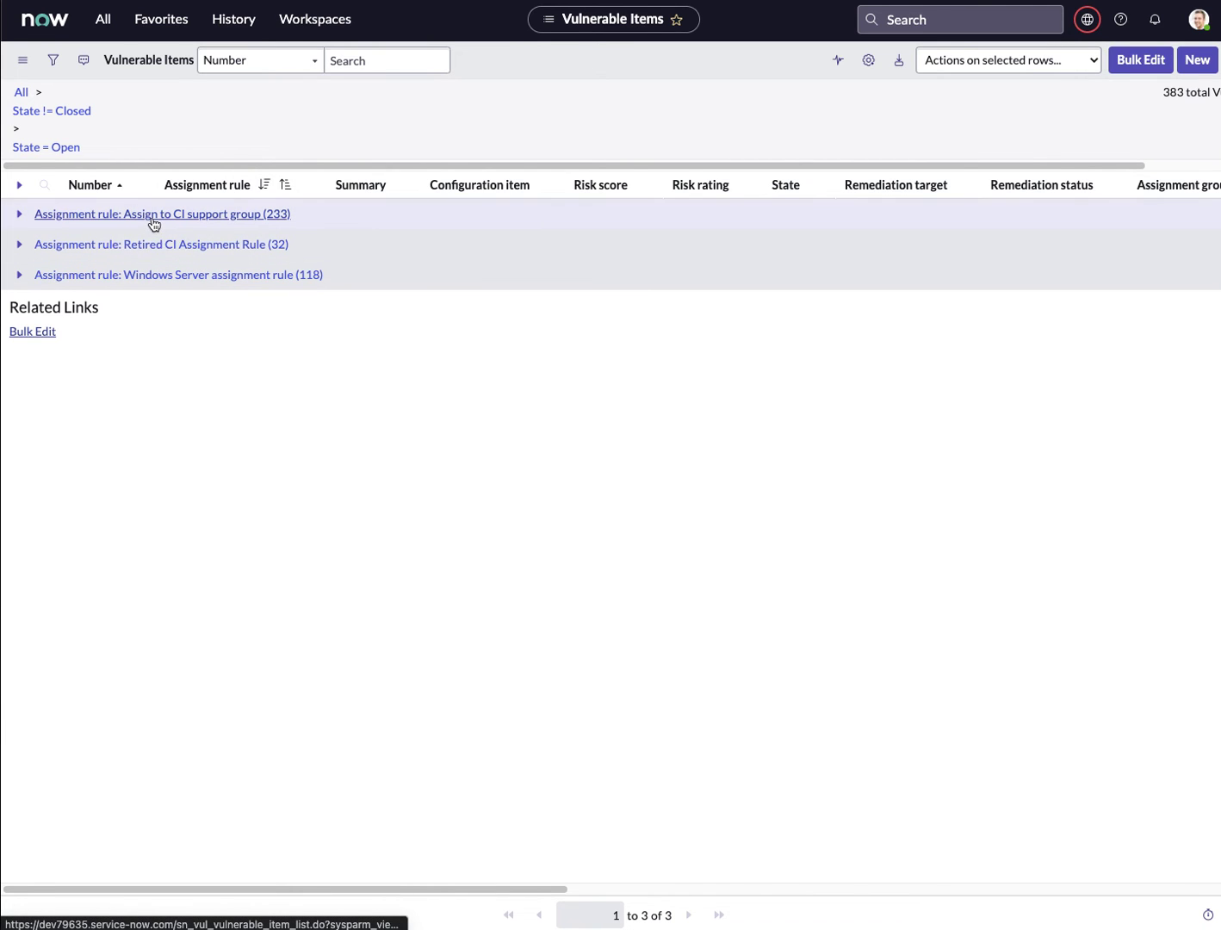
{"action": "mouse_move", "coordinate": [170, 248]}
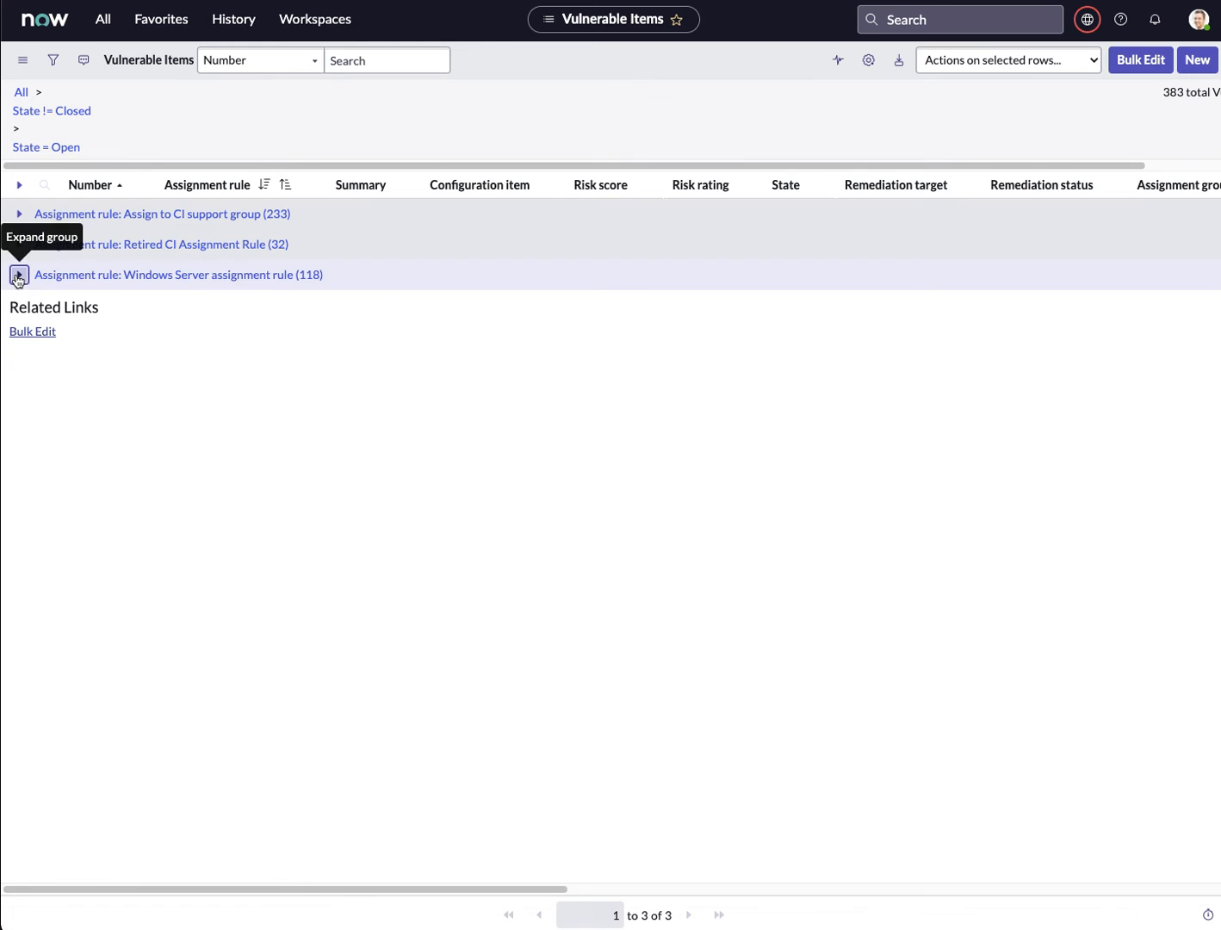
Step: Expand the Windows Server assignment rule group of 118 open items to list its VITs
{"action": "left_click", "coordinate": [19, 275]}
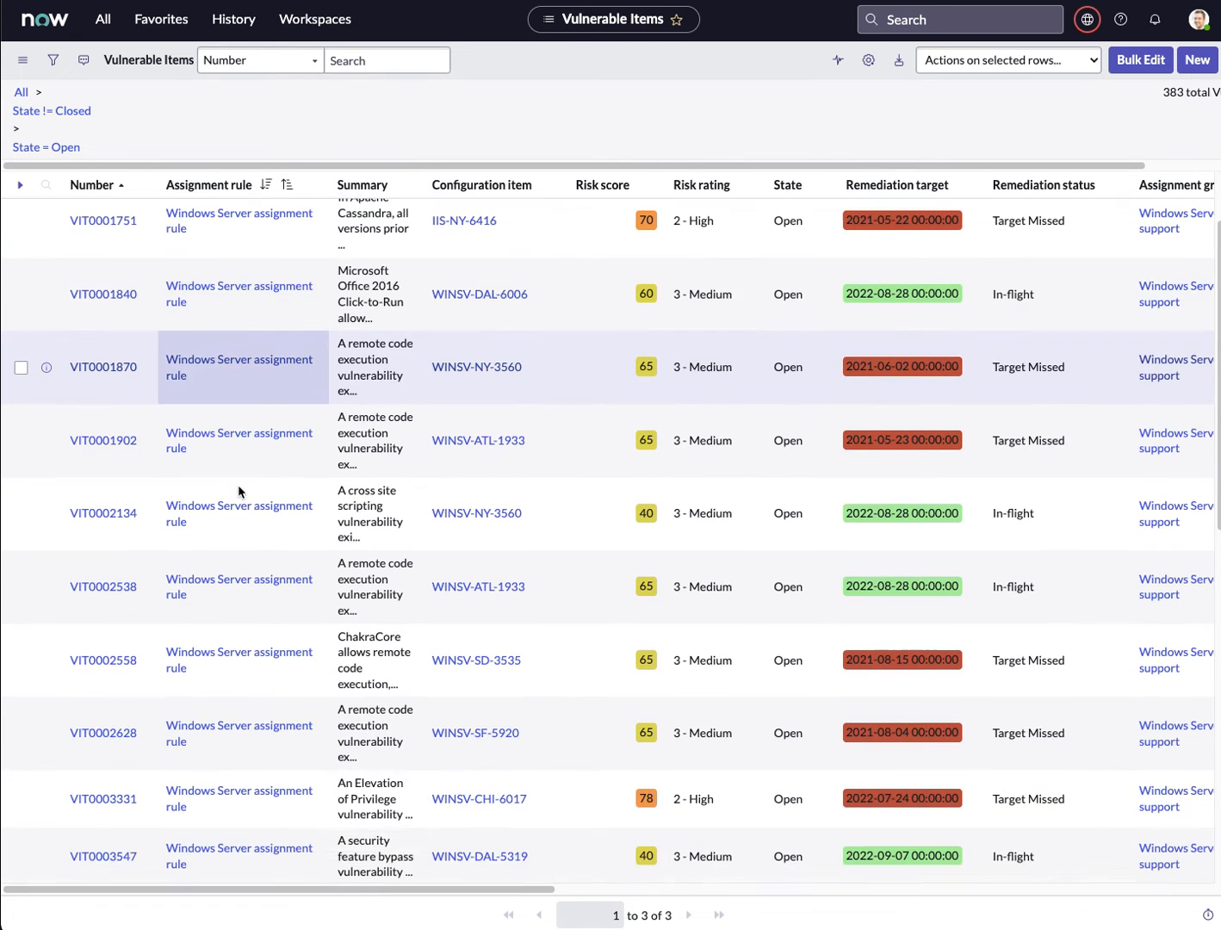
{"action": "scroll", "scroll_direction": "down", "scroll_amount": 3}
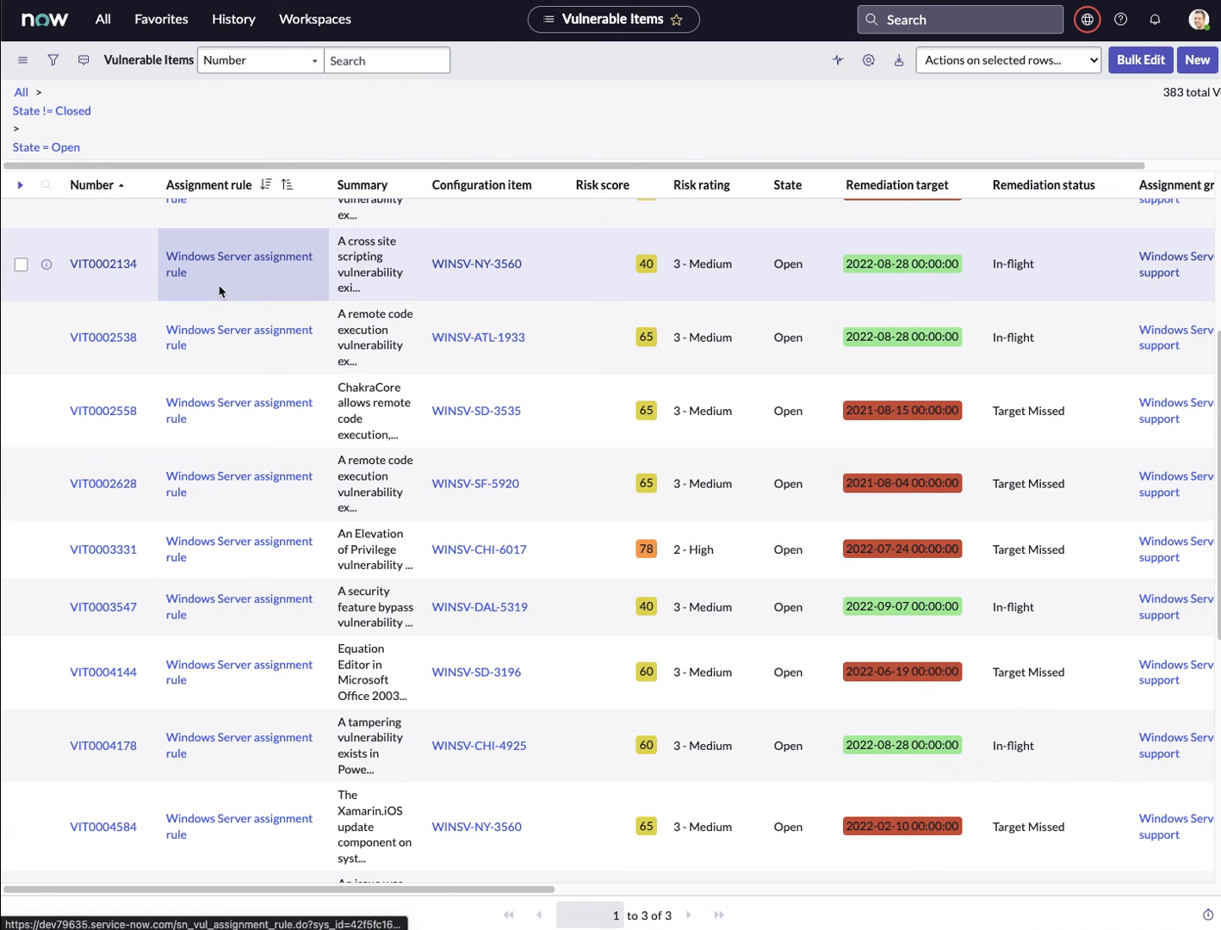
{"action": "scroll", "scroll_direction": "down", "scroll_amount": 3}
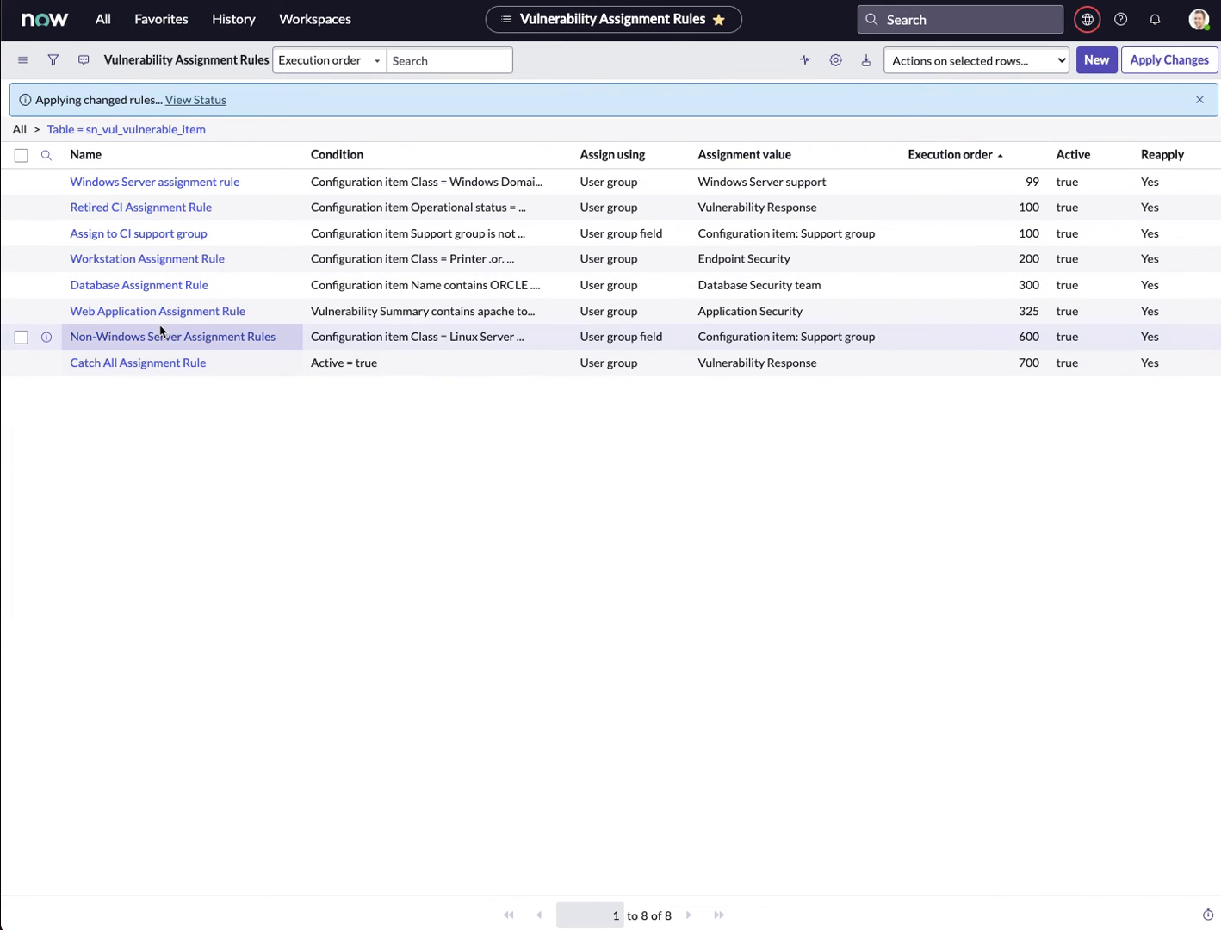
{"action": "mouse_move", "coordinate": [154, 182]}
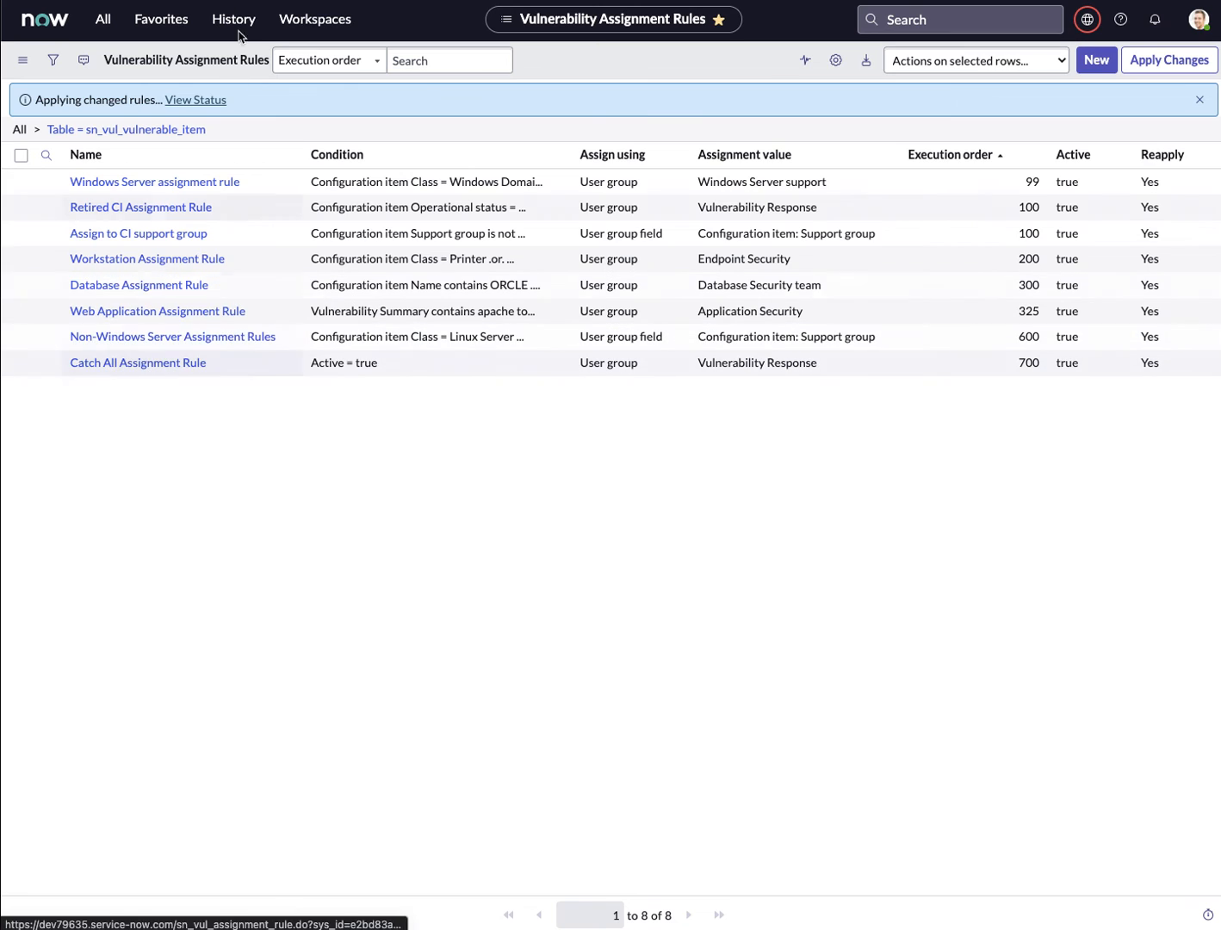
{"action": "mouse_move", "coordinate": [164, 363]}
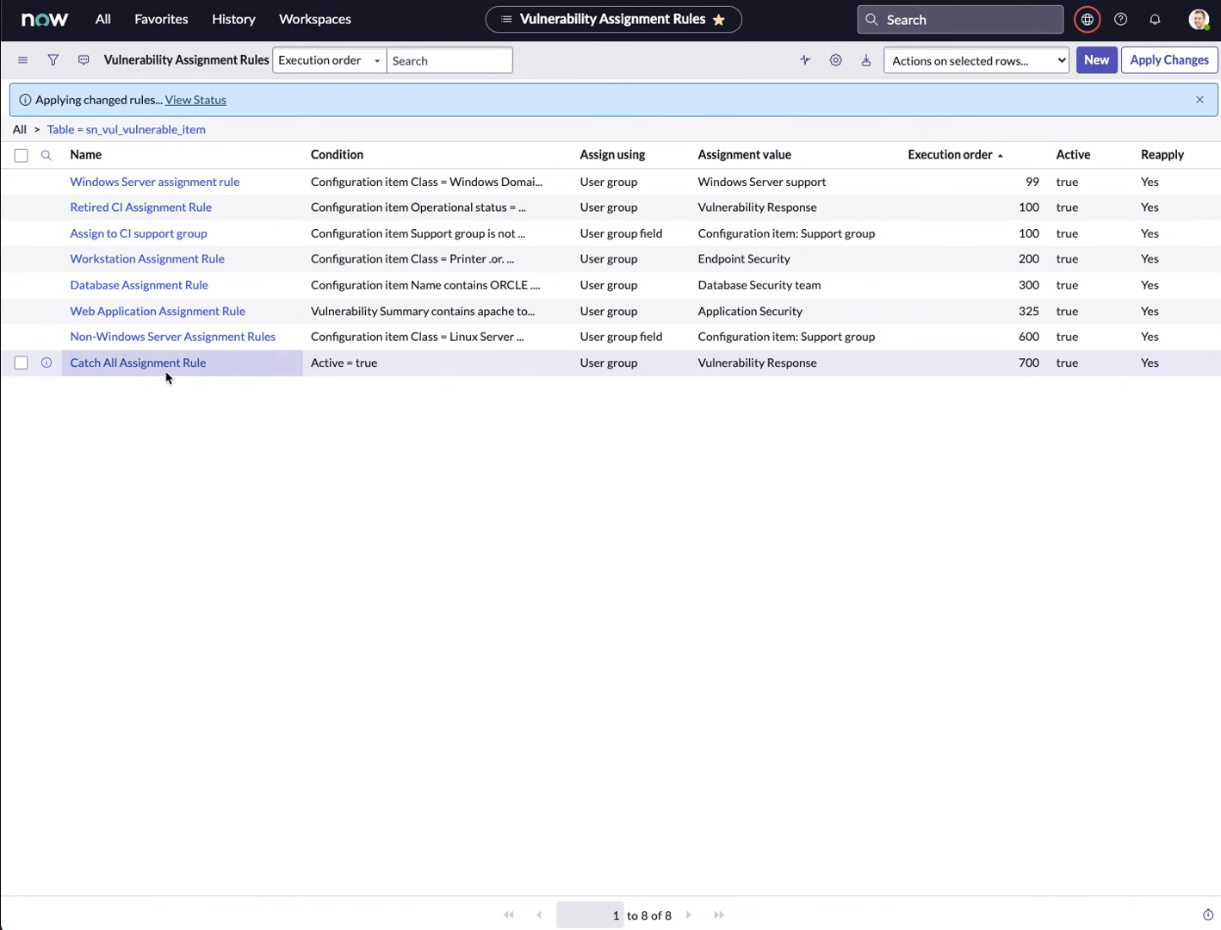
{"action": "mouse_move", "coordinate": [138, 362]}
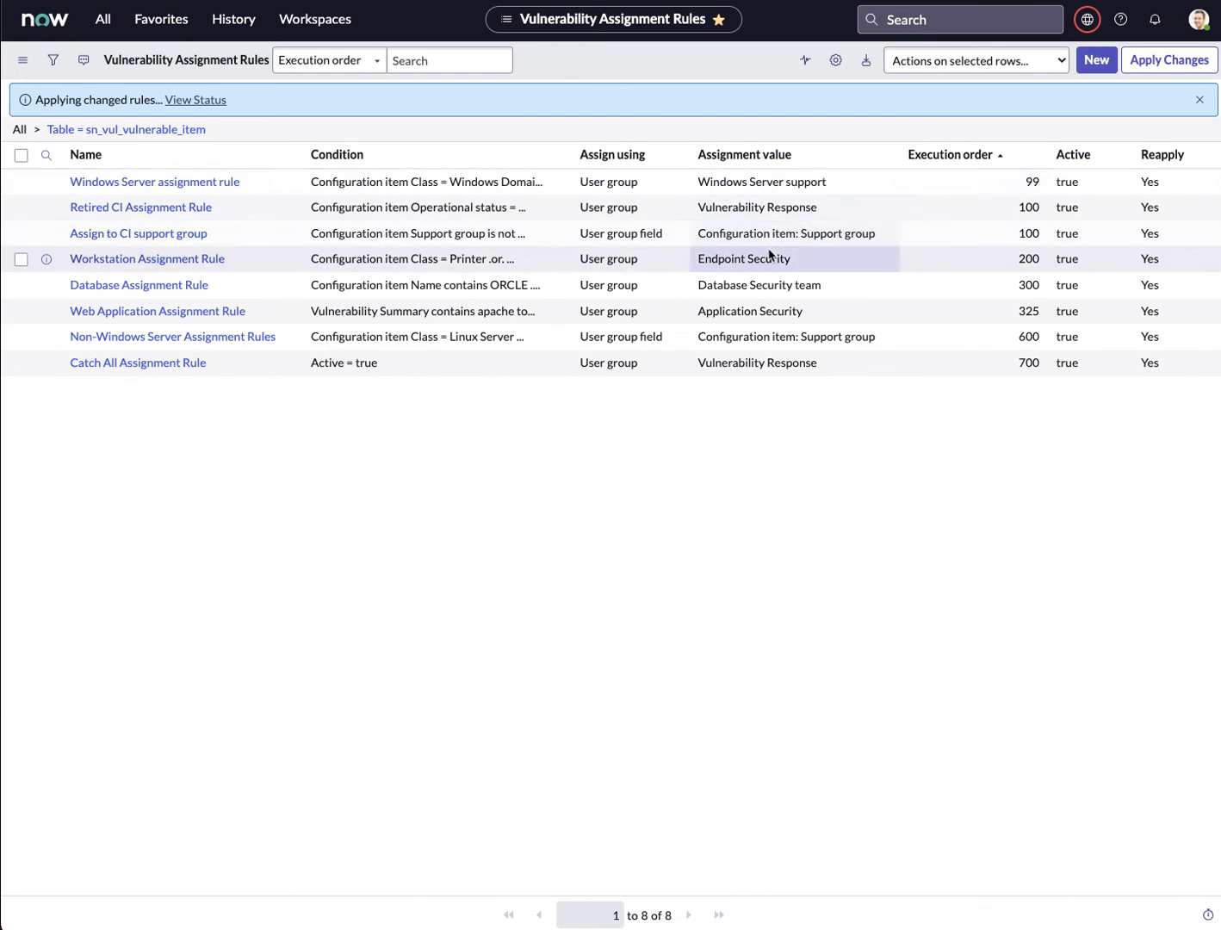
{"action": "mouse_move", "coordinate": [156, 311]}
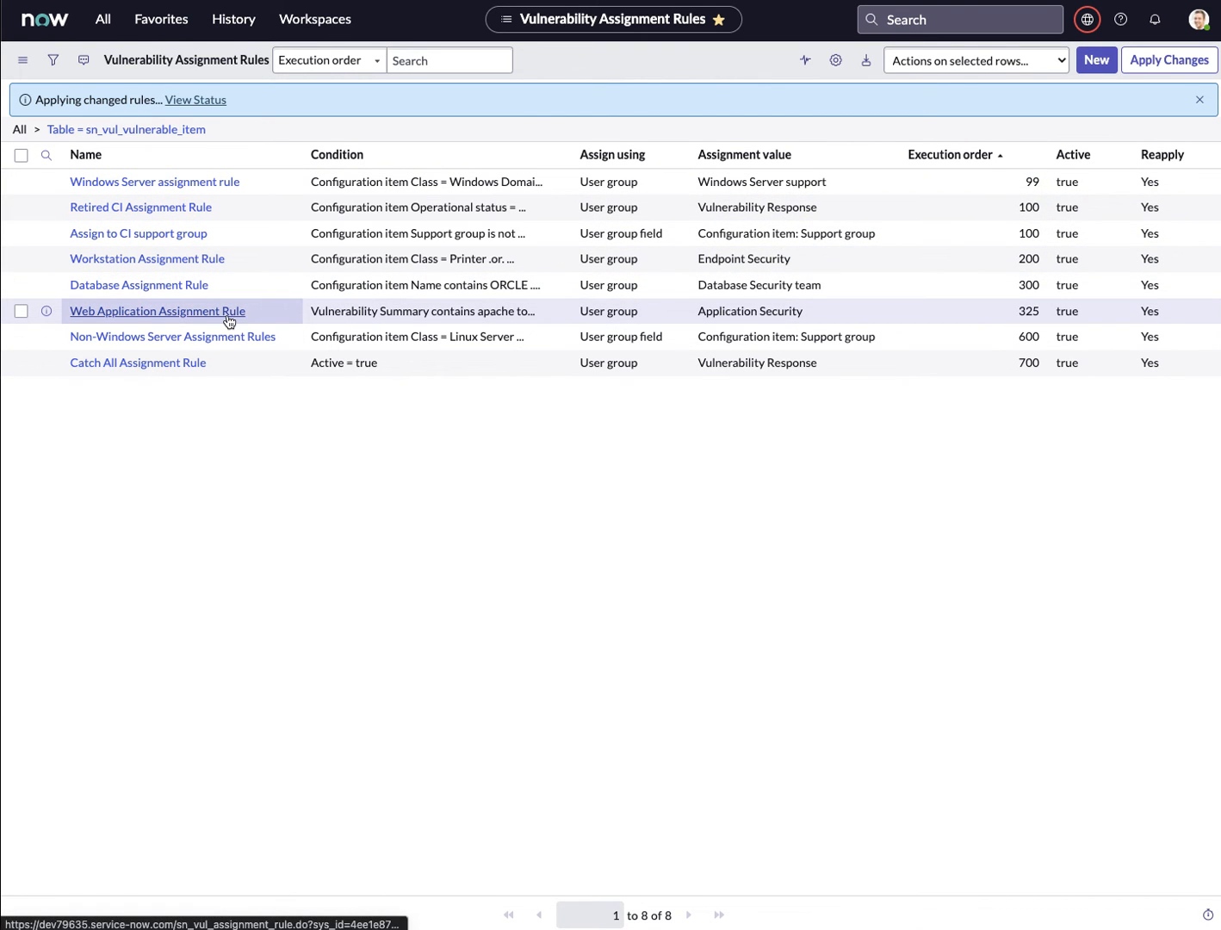
{"action": "mouse_move", "coordinate": [228, 246]}
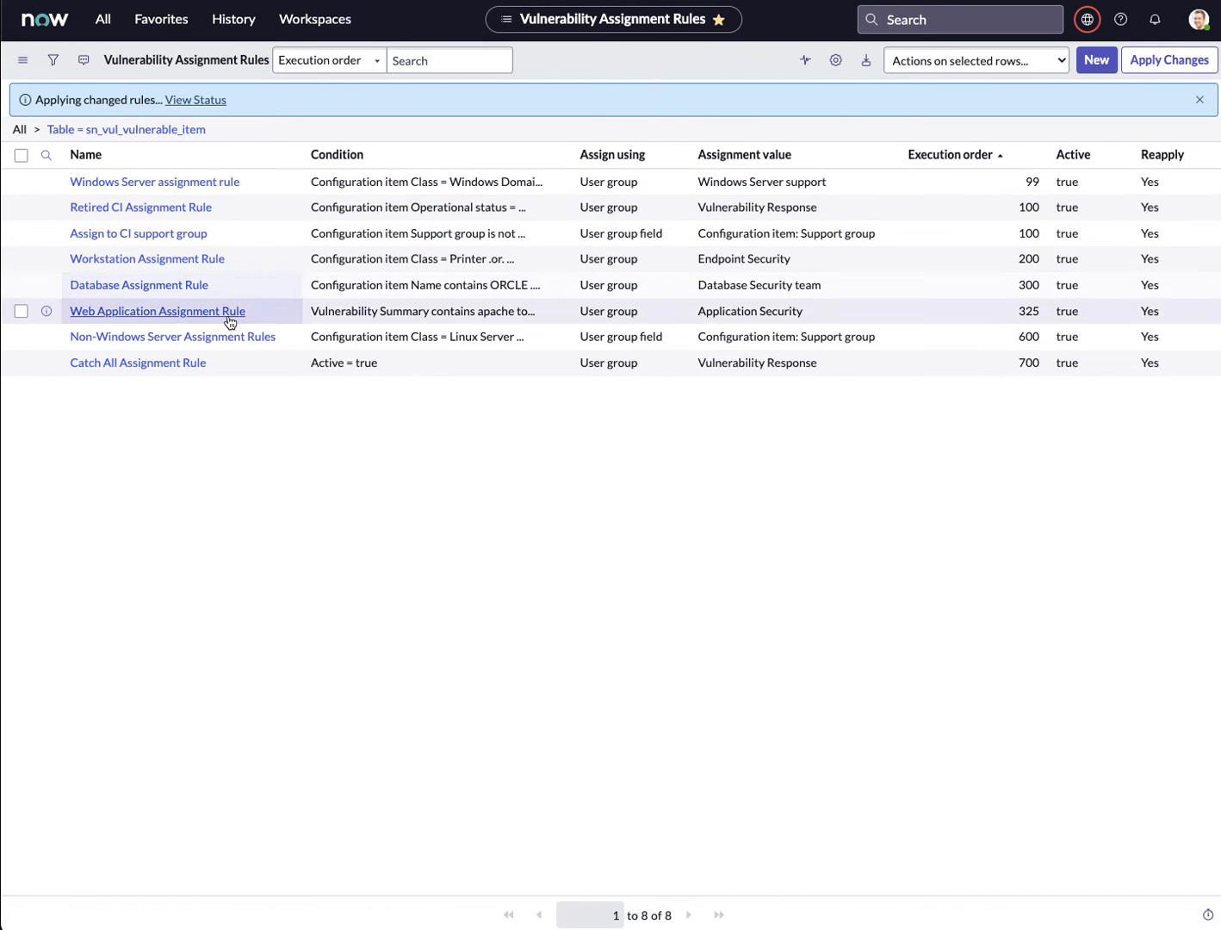
{"action": "mouse_move", "coordinate": [226, 355]}
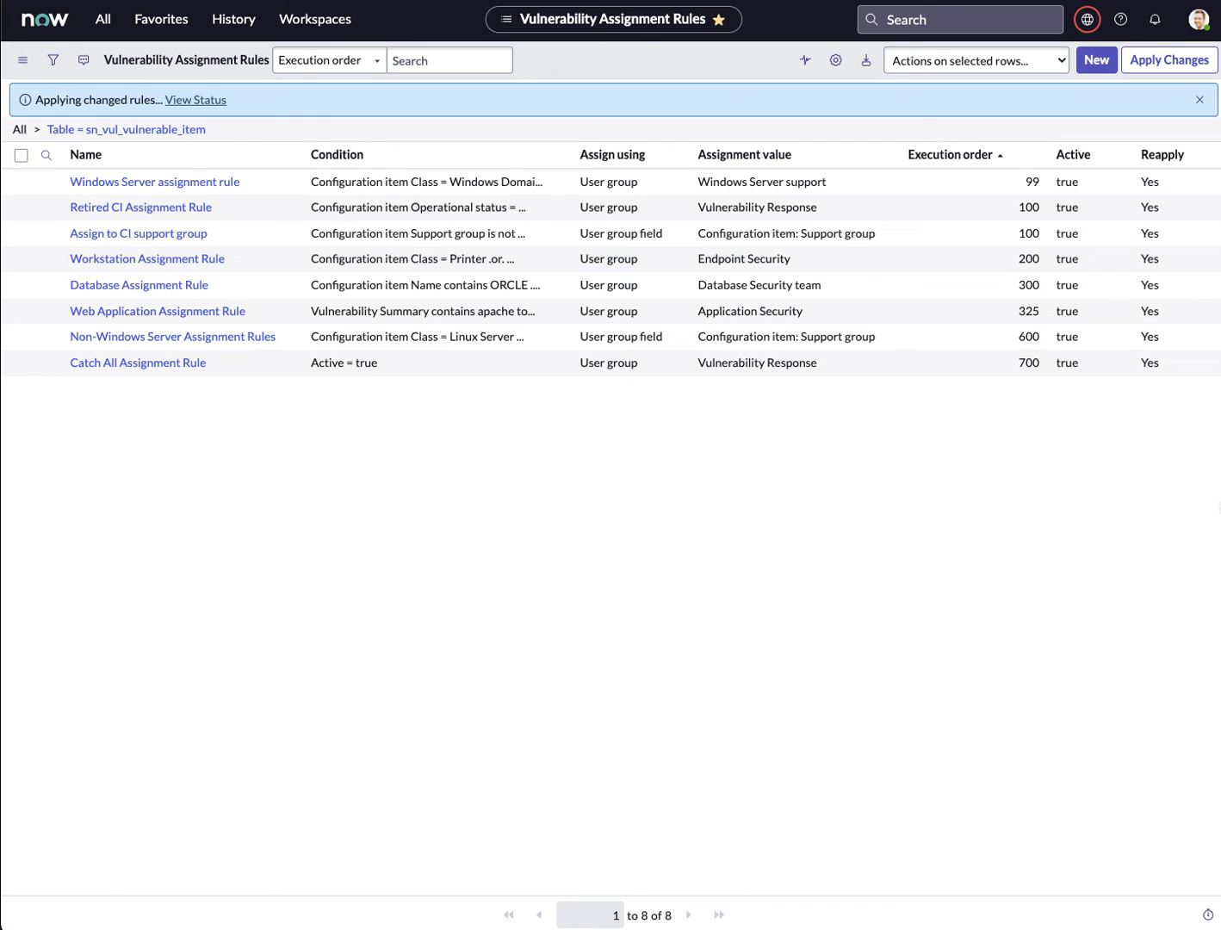
{"action": "mouse_move", "coordinate": [1049, 467]}
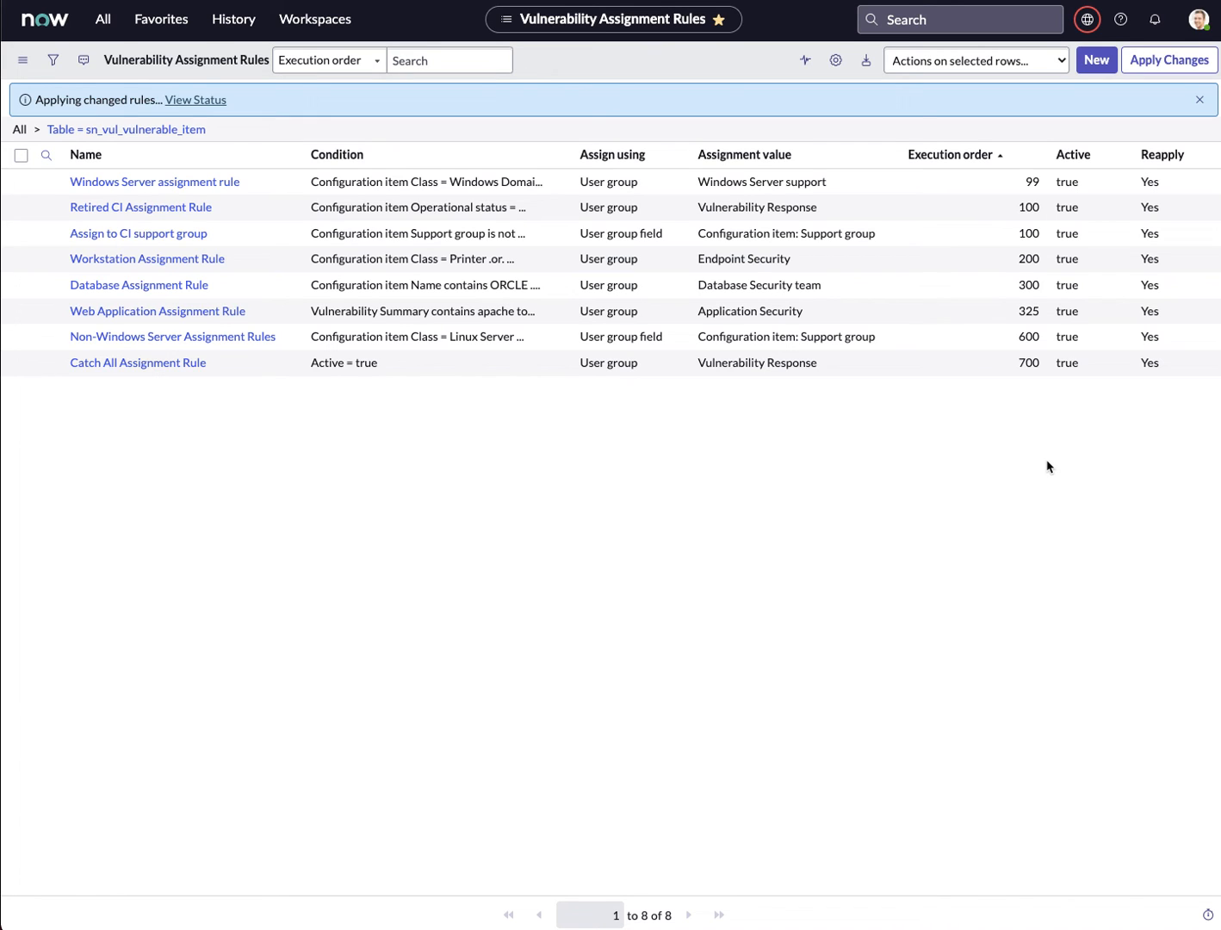
{"action": "mouse_move", "coordinate": [721, 481]}
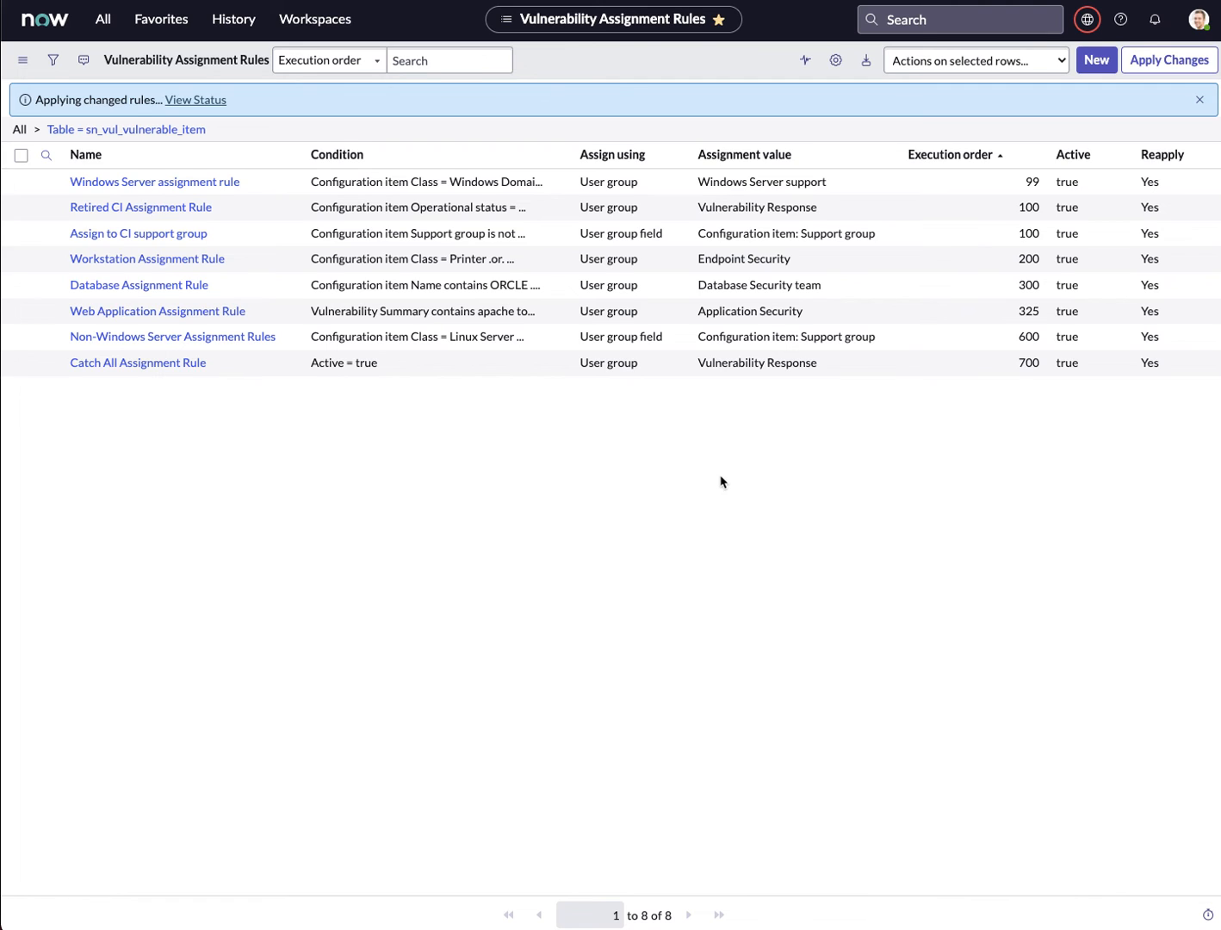
{"action": "mouse_move", "coordinate": [502, 452]}
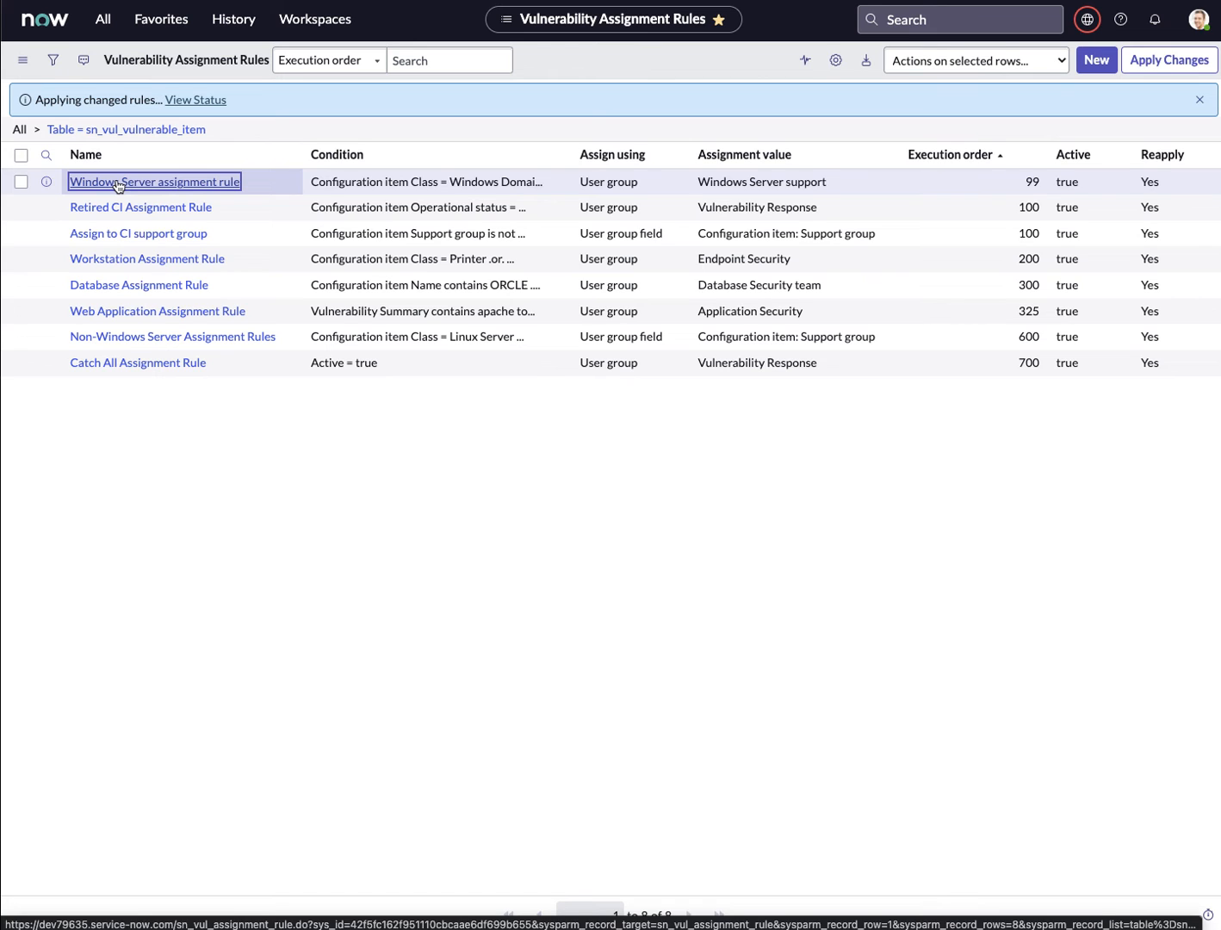
Step: Review the Windows Server assignment rule record at execution order 99 and return to the previous list
{"action": "left_click", "coordinate": [155, 181]}
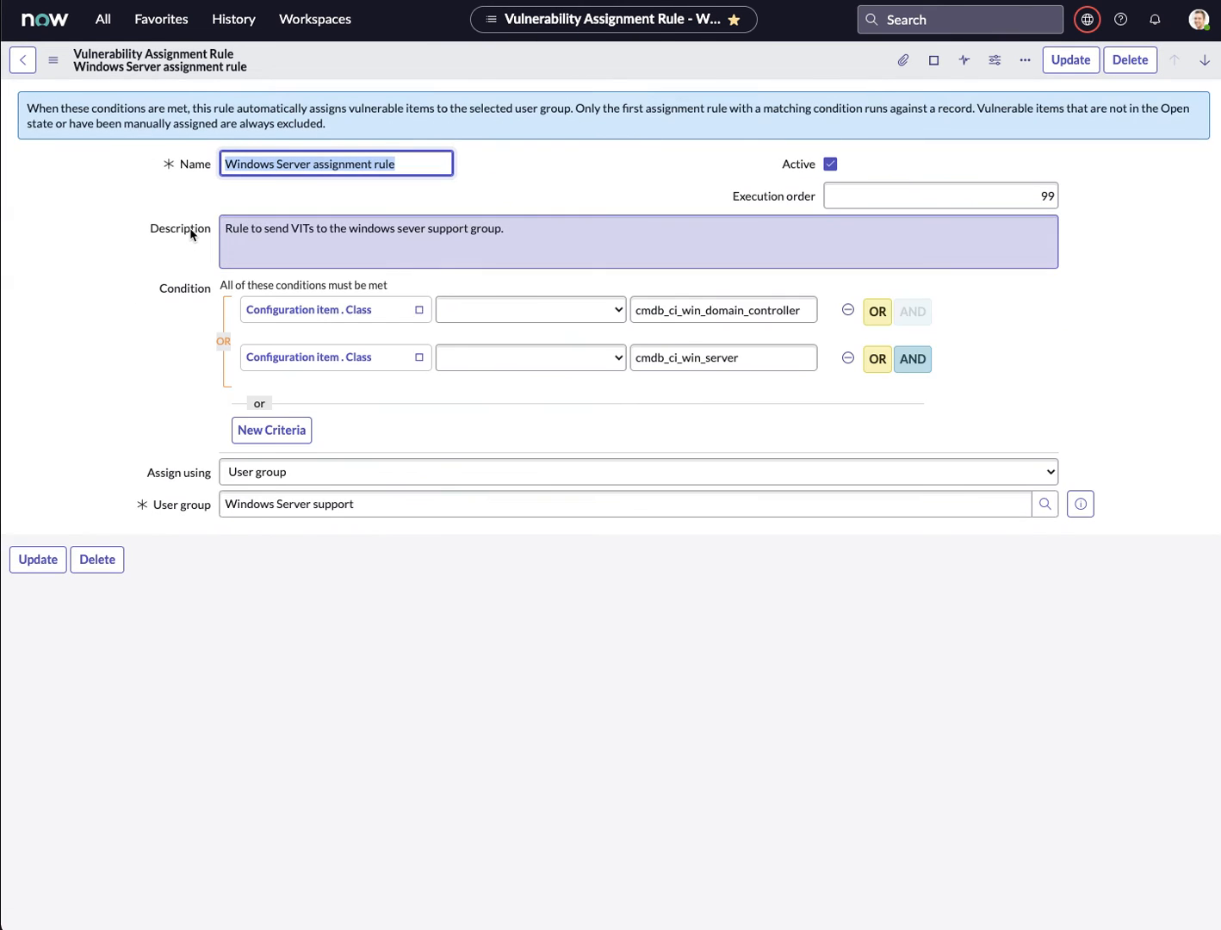
{"action": "left_click", "coordinate": [1070, 59]}
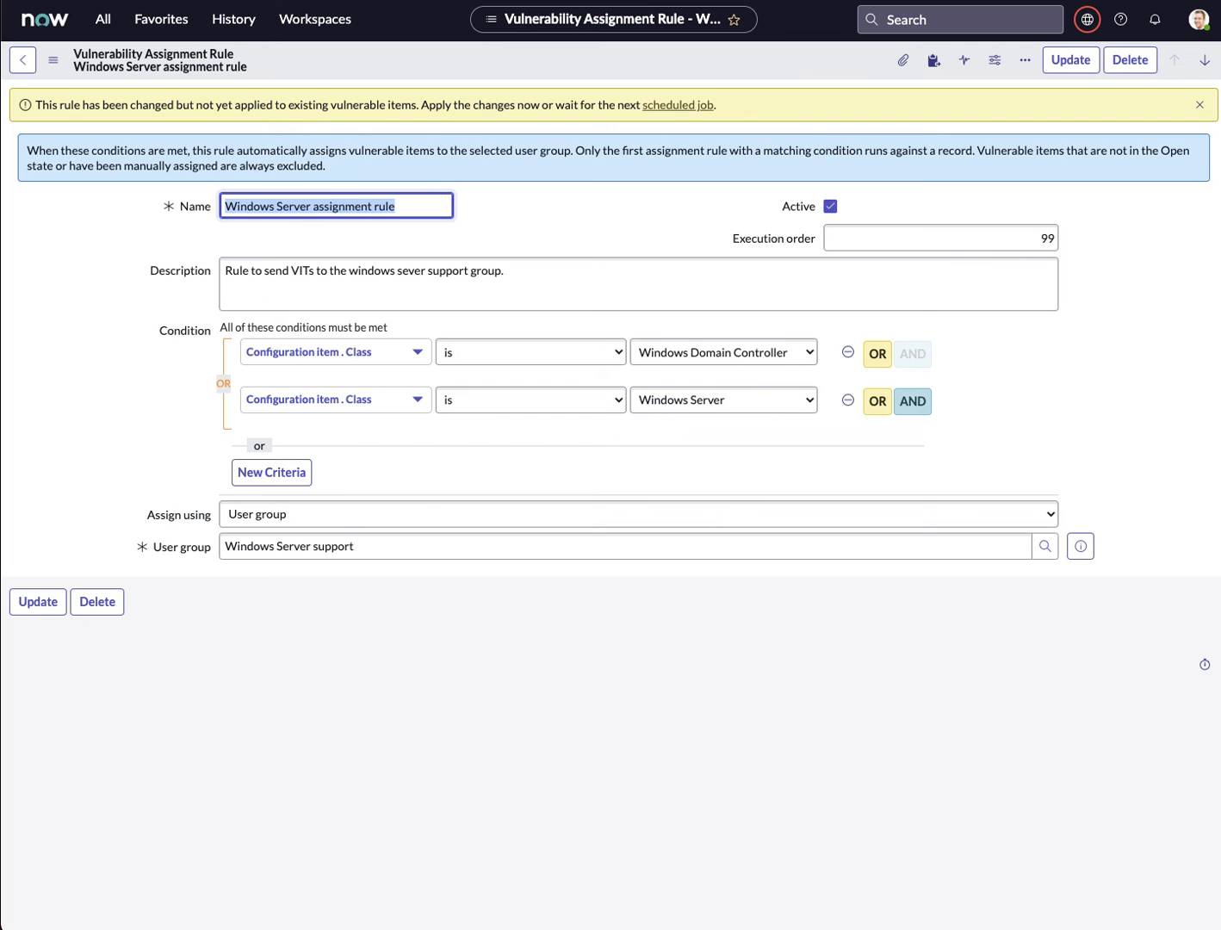
{"action": "mouse_move", "coordinate": [229, 603]}
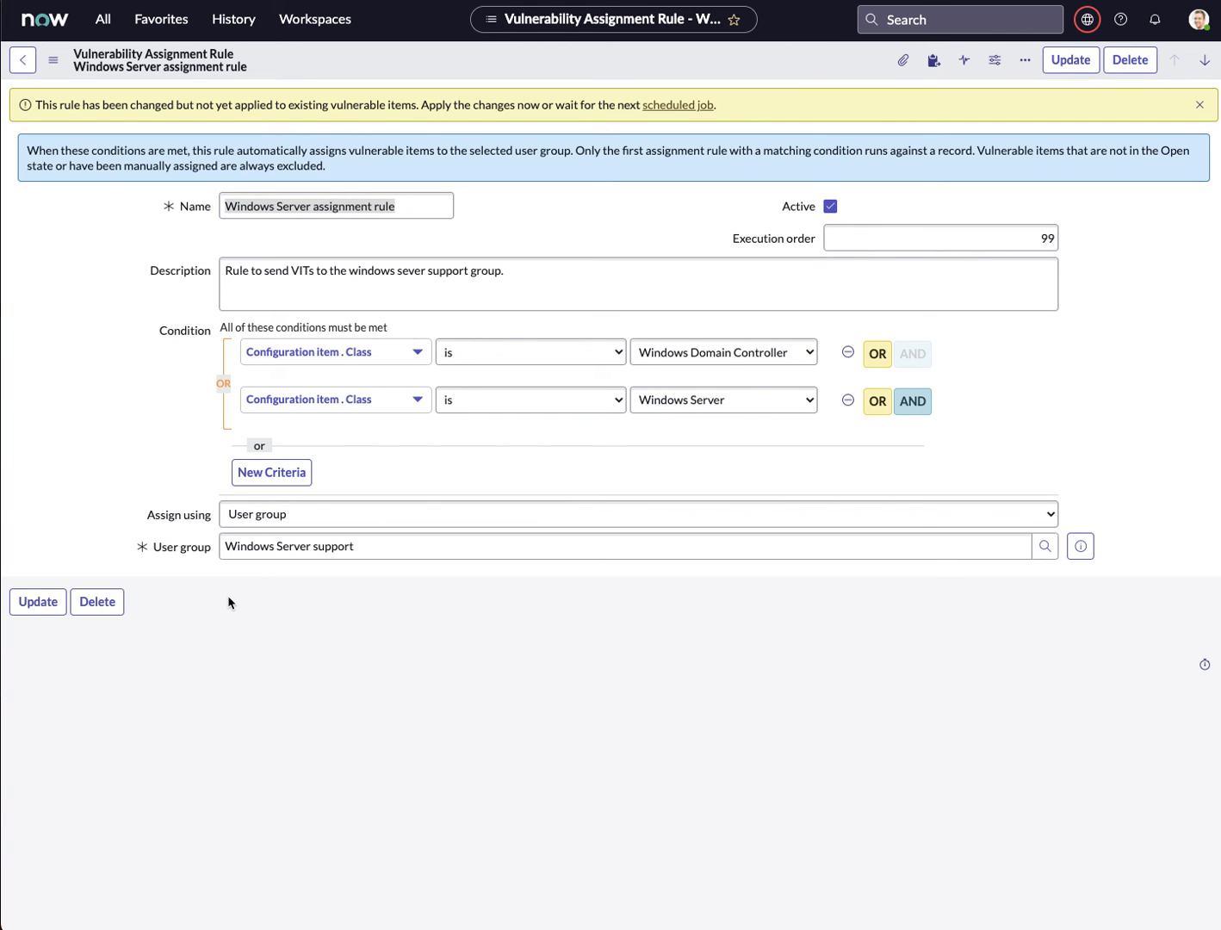
{"action": "mouse_move", "coordinate": [158, 442]}
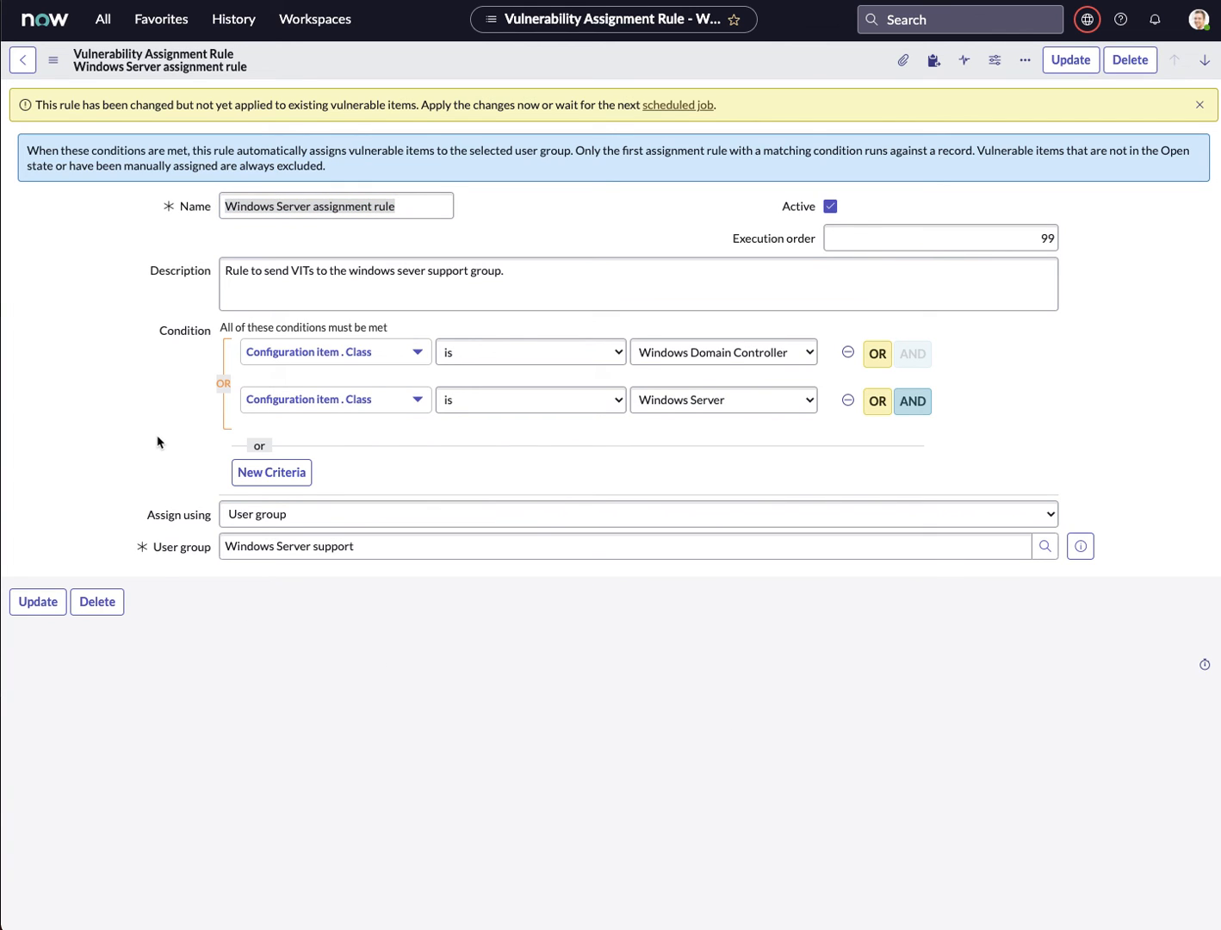
{"action": "mouse_move", "coordinate": [313, 349]}
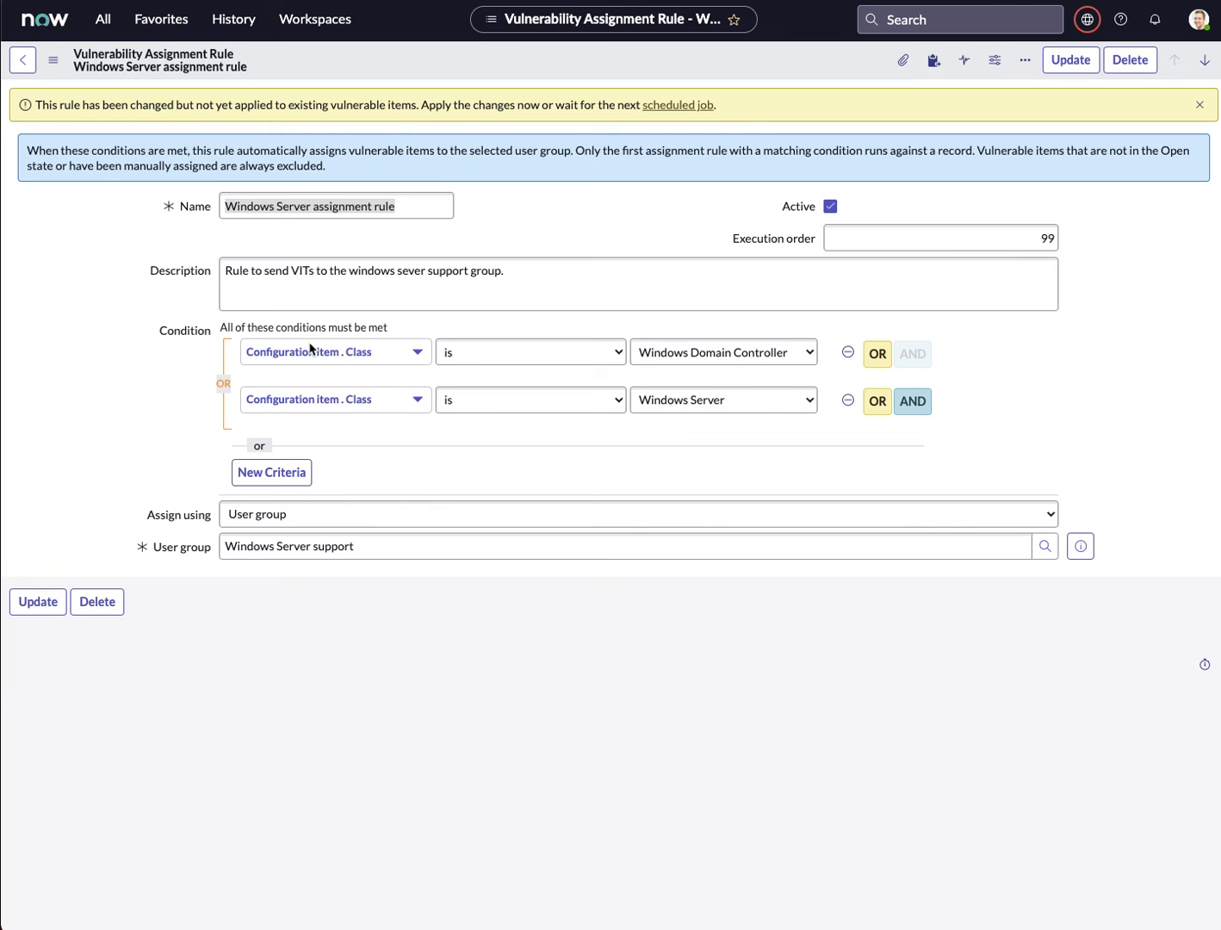
{"action": "mouse_move", "coordinate": [321, 366]}
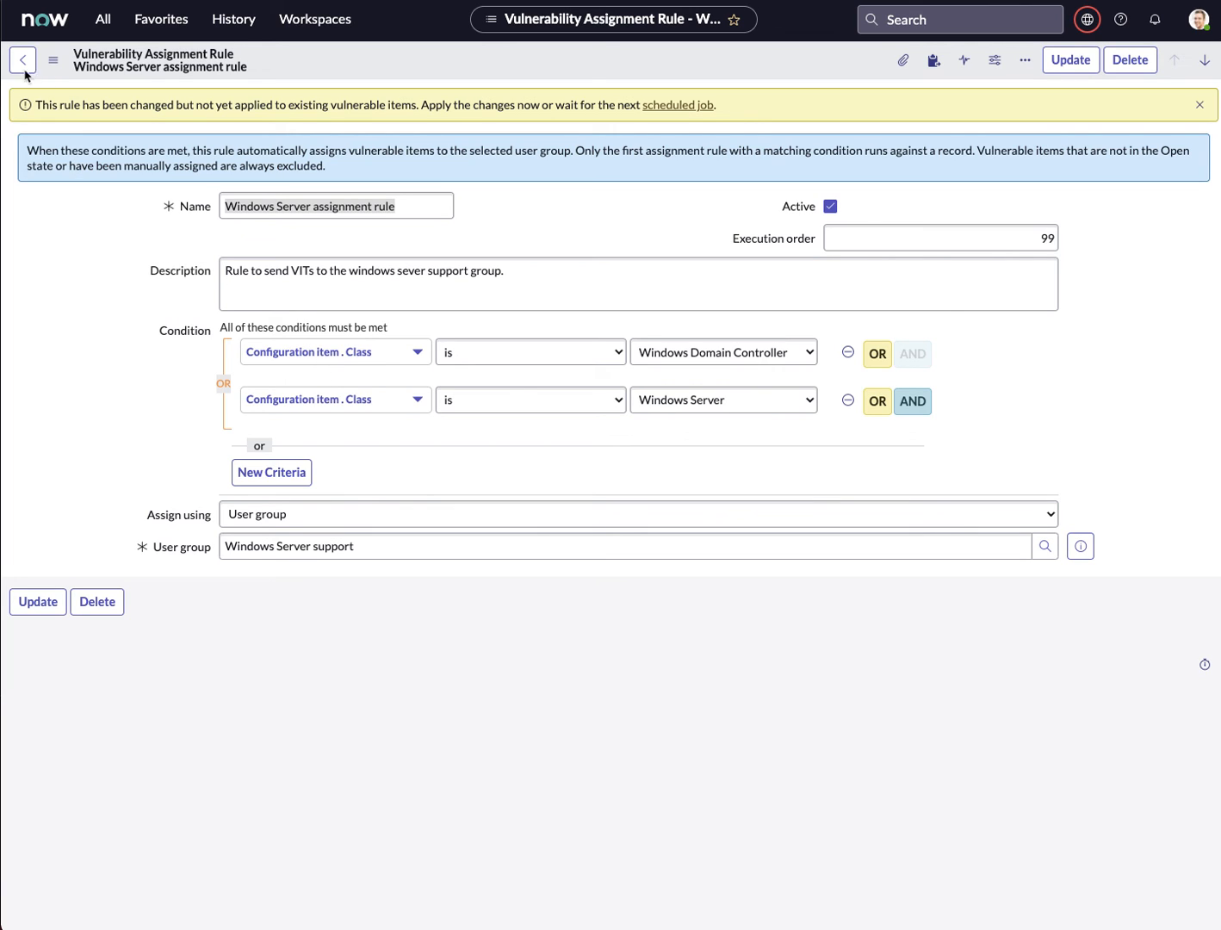
{"action": "mouse_move", "coordinate": [23, 60]}
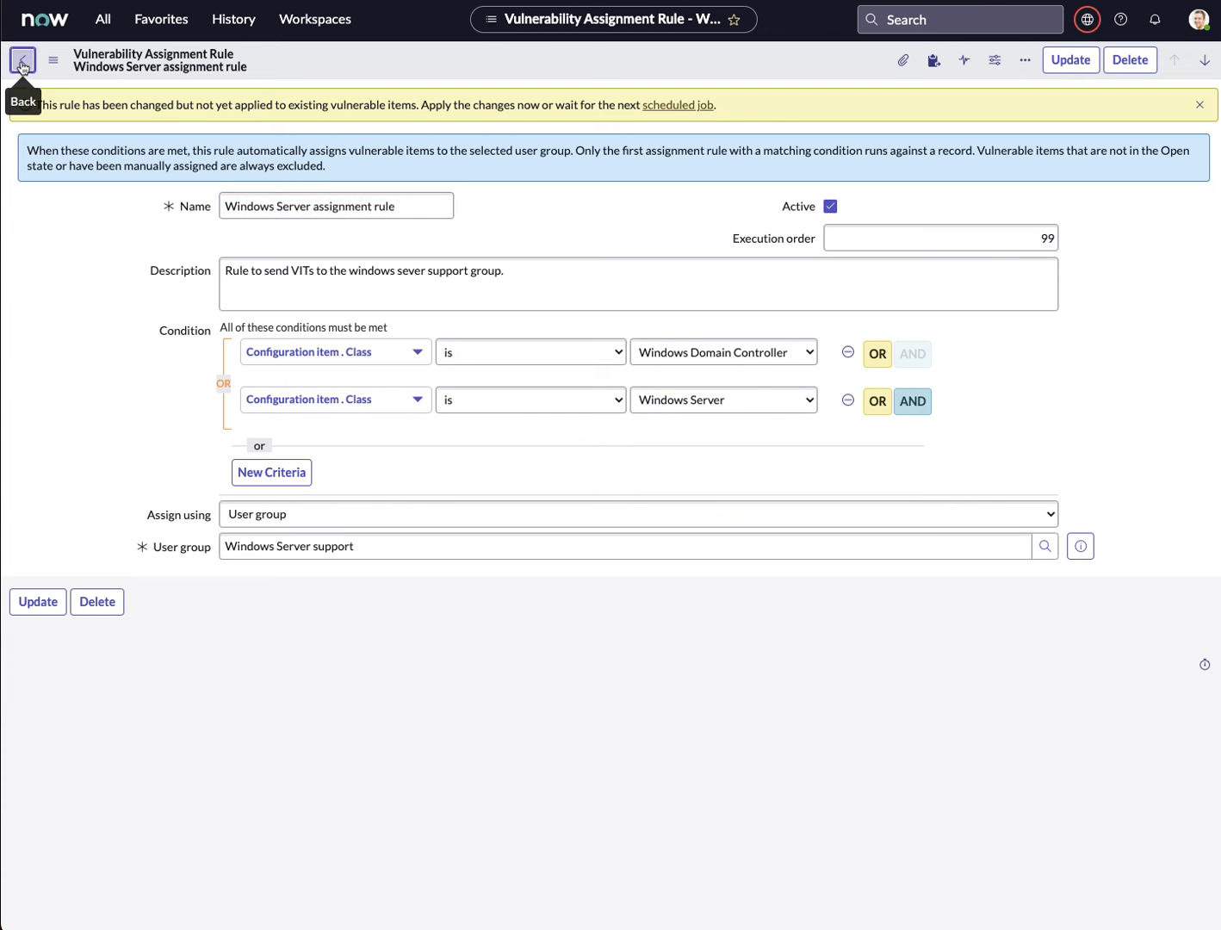
{"action": "left_click", "coordinate": [23, 59]}
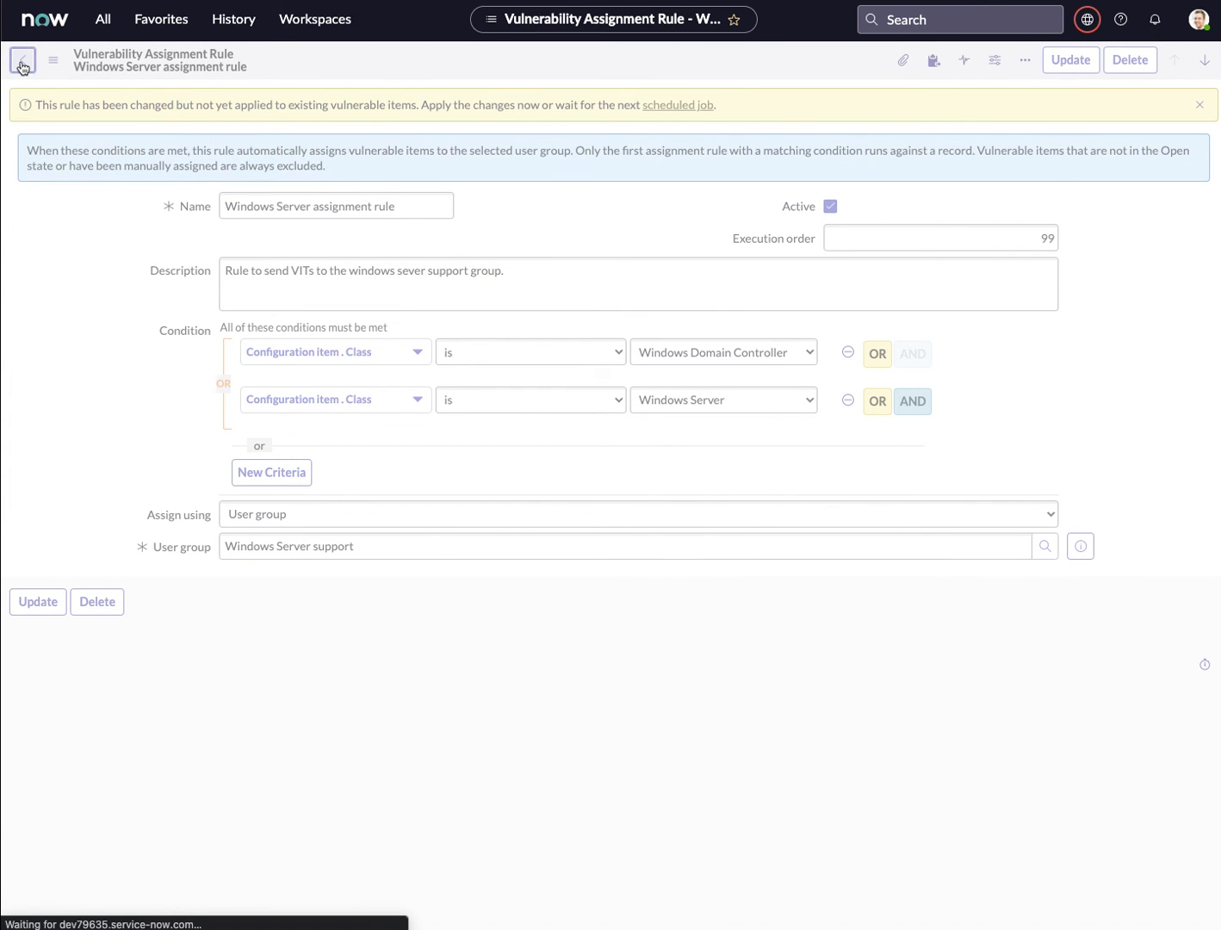
Step: Reopen the Vulnerability Response assignment rules list from the Favorites menu
{"action": "left_click", "coordinate": [22, 60]}
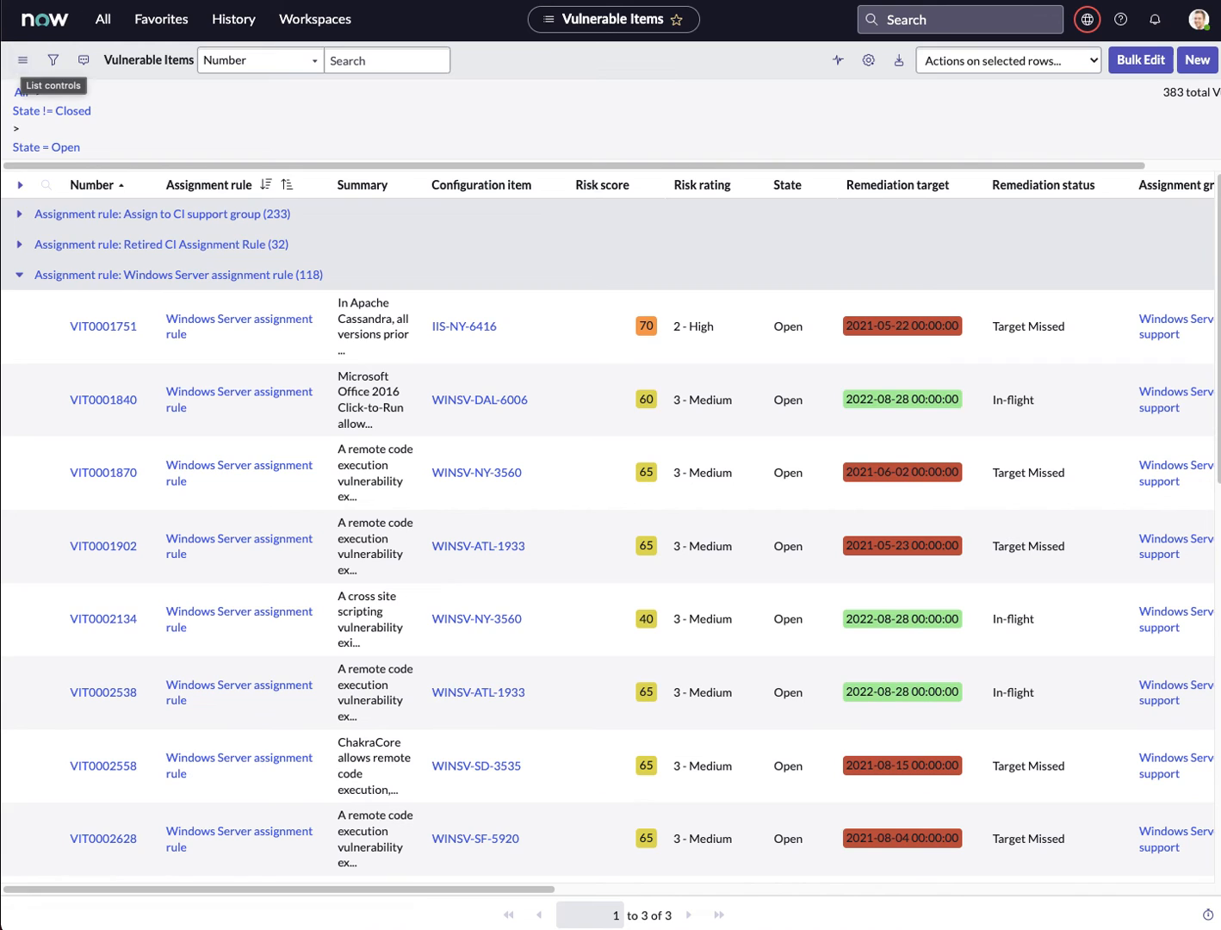
{"action": "mouse_move", "coordinate": [160, 19]}
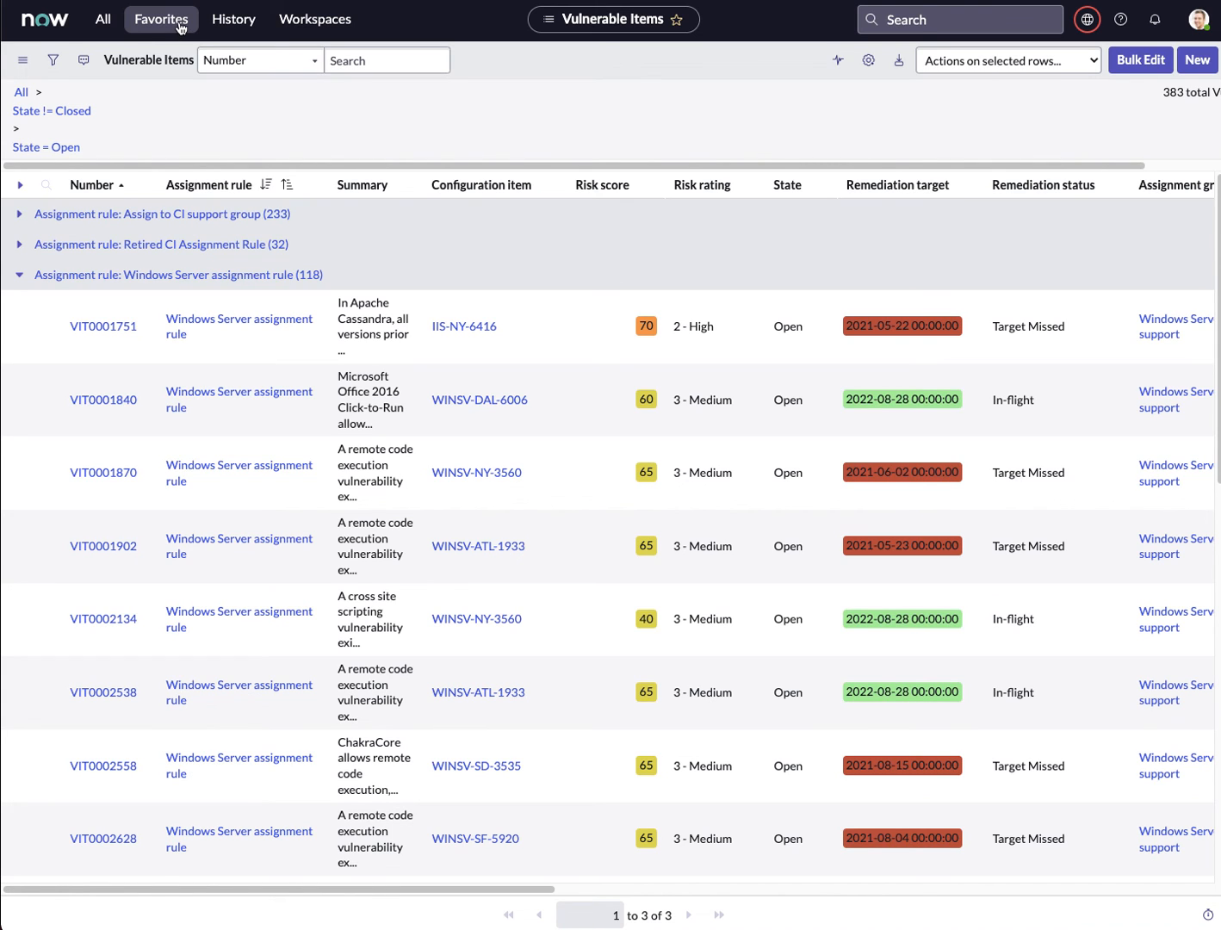
{"action": "left_click", "coordinate": [160, 19]}
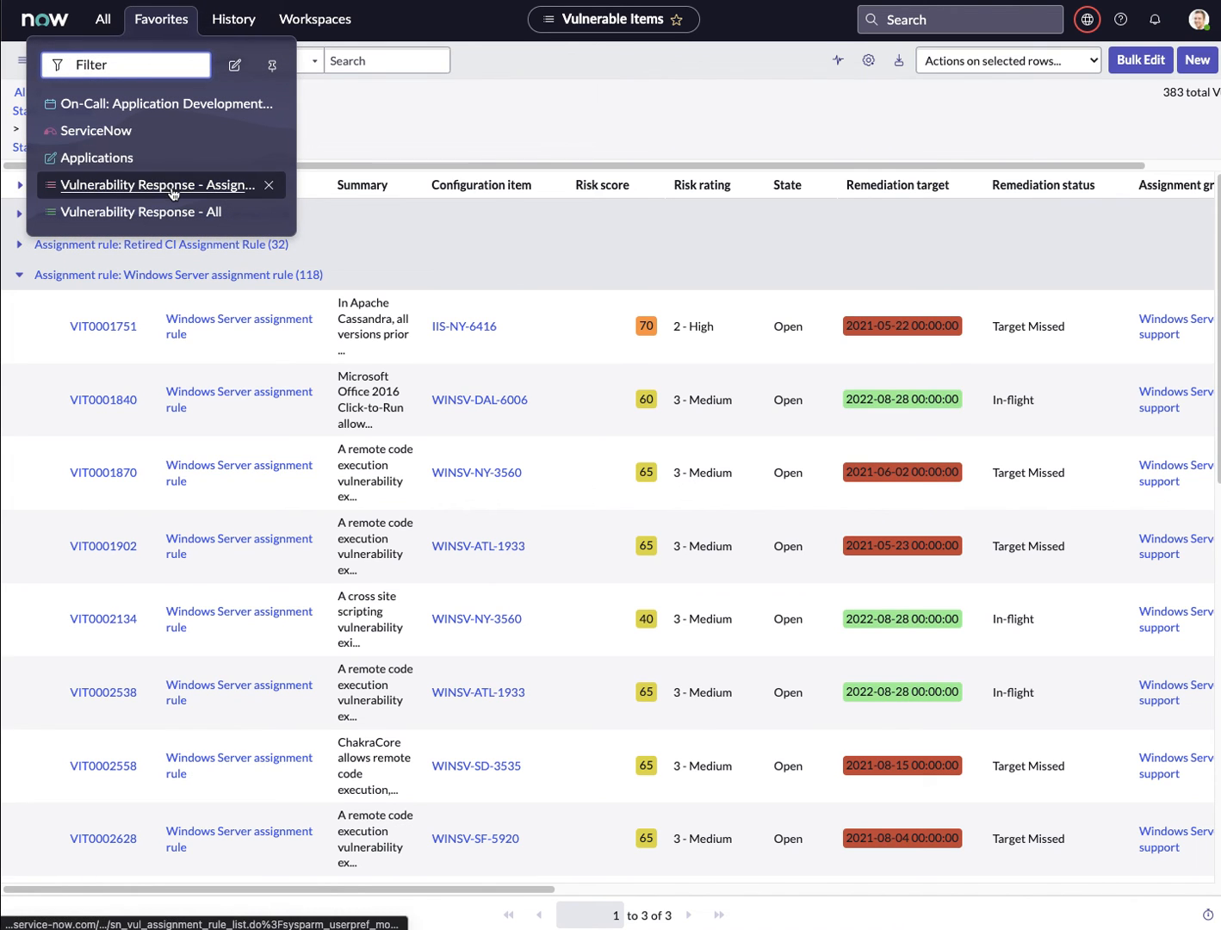
{"action": "left_click", "coordinate": [155, 184]}
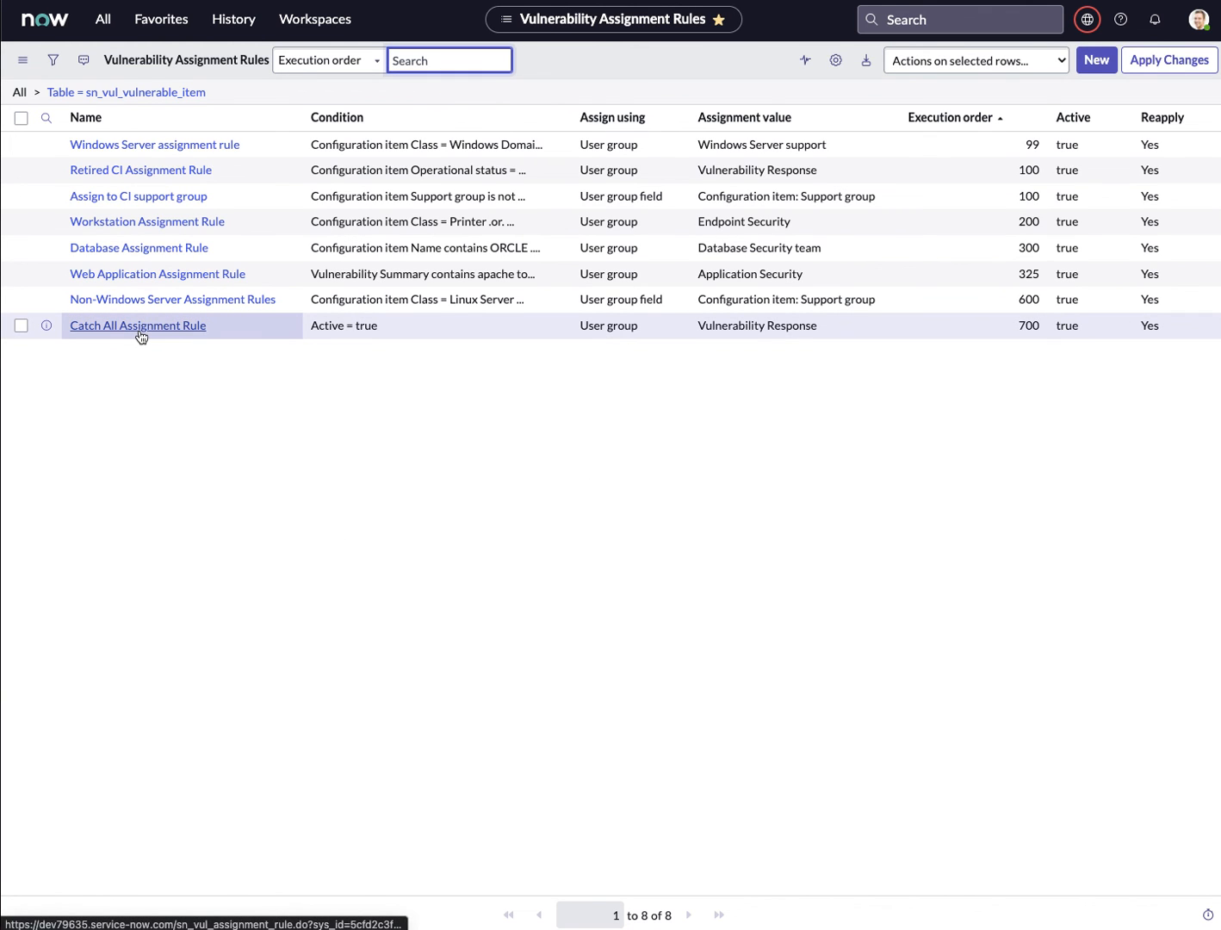
{"action": "mouse_move", "coordinate": [212, 386]}
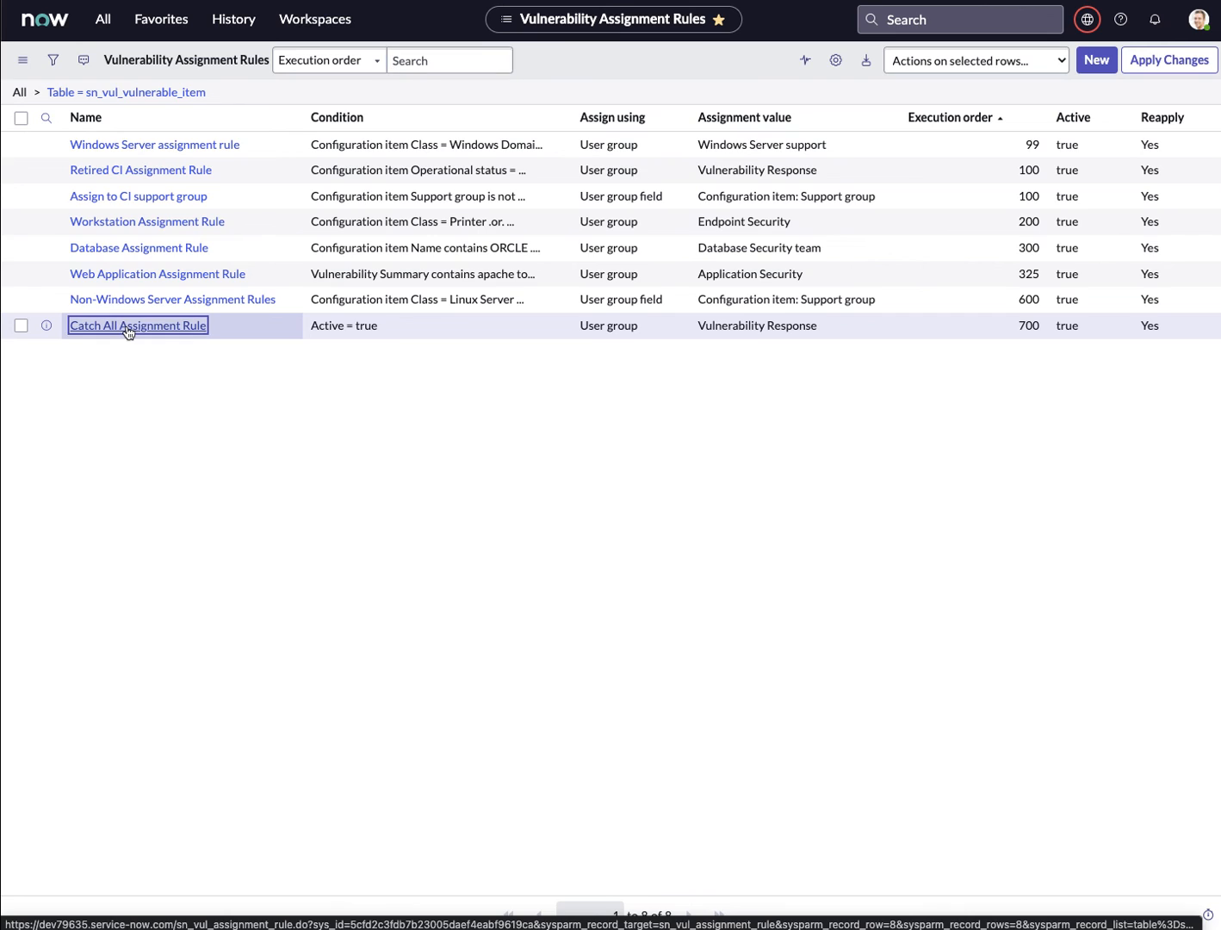
Step: Open the Catch All Assignment Rule record (order 700, group Vulnerability Response)
{"action": "left_click", "coordinate": [137, 325]}
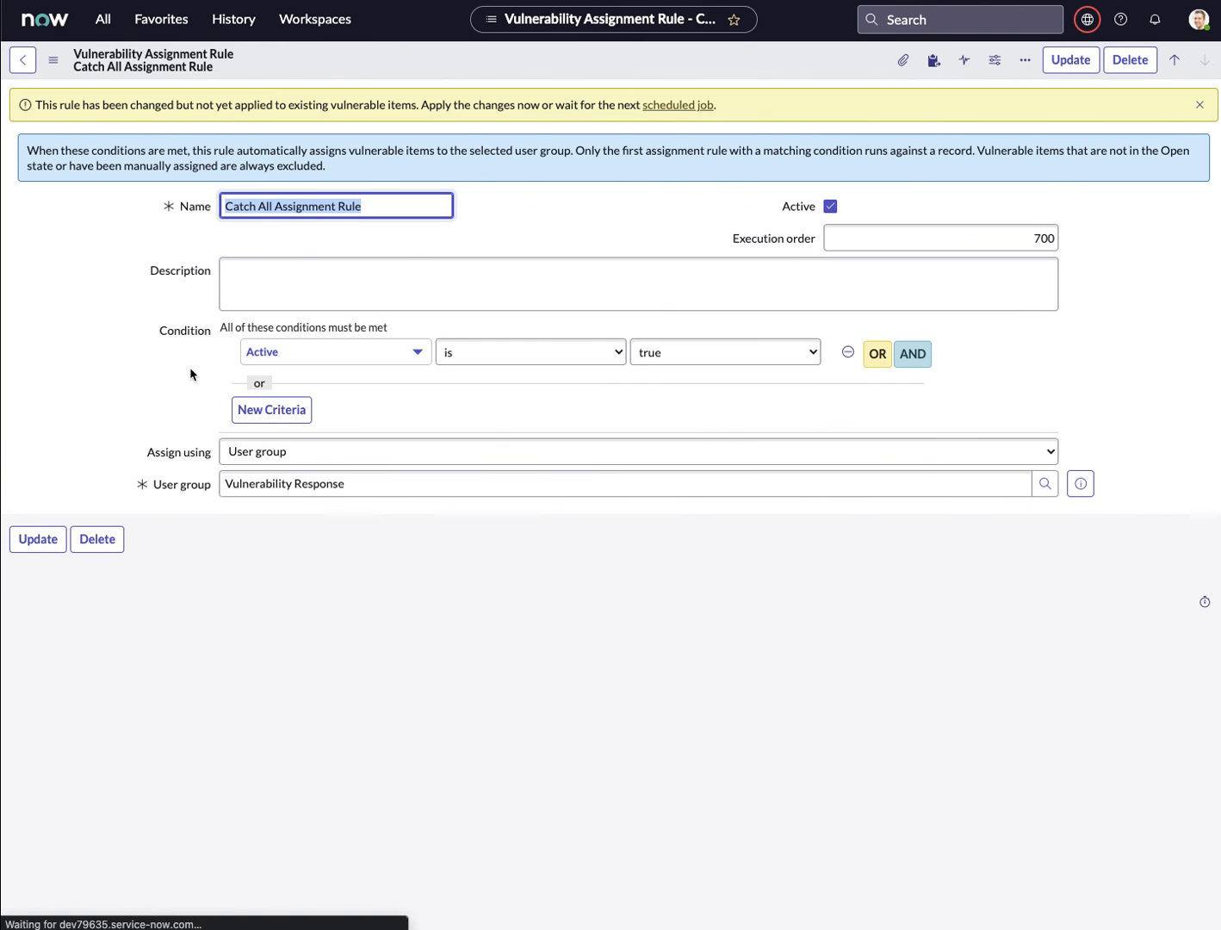
{"action": "mouse_move", "coordinate": [305, 230]}
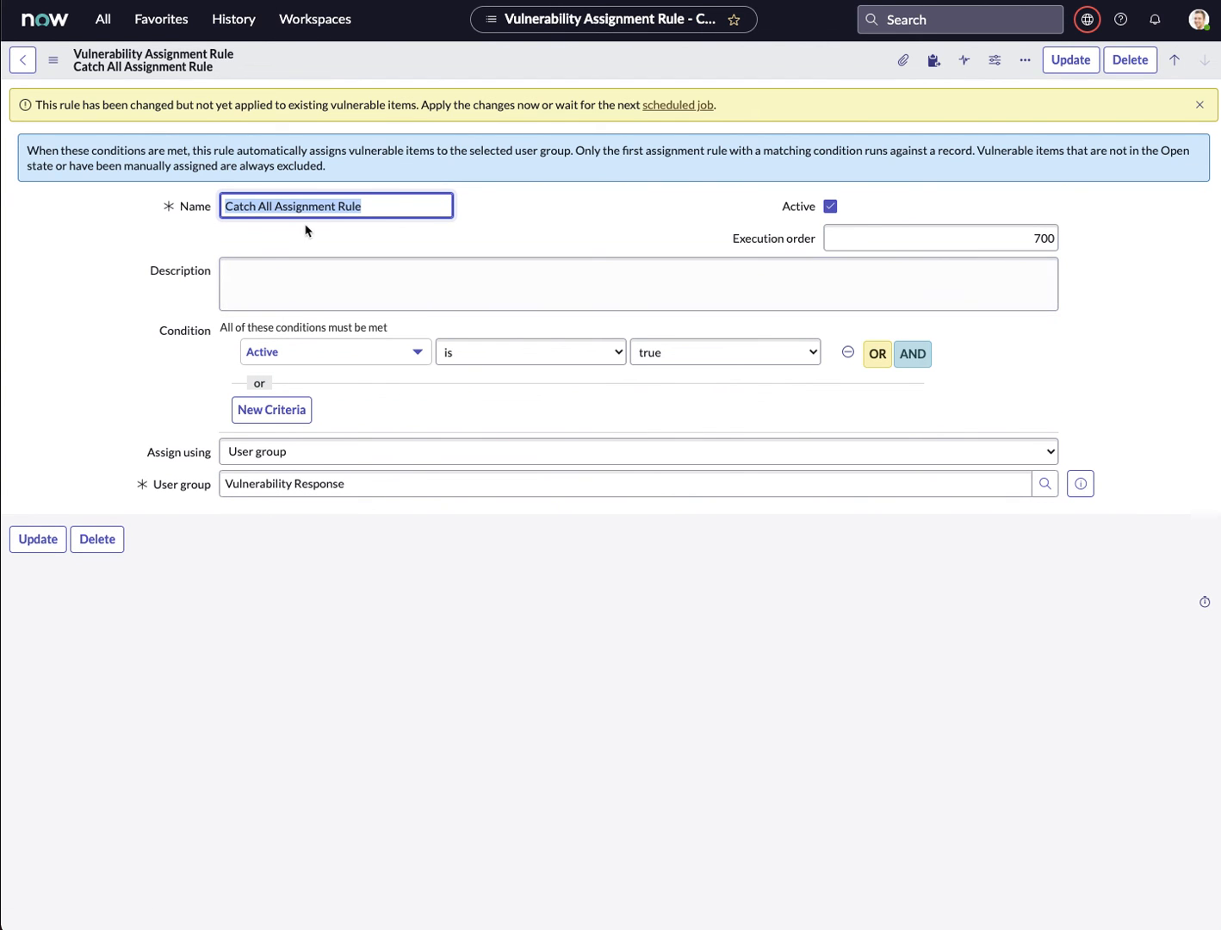
{"action": "mouse_move", "coordinate": [657, 369]}
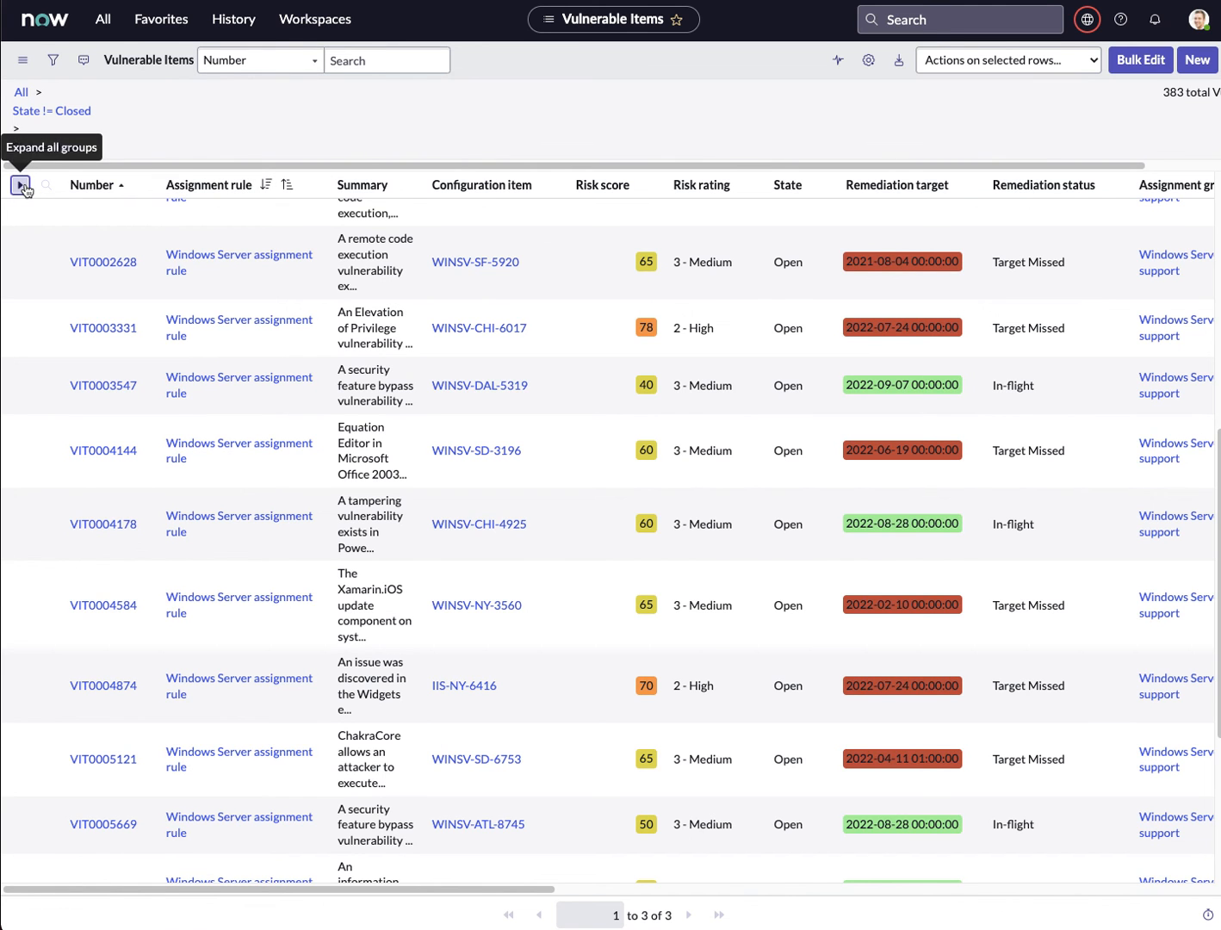
Step: Expand only the Windows Server assignment rule group to list its 118 VITs
{"action": "left_click", "coordinate": [20, 184]}
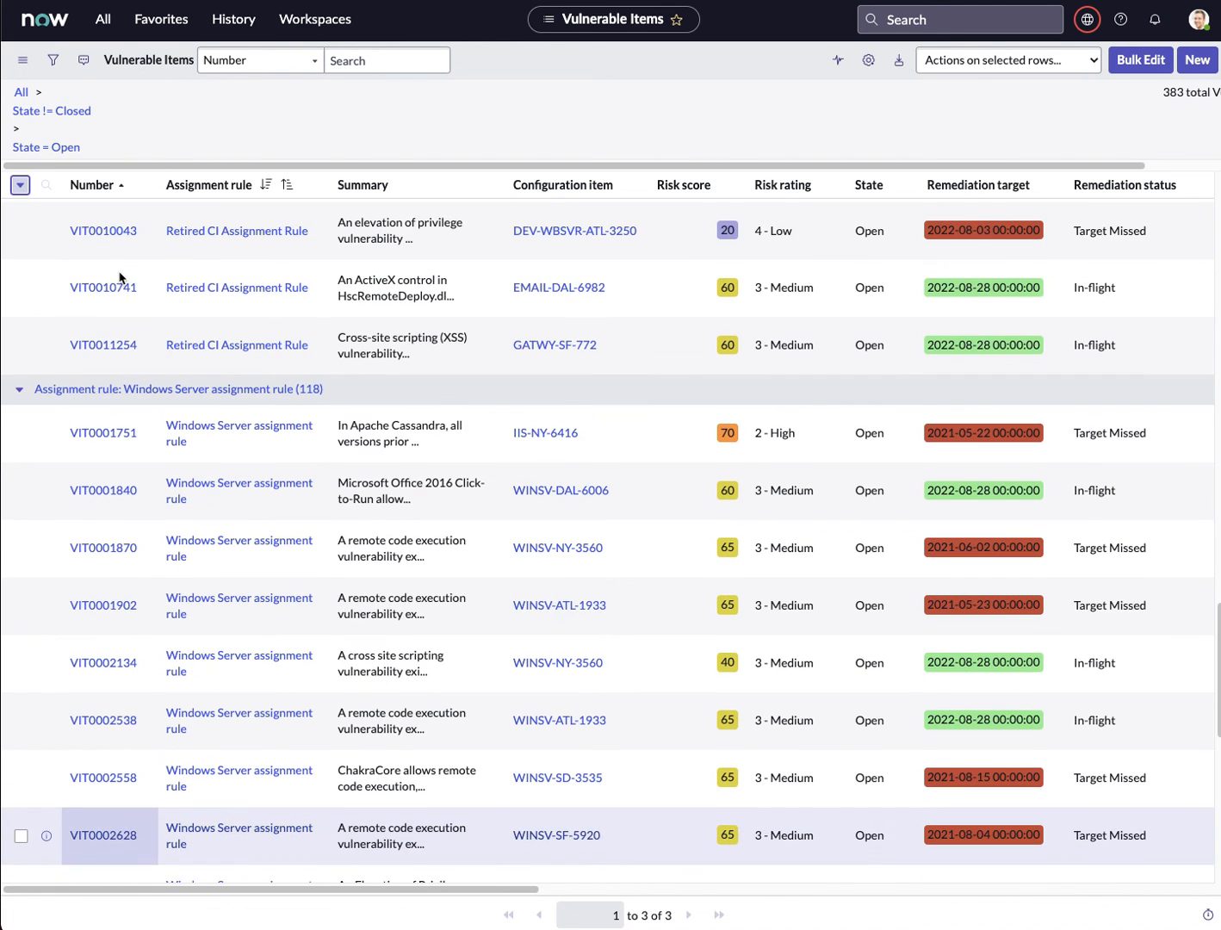
{"action": "left_click", "coordinate": [19, 185]}
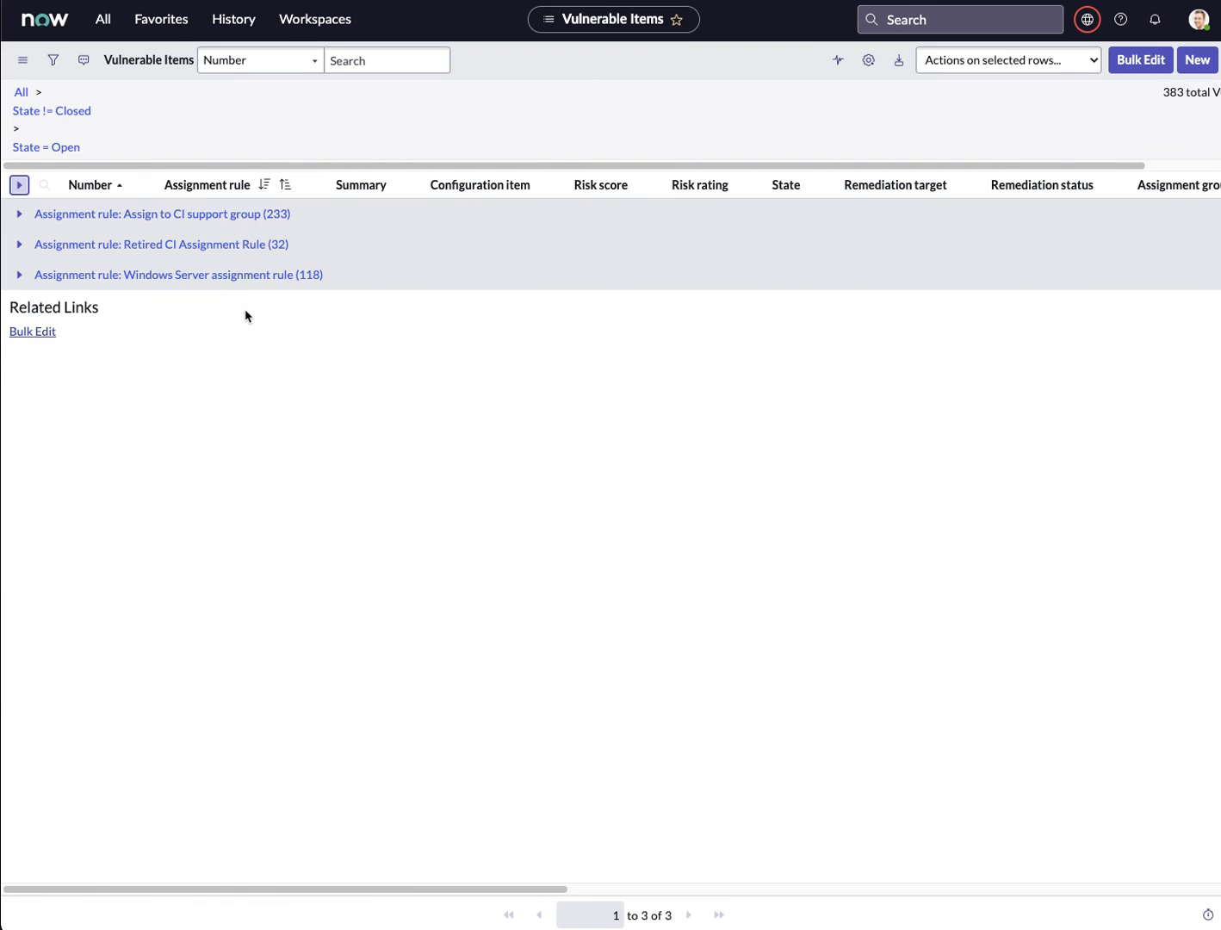
{"action": "mouse_move", "coordinate": [130, 276]}
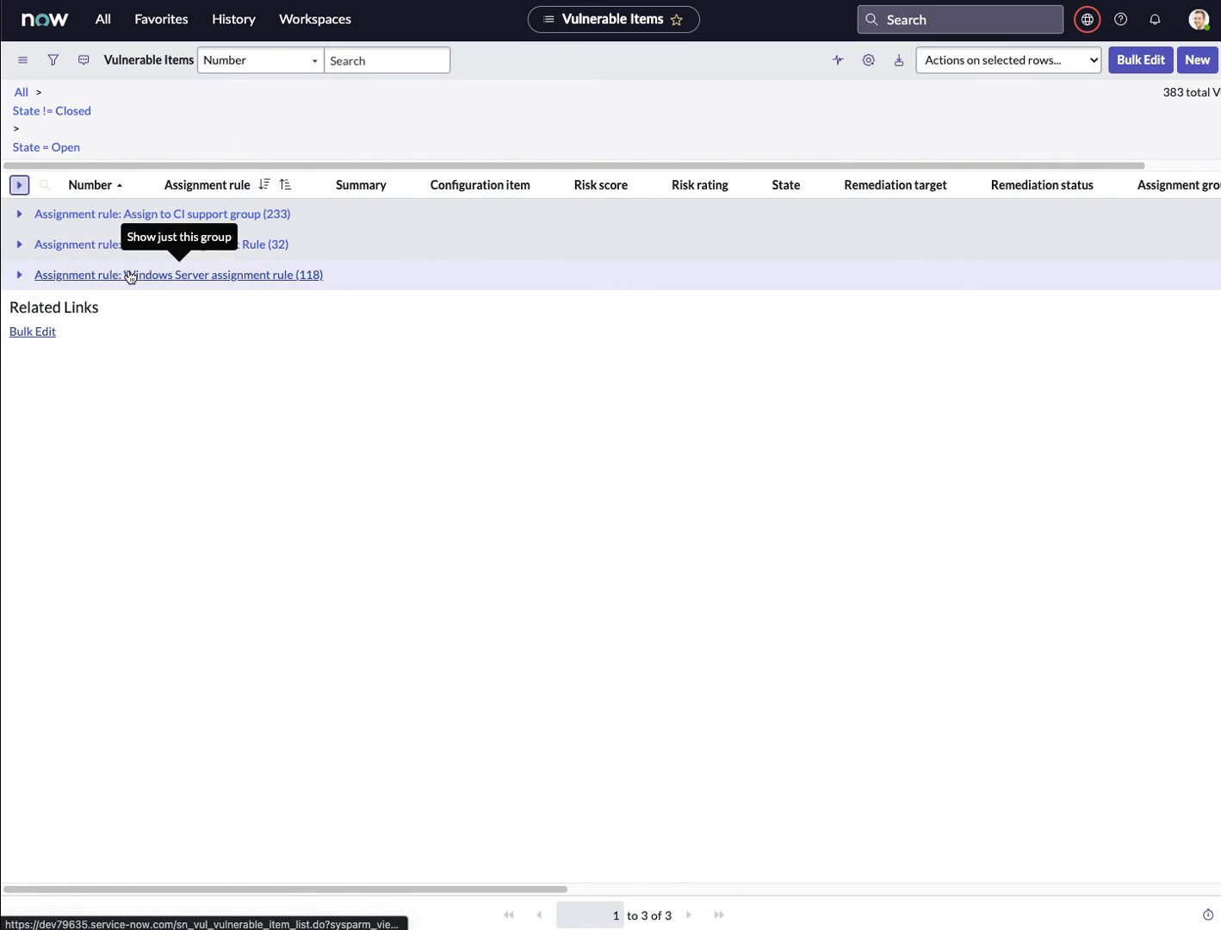
{"action": "mouse_move", "coordinate": [158, 284]}
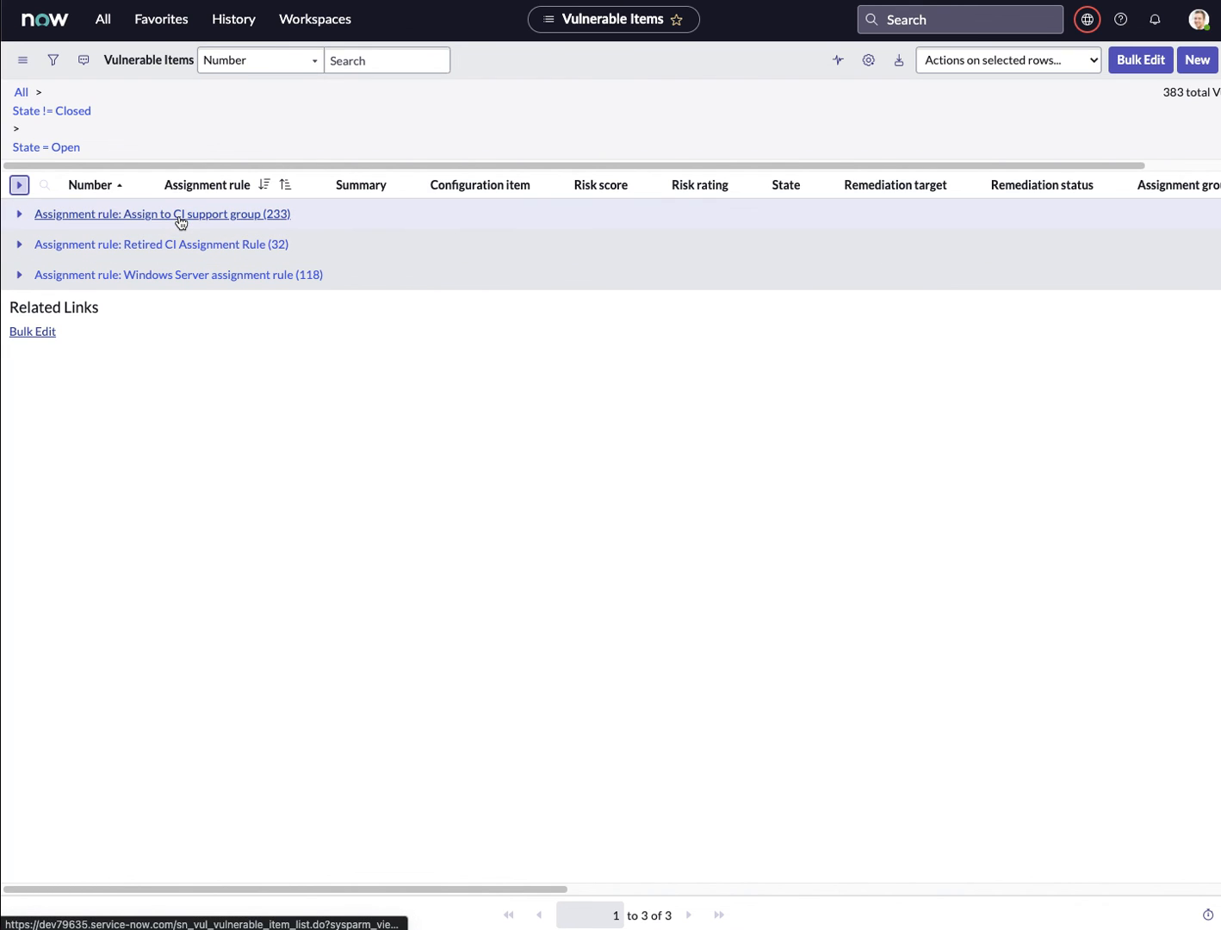
{"action": "mouse_move", "coordinate": [163, 213]}
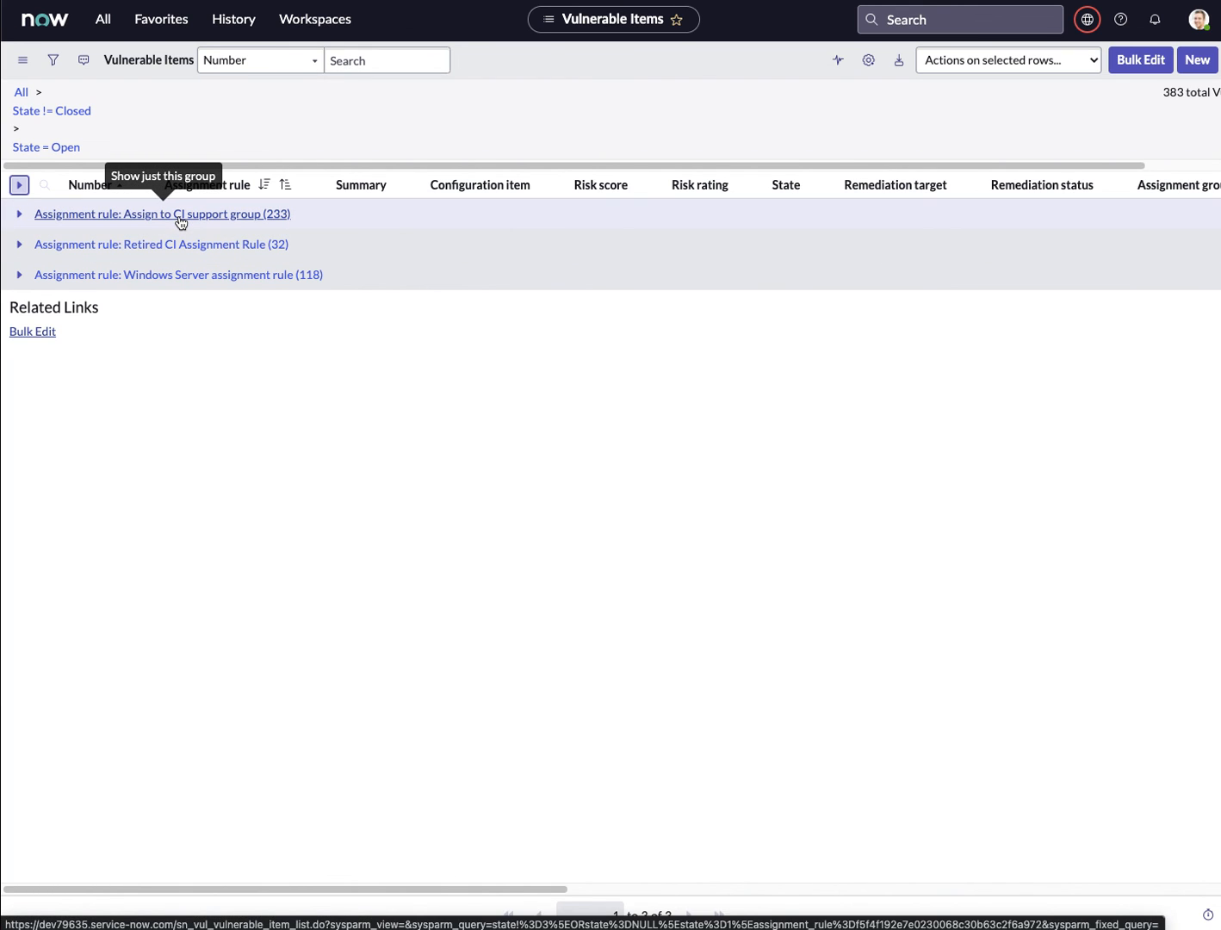
{"action": "mouse_move", "coordinate": [105, 220]}
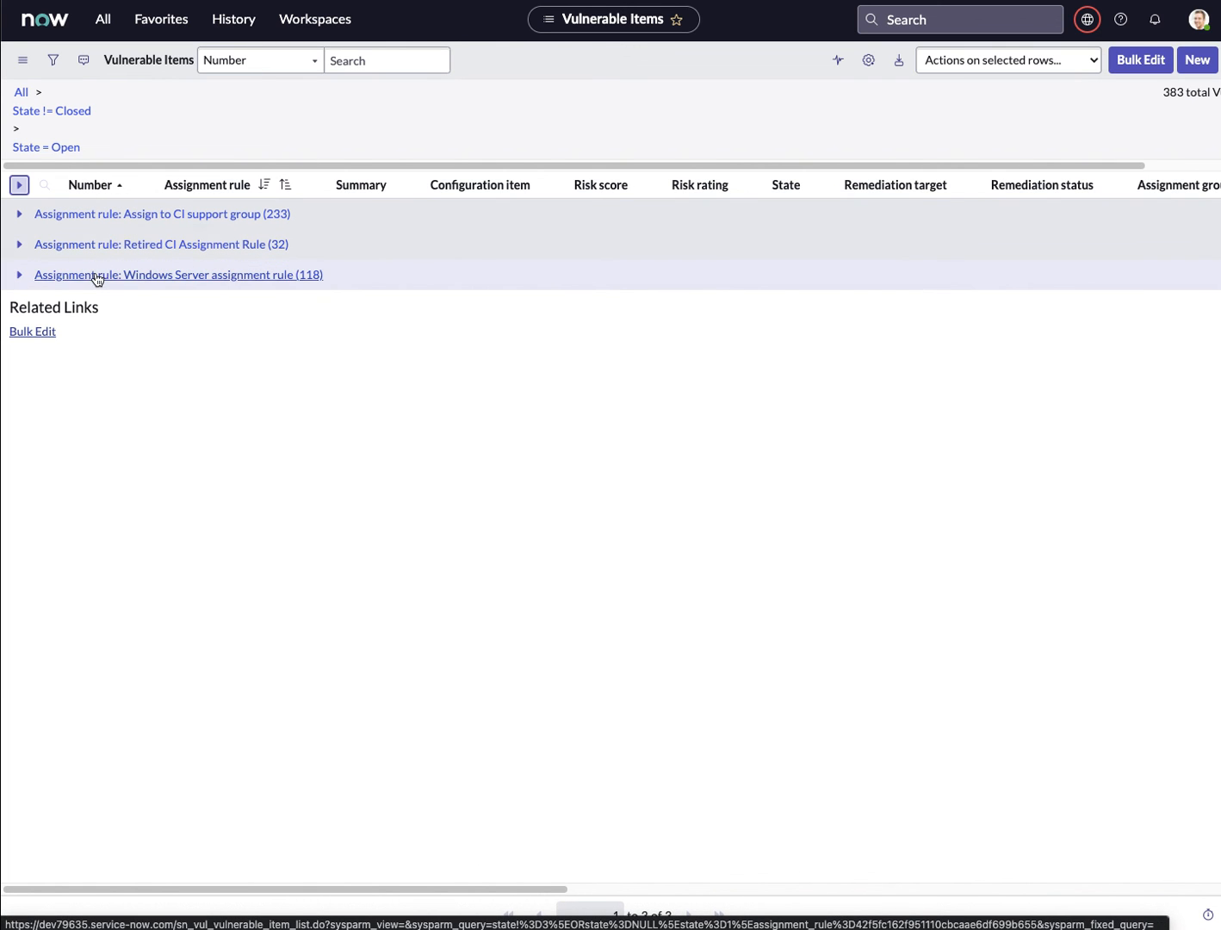
{"action": "left_click", "coordinate": [19, 274]}
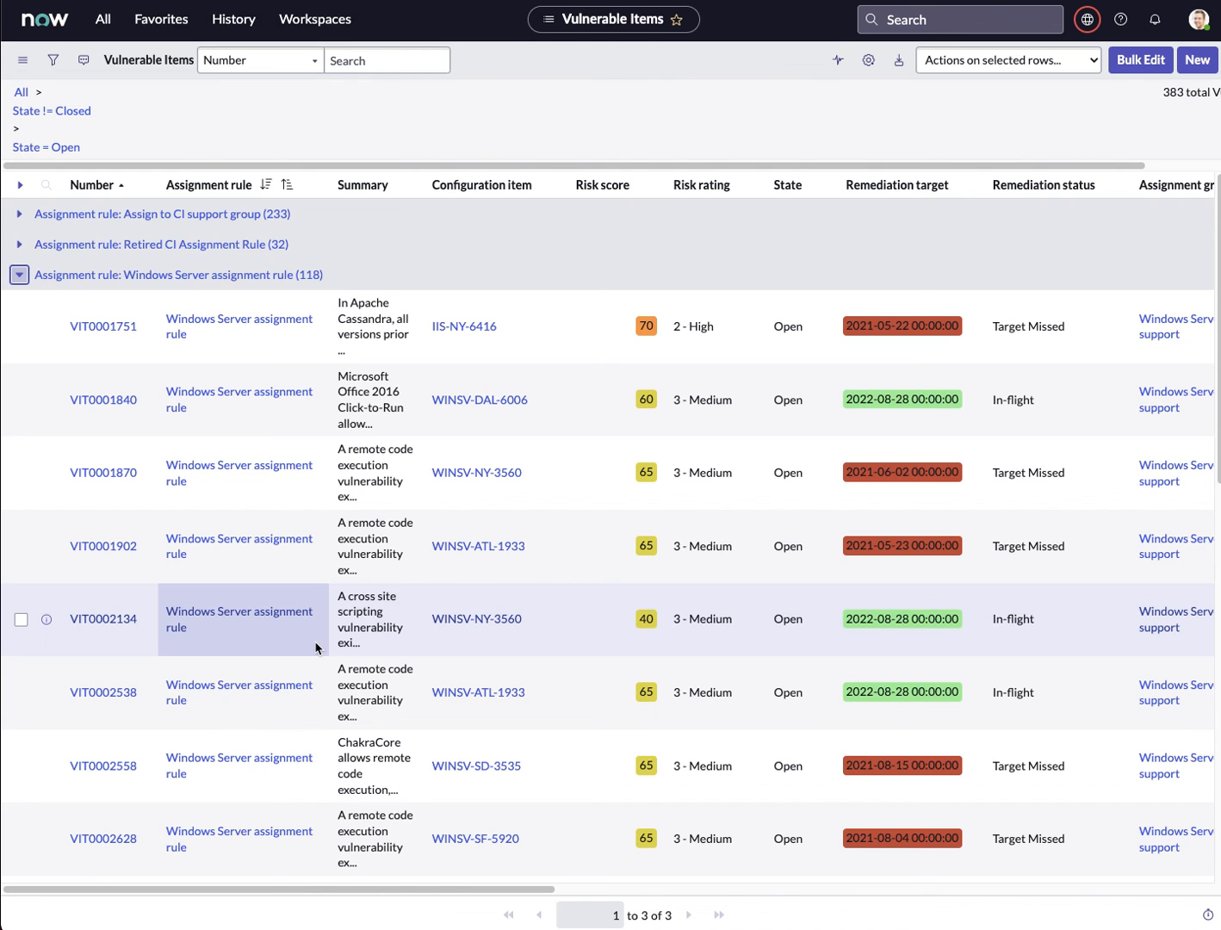
{"action": "mouse_move", "coordinate": [272, 517]}
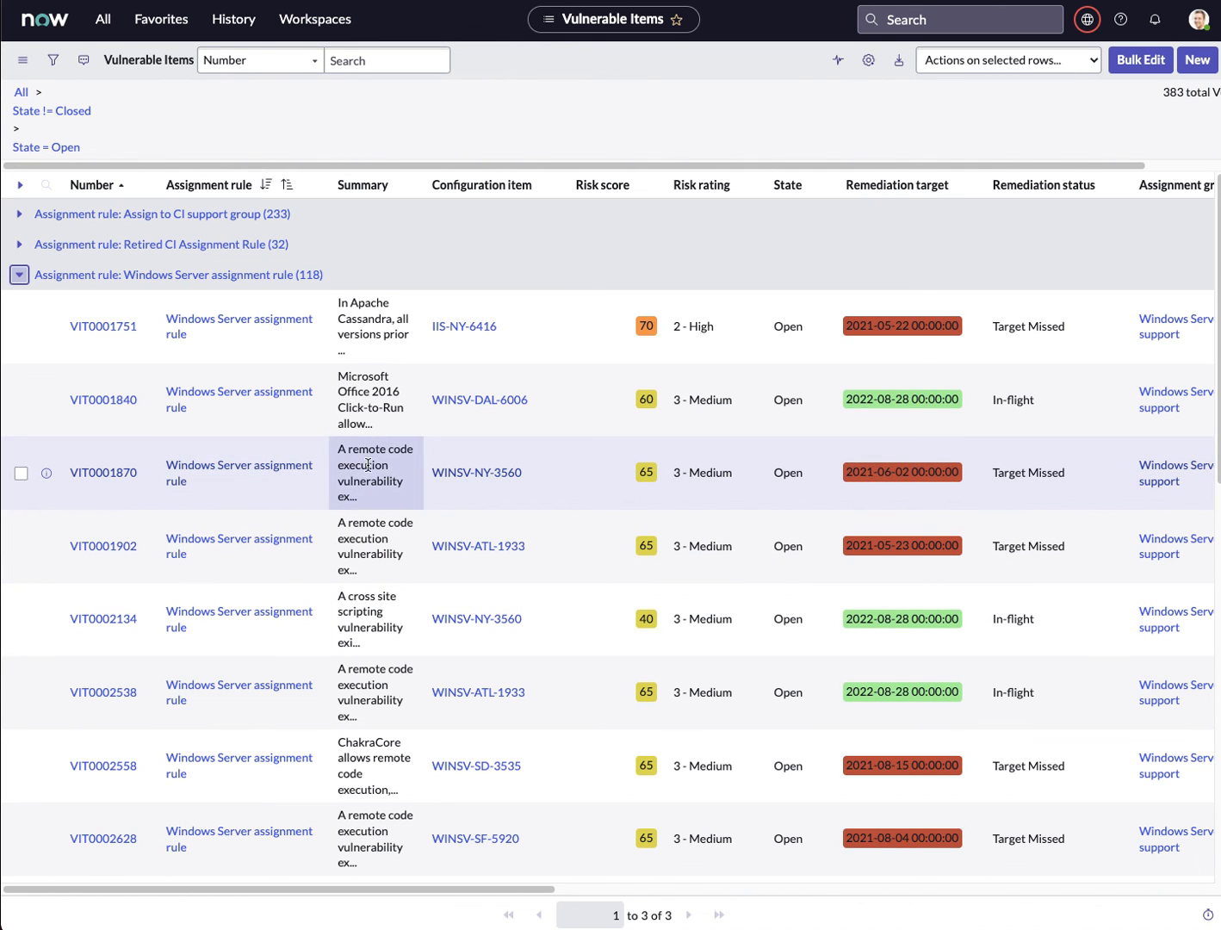
{"action": "mouse_move", "coordinate": [240, 472]}
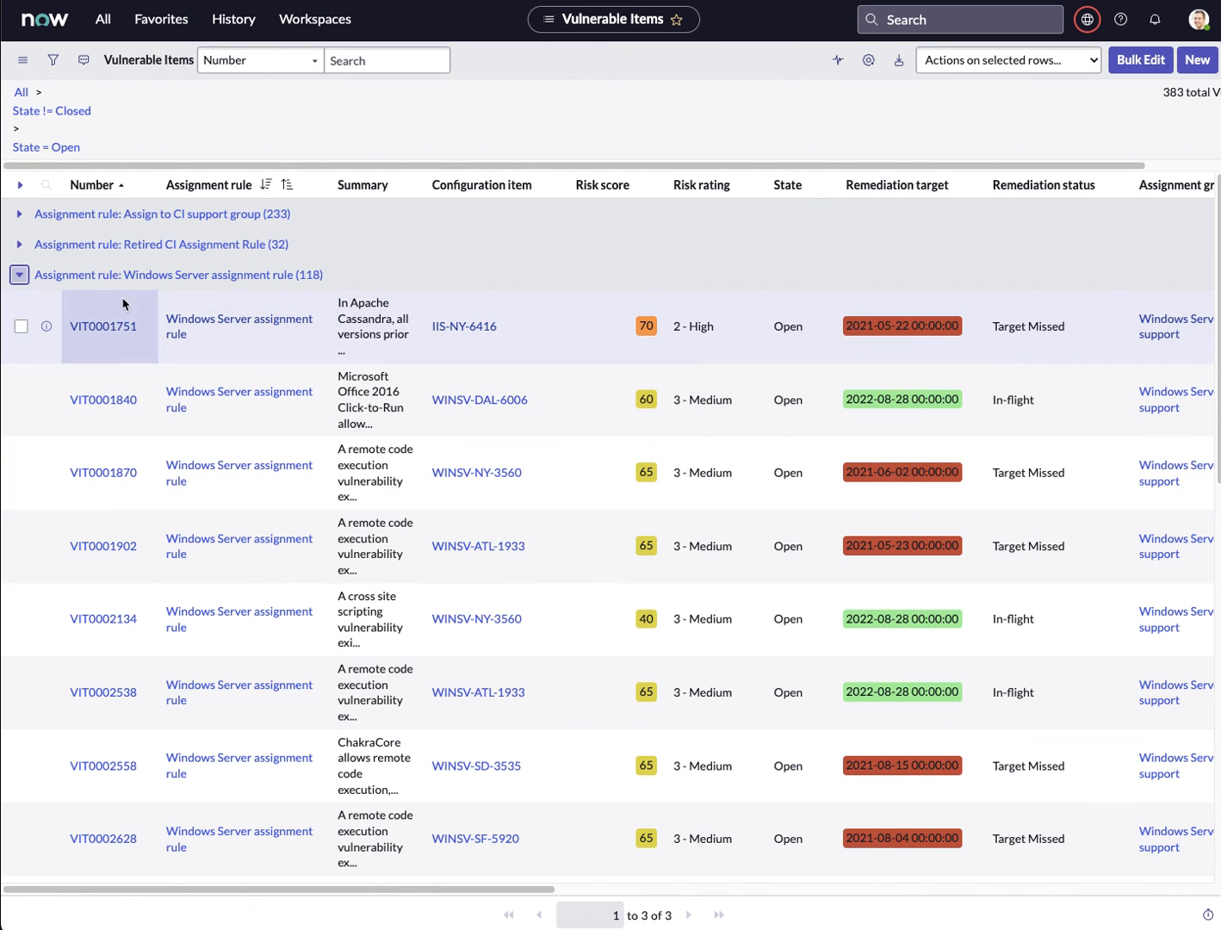
Step: Return to the Catch All Assignment Rule record at execution order 700
{"action": "left_click", "coordinate": [19, 275]}
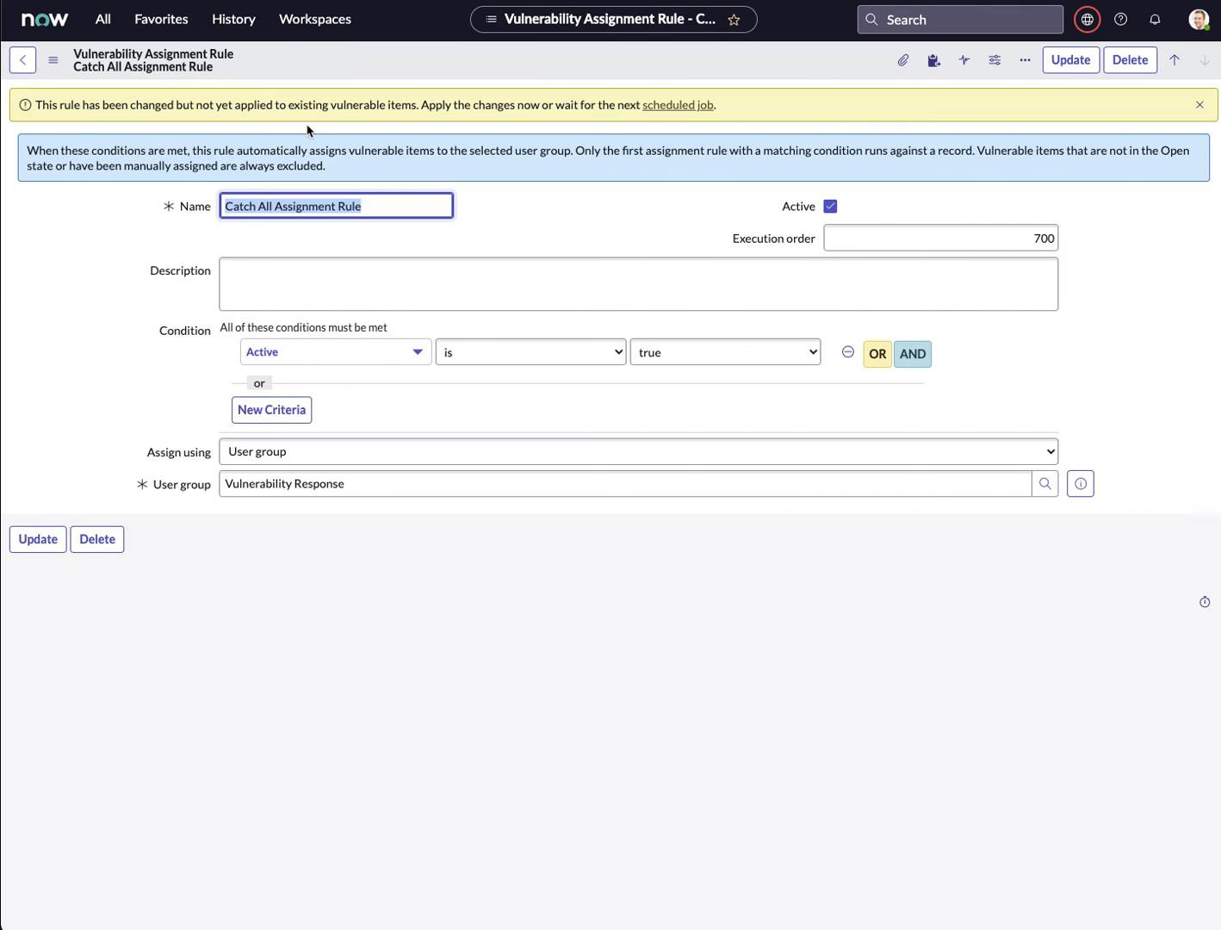
{"action": "mouse_move", "coordinate": [3, 379]}
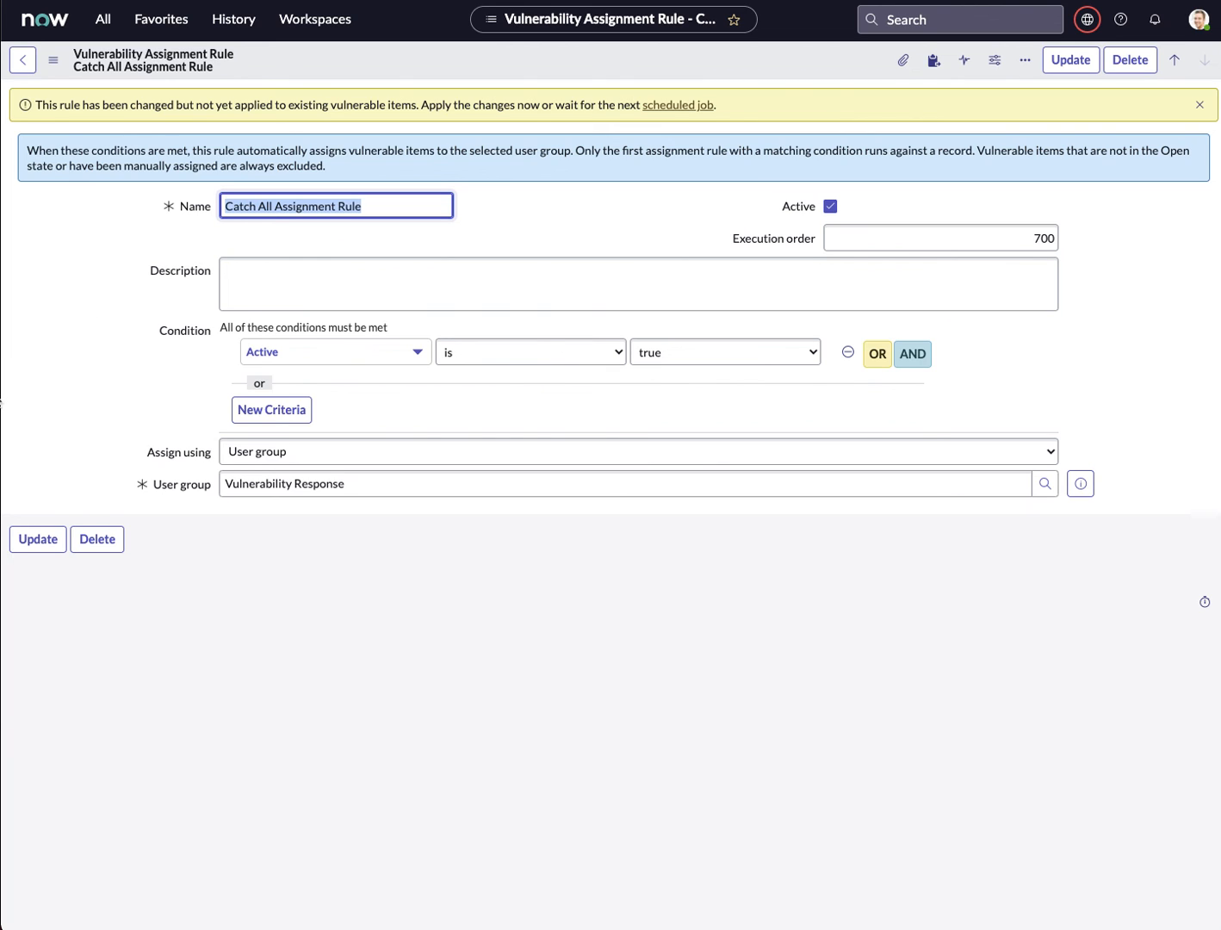
{"action": "mouse_move", "coordinate": [901, 782]}
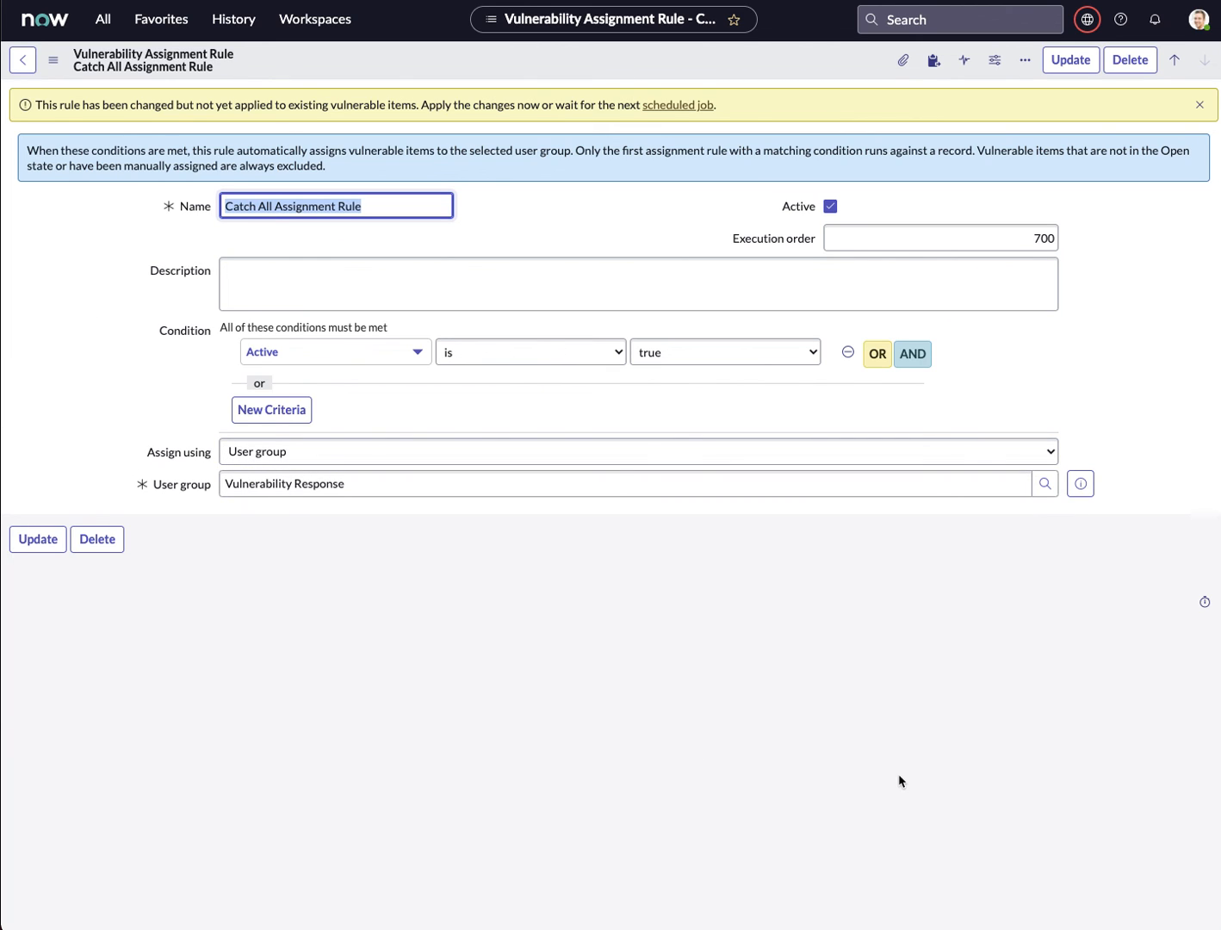
{"action": "mouse_move", "coordinate": [1075, 726]}
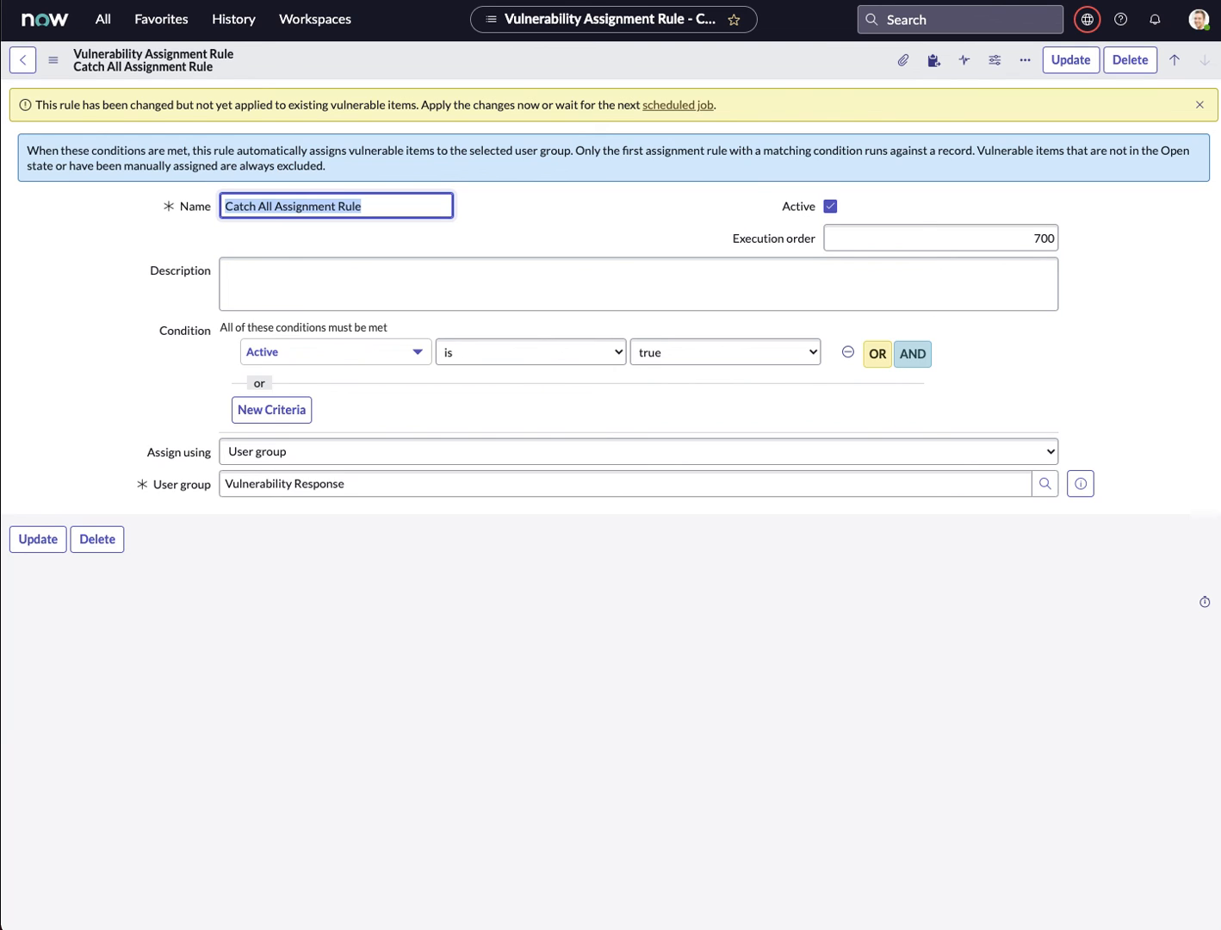
{"action": "mouse_move", "coordinate": [591, 515]}
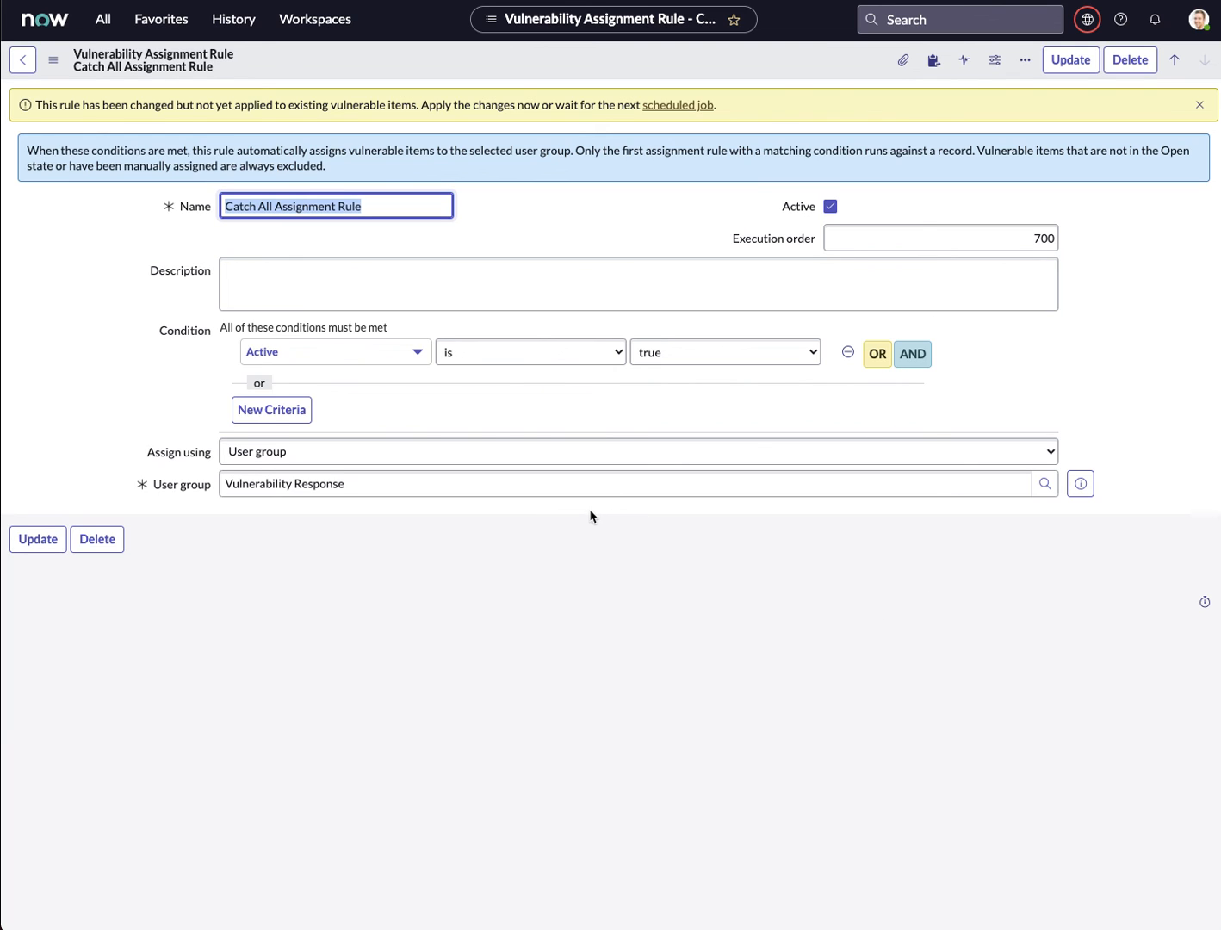